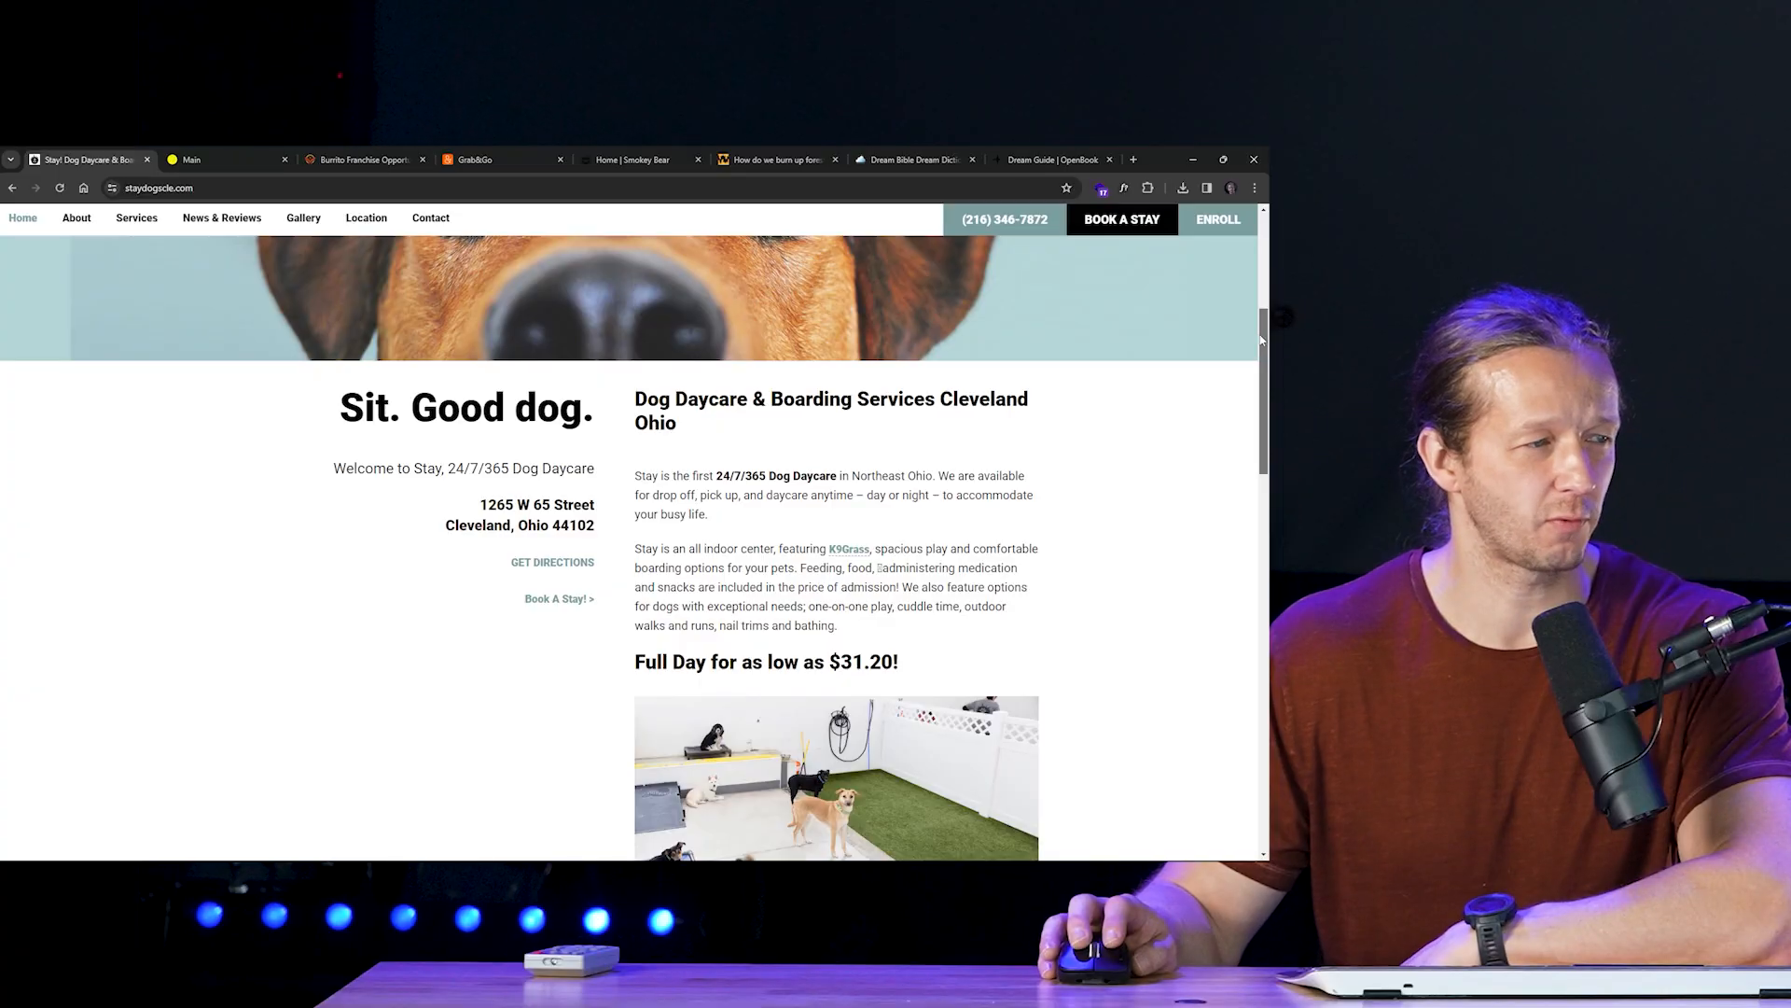
# Step: Scroll the staydogscle.com homepage down through Particular Pups to the footer and back slightly
pyautogui.scroll(-3)
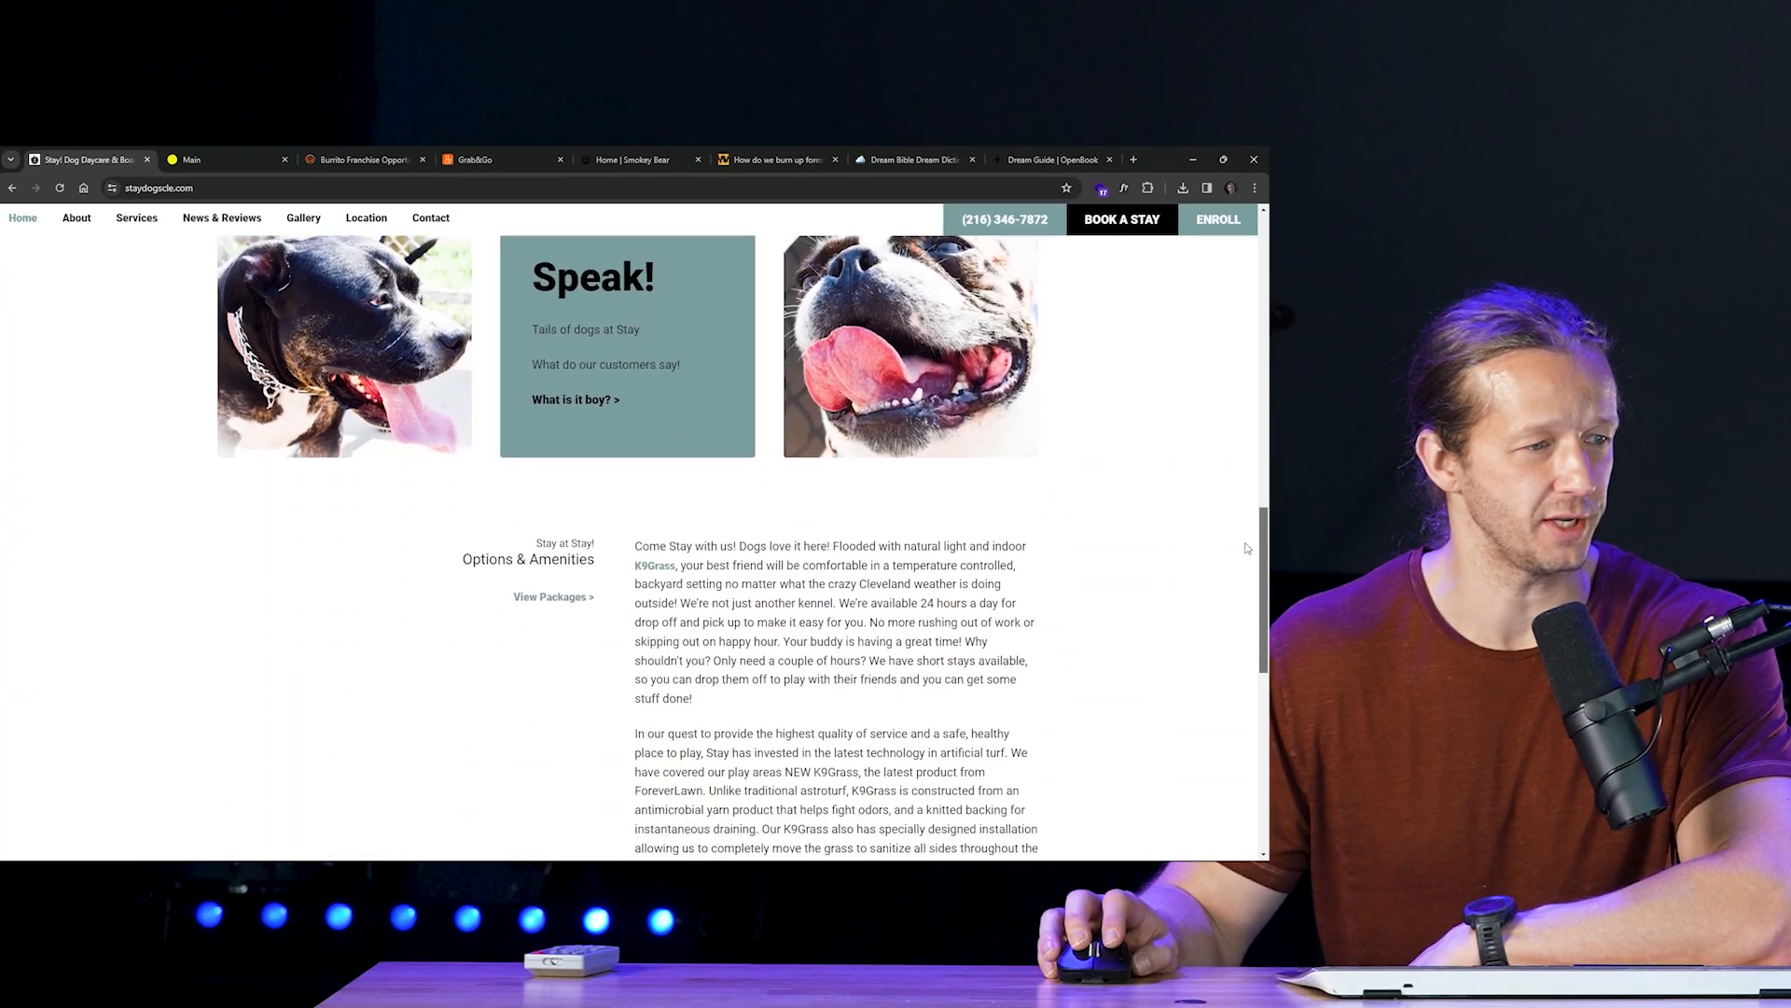
pyautogui.scroll(-3)
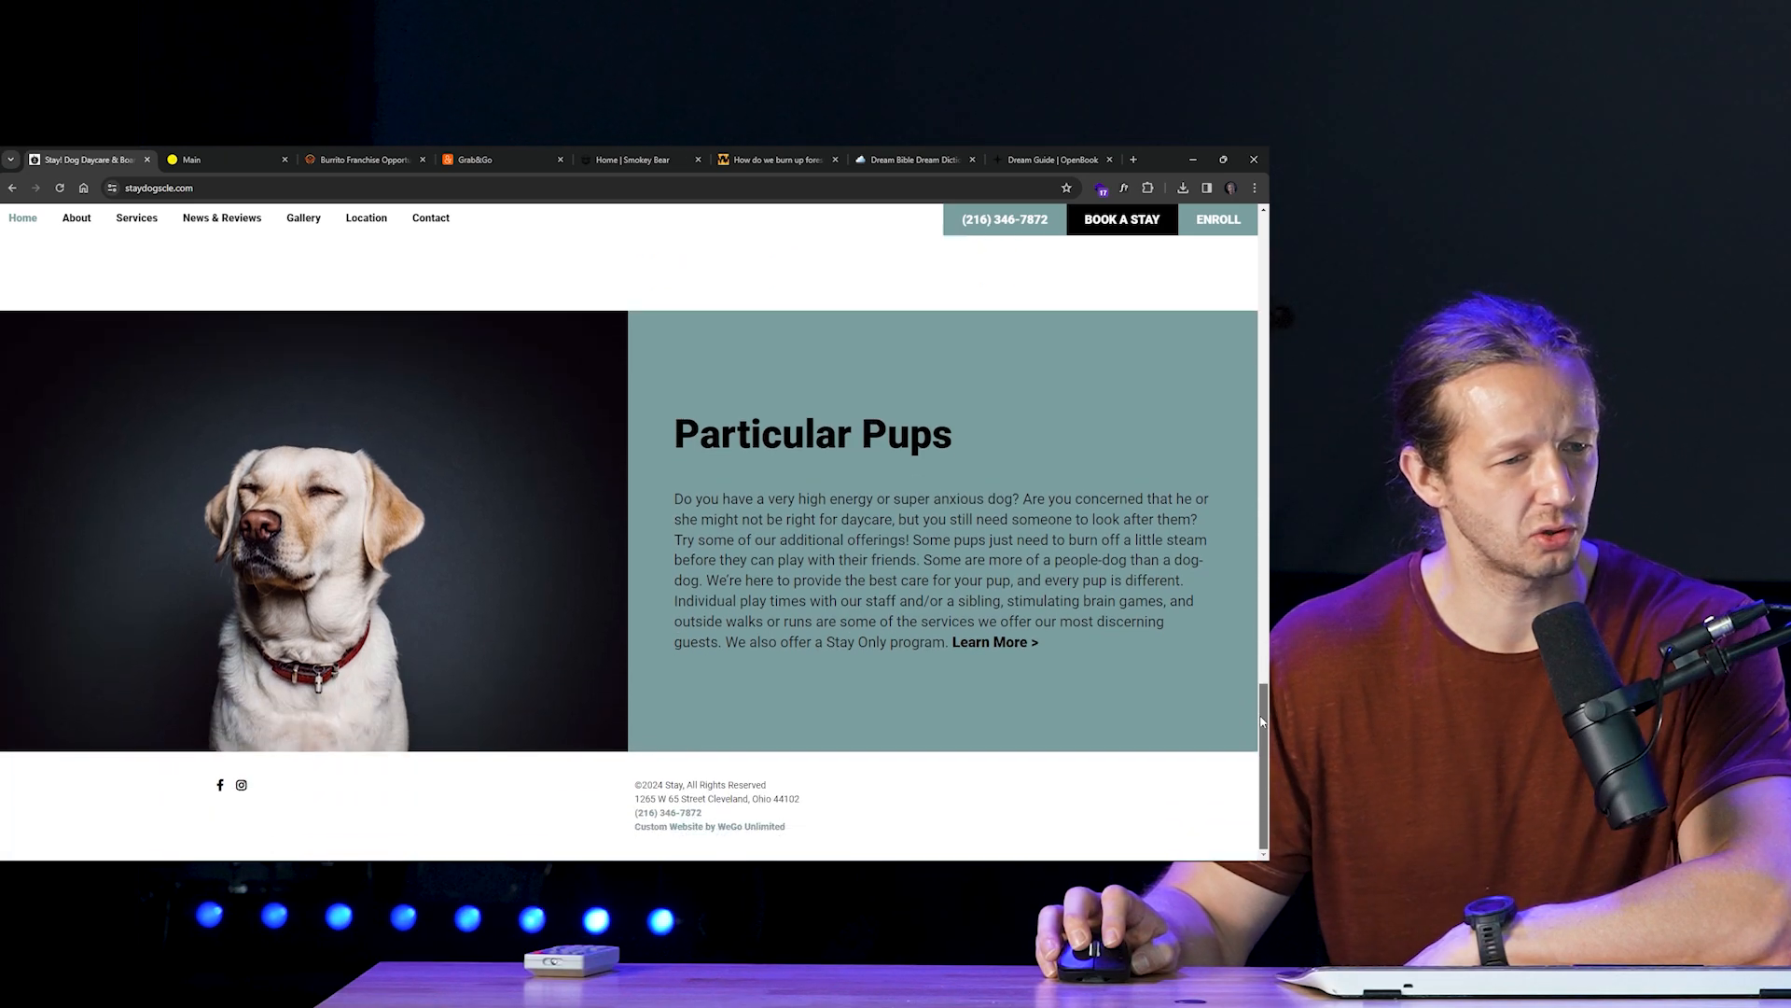
pyautogui.scroll(3)
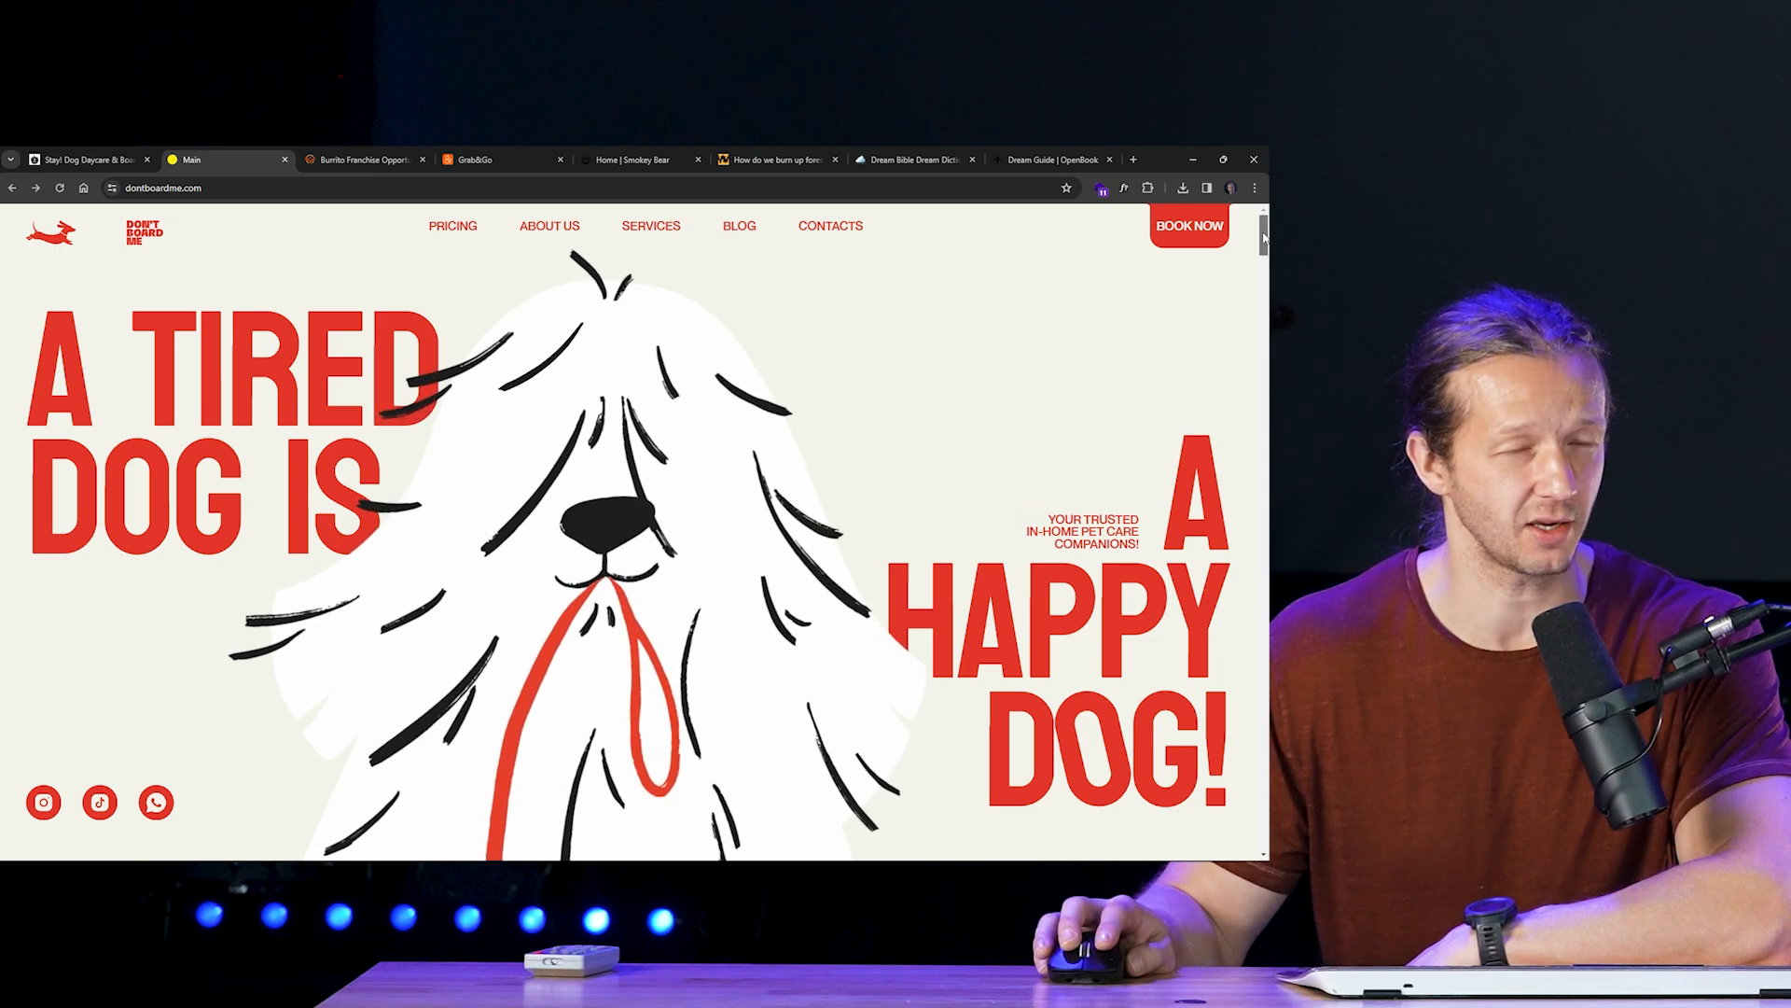
# Step: Scroll dontboardme.com past the tired-dog headline to Pet Visits and How It Works
pyautogui.scroll(-3)
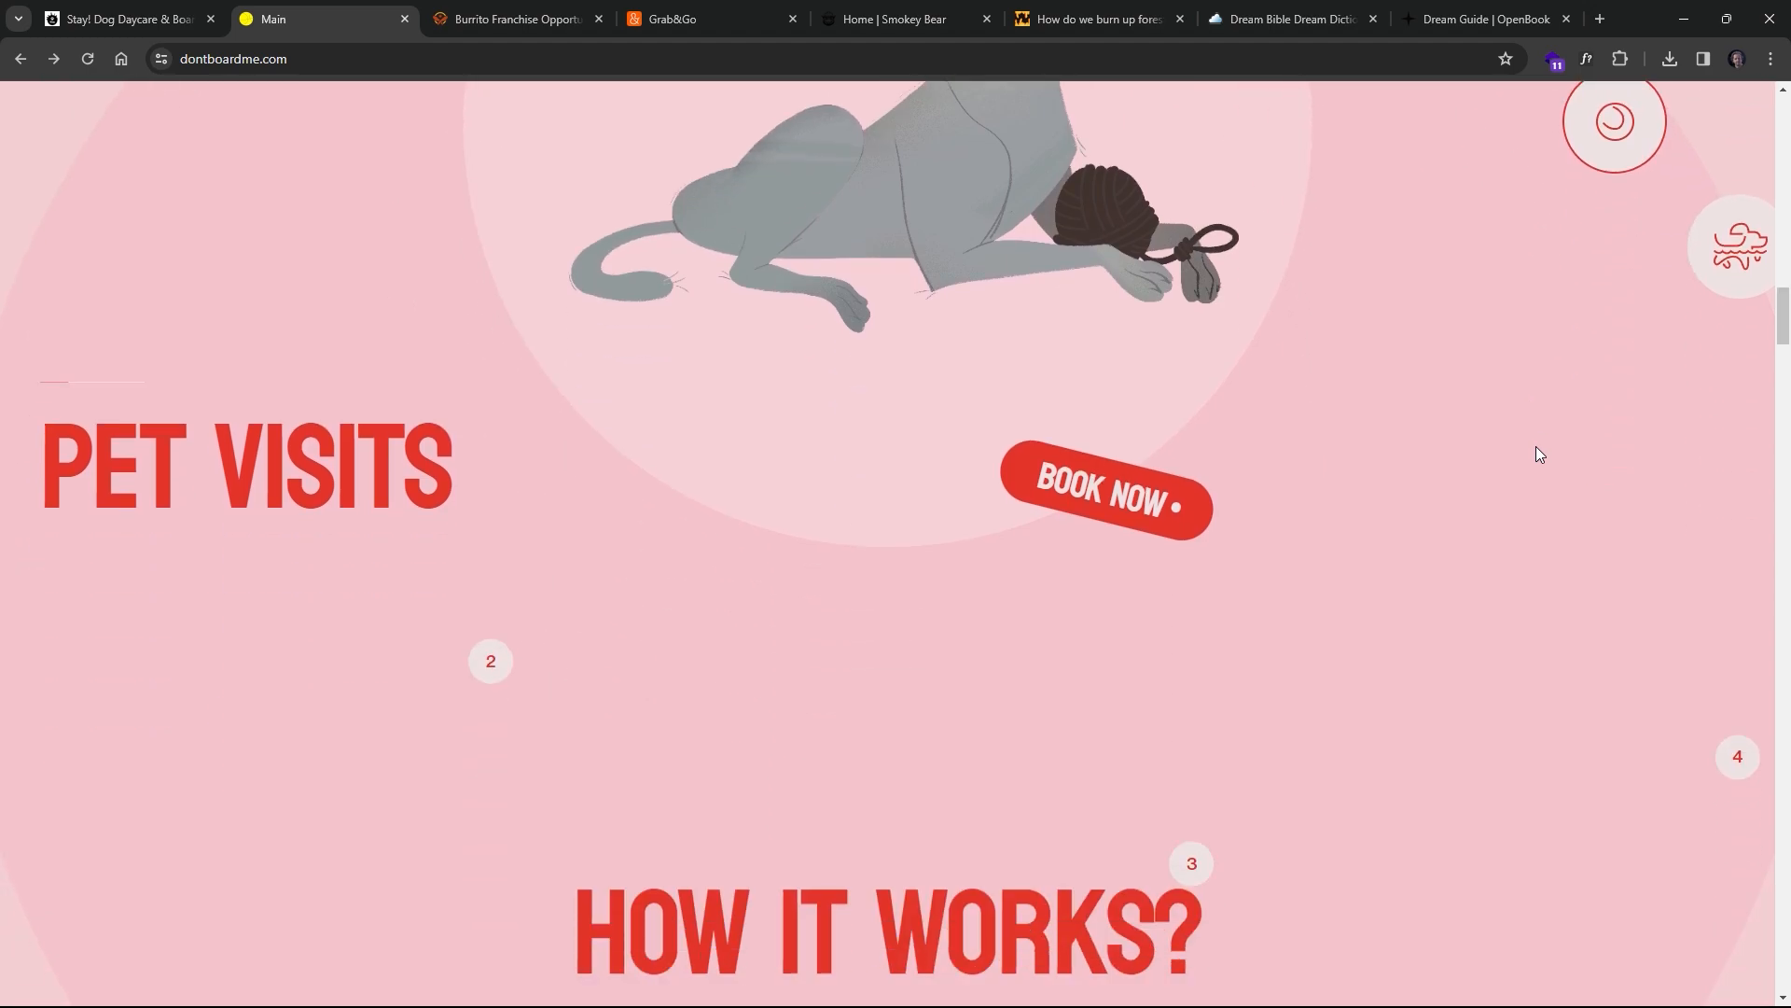
pyautogui.scroll(-3)
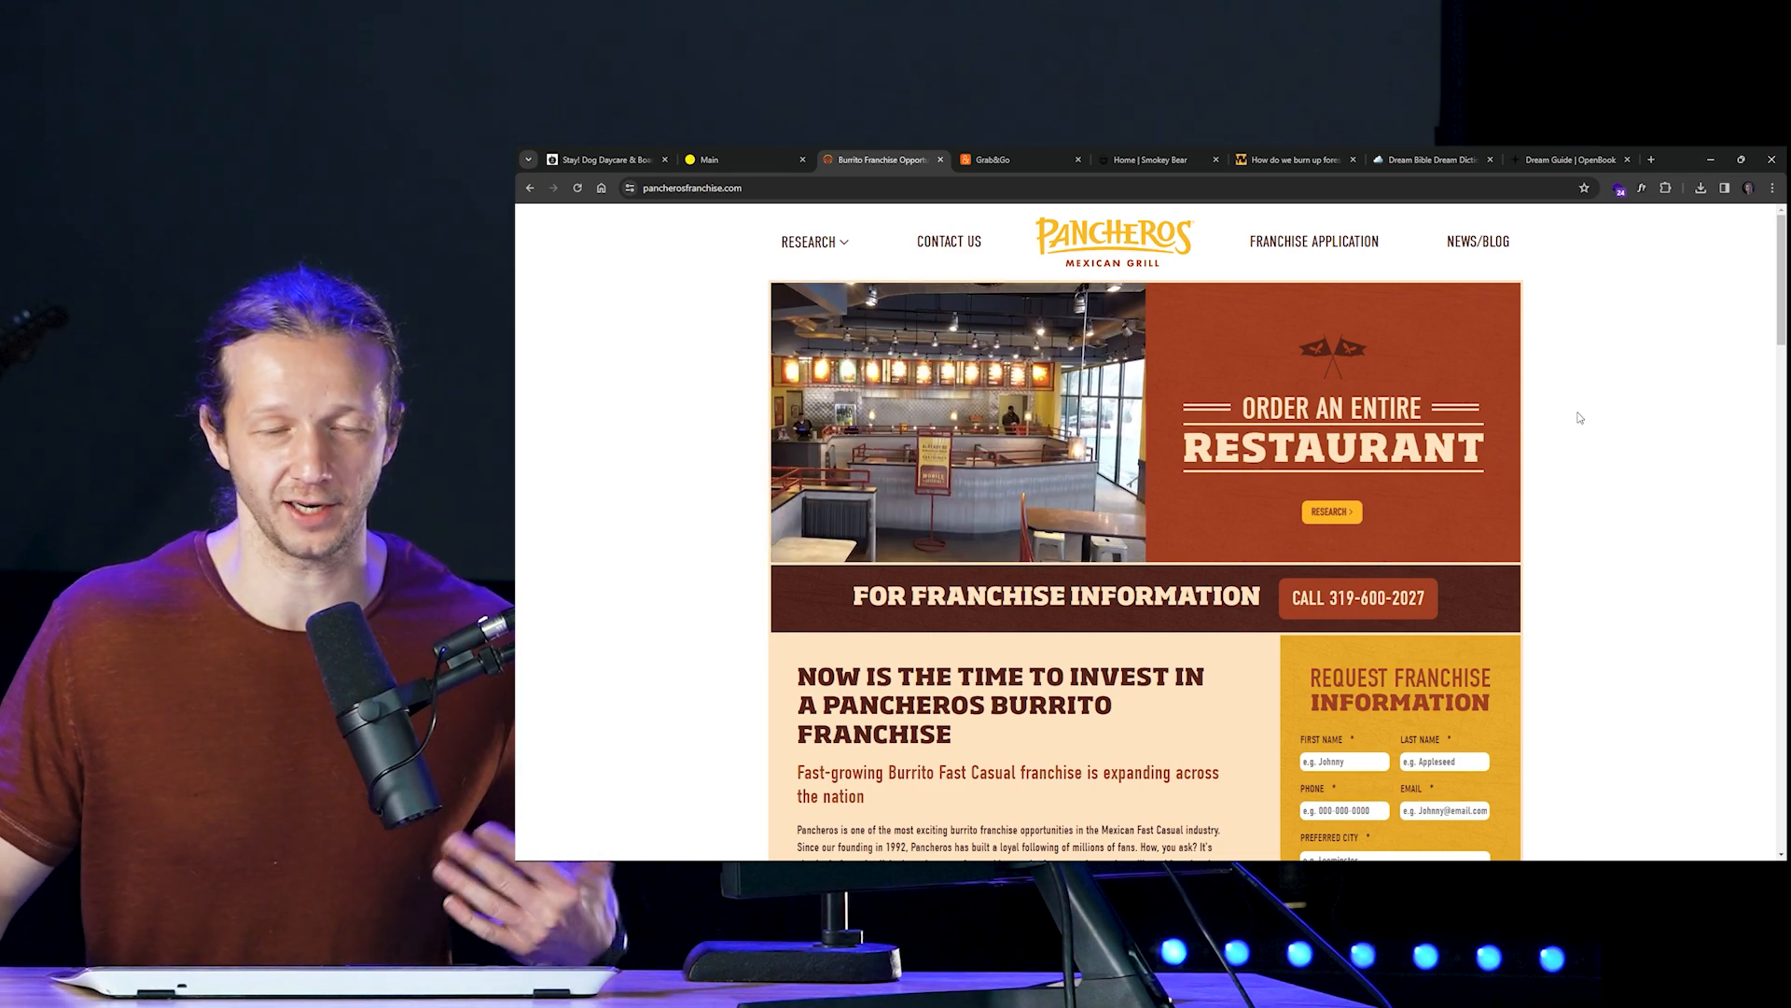
pyautogui.scroll(-3)
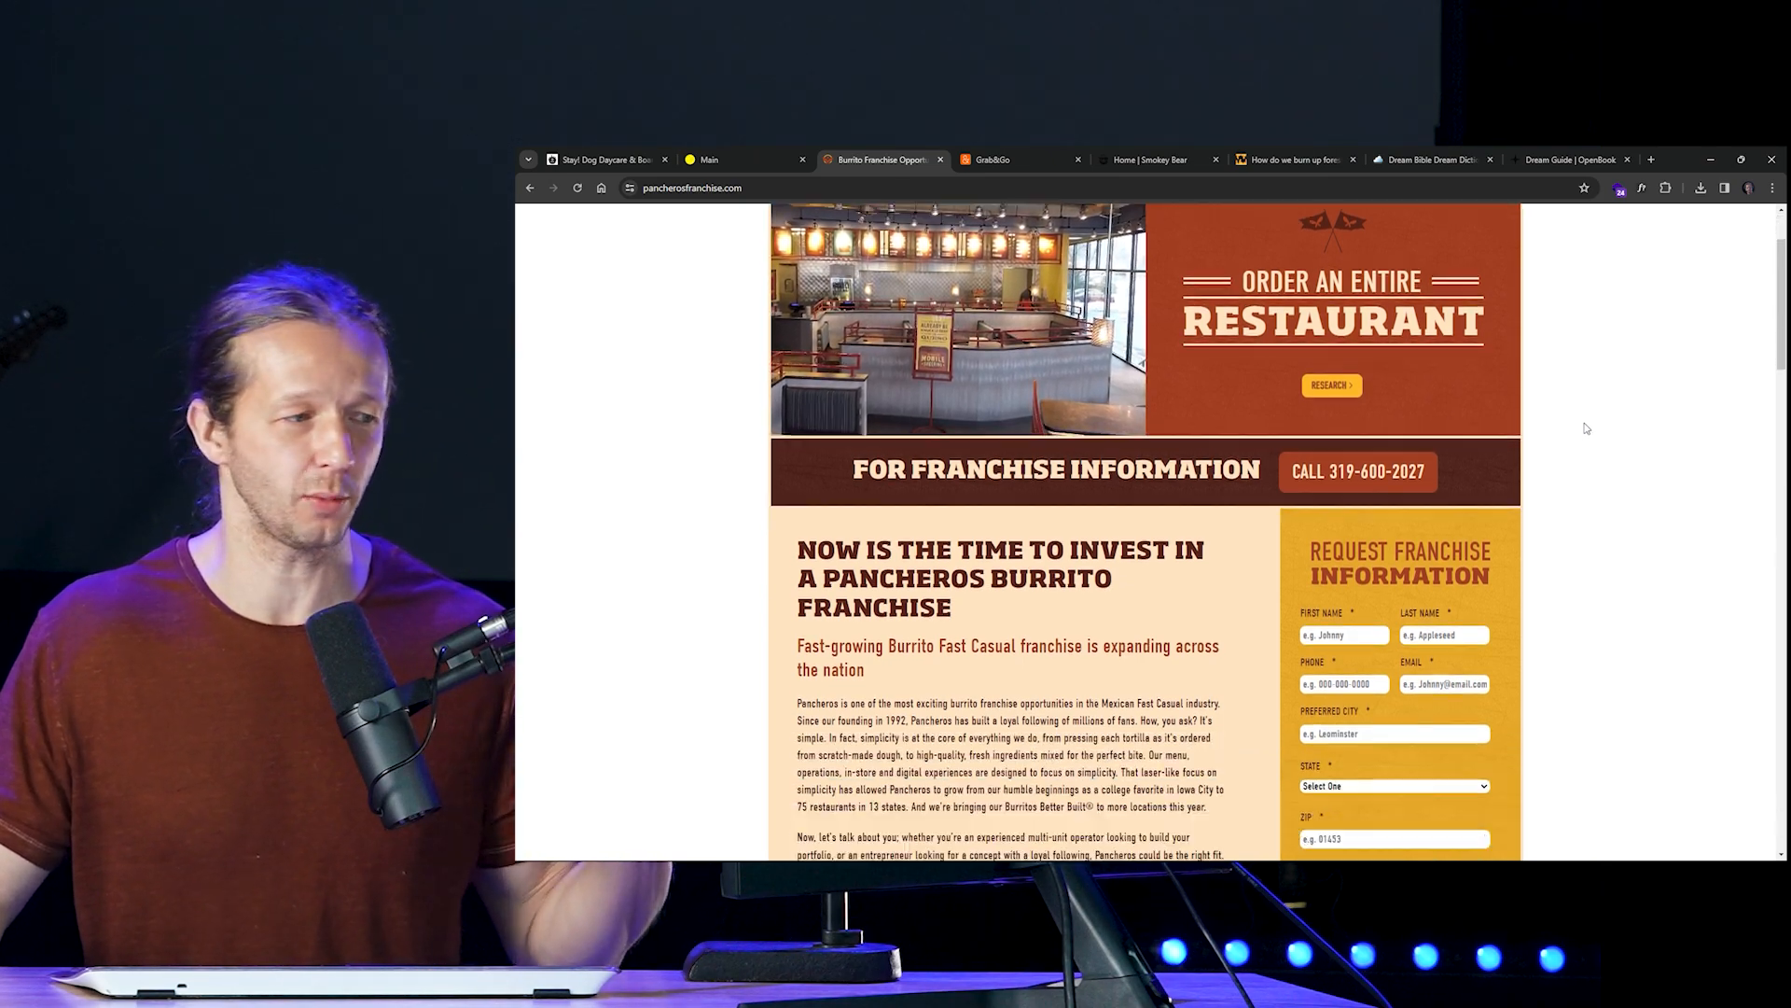
pyautogui.scroll(-3)
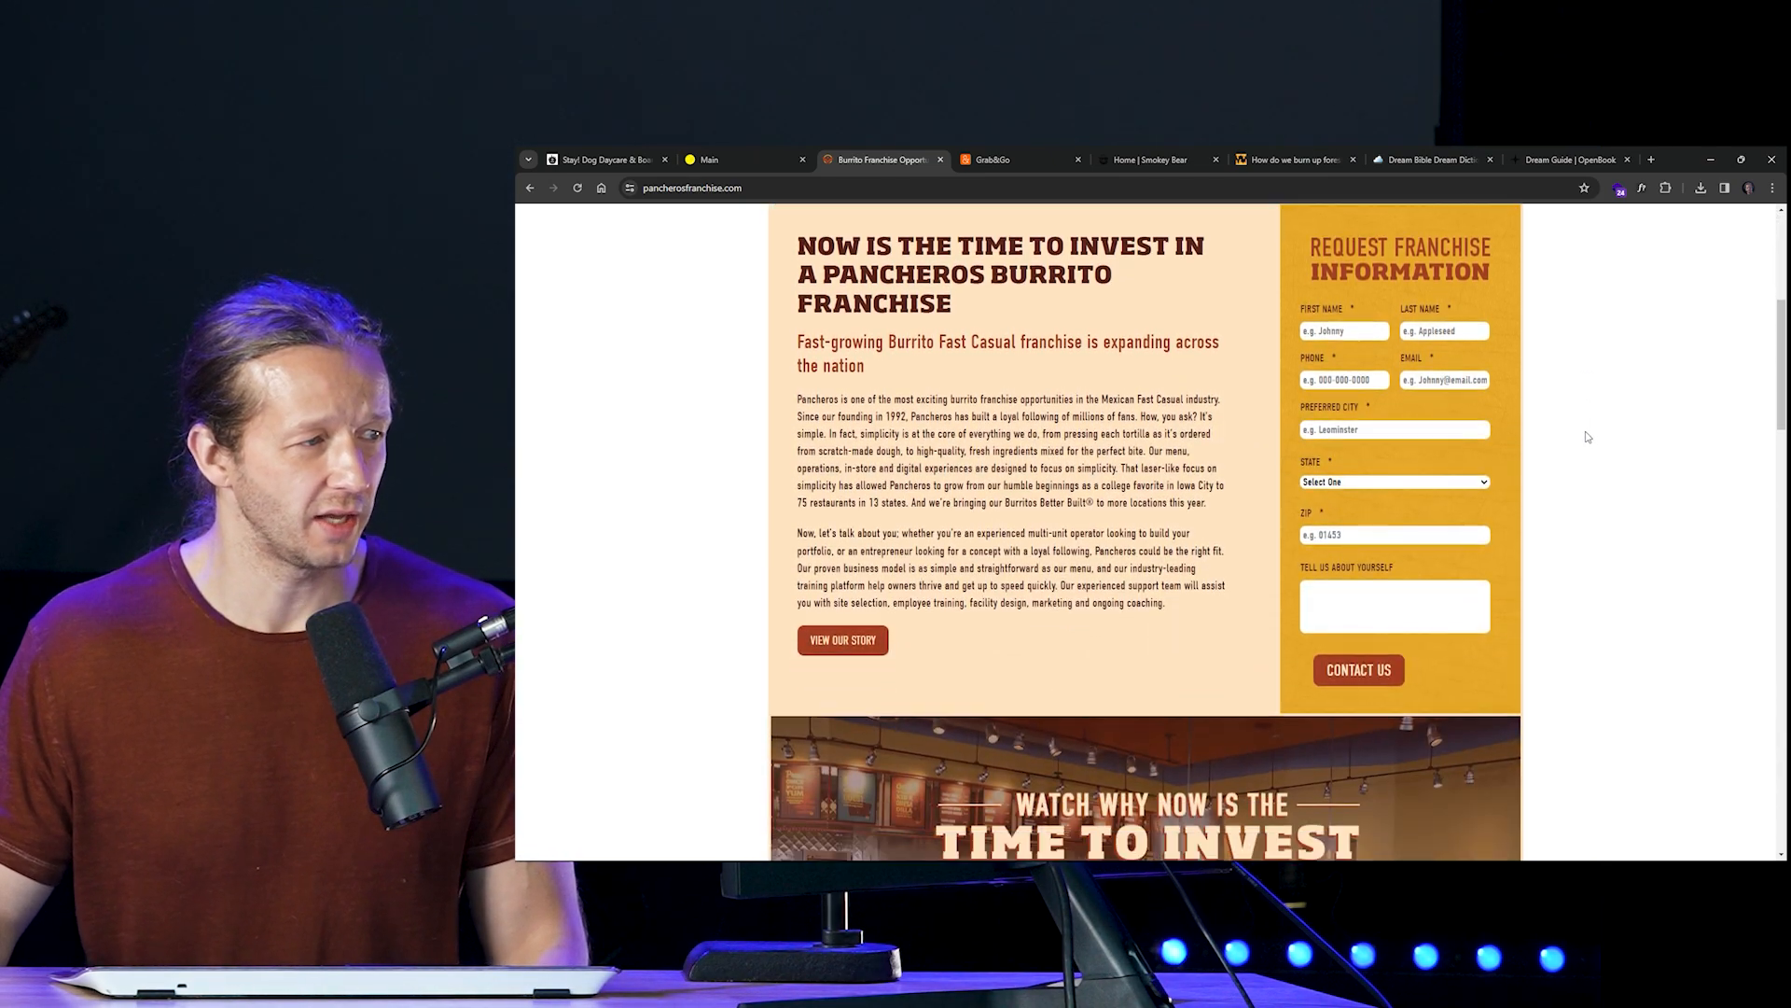
pyautogui.scroll(-3)
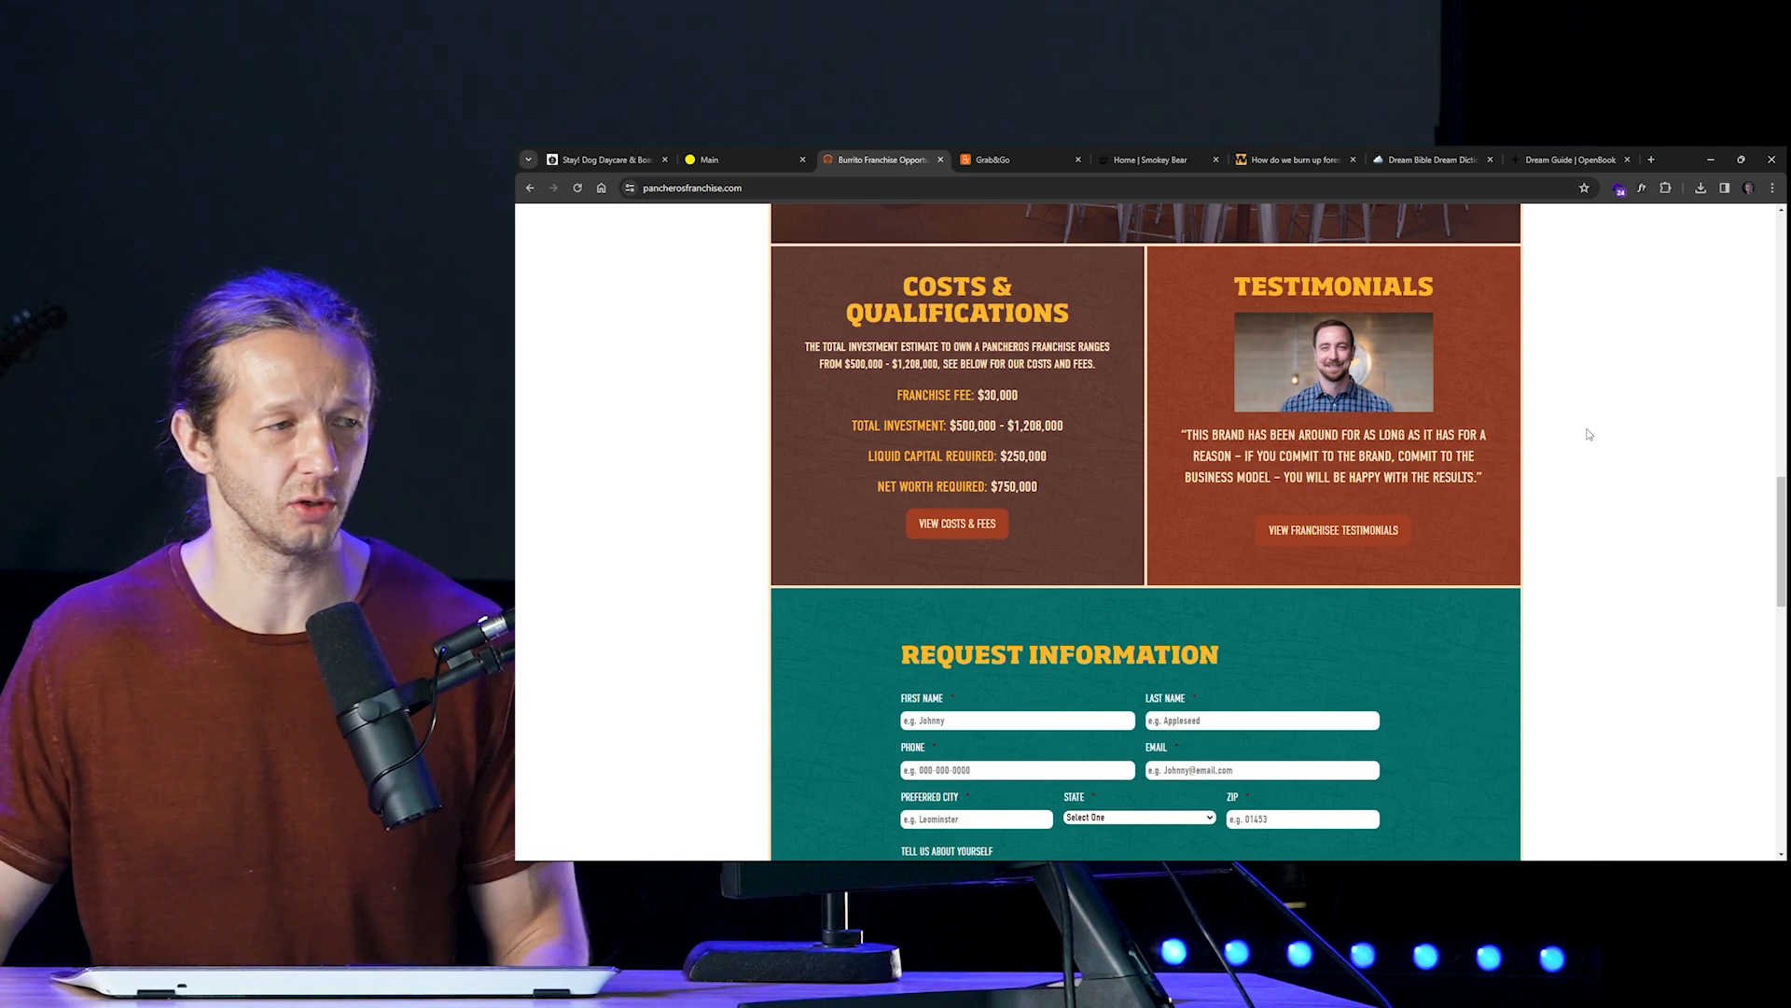
pyautogui.scroll(-3)
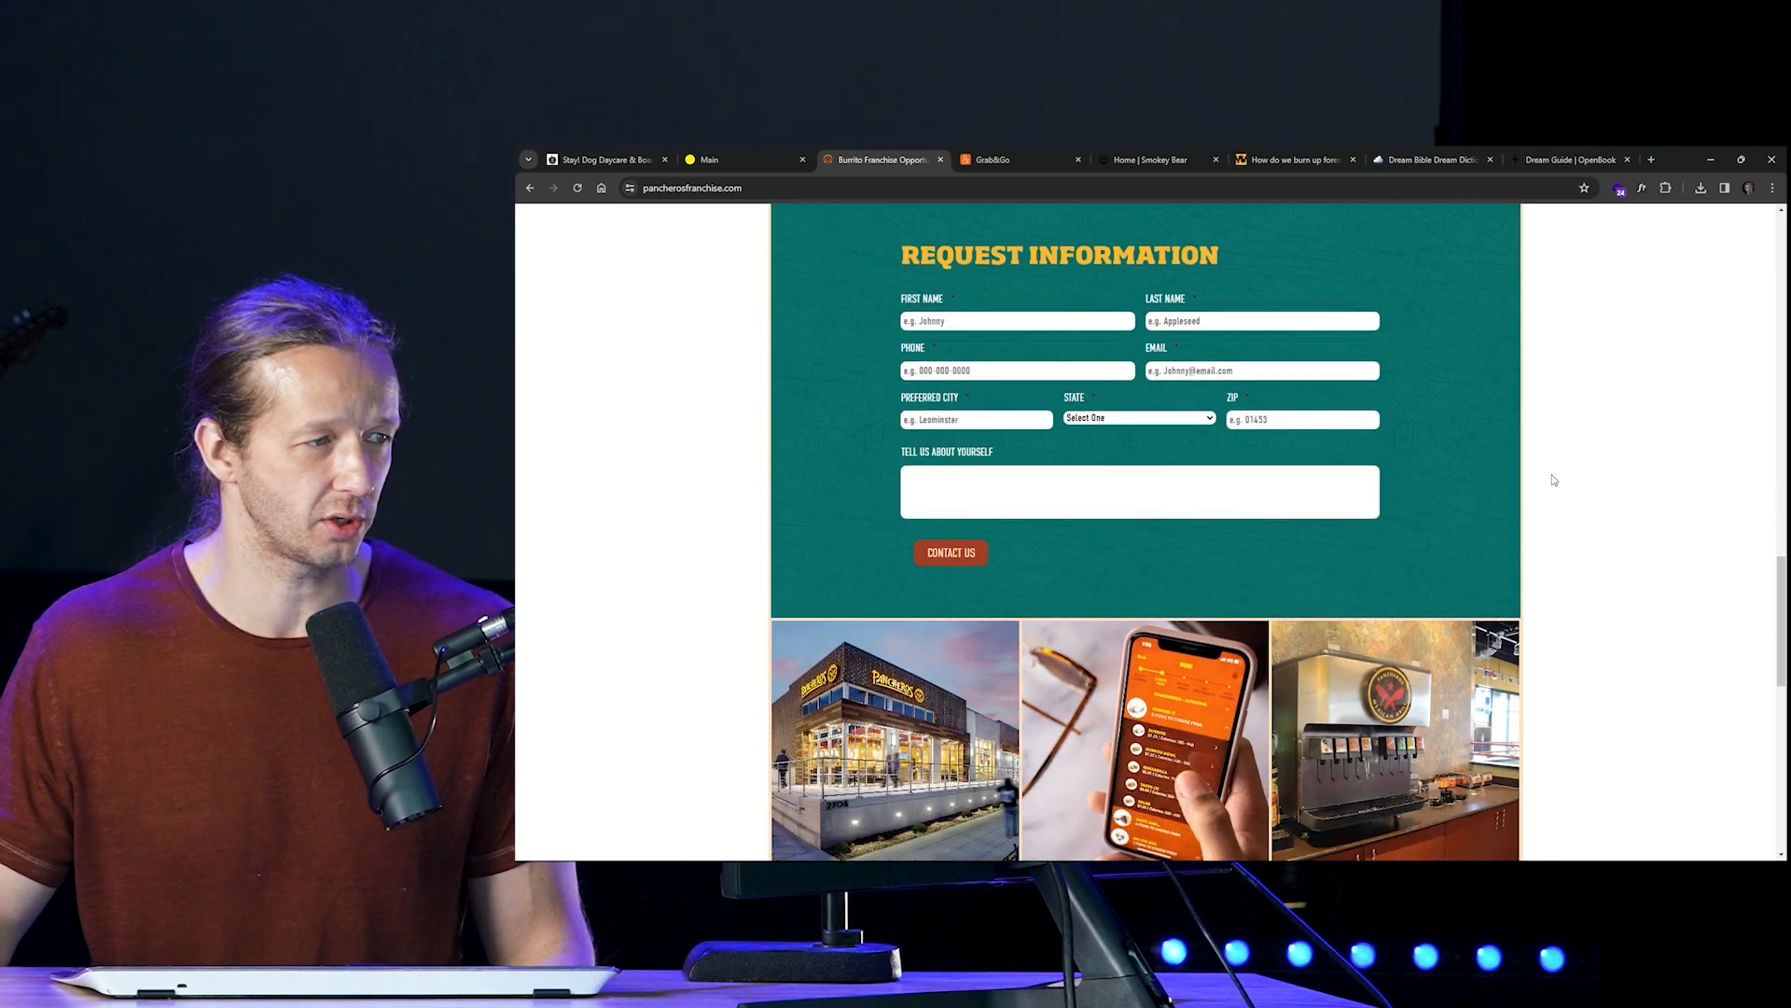
pyautogui.scroll(-3)
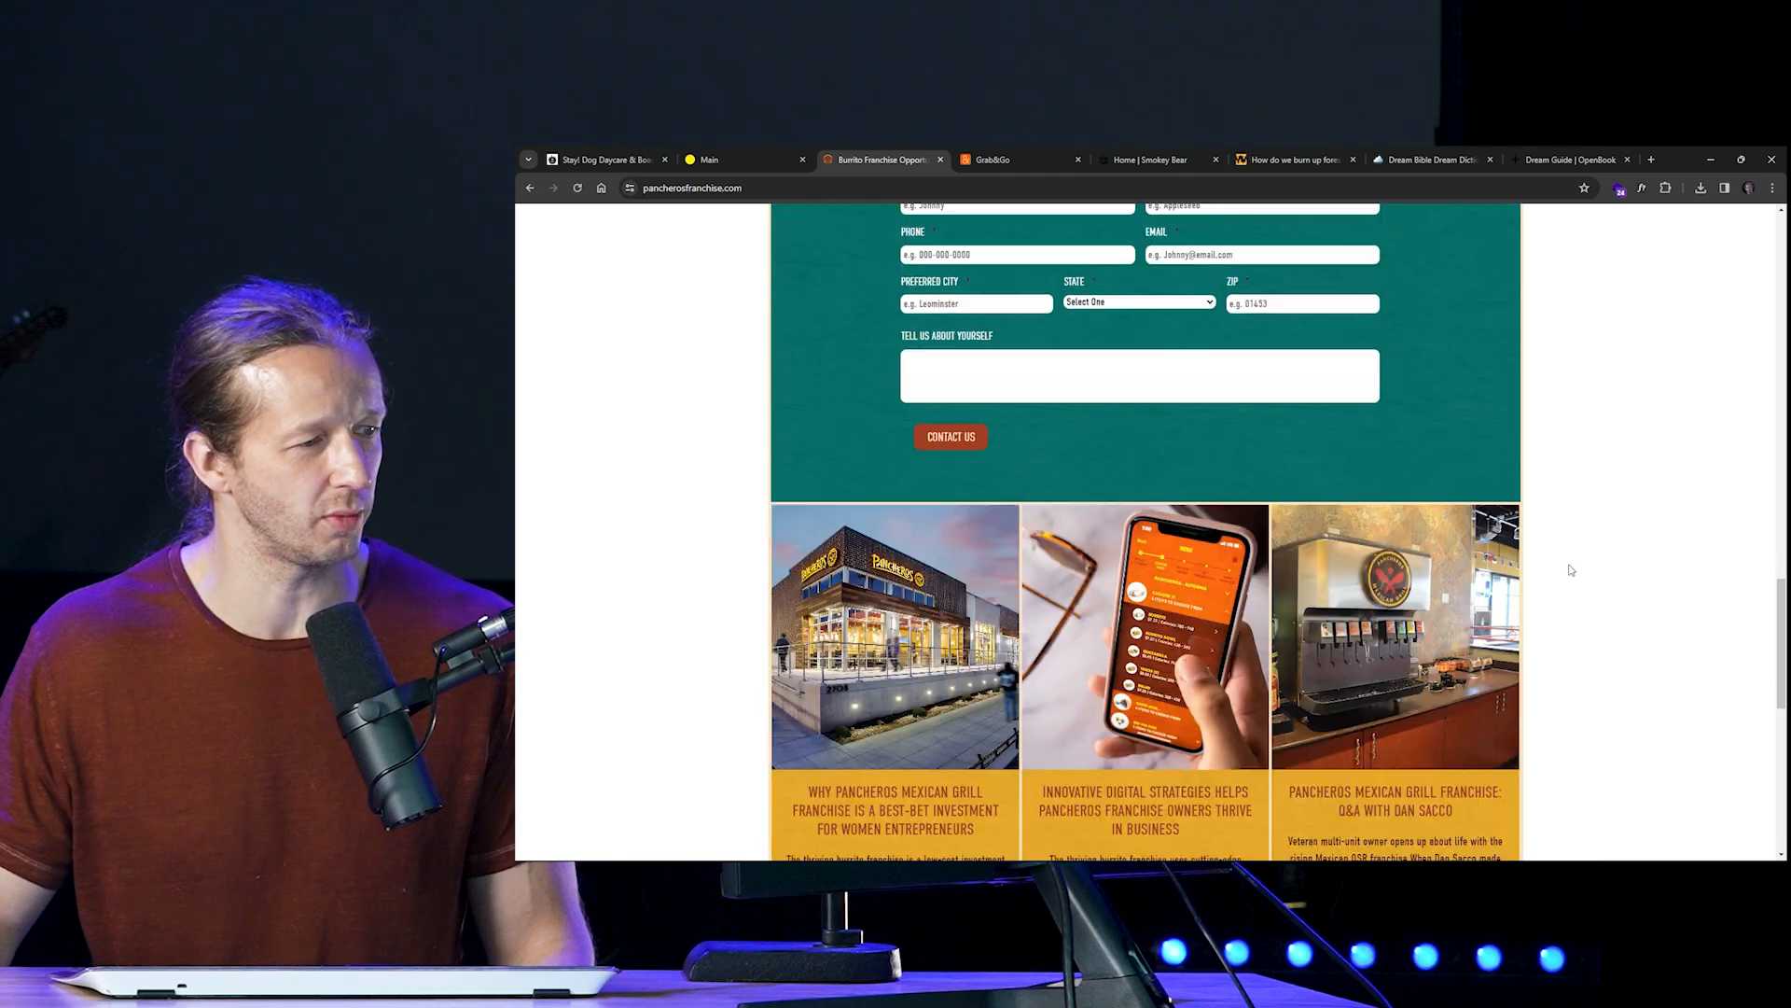
pyautogui.scroll(-3)
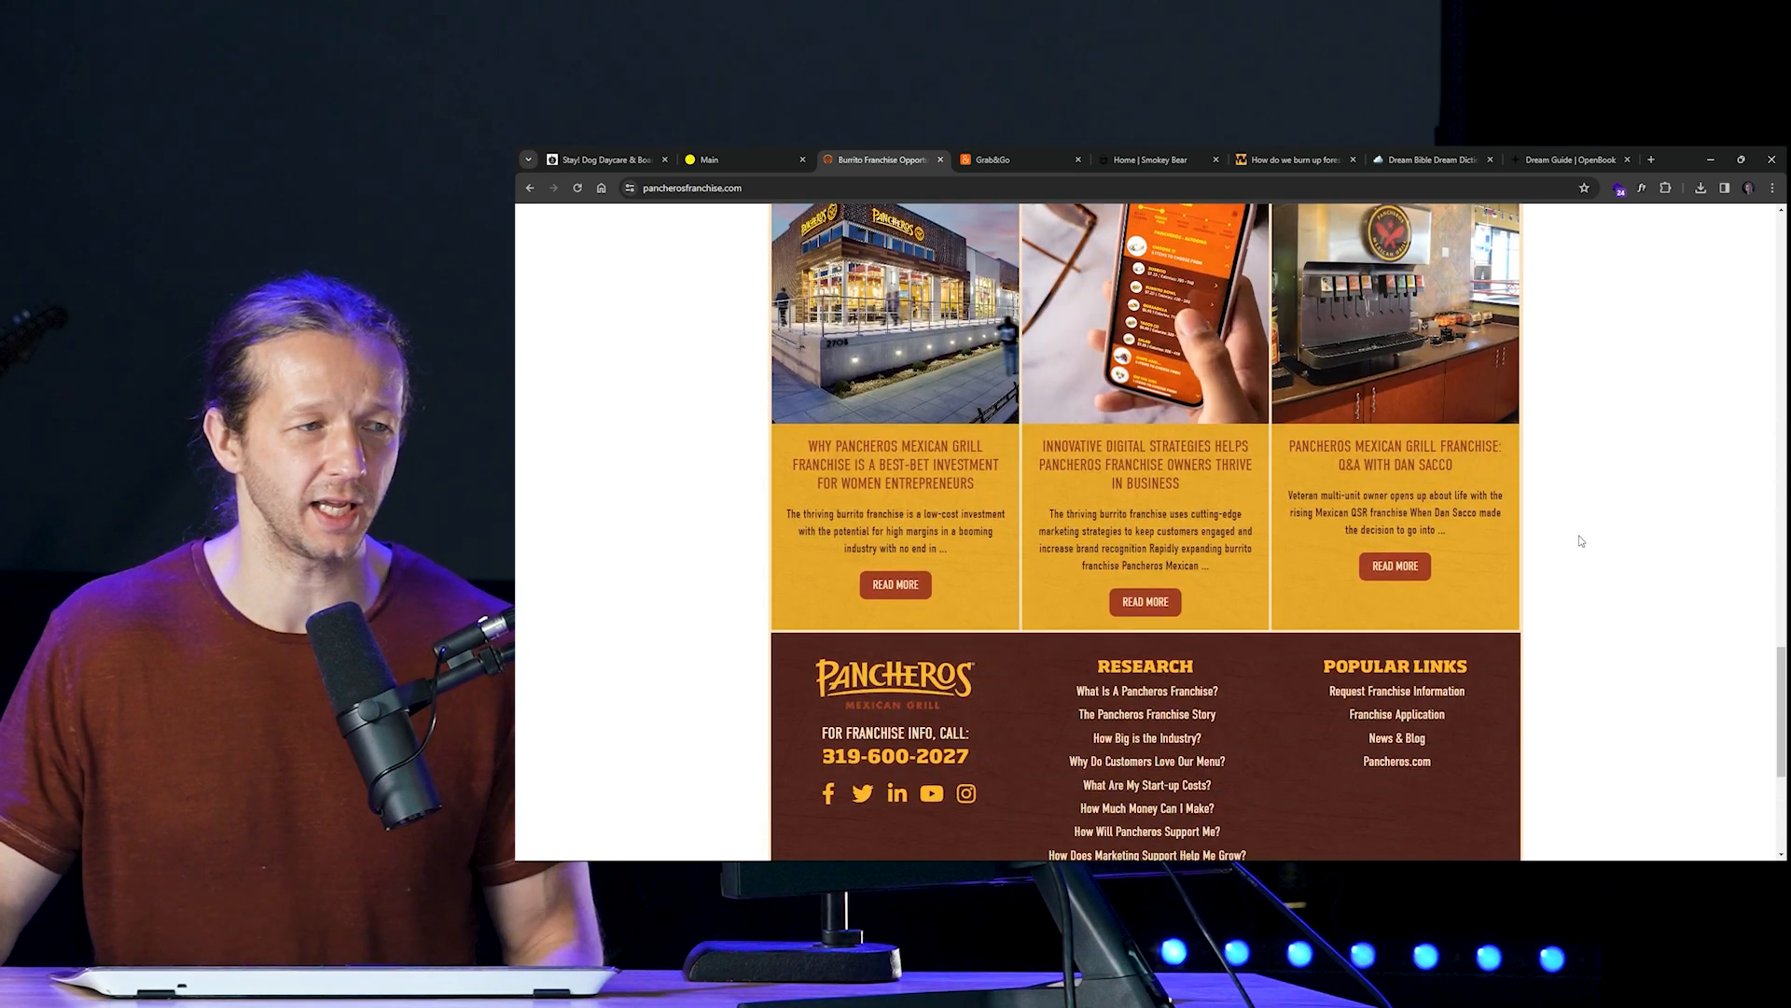
pyautogui.scroll(3)
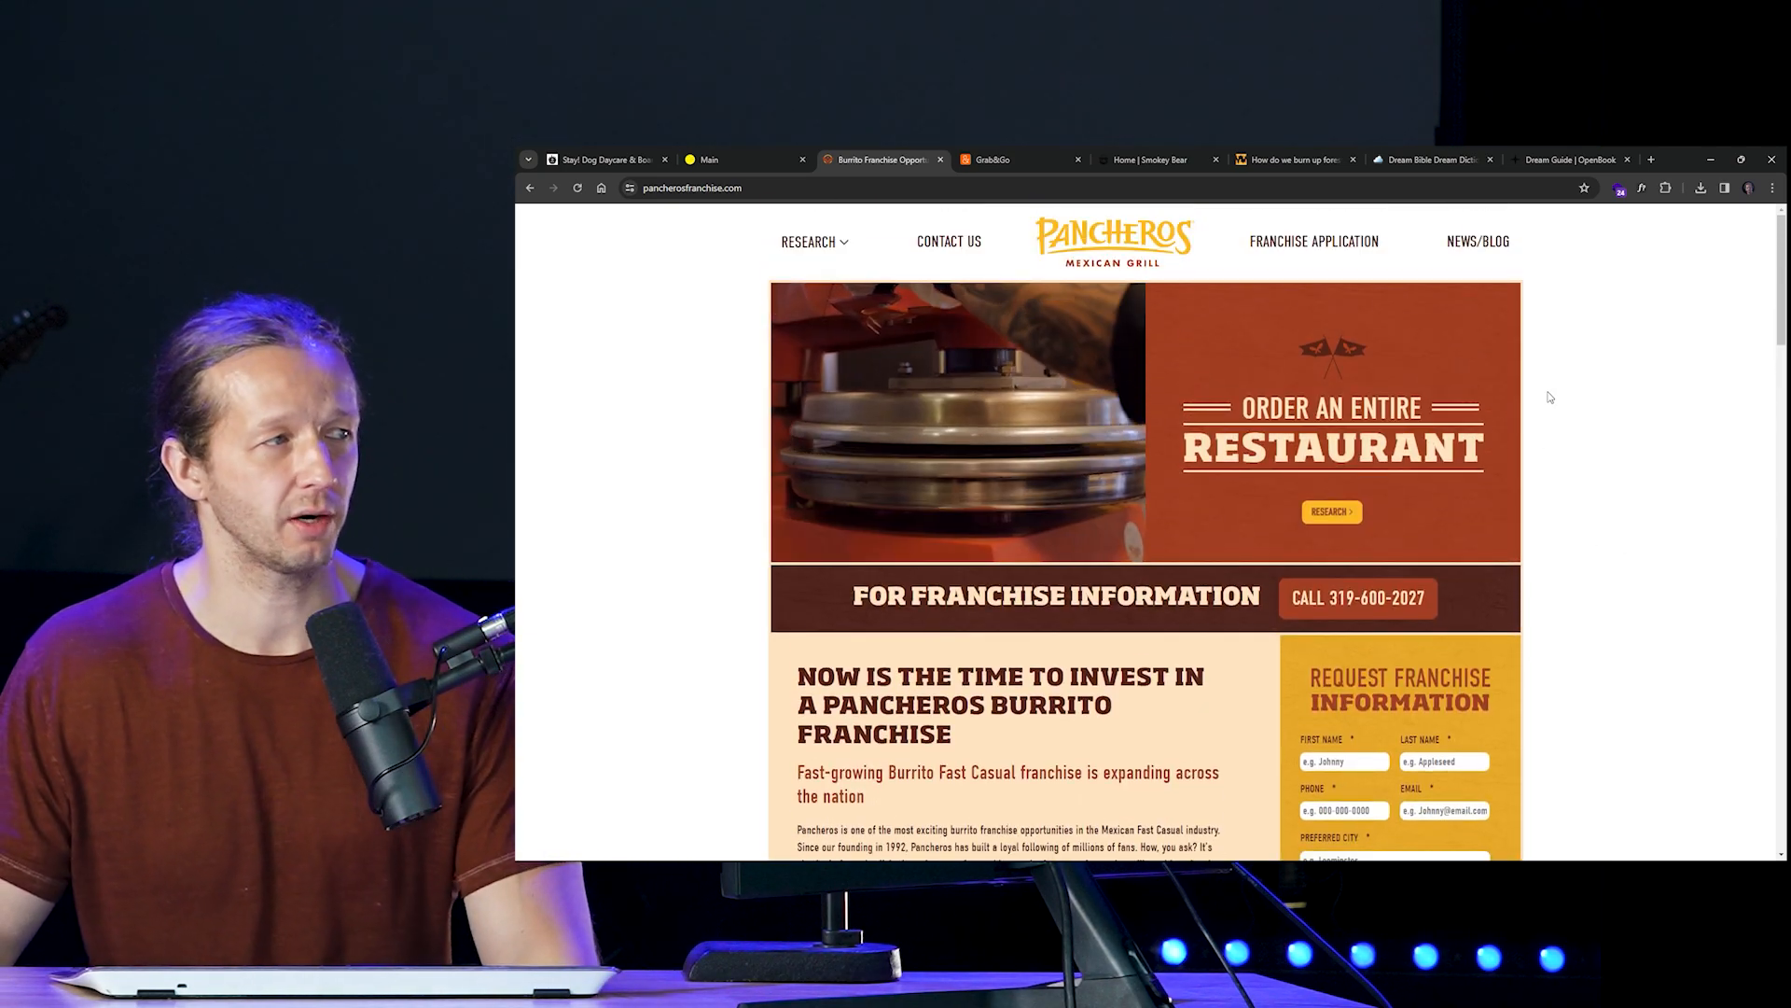
pyautogui.click(1018, 158)
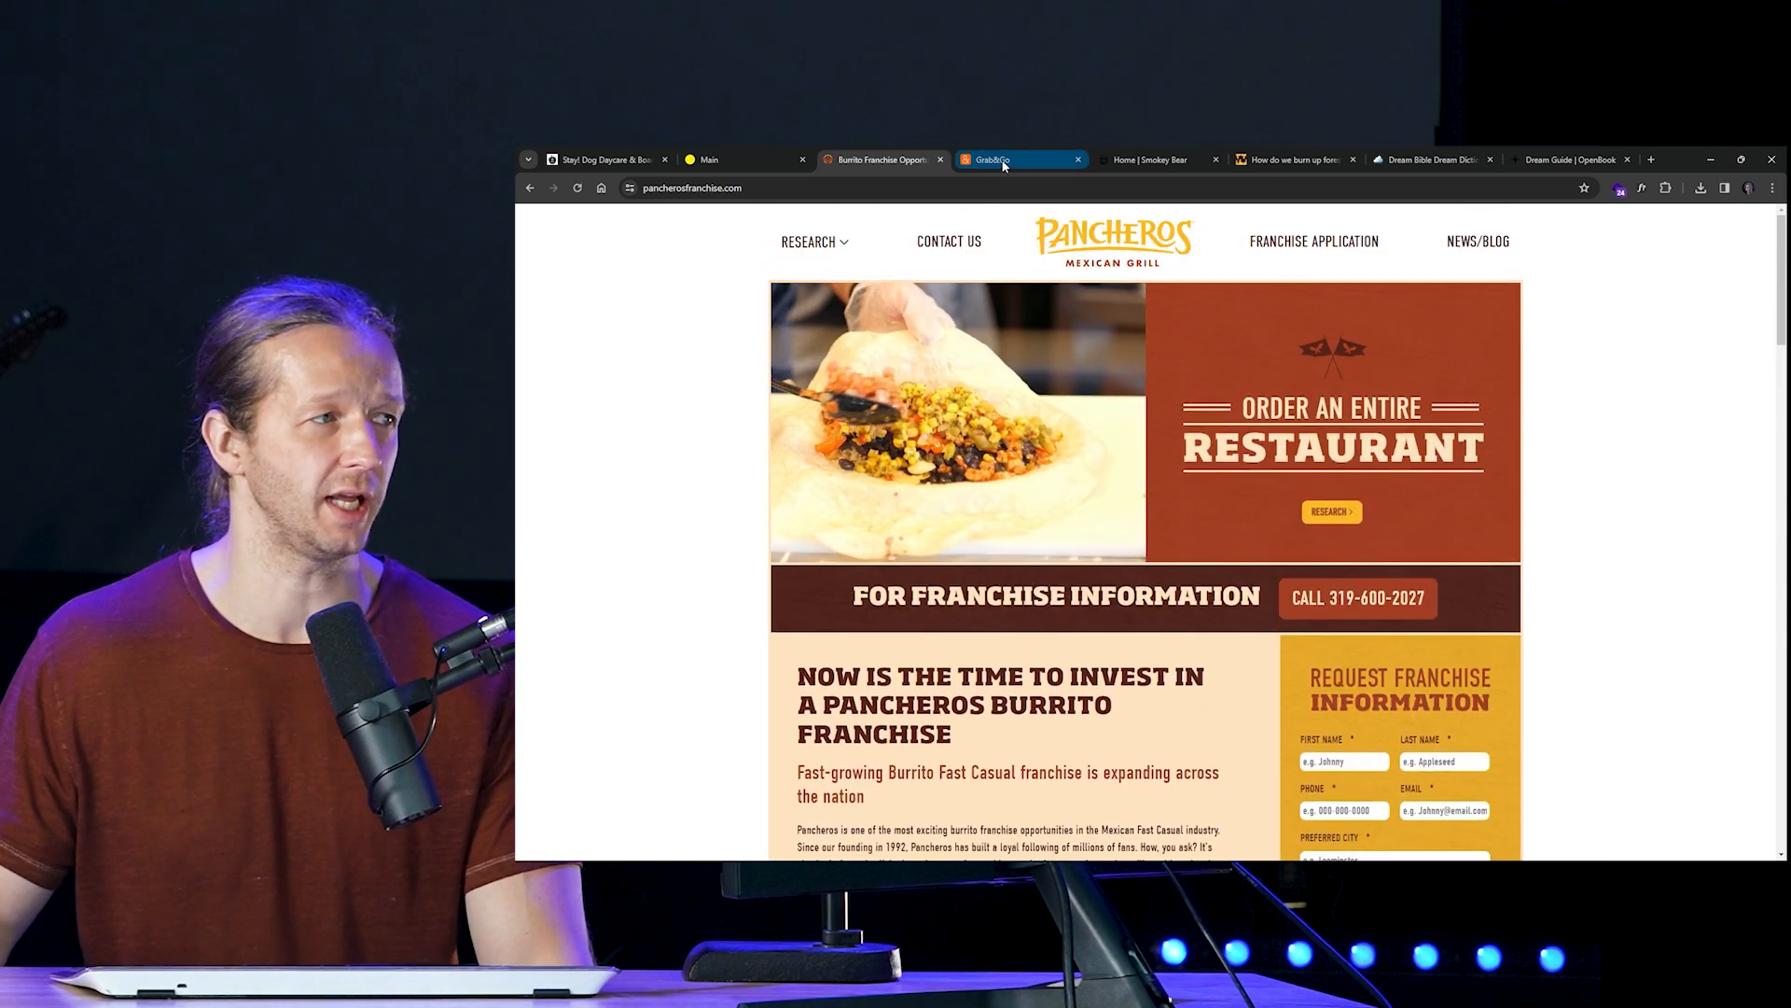
# Step: Switch to the Grab&Go franchising site and scroll through its three-step setup section
pyautogui.click(1012, 158)
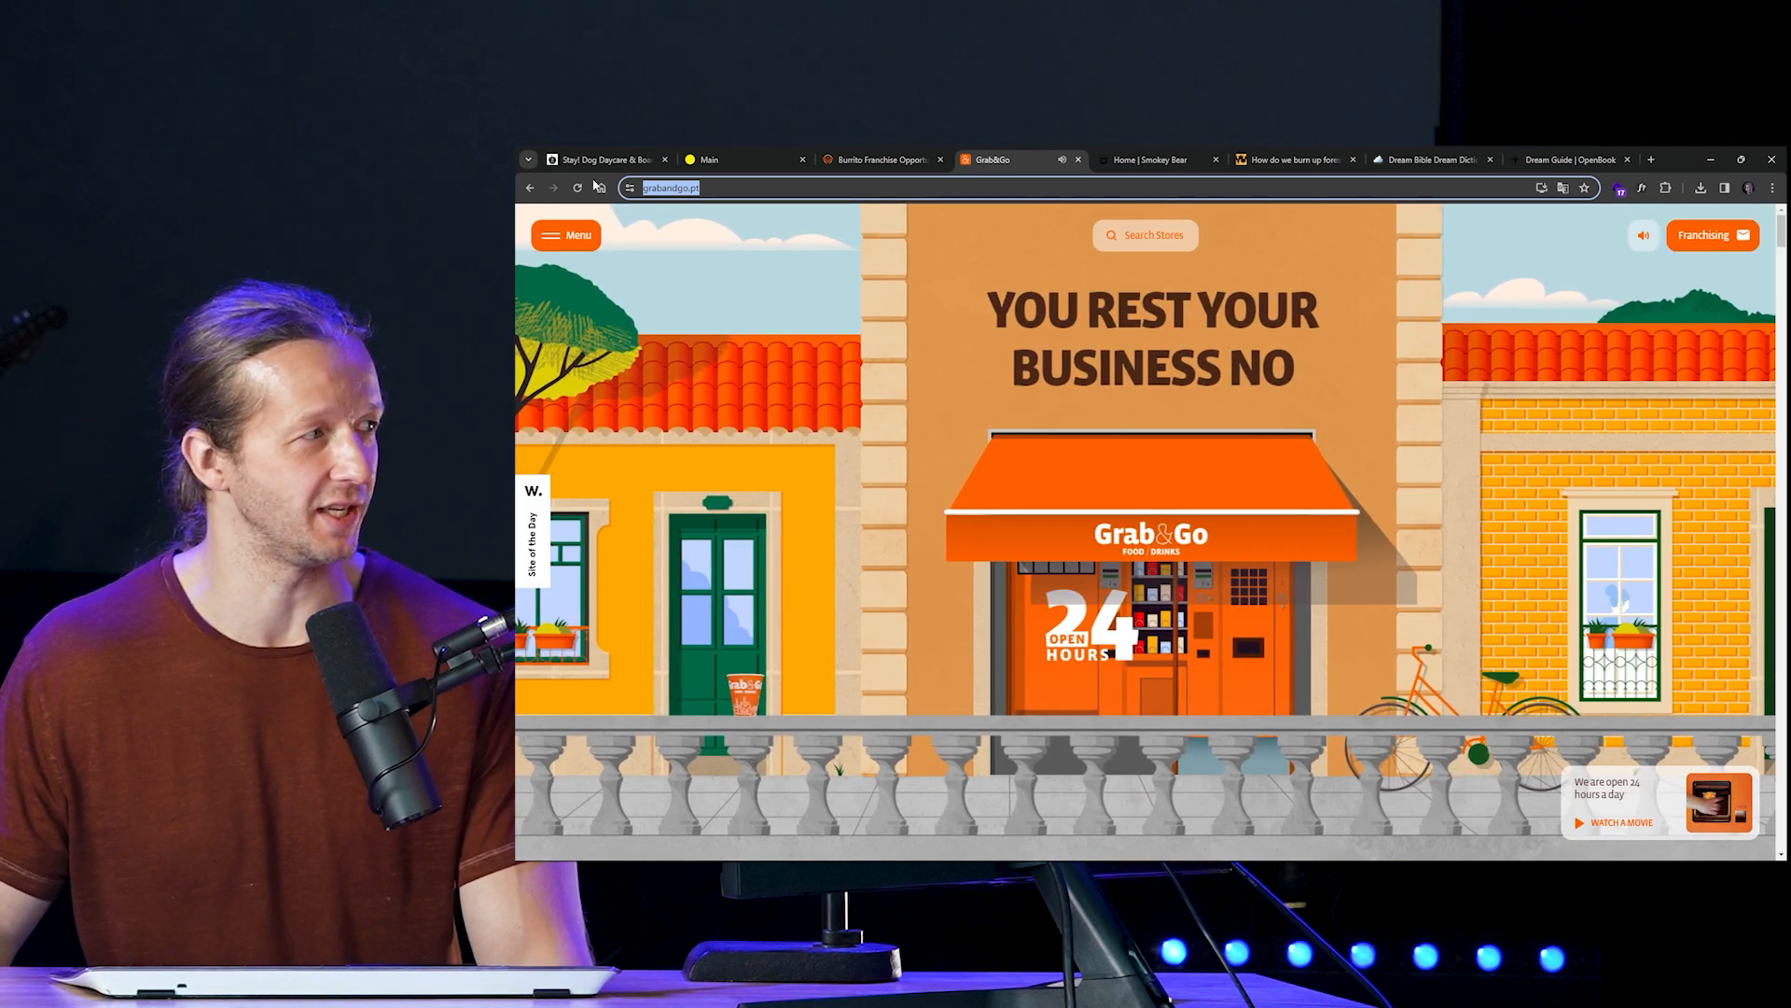
pyautogui.click(1562, 187)
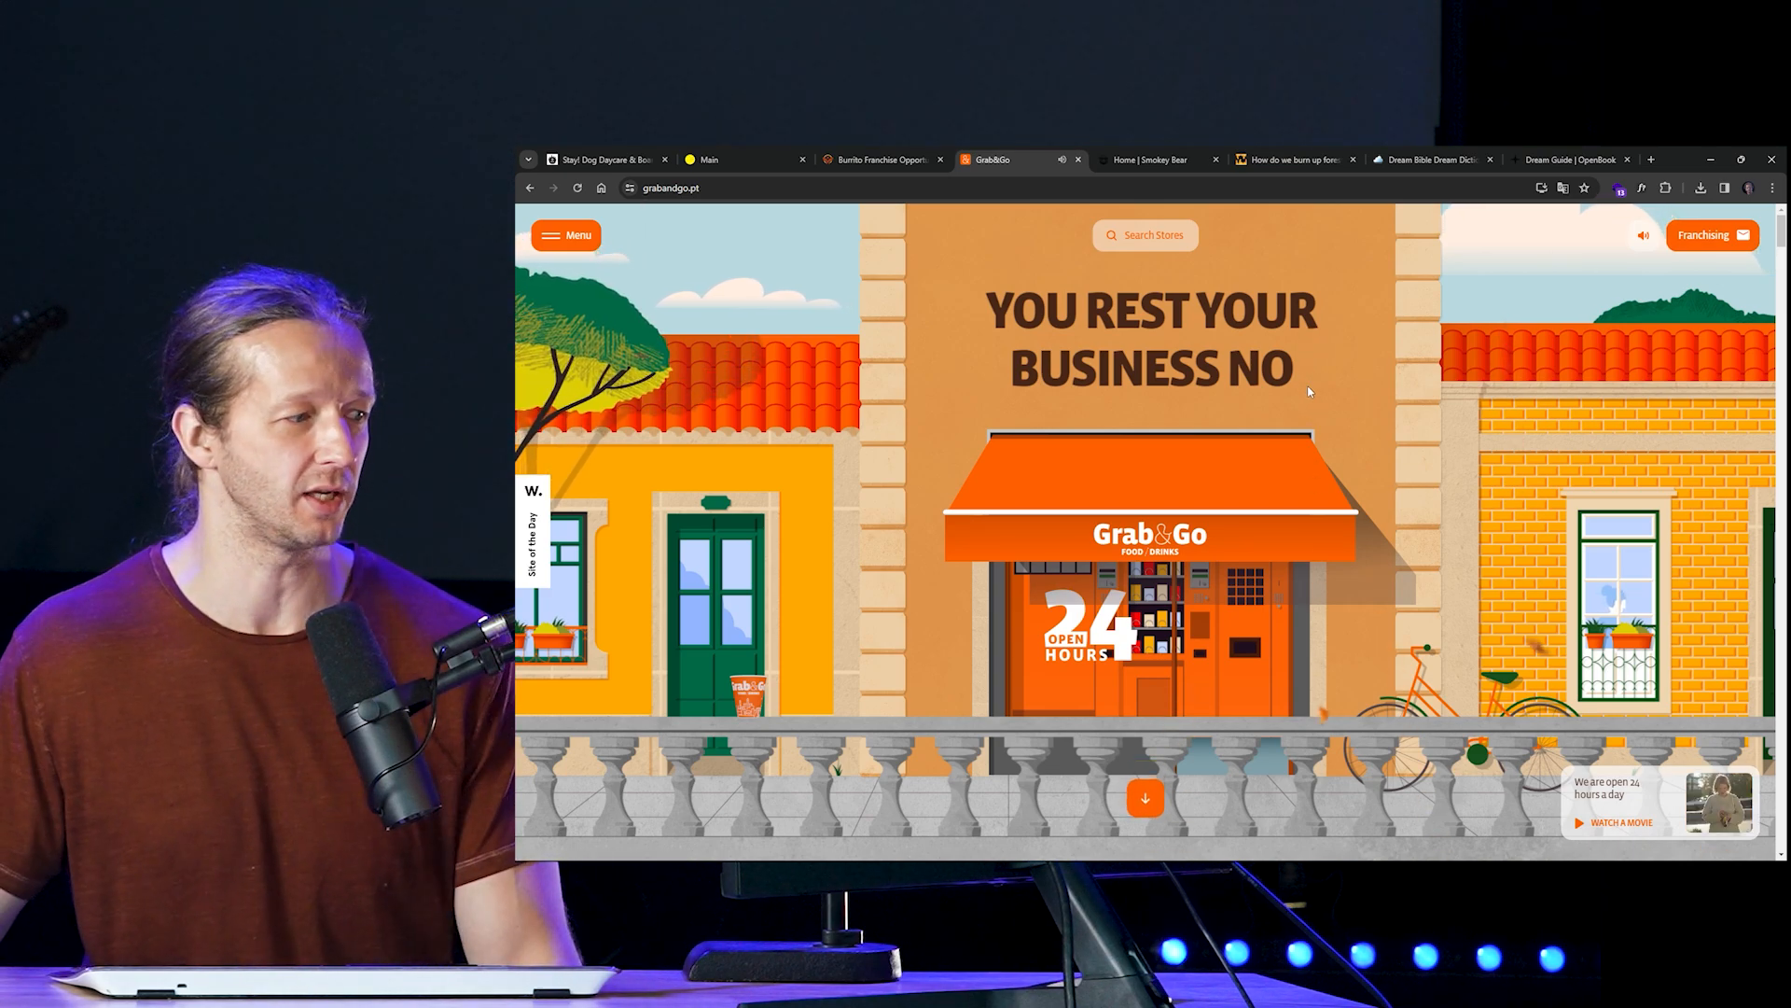
pyautogui.scroll(-3)
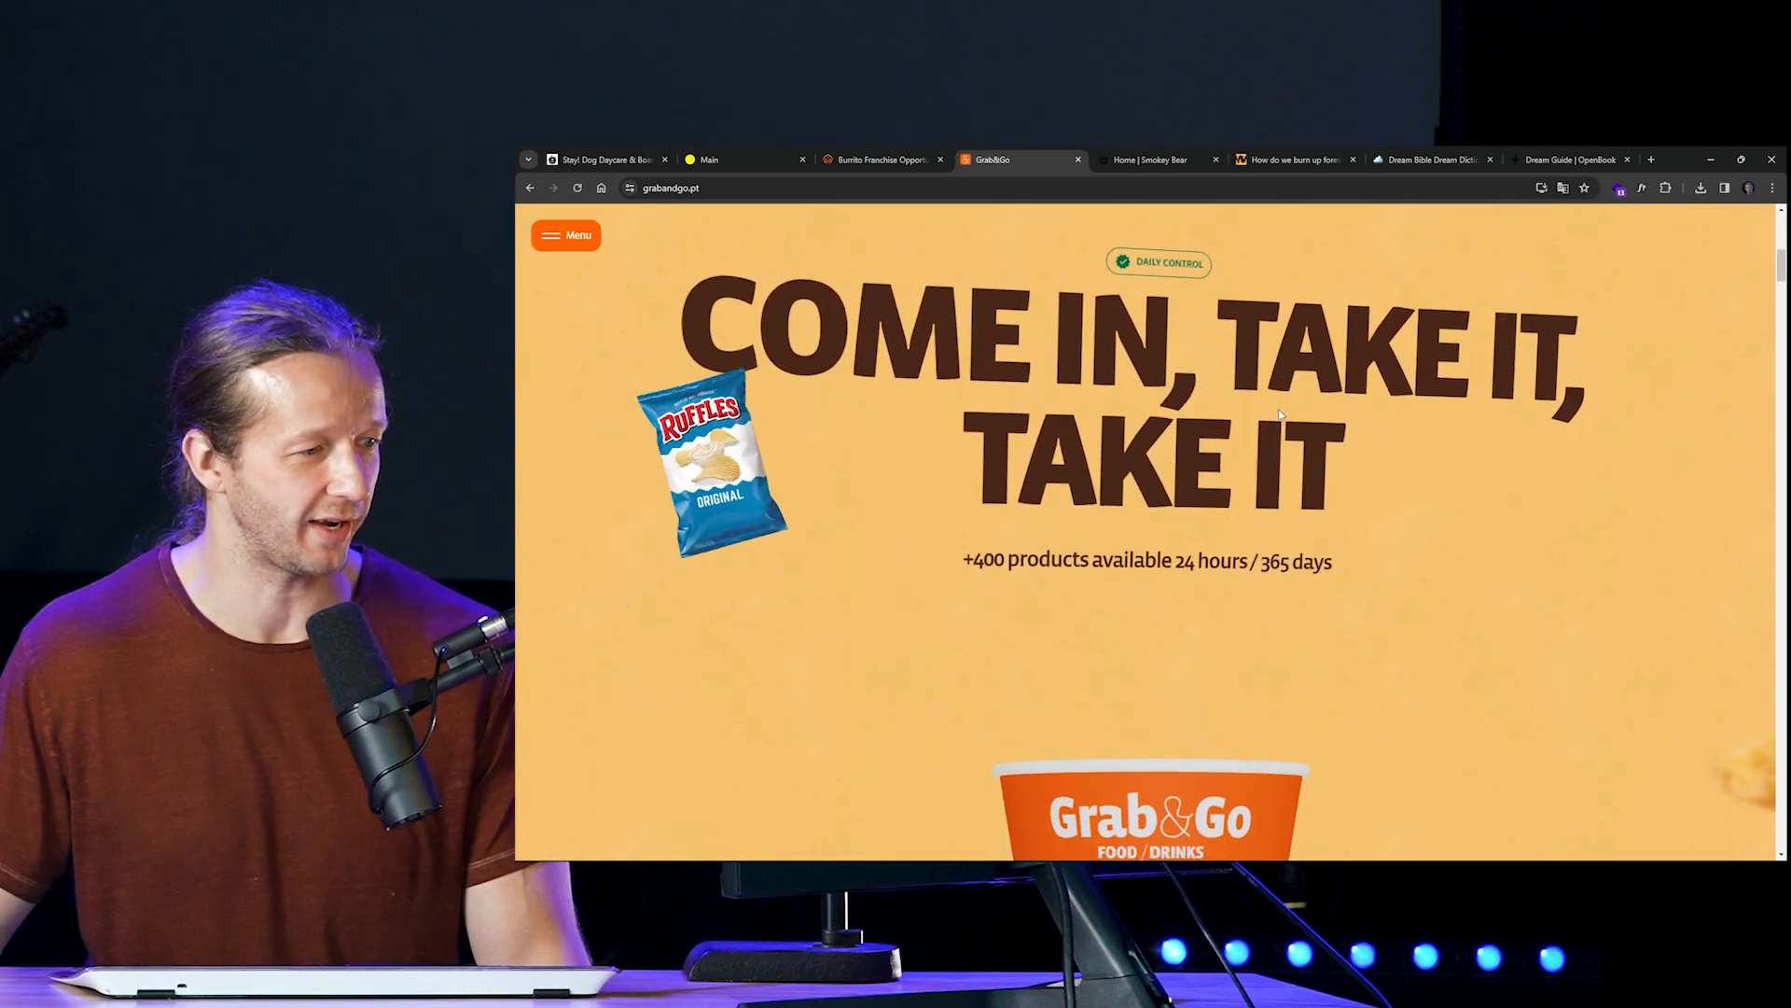
pyautogui.scroll(-3)
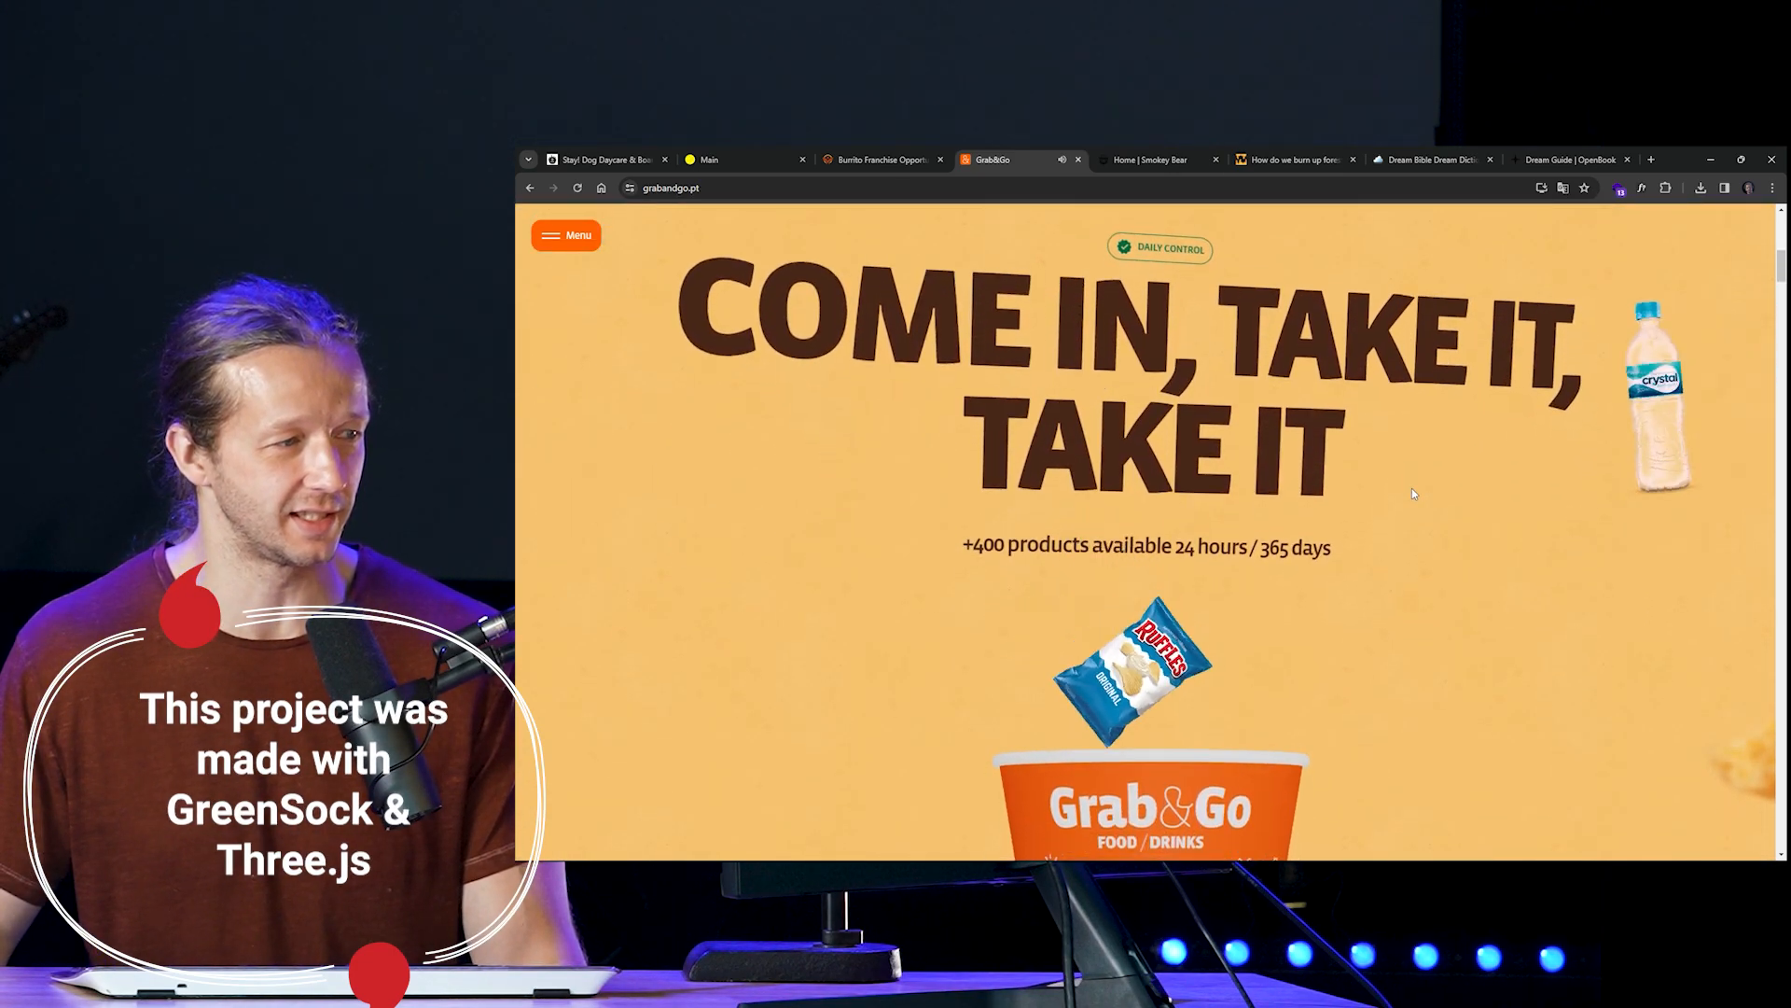
pyautogui.scroll(-3)
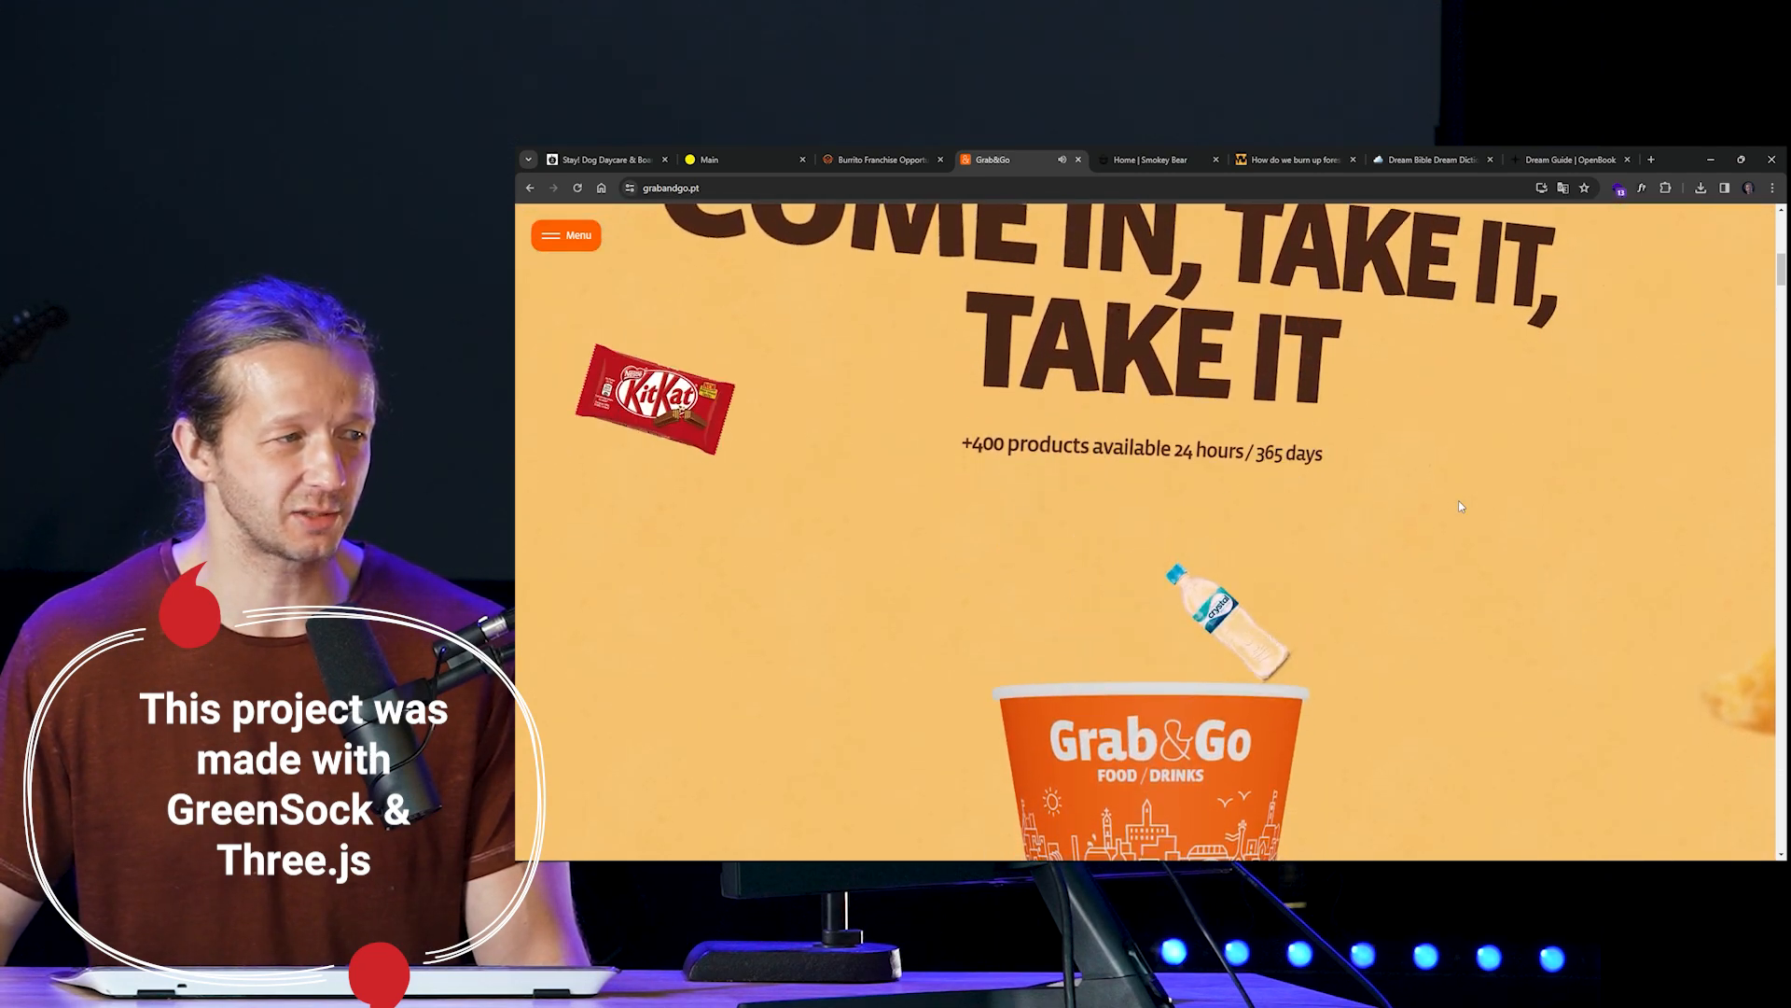
pyautogui.scroll(-3)
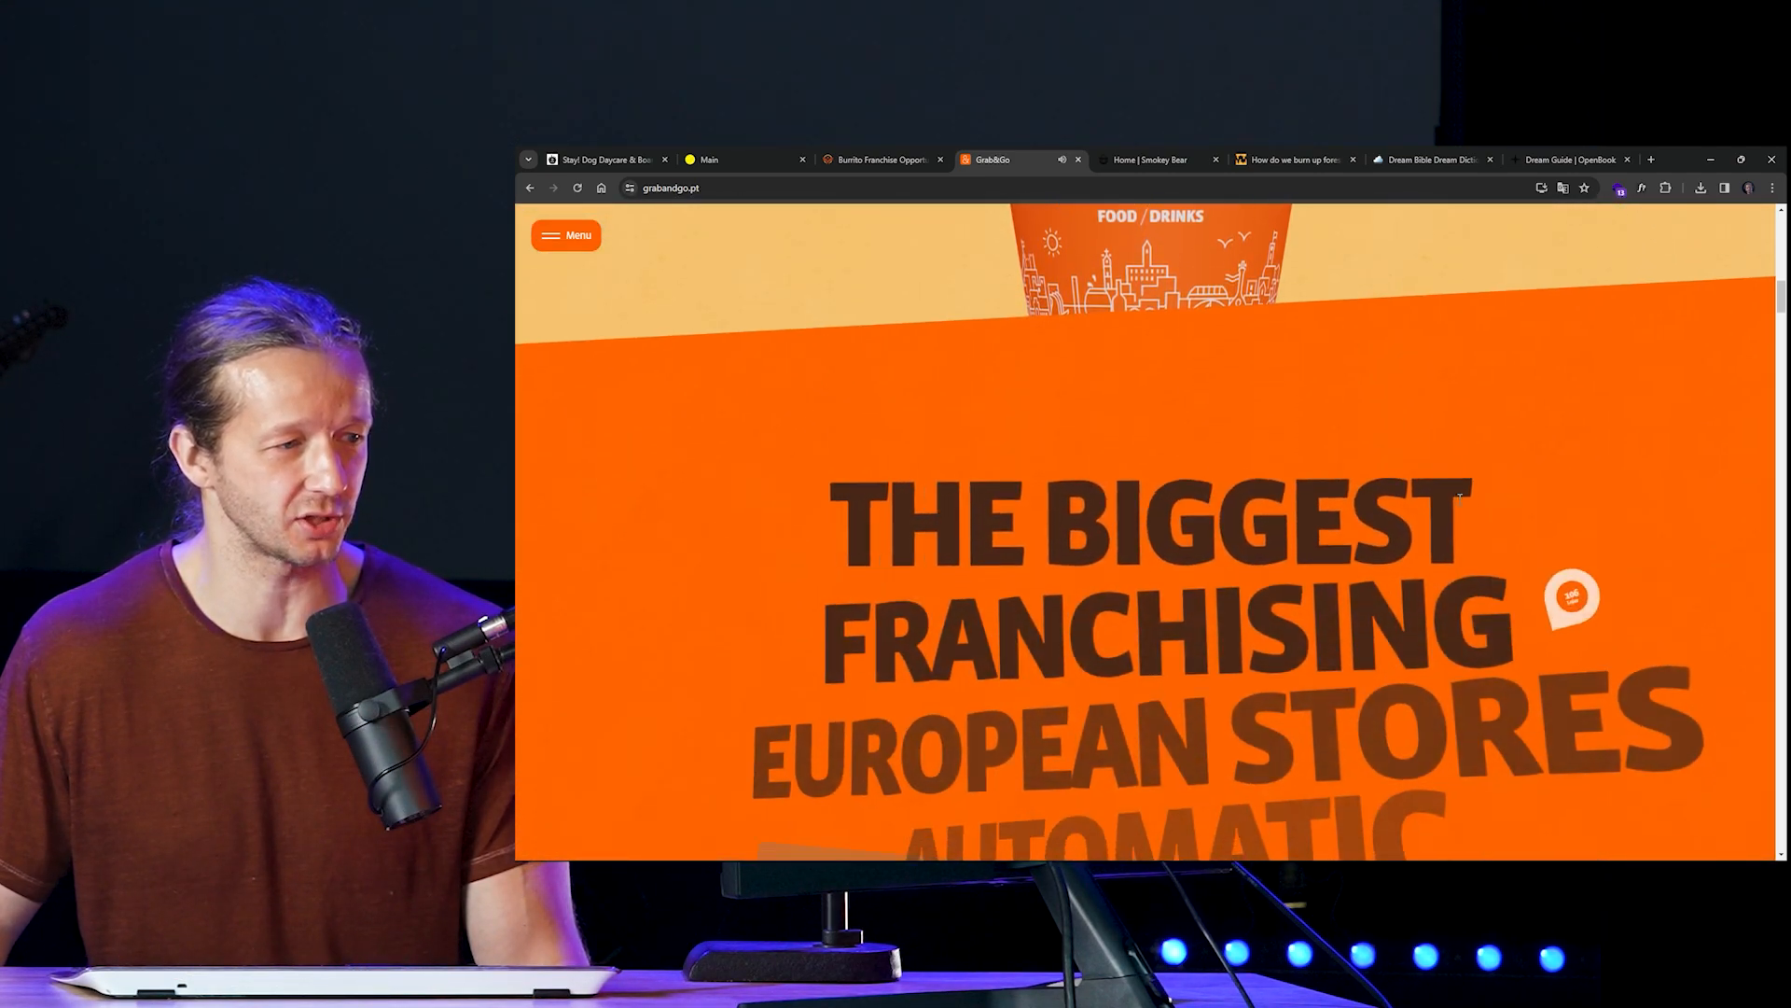
pyautogui.scroll(-3)
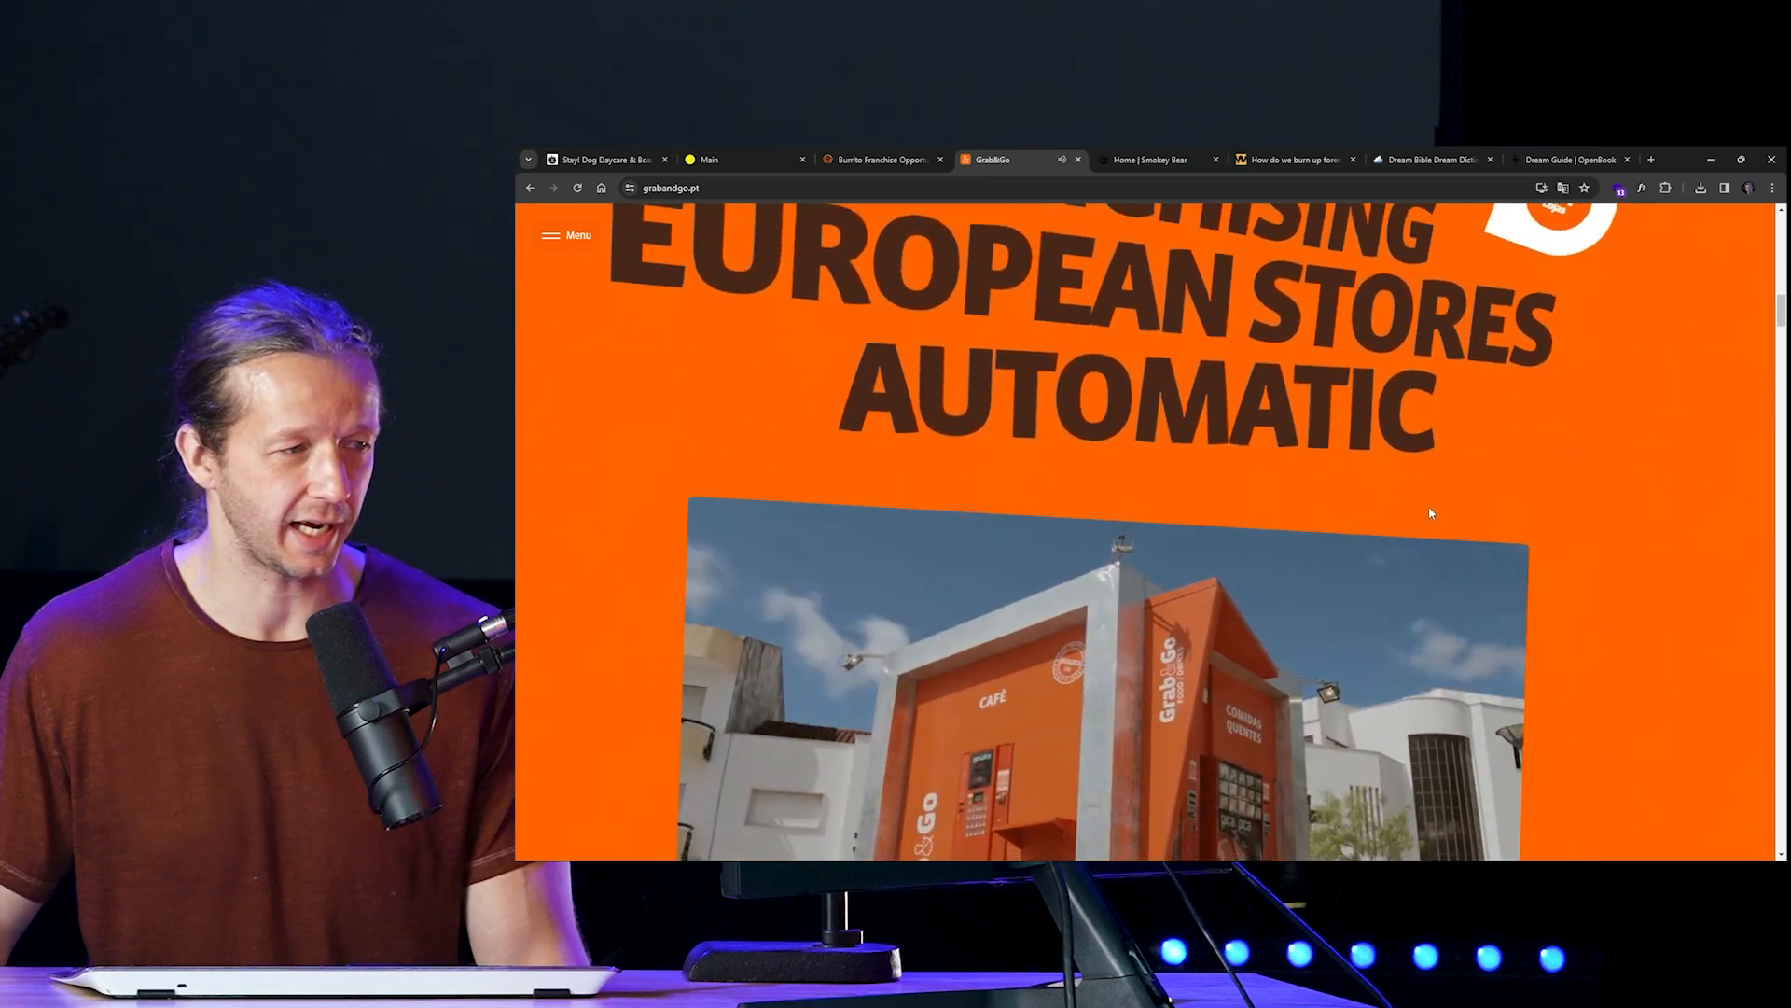
# Step: Continue through pricing, the start-now banner and marketing support to the Partner Network section
pyautogui.scroll(-3)
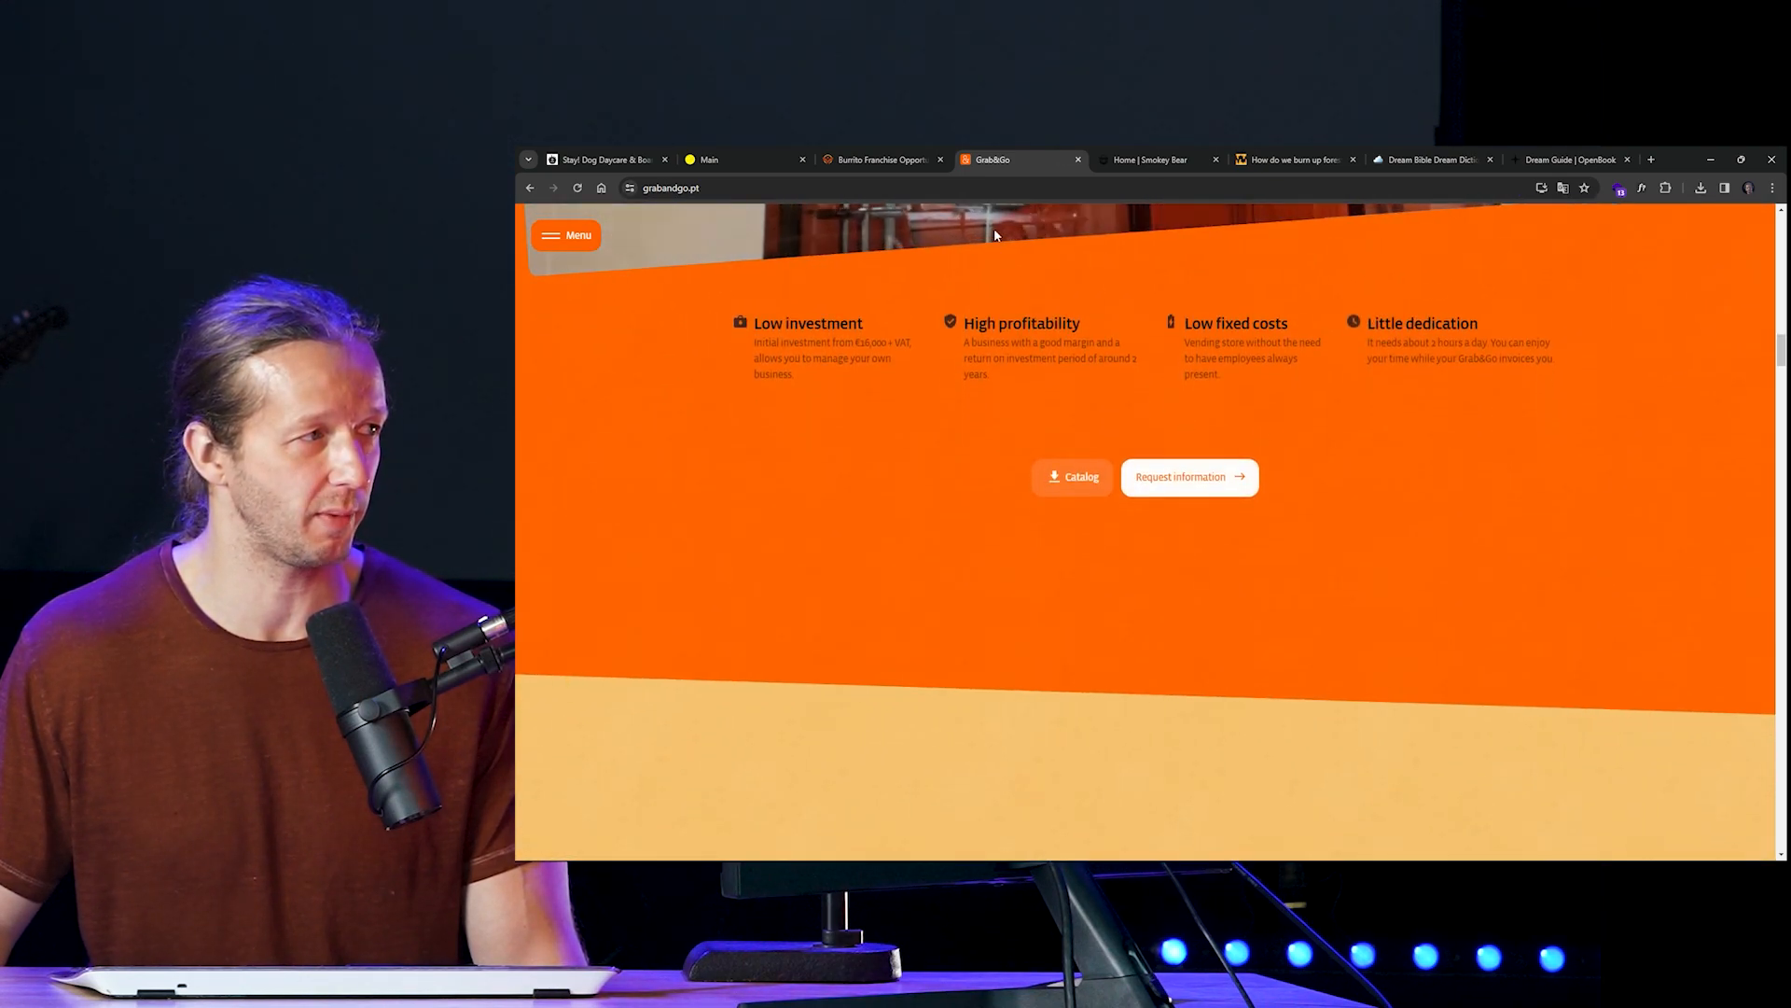
pyautogui.scroll(-3)
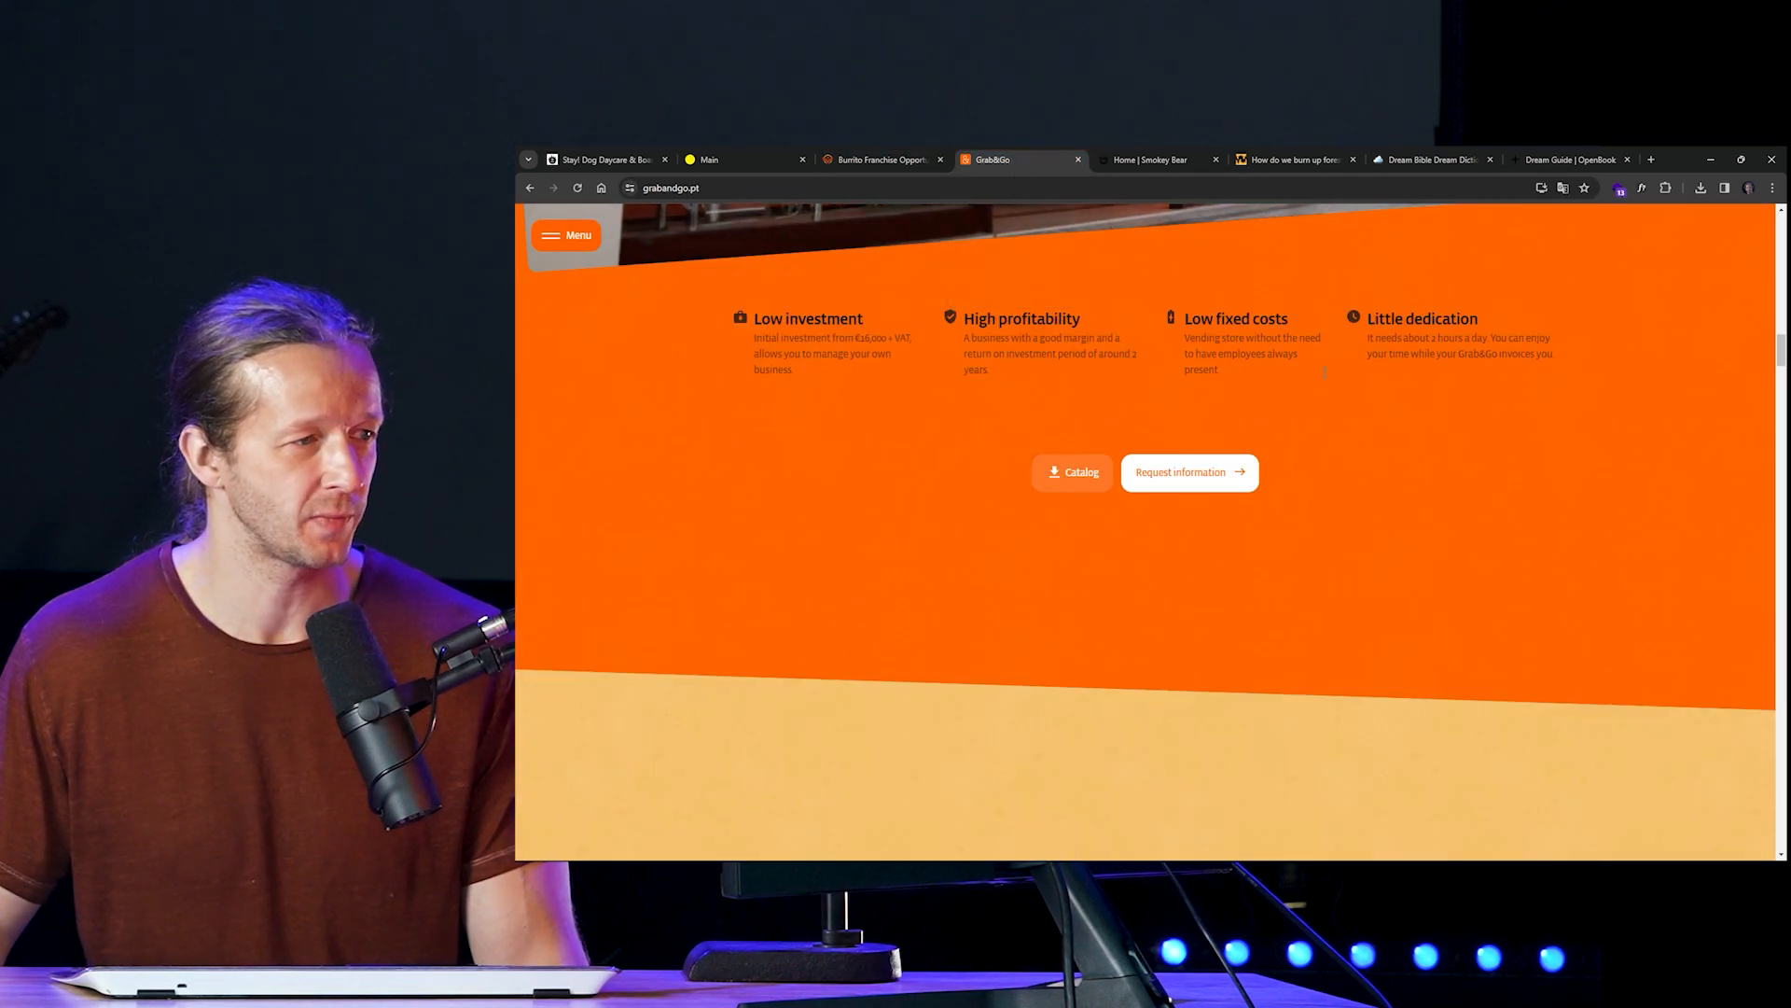
pyautogui.scroll(-3)
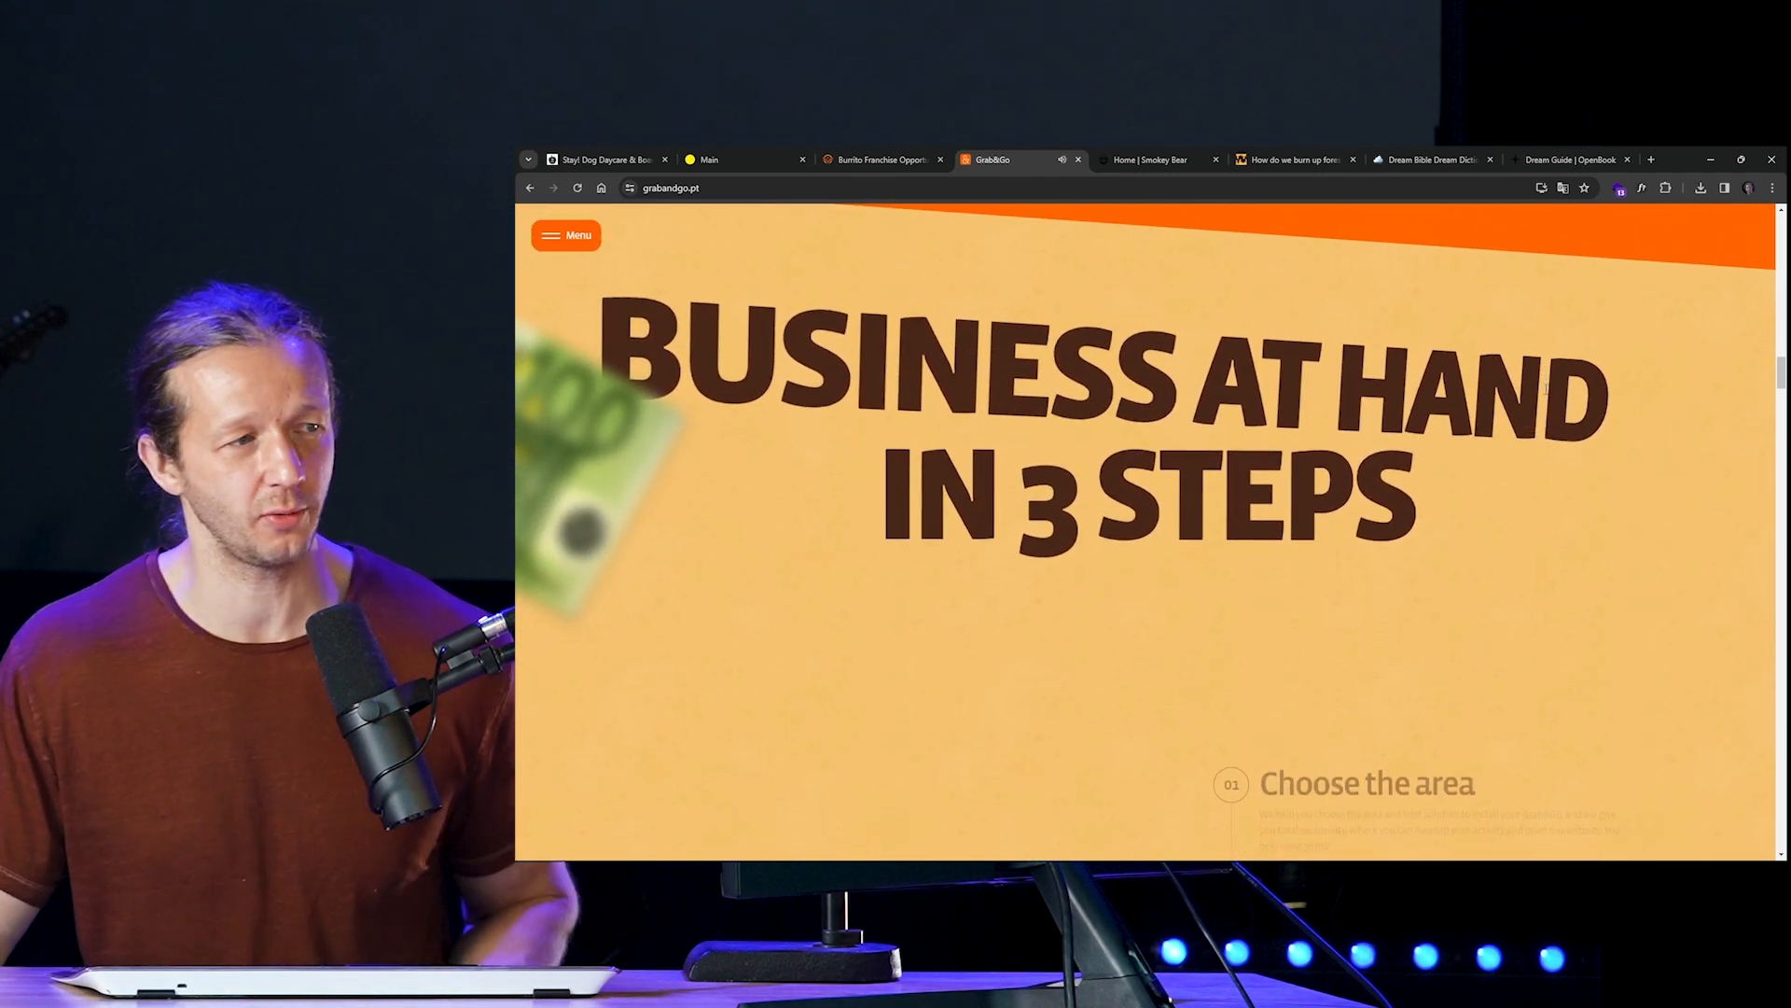
pyautogui.scroll(-3)
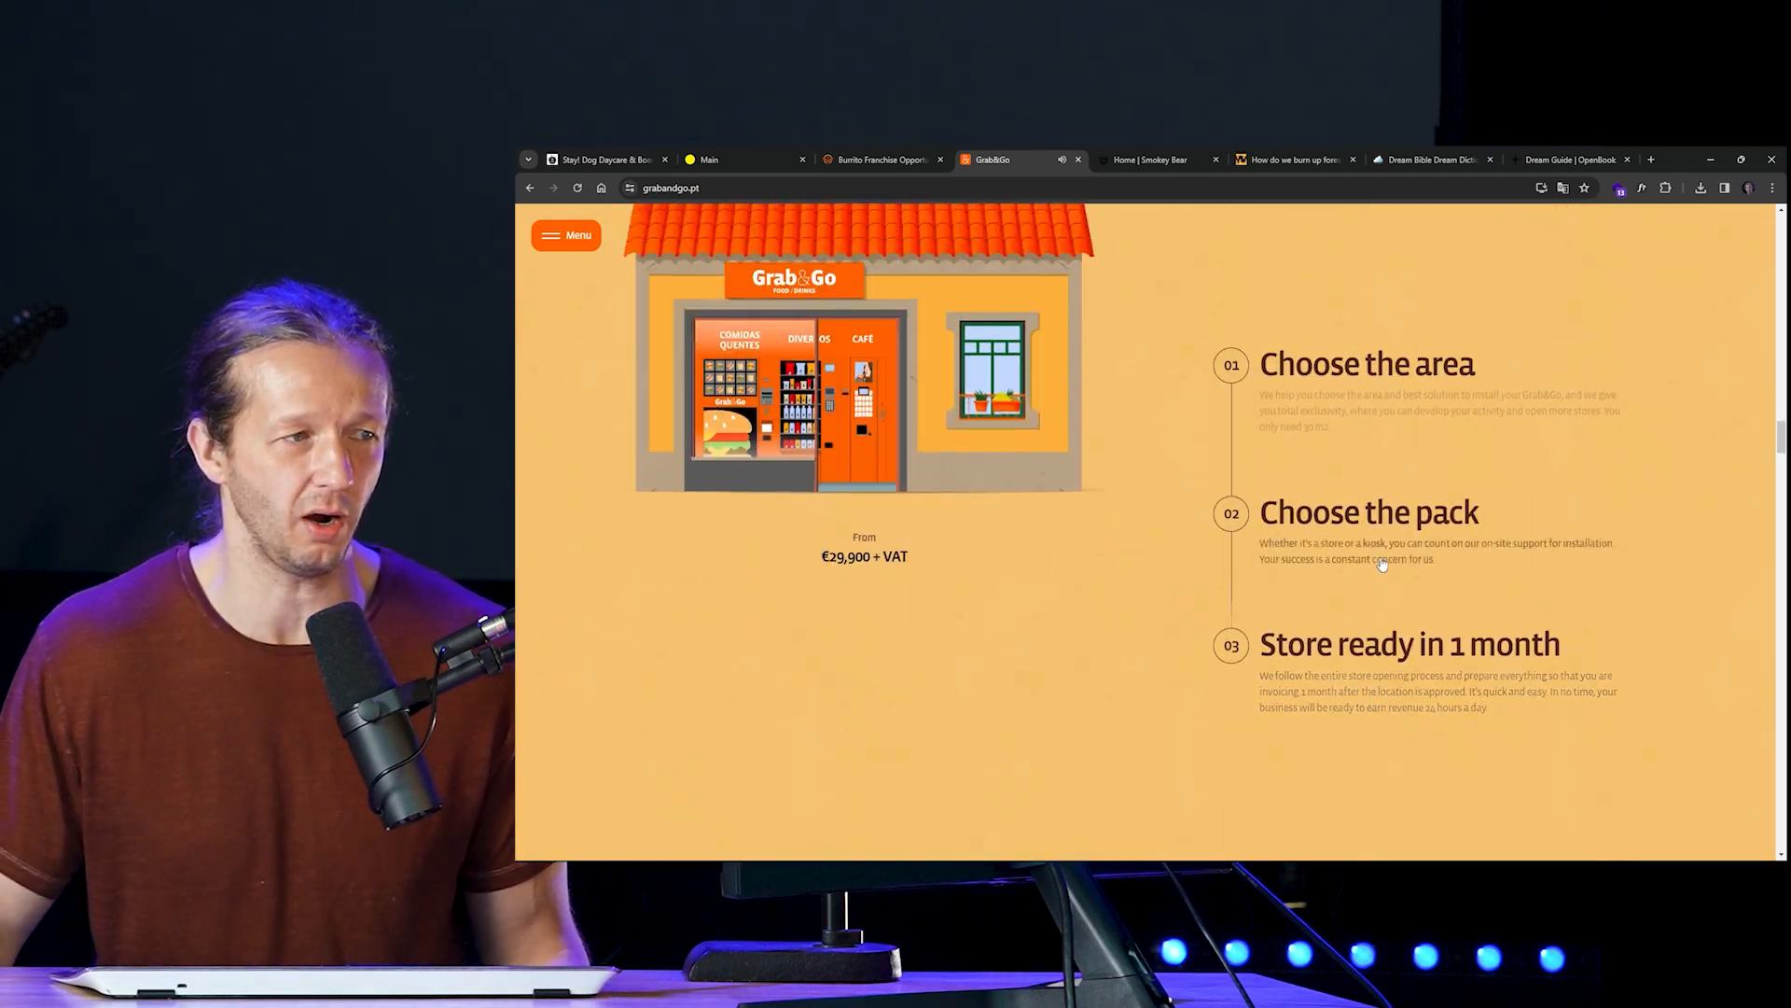
pyautogui.scroll(3)
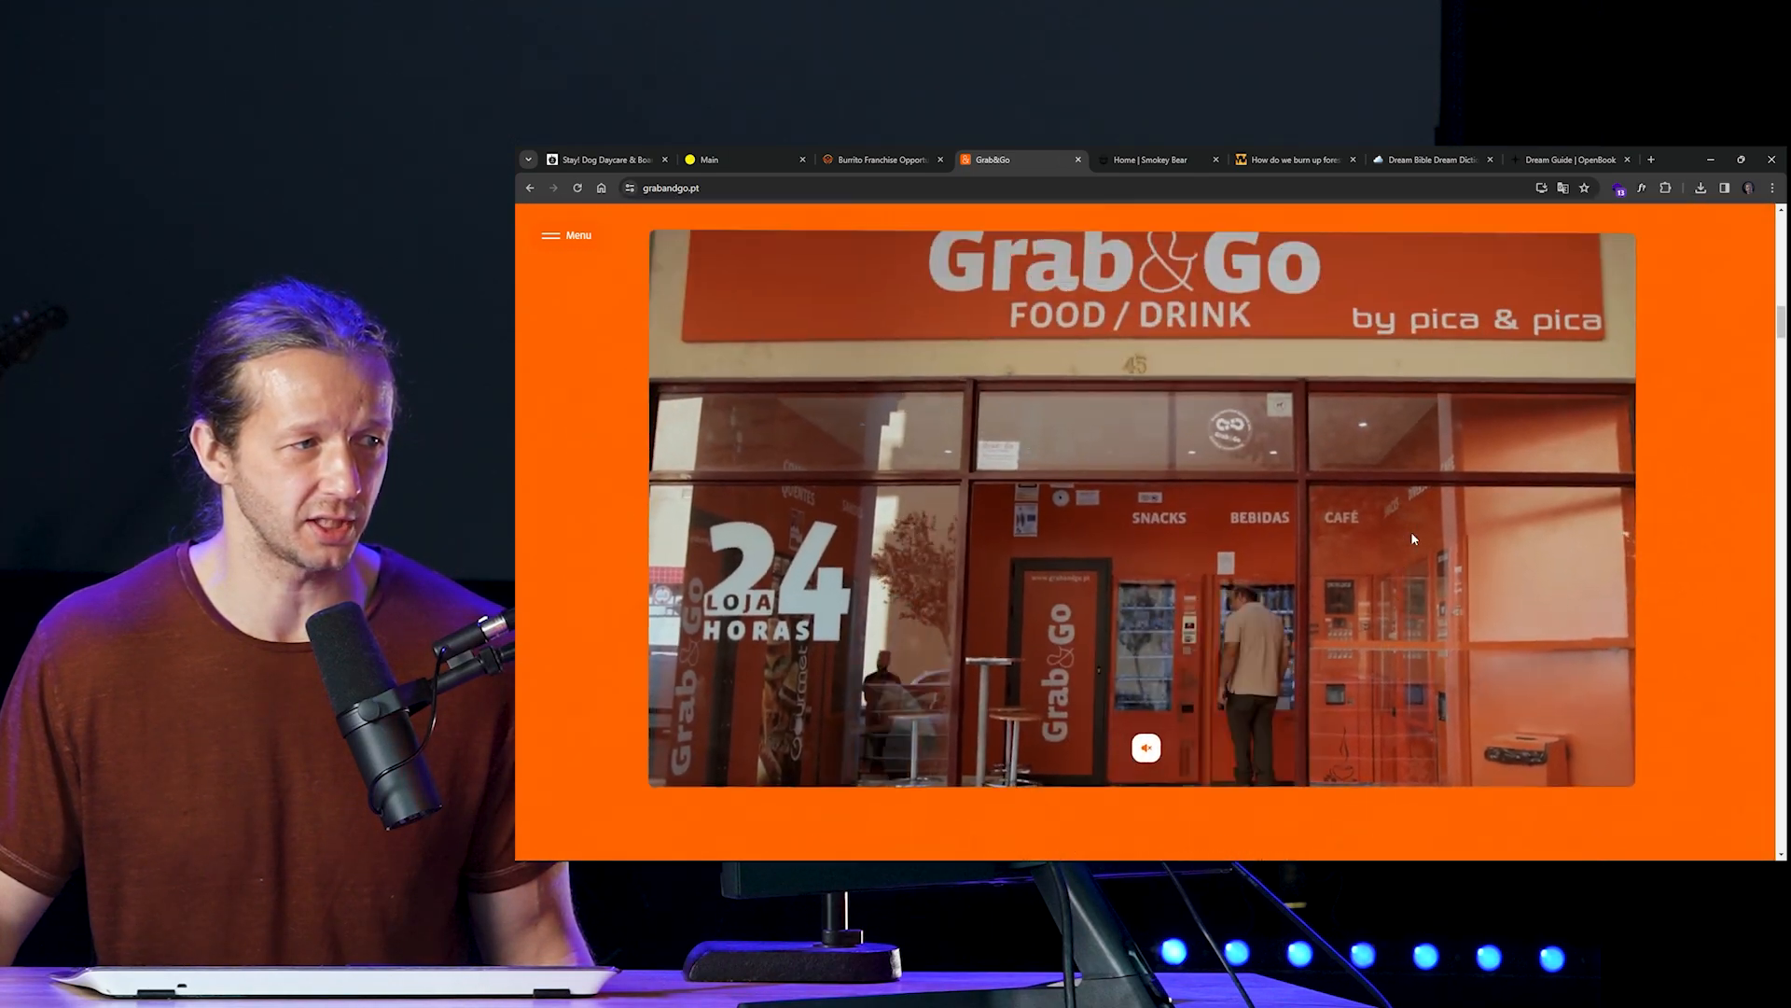
pyautogui.scroll(-3)
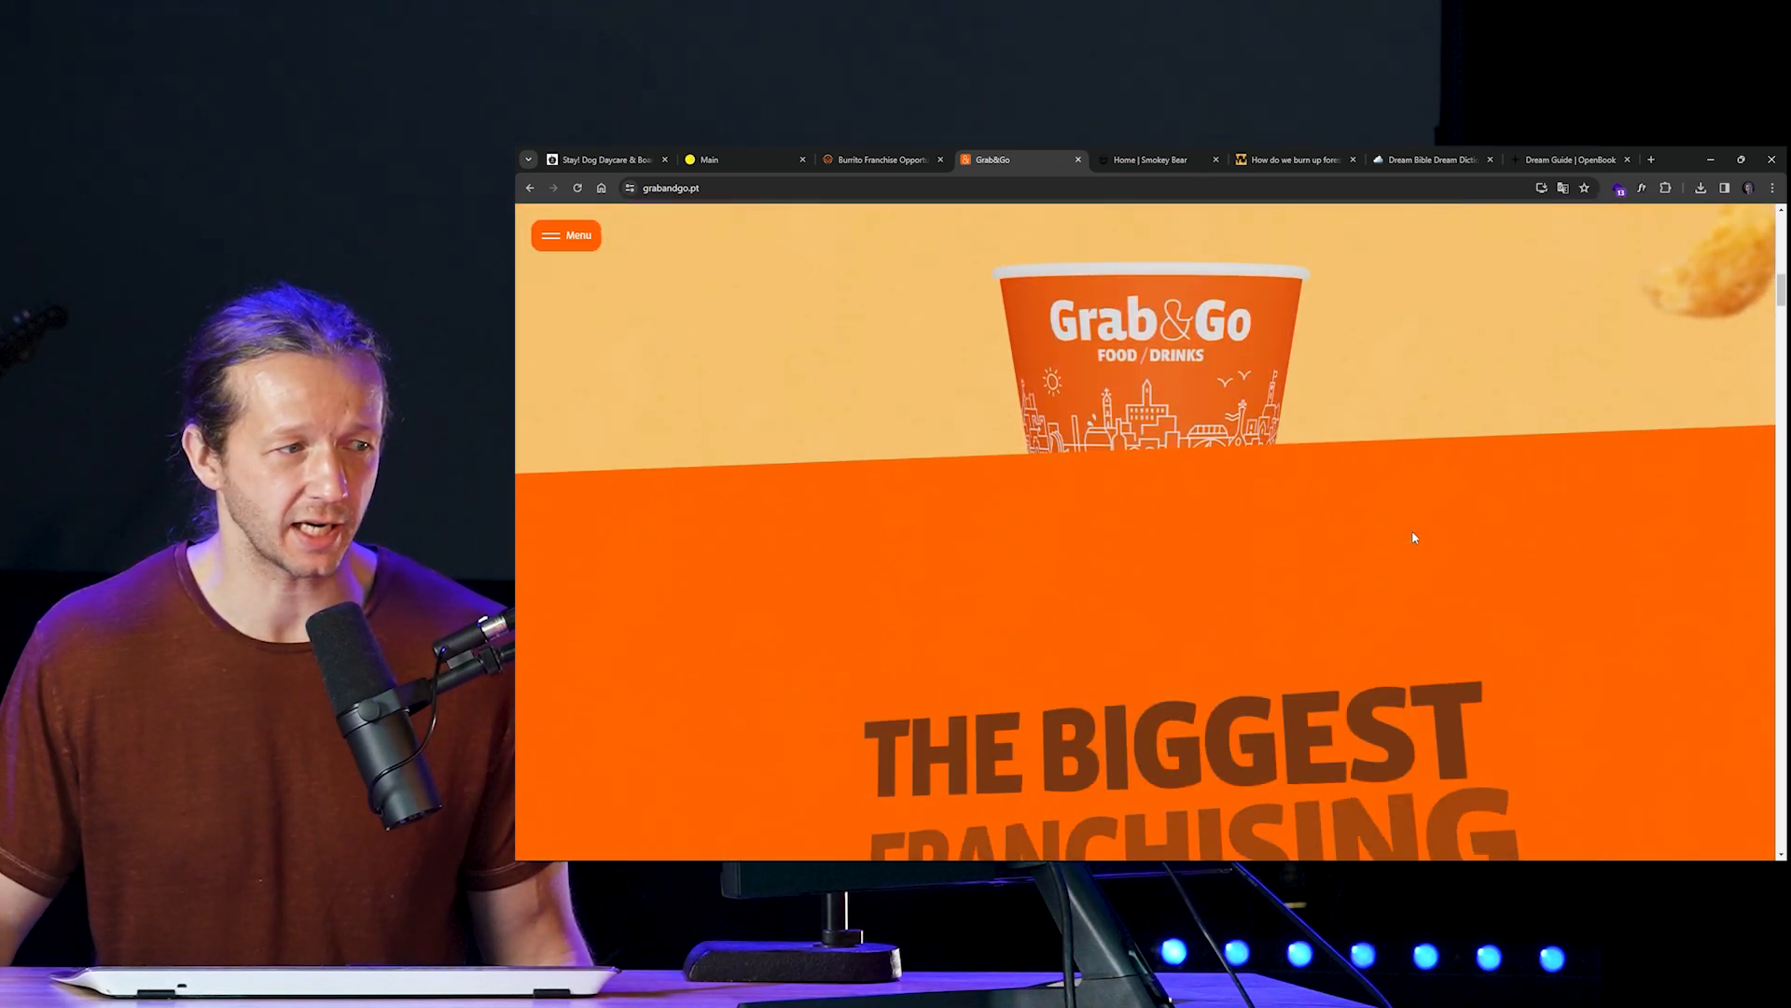
pyautogui.scroll(-3)
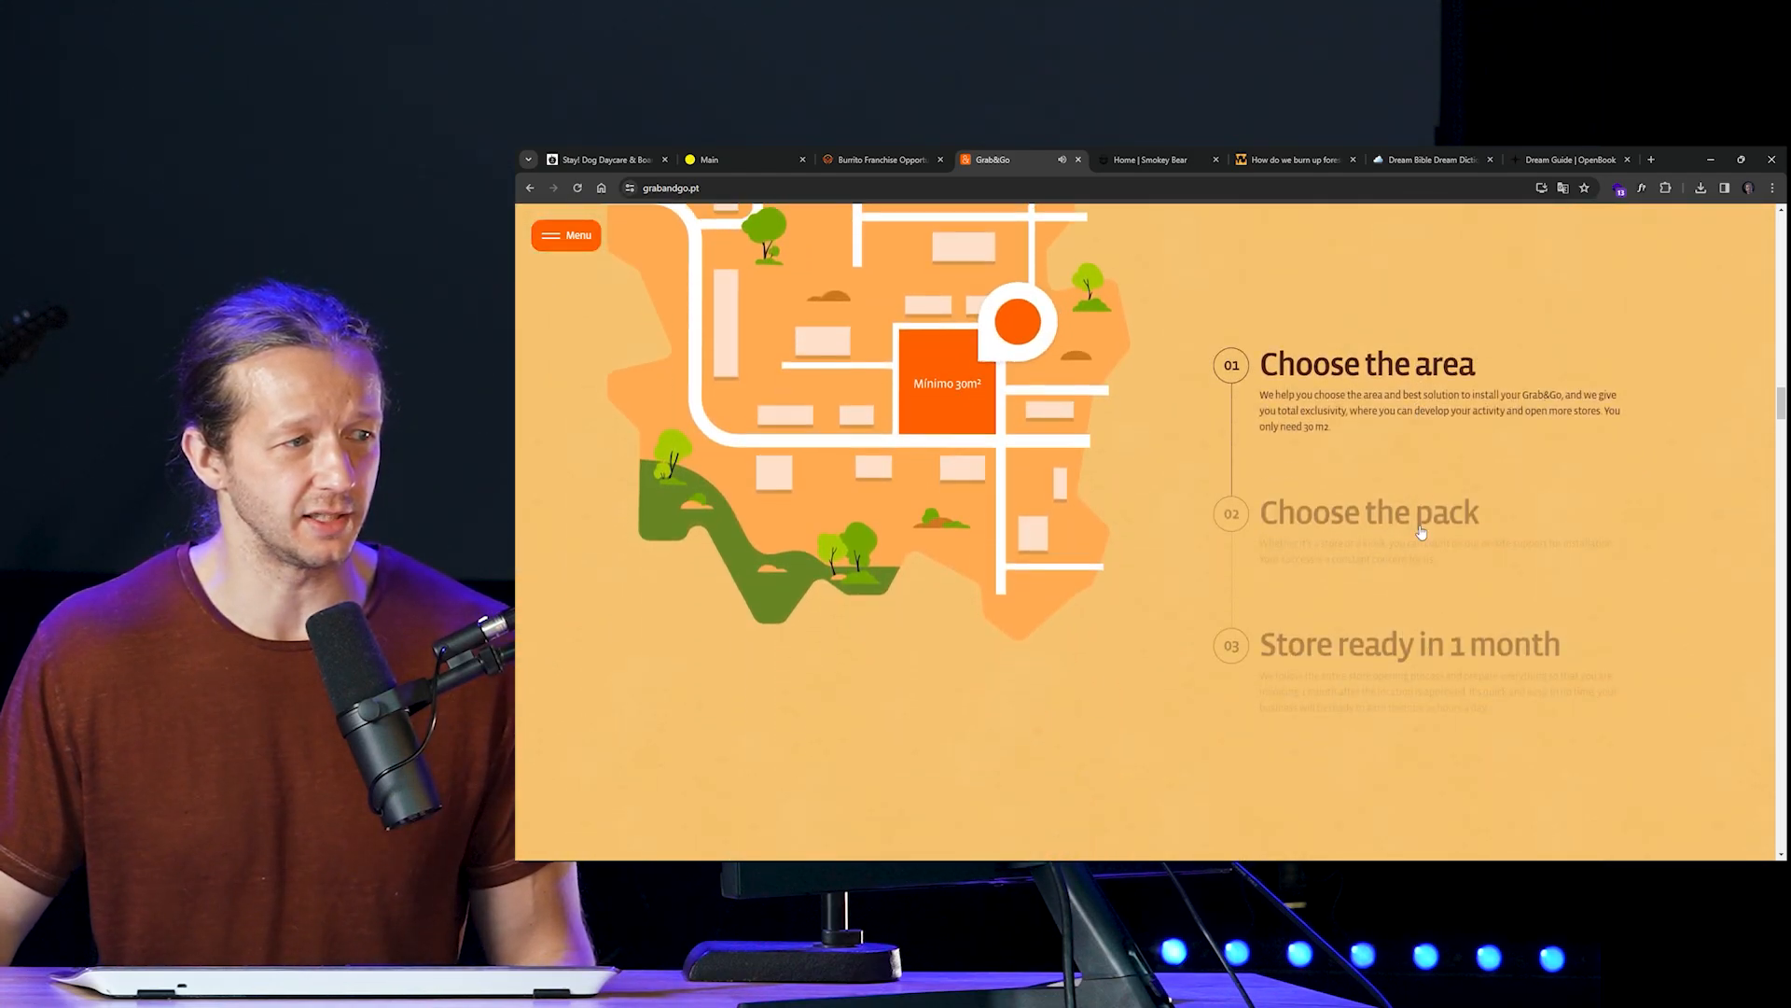
pyautogui.scroll(-3)
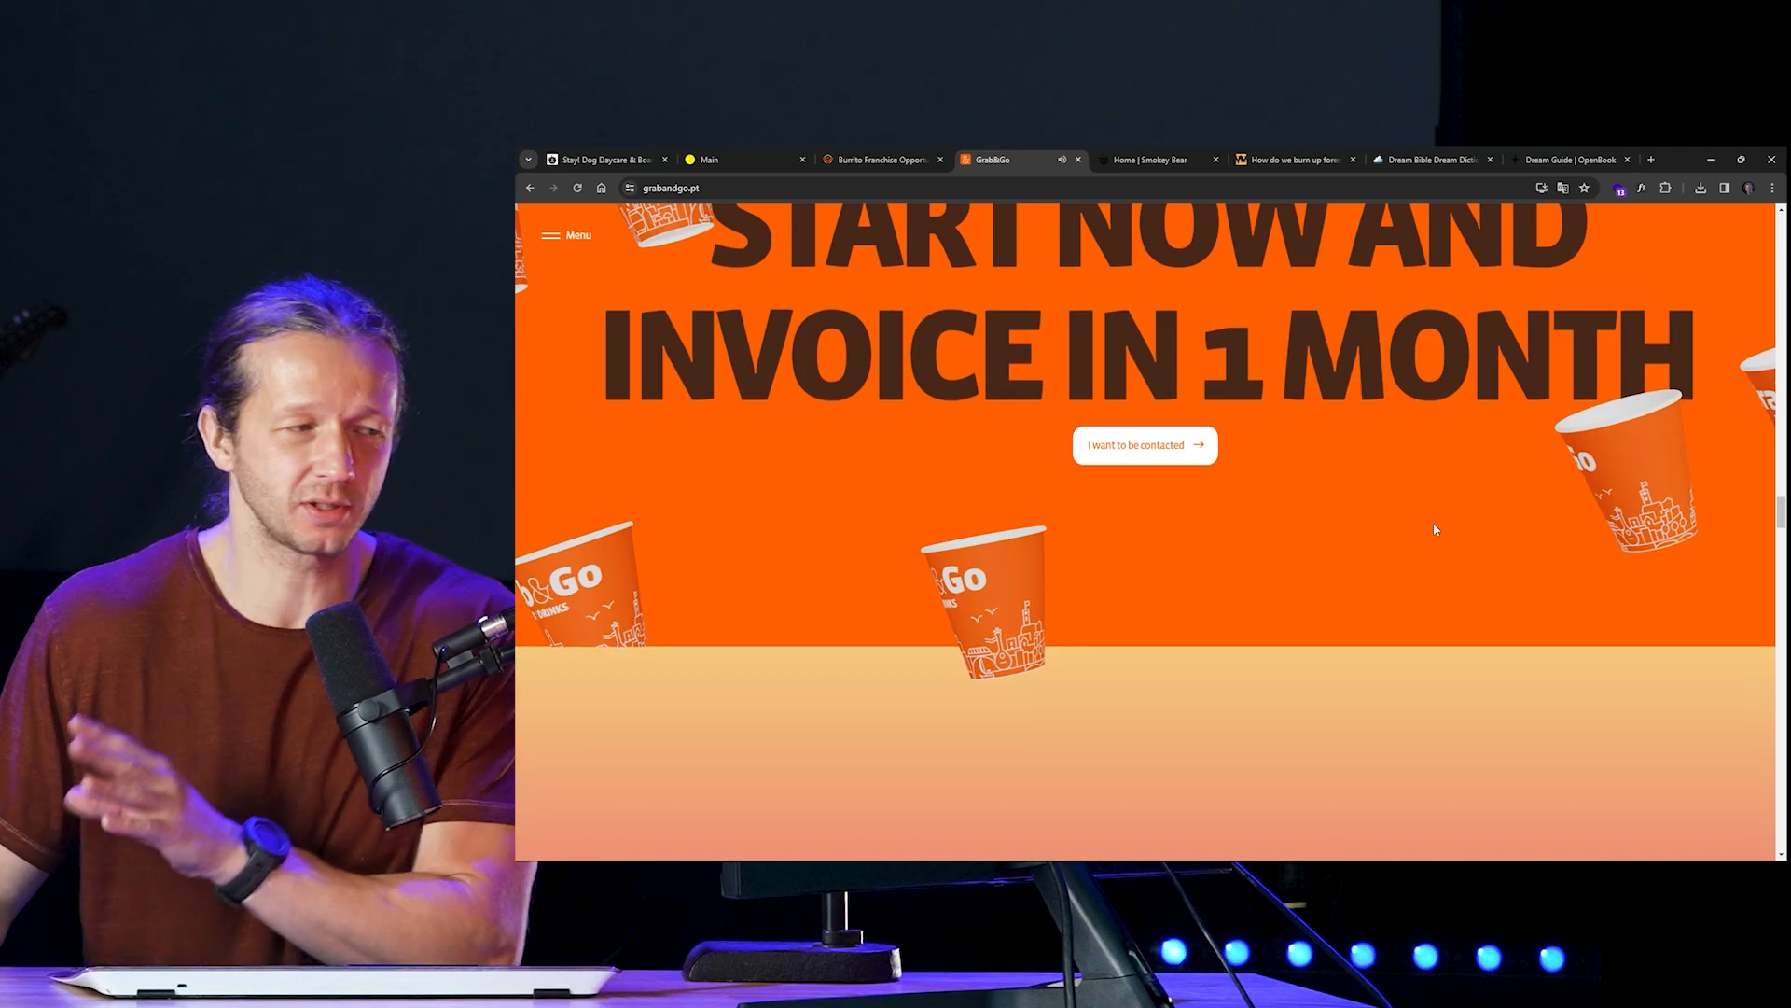
pyautogui.scroll(-3)
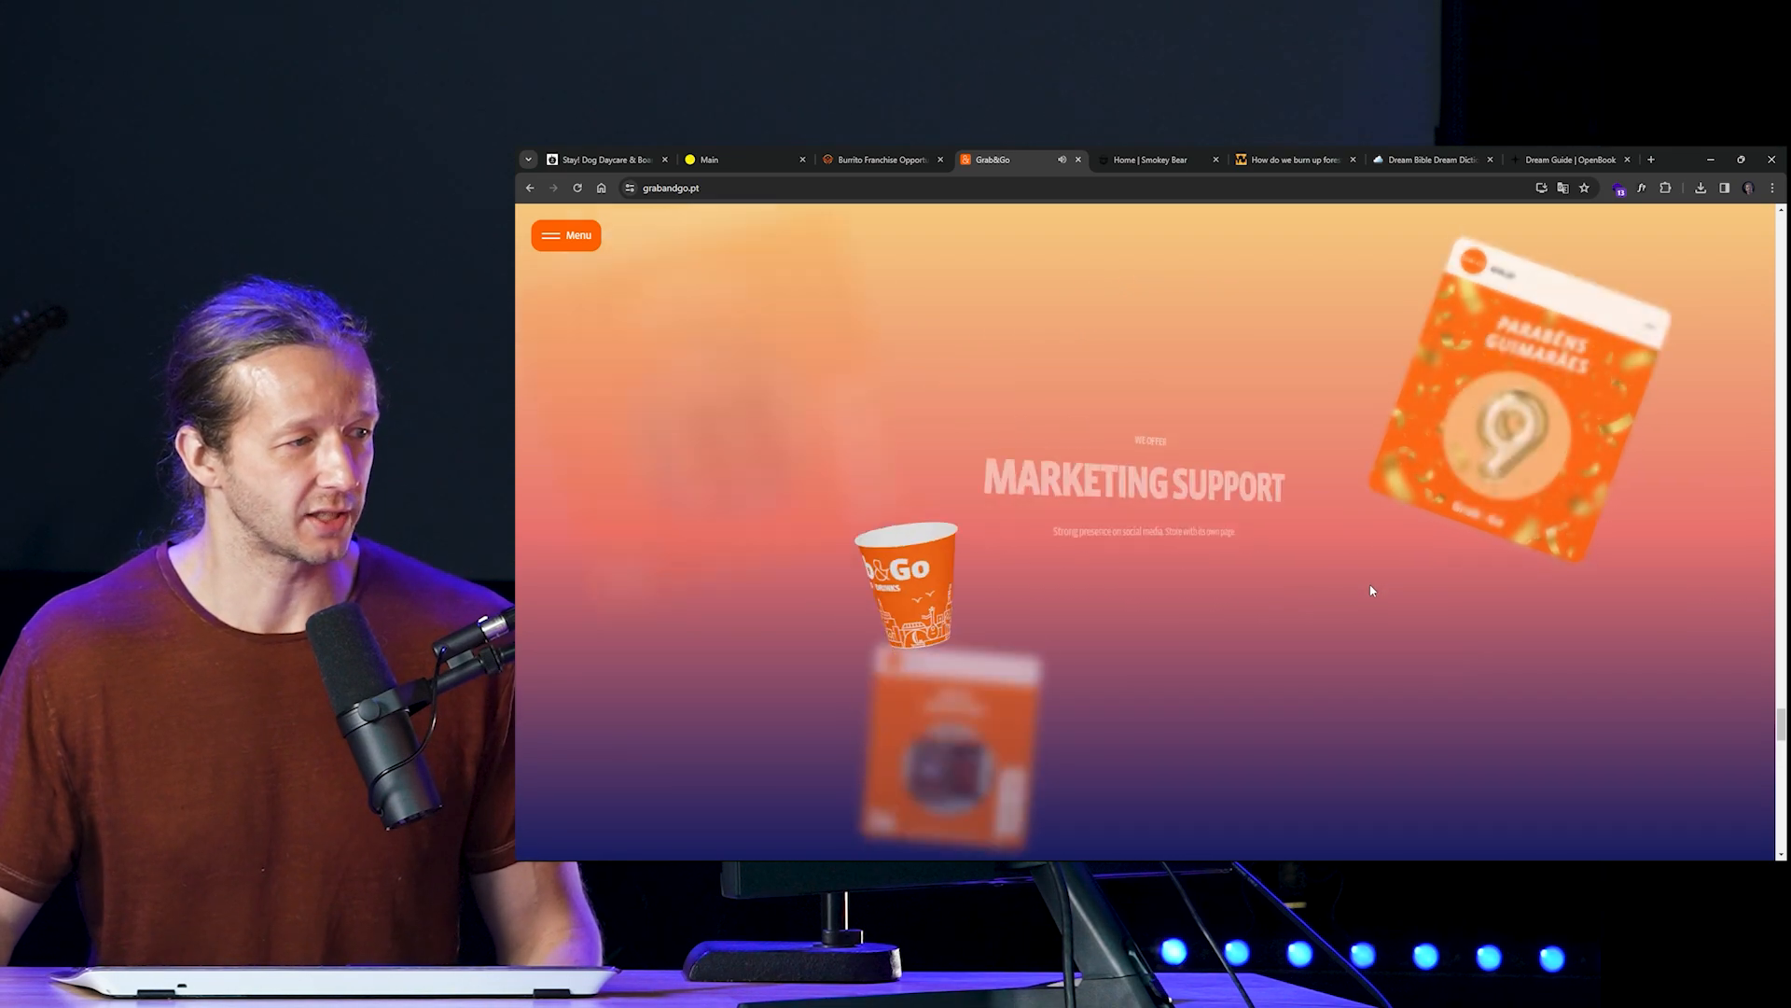
pyautogui.scroll(-3)
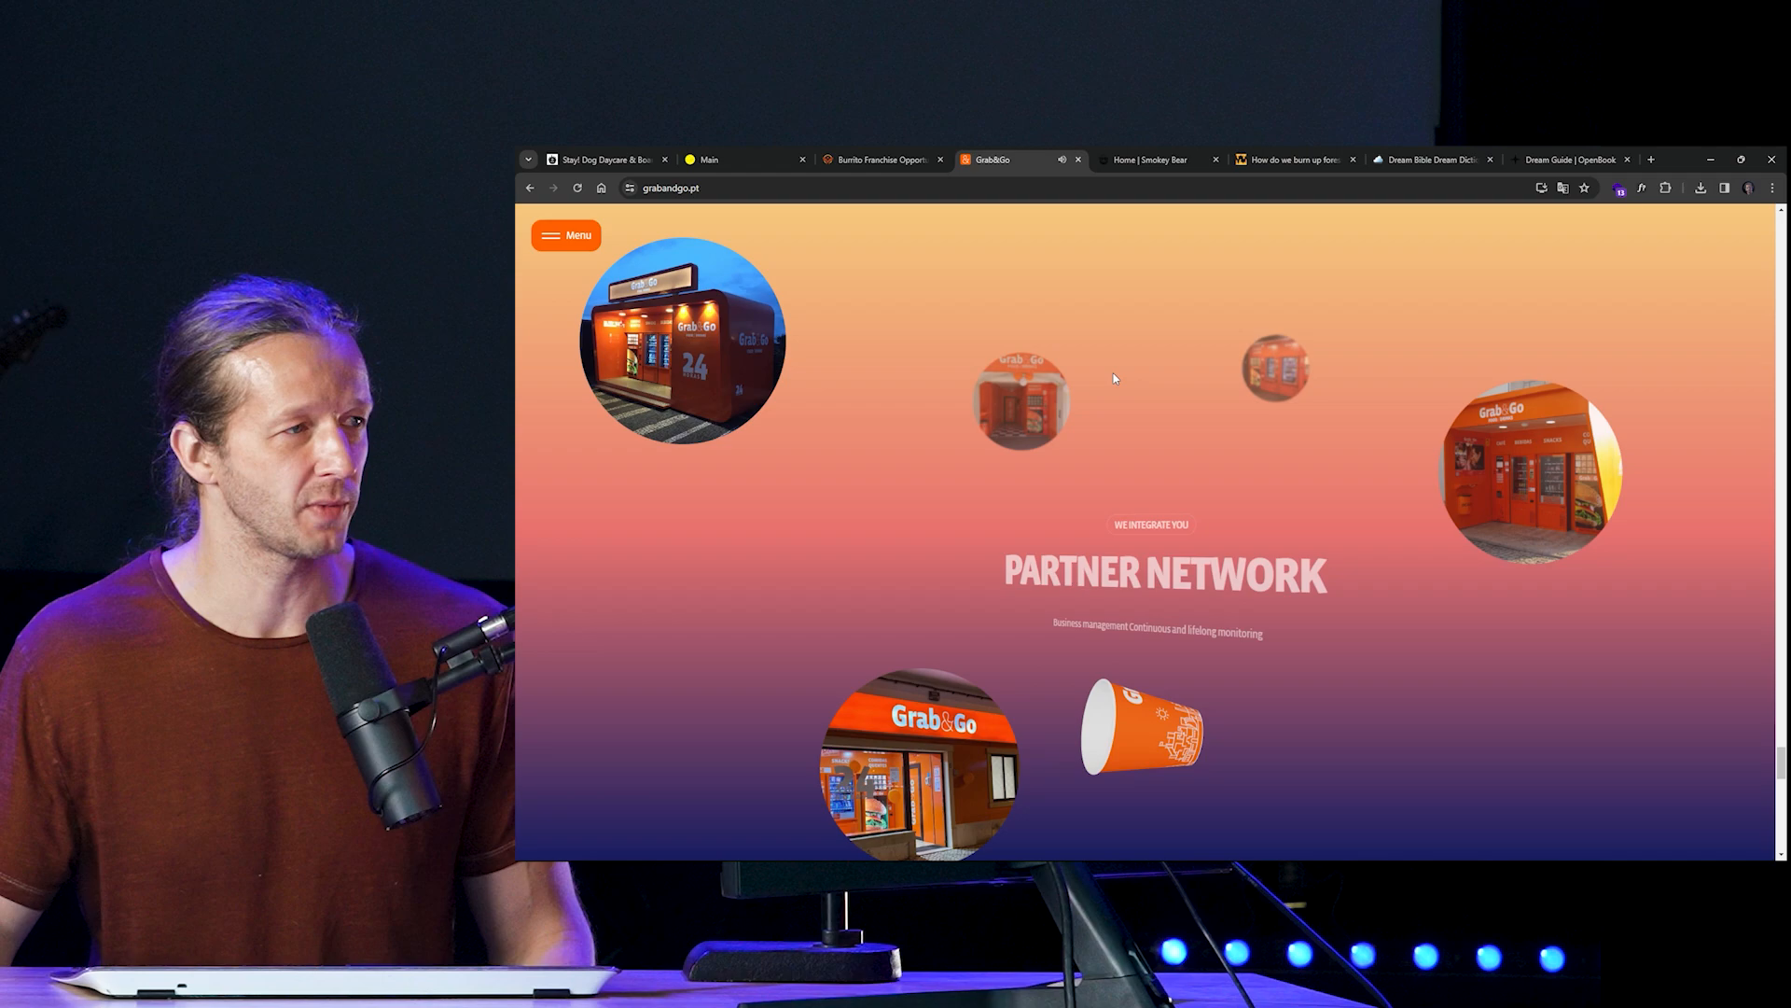
# Step: Switch to Smokey Bear and scroll through videos, prevention guides, pledge and footer, then back up
pyautogui.click(1154, 158)
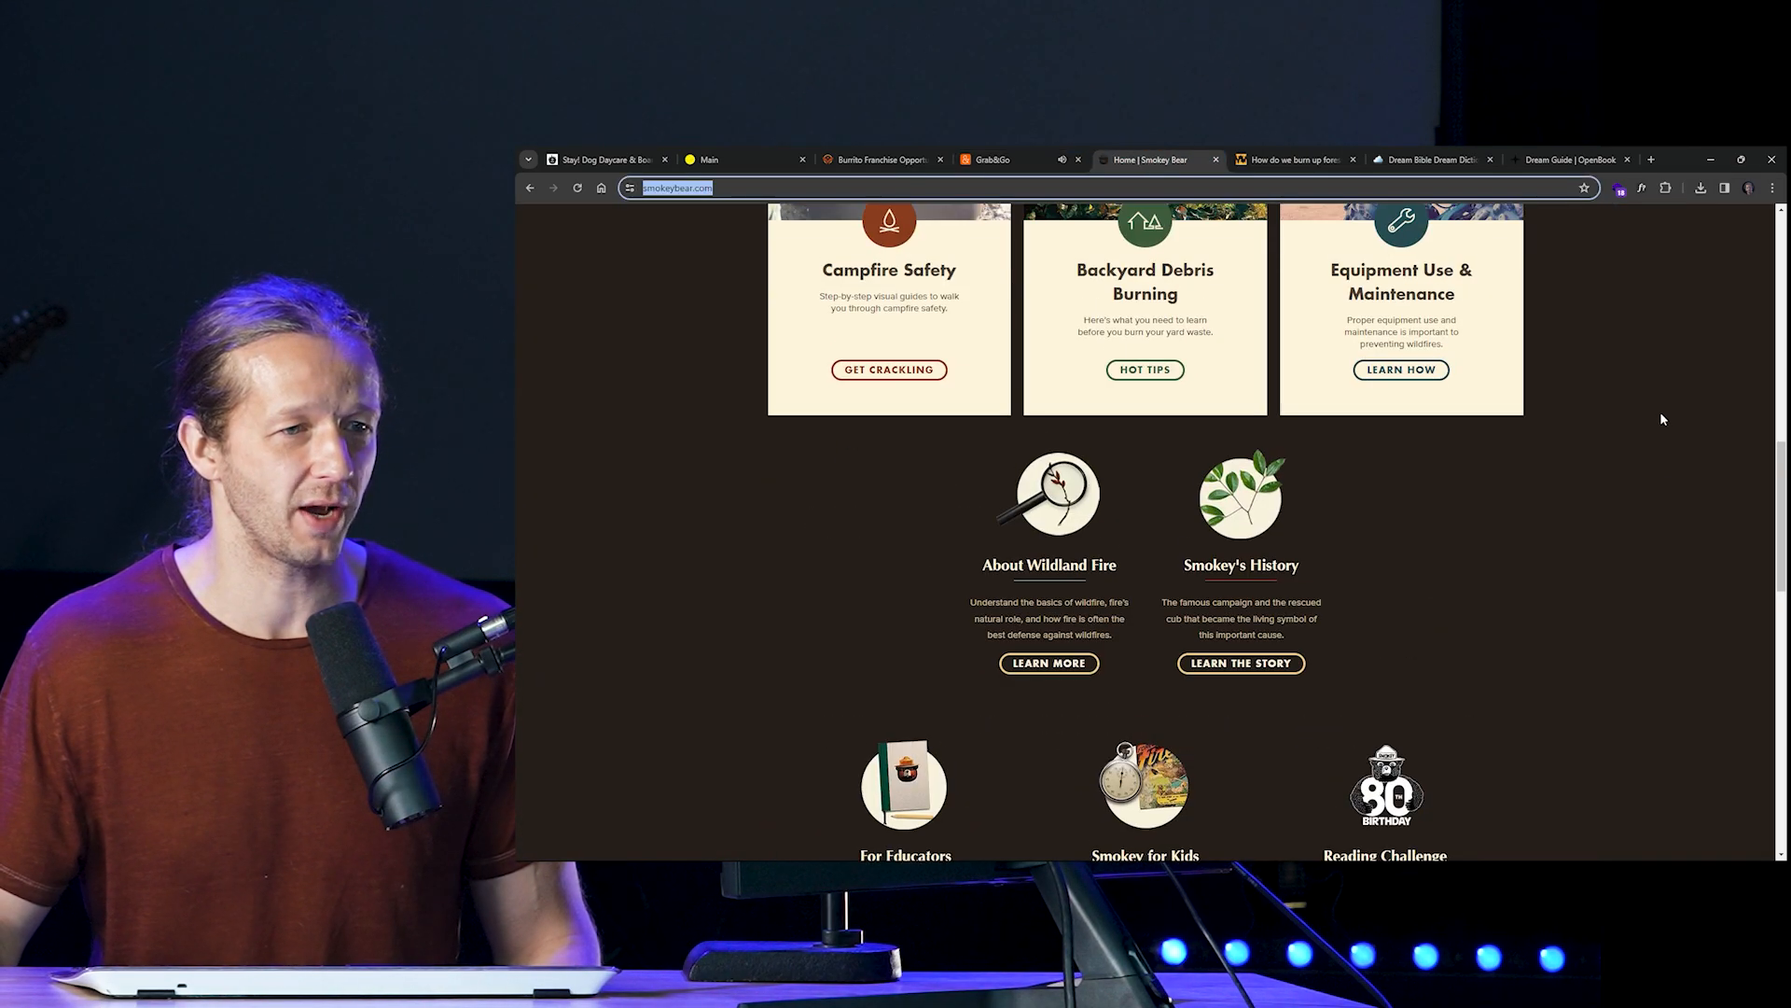
pyautogui.scroll(3)
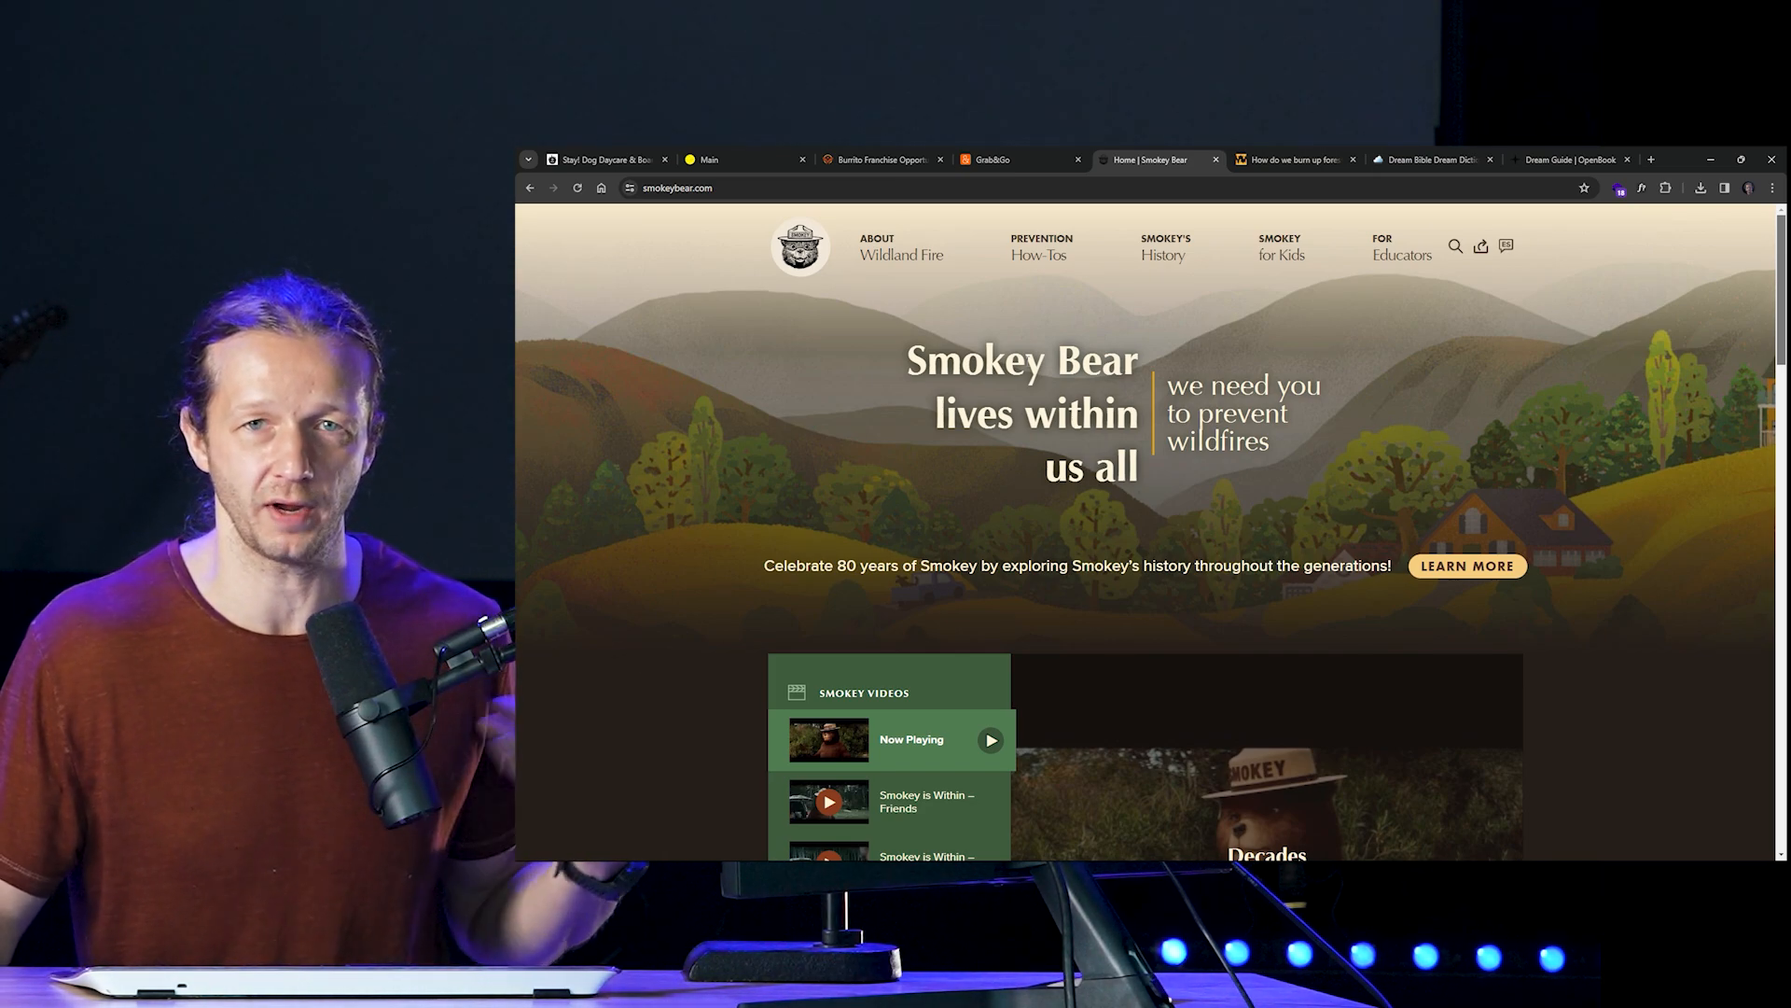
pyautogui.scroll(-3)
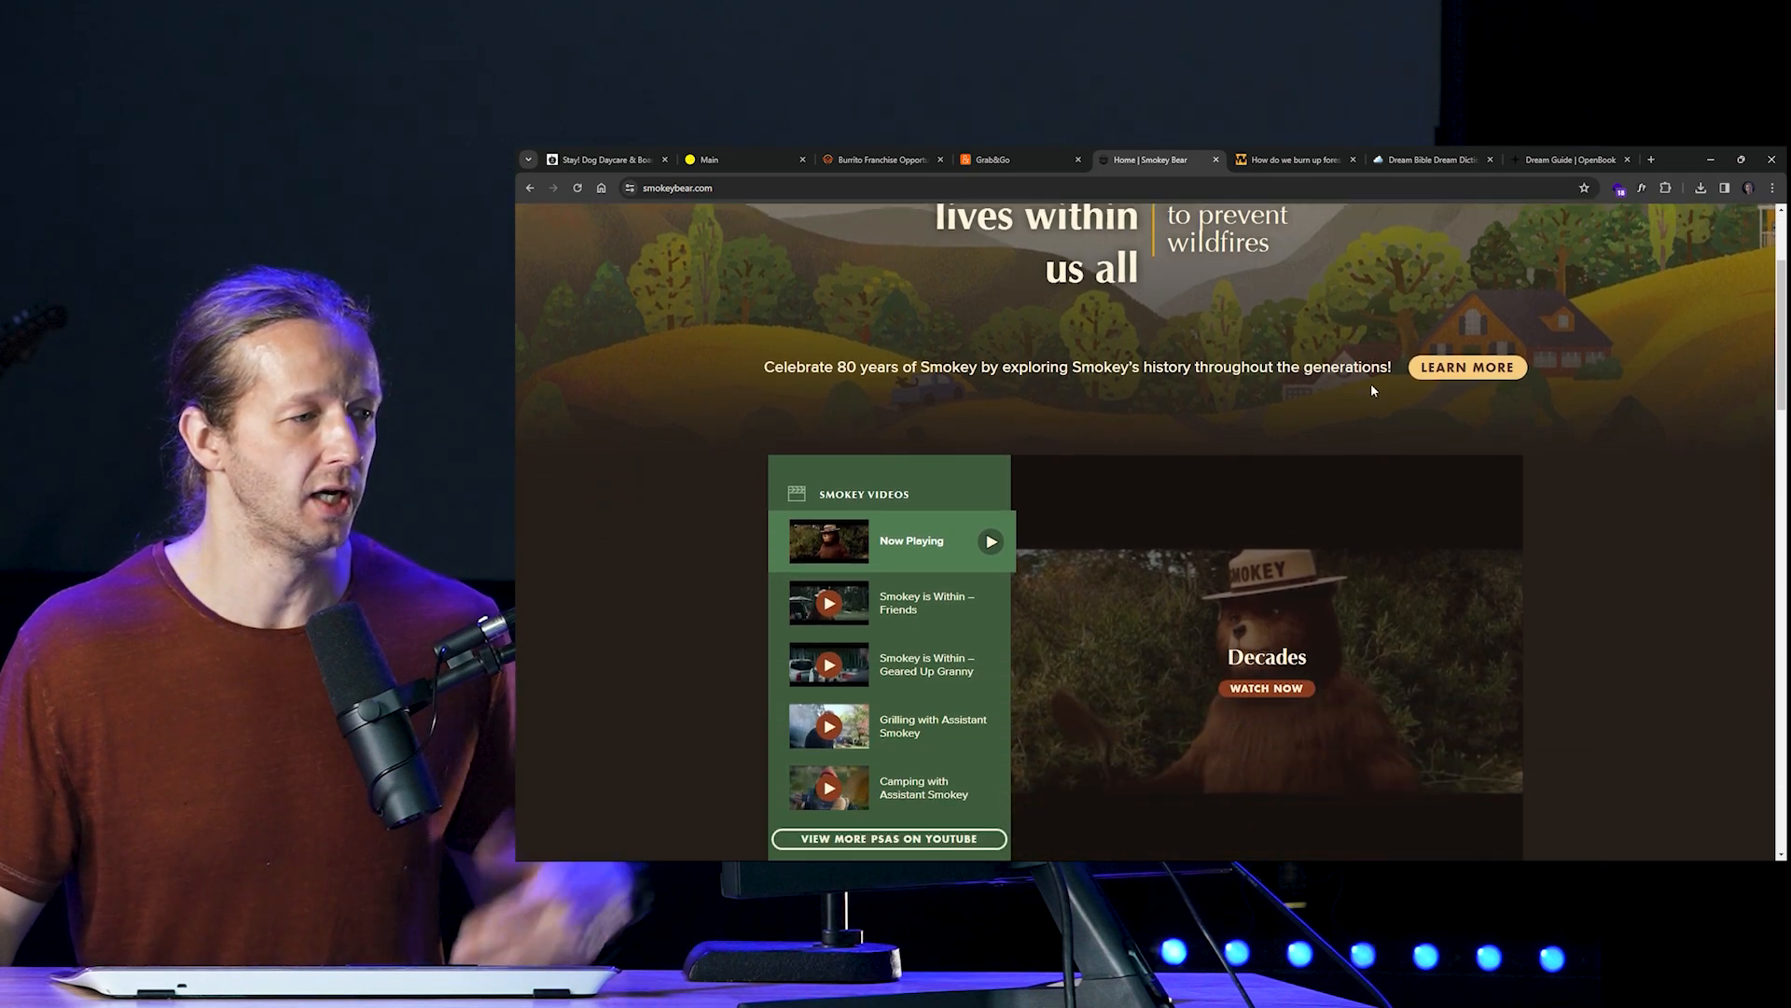
pyautogui.scroll(-3)
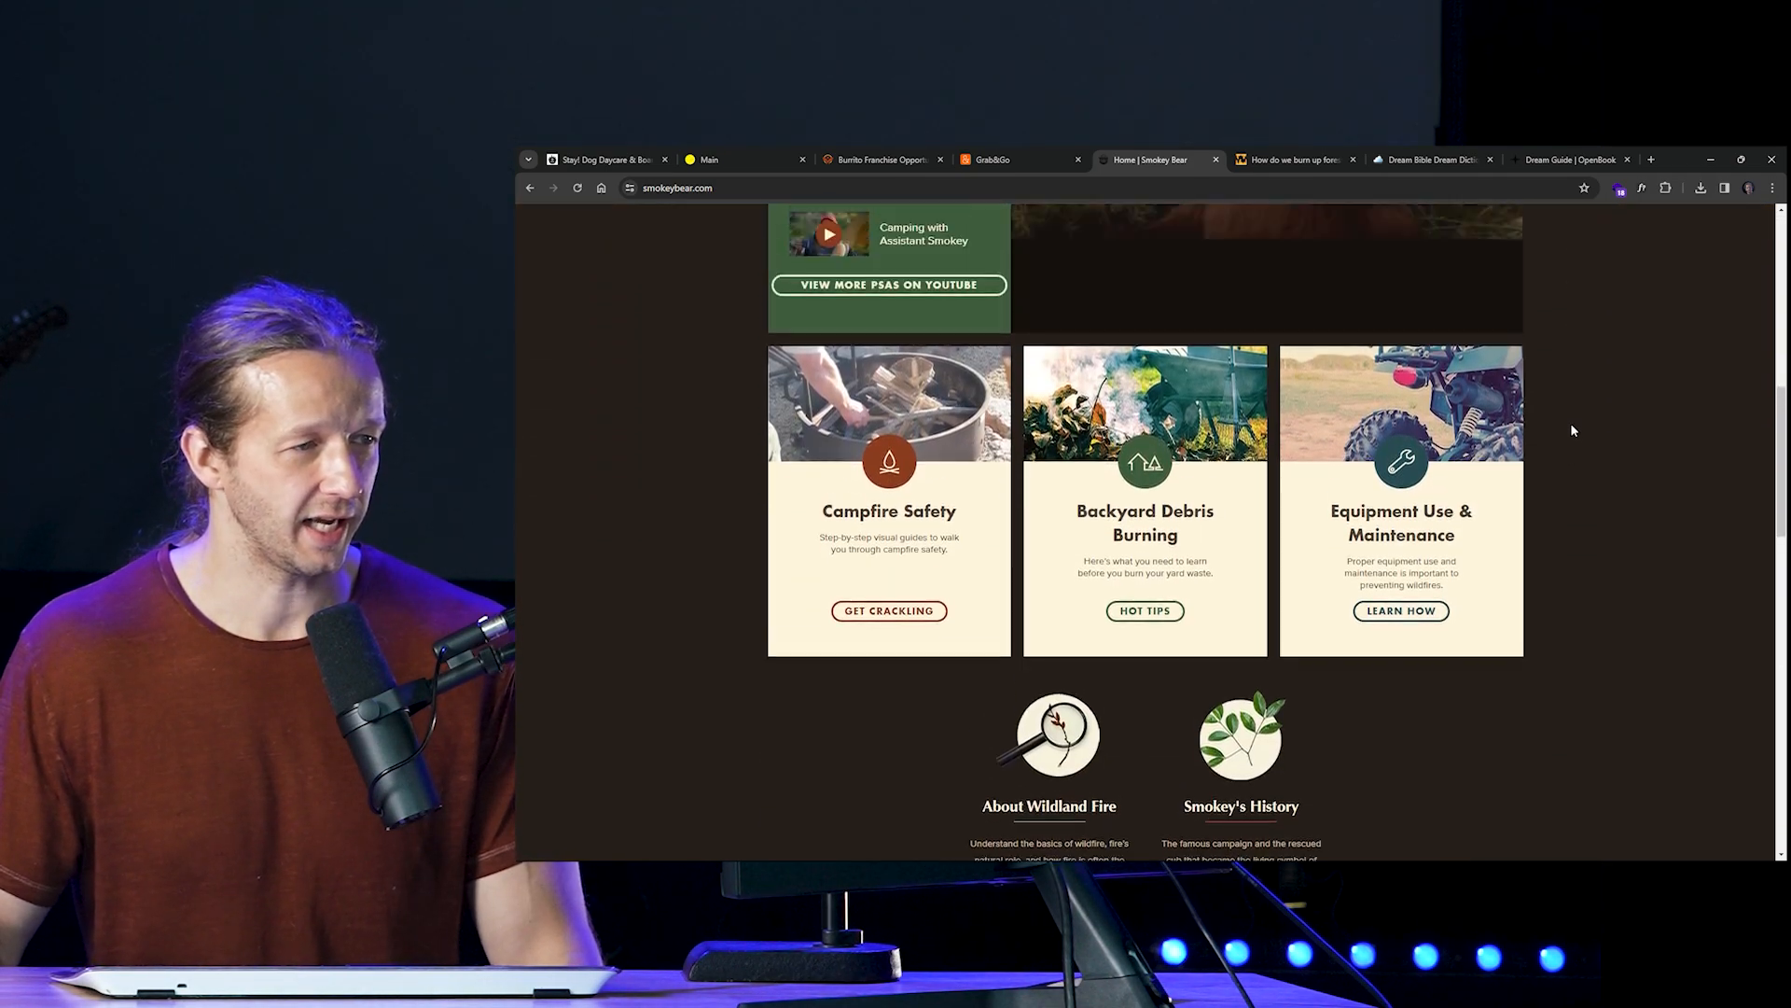
pyautogui.scroll(-3)
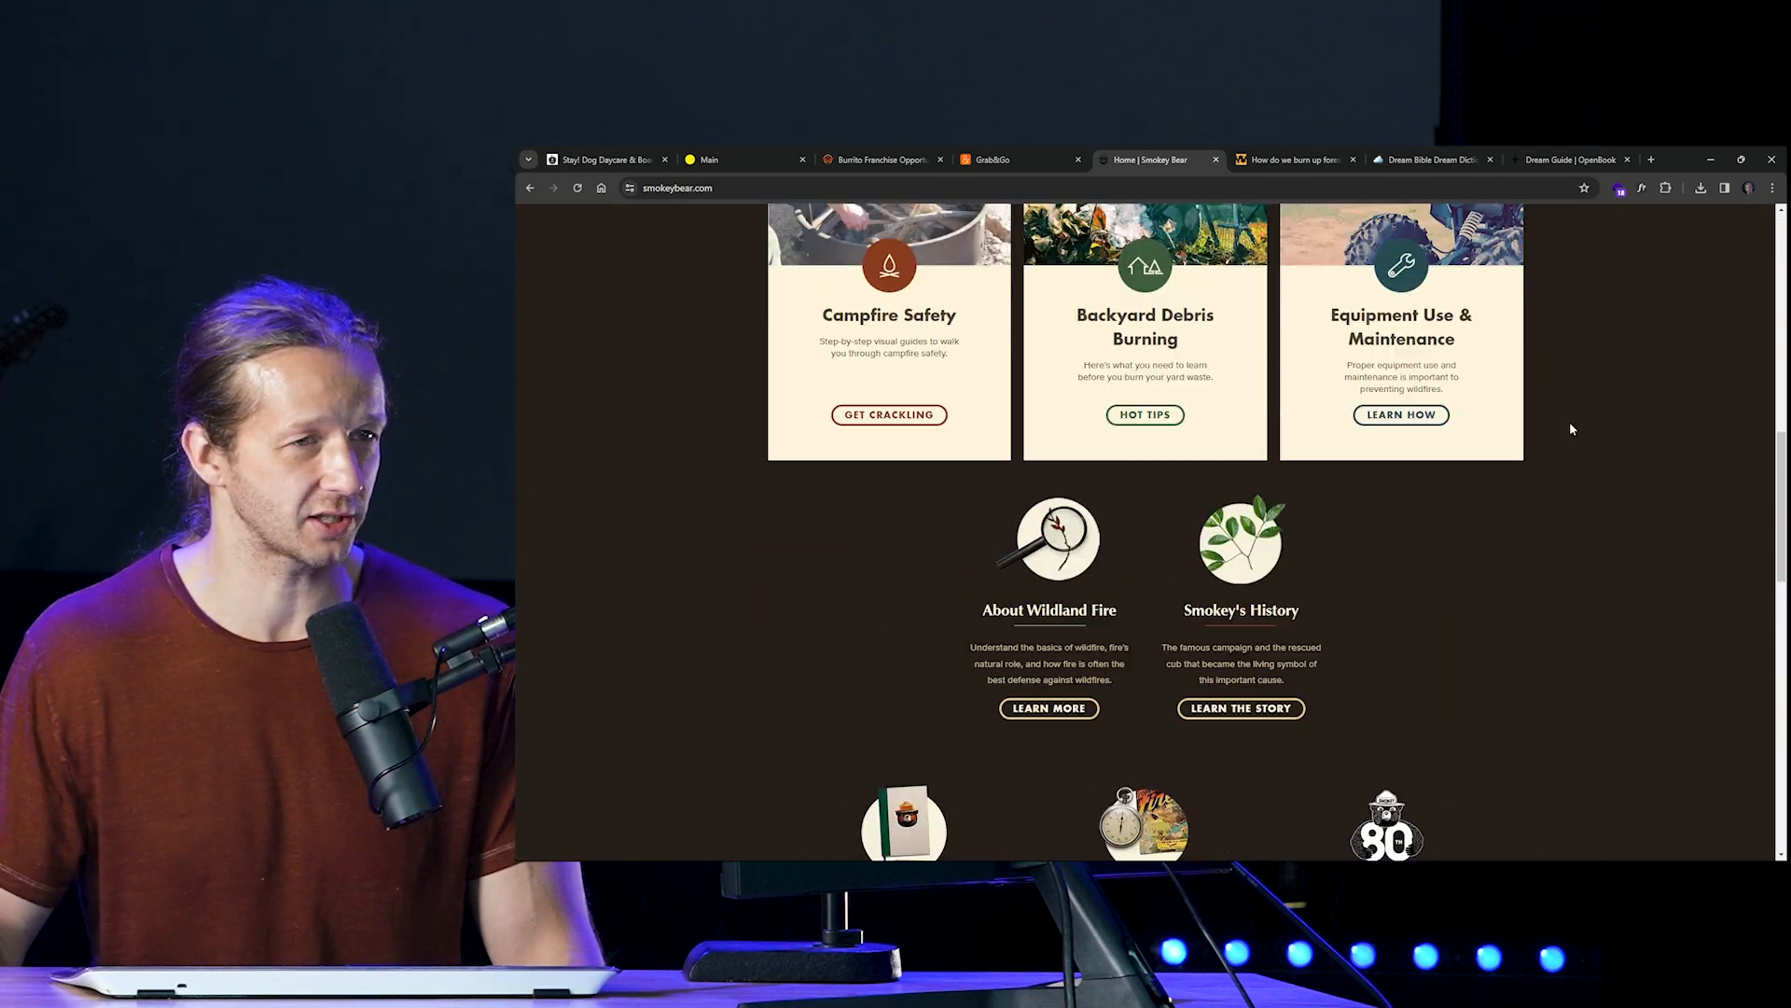
pyautogui.scroll(3)
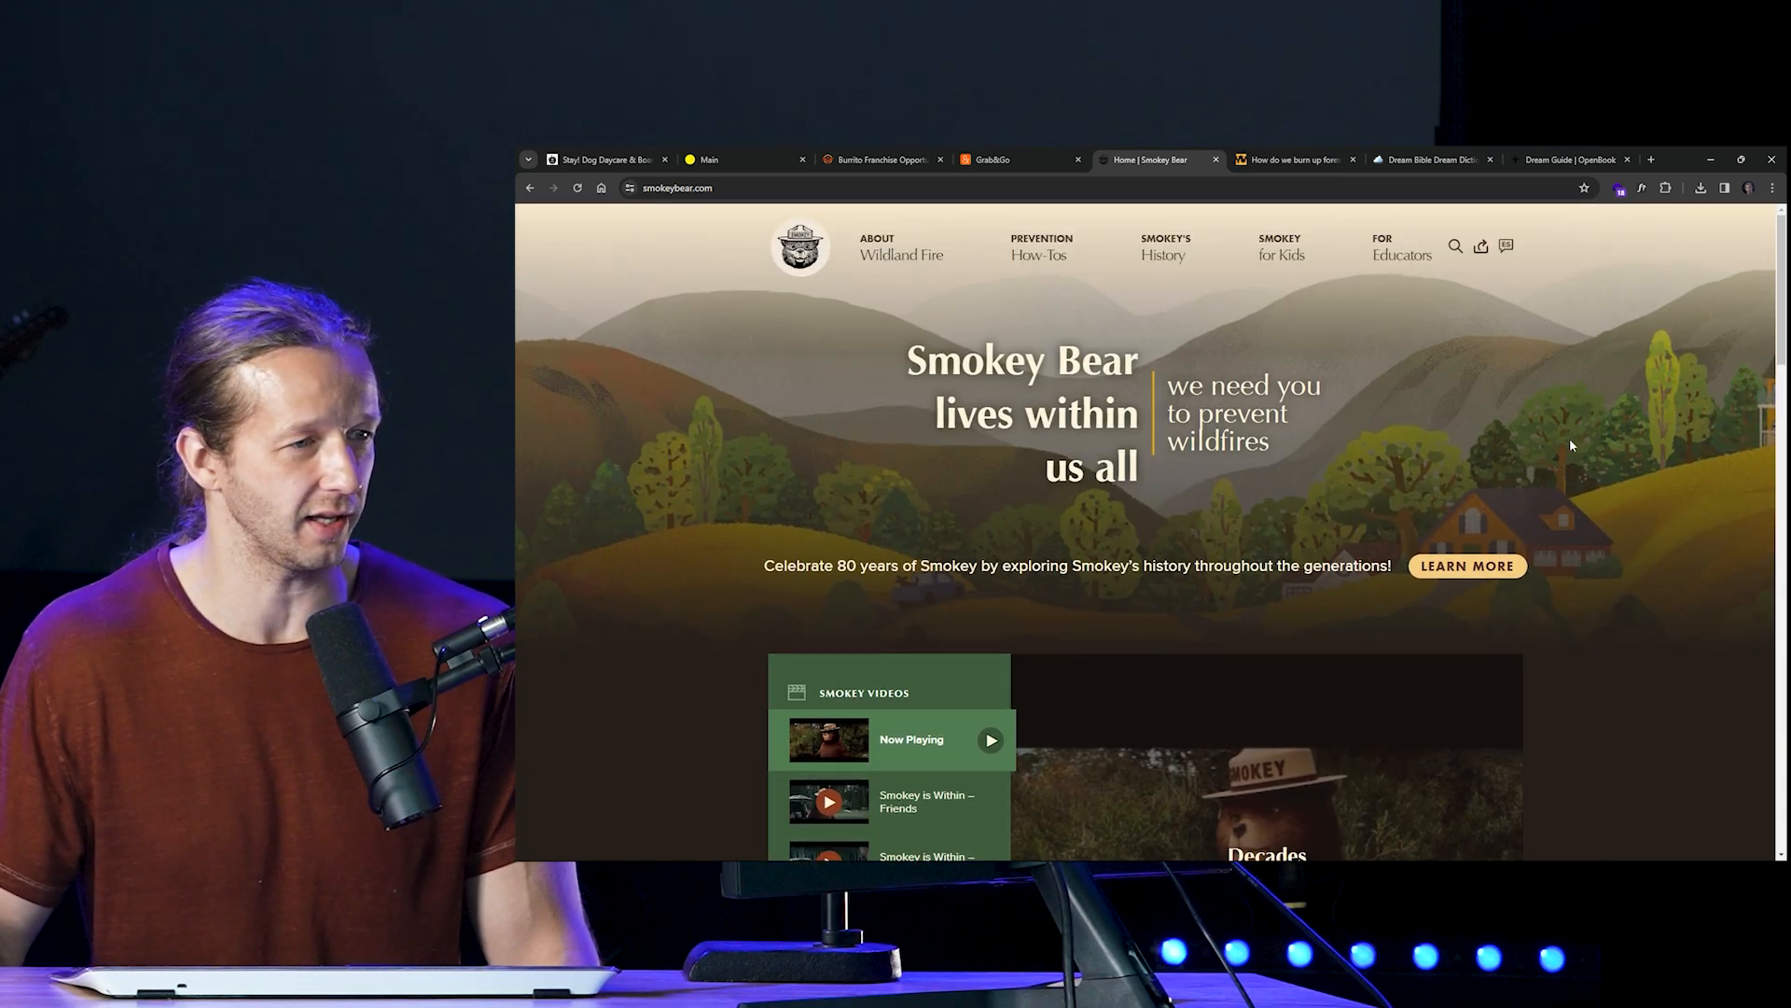
pyautogui.scroll(-3)
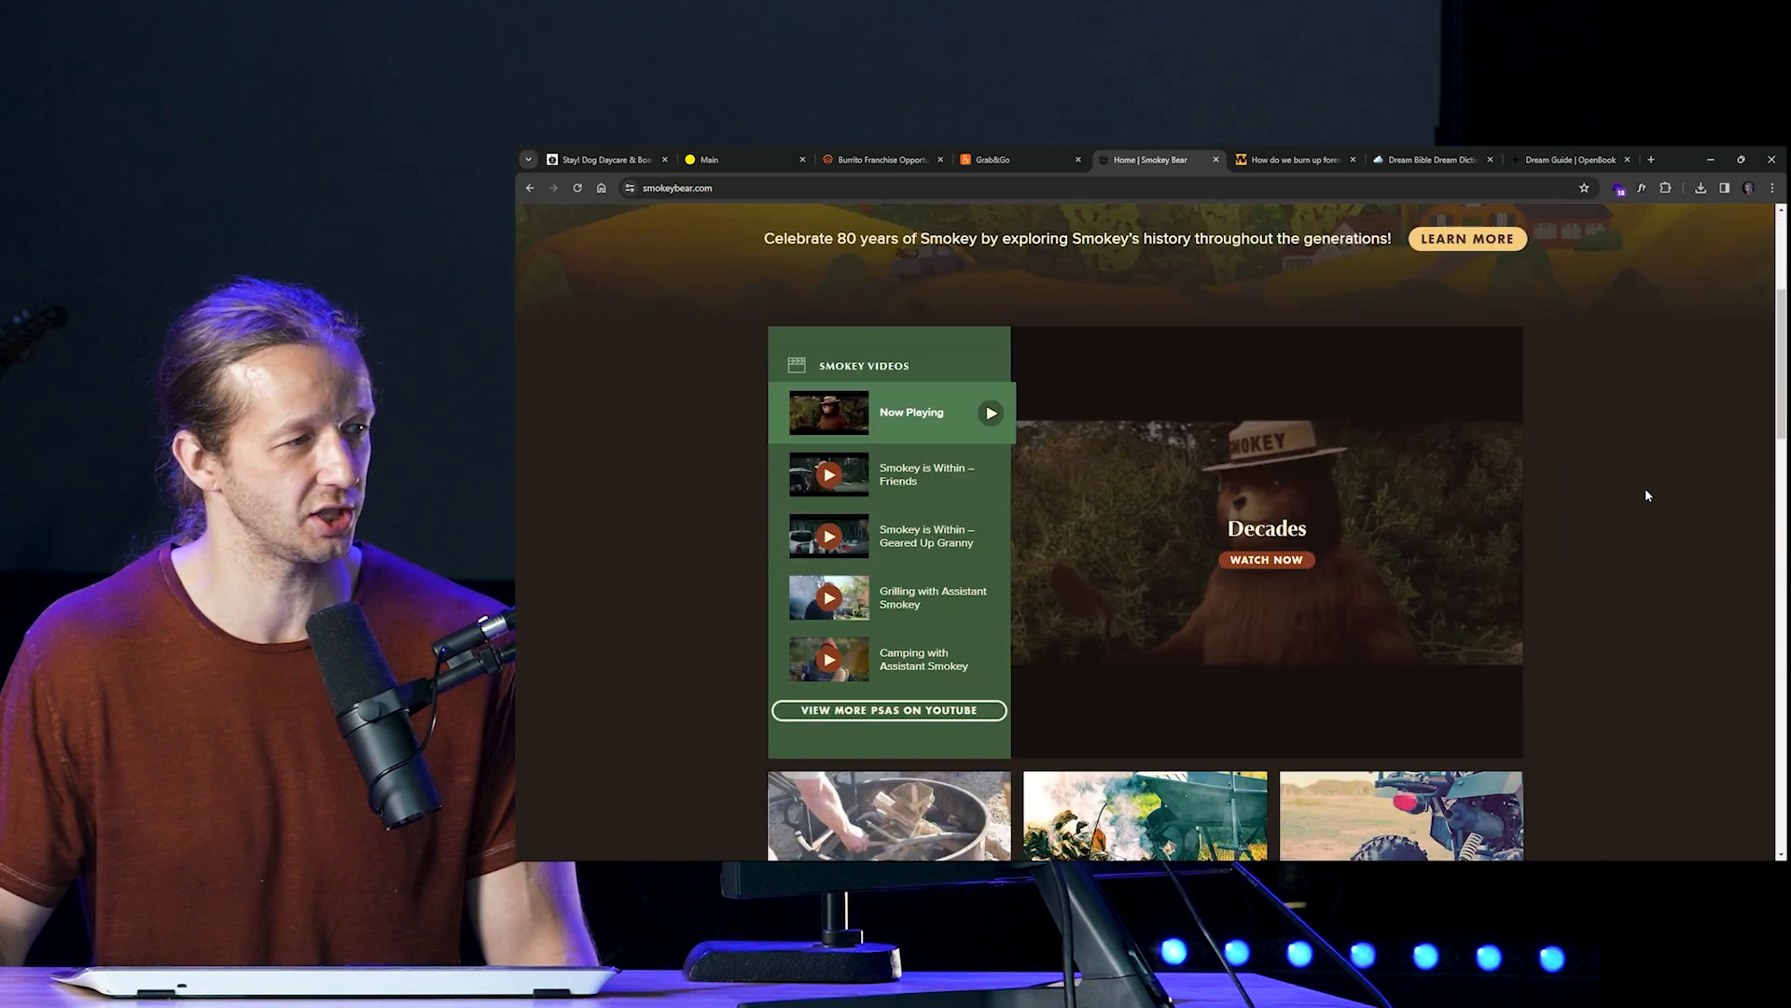
pyautogui.scroll(-3)
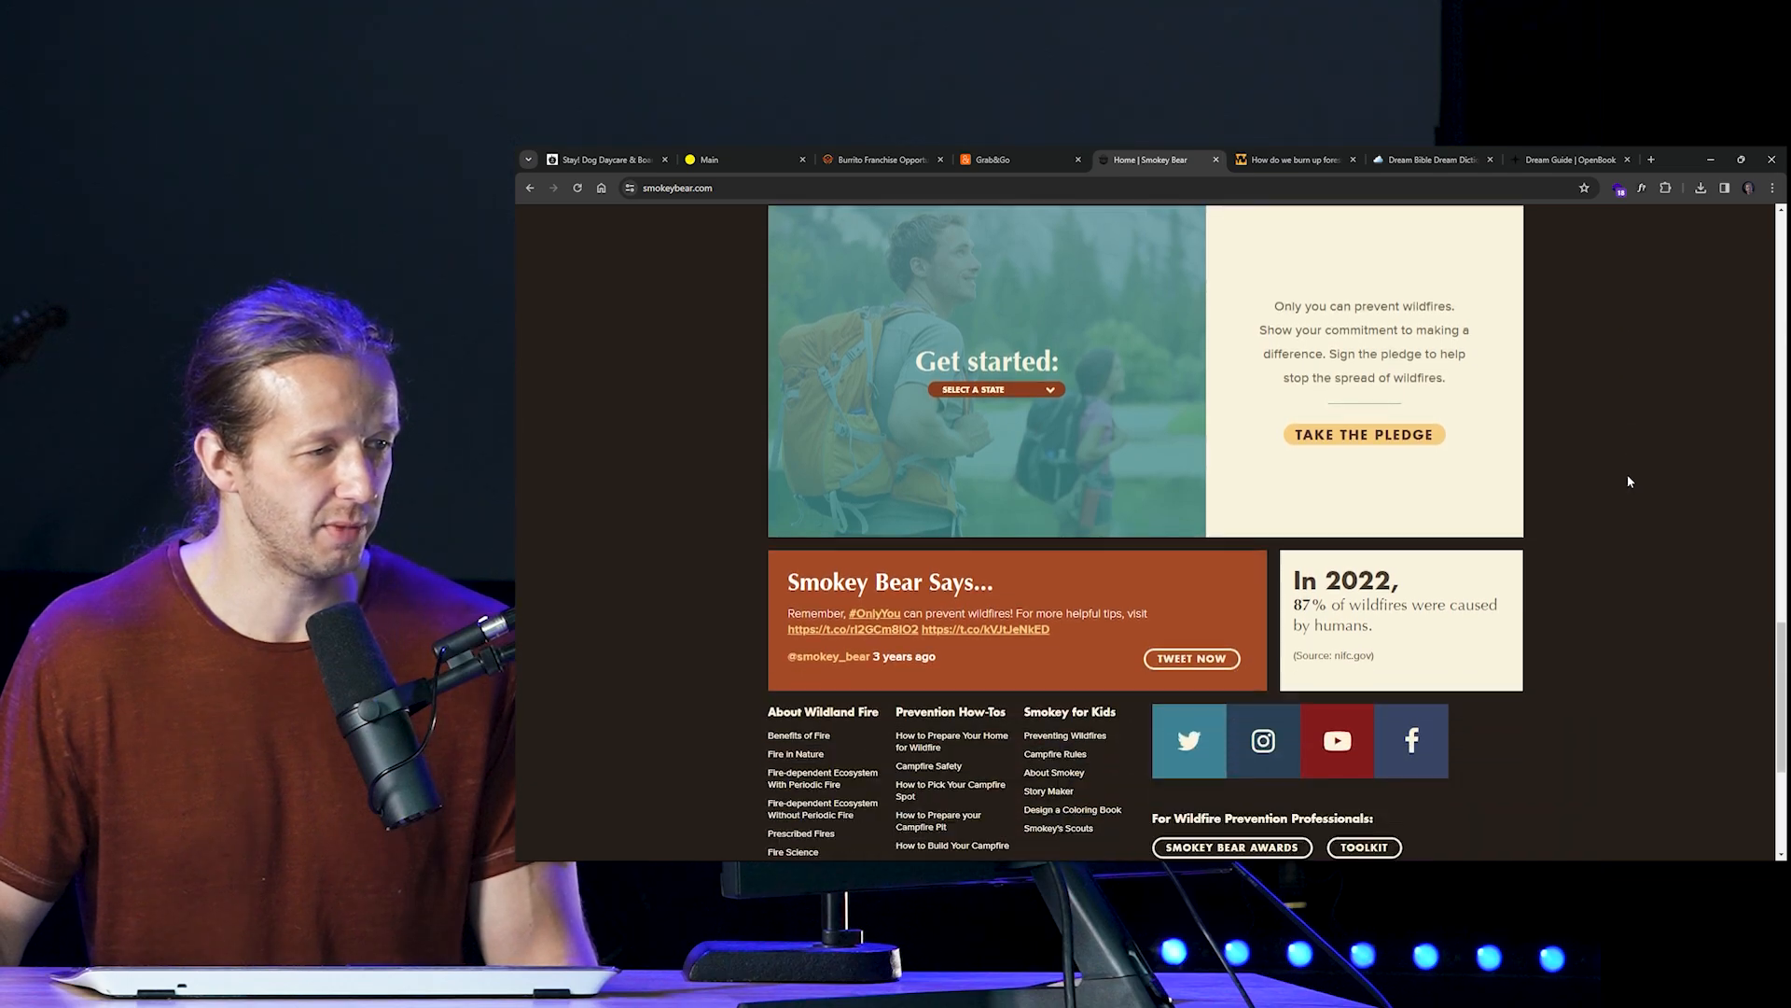
pyautogui.scroll(-3)
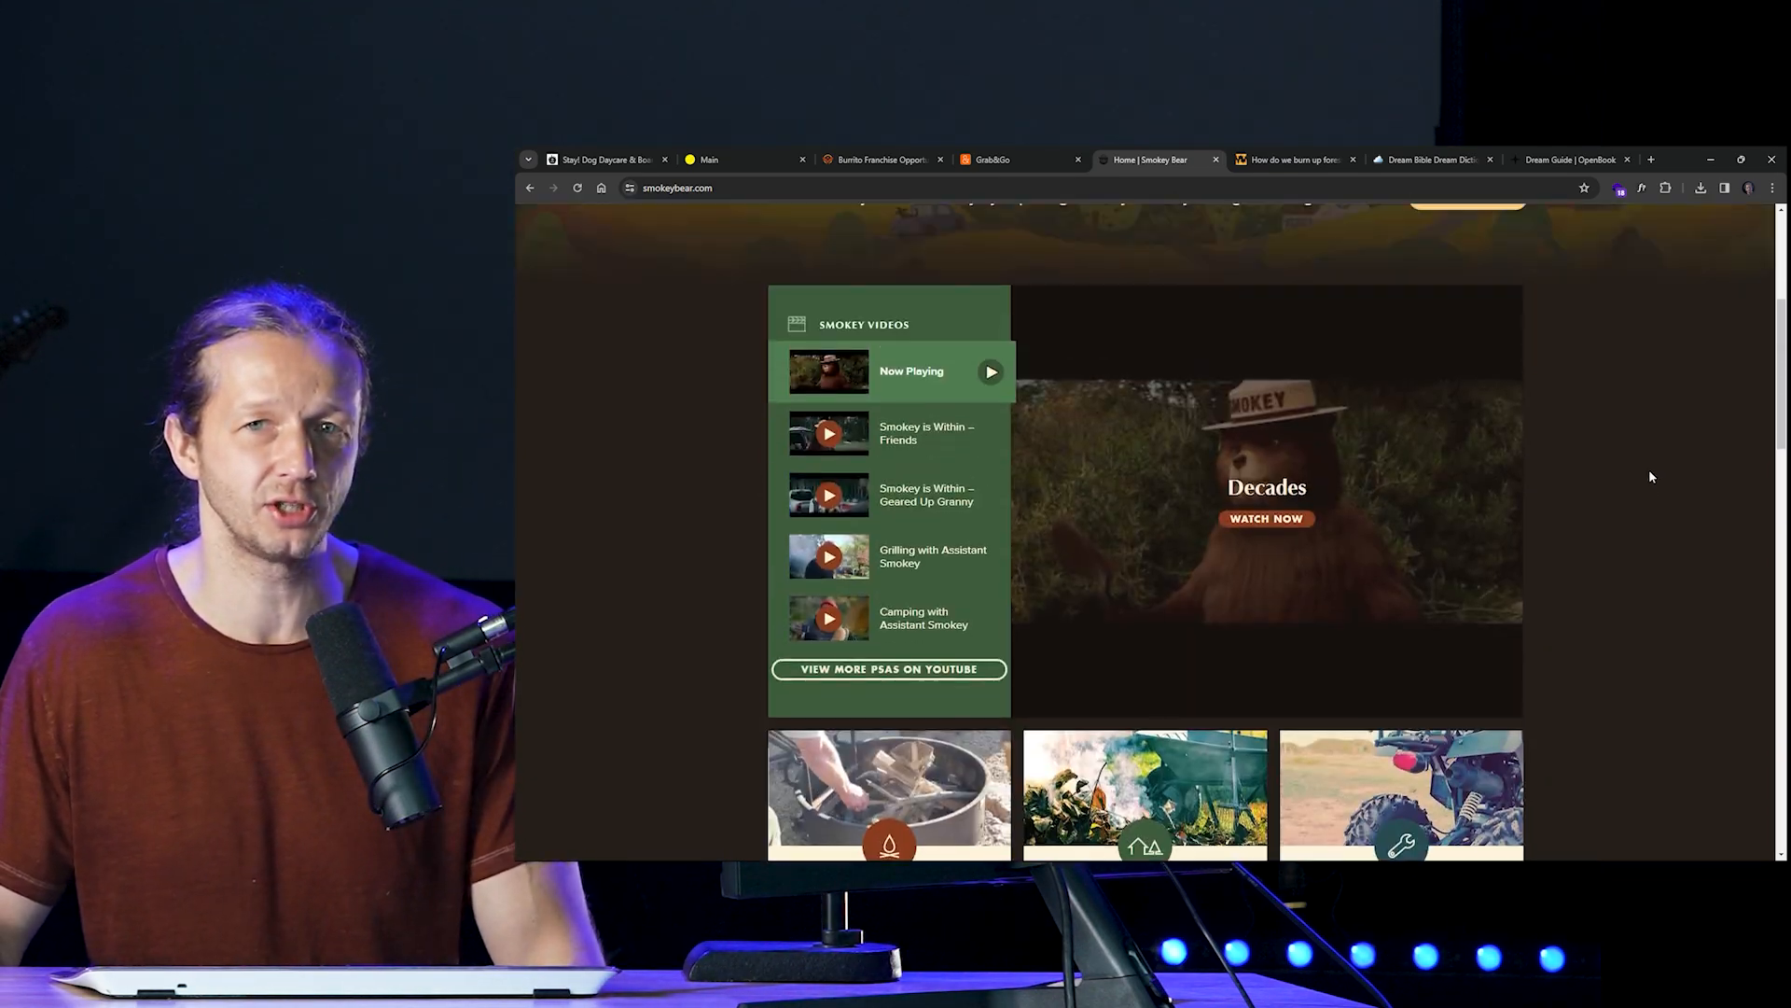
pyautogui.scroll(3)
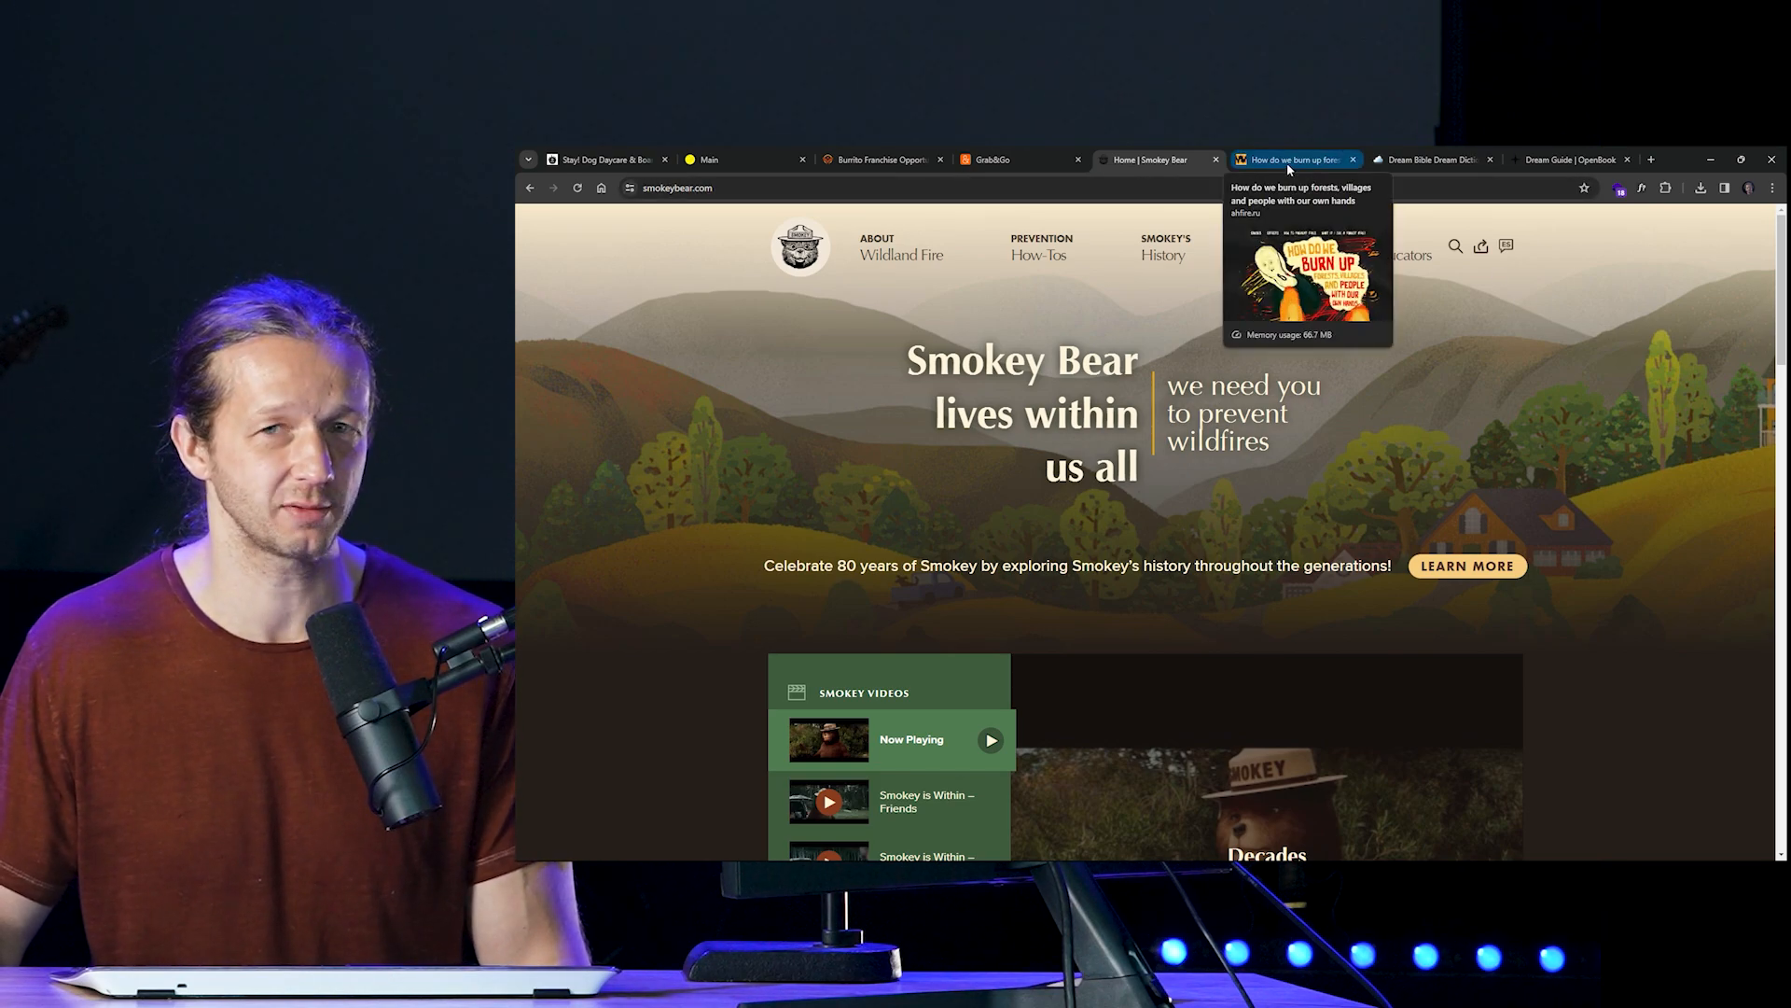
# Step: Switch to the ahfire.ru forest fire site, reload it, and scroll into the causes section
pyautogui.click(1291, 159)
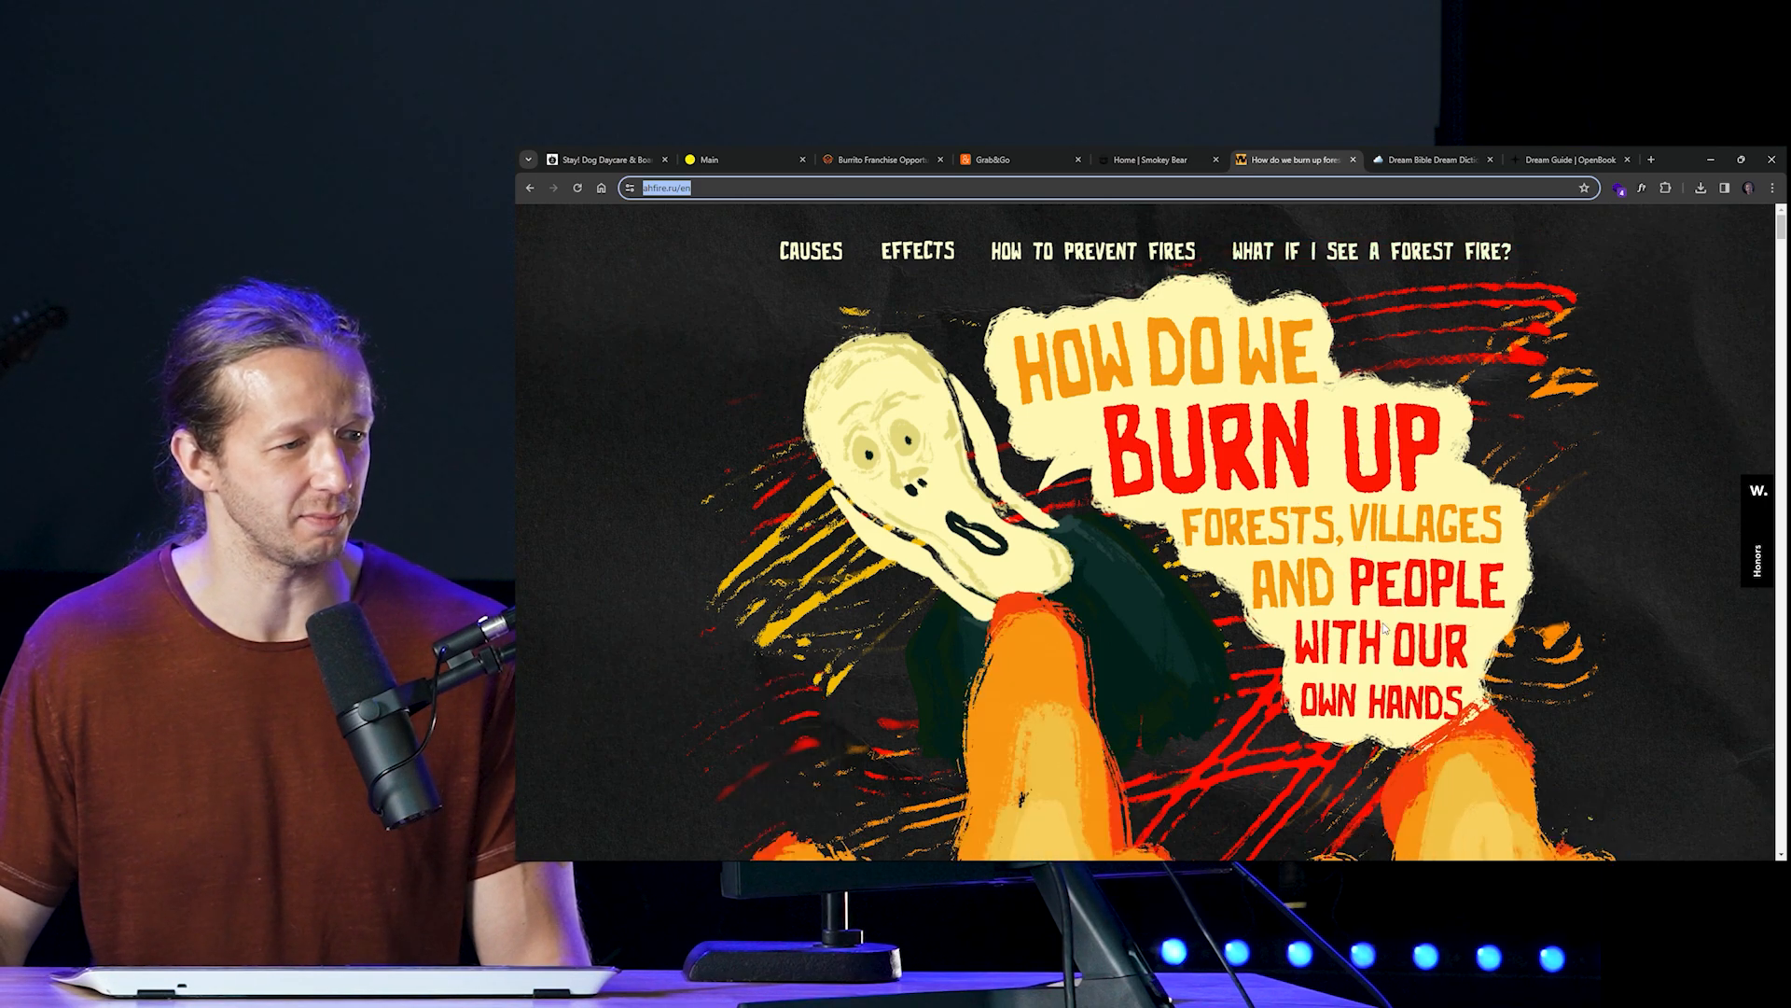
pyautogui.click(576, 187)
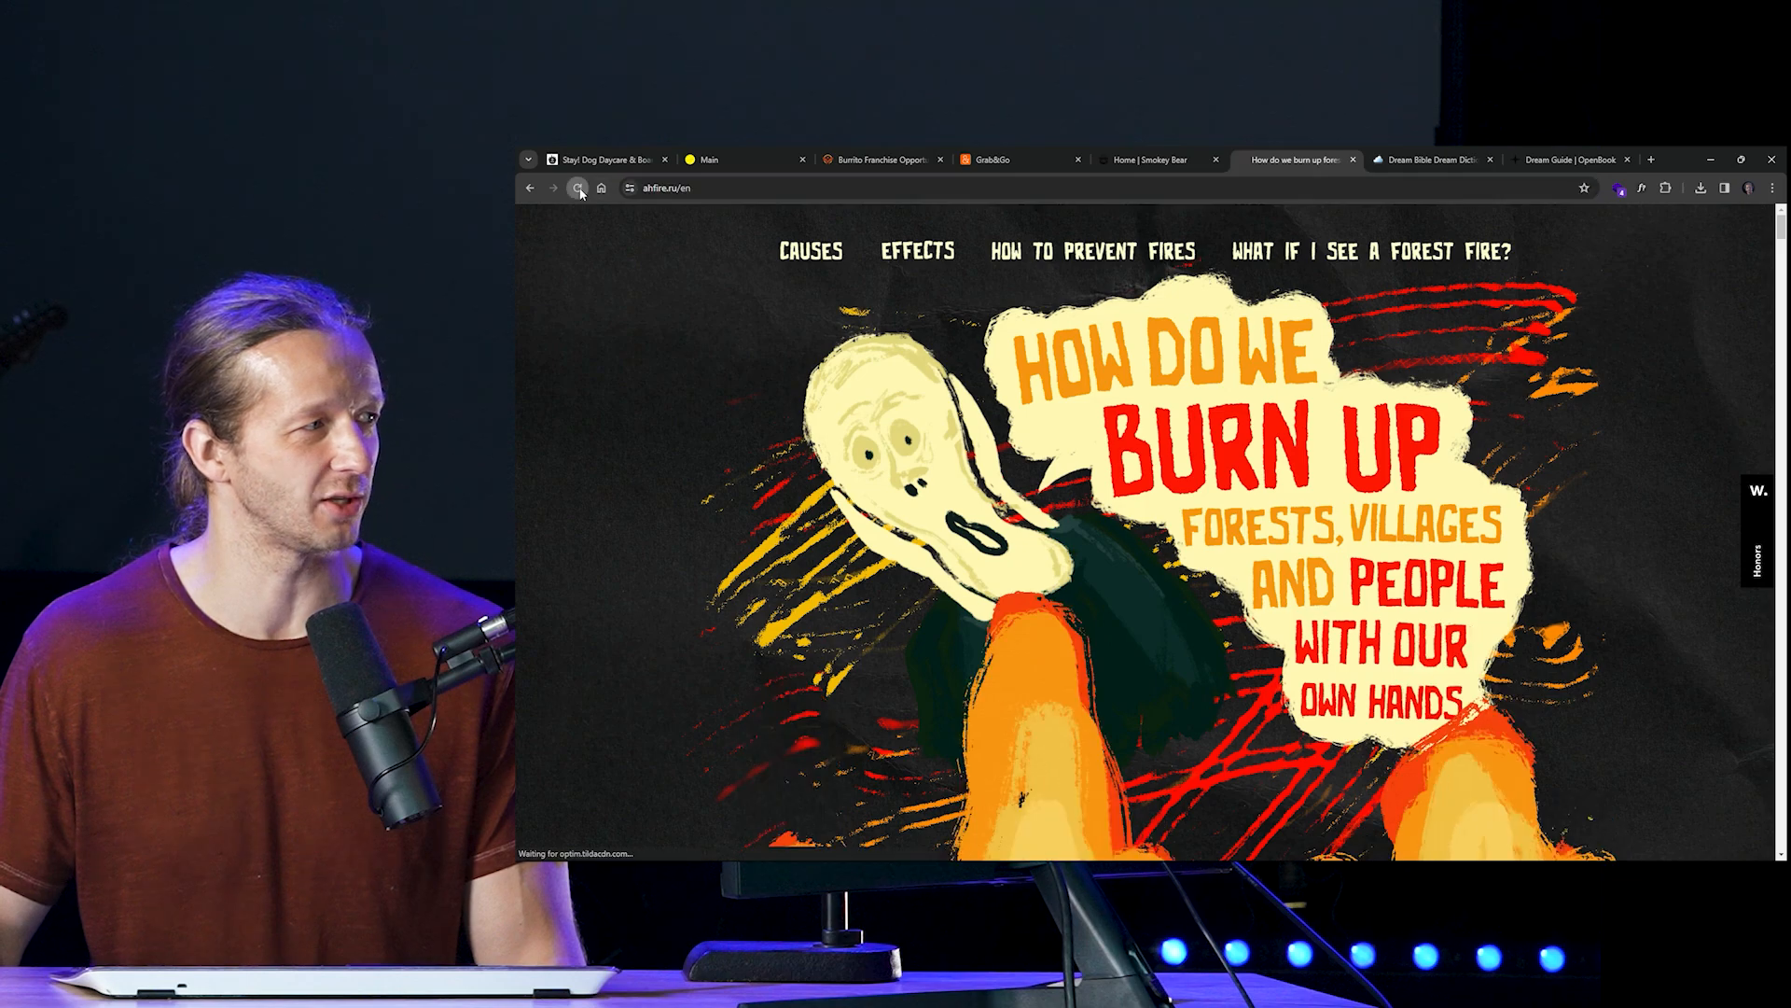
pyautogui.click(577, 187)
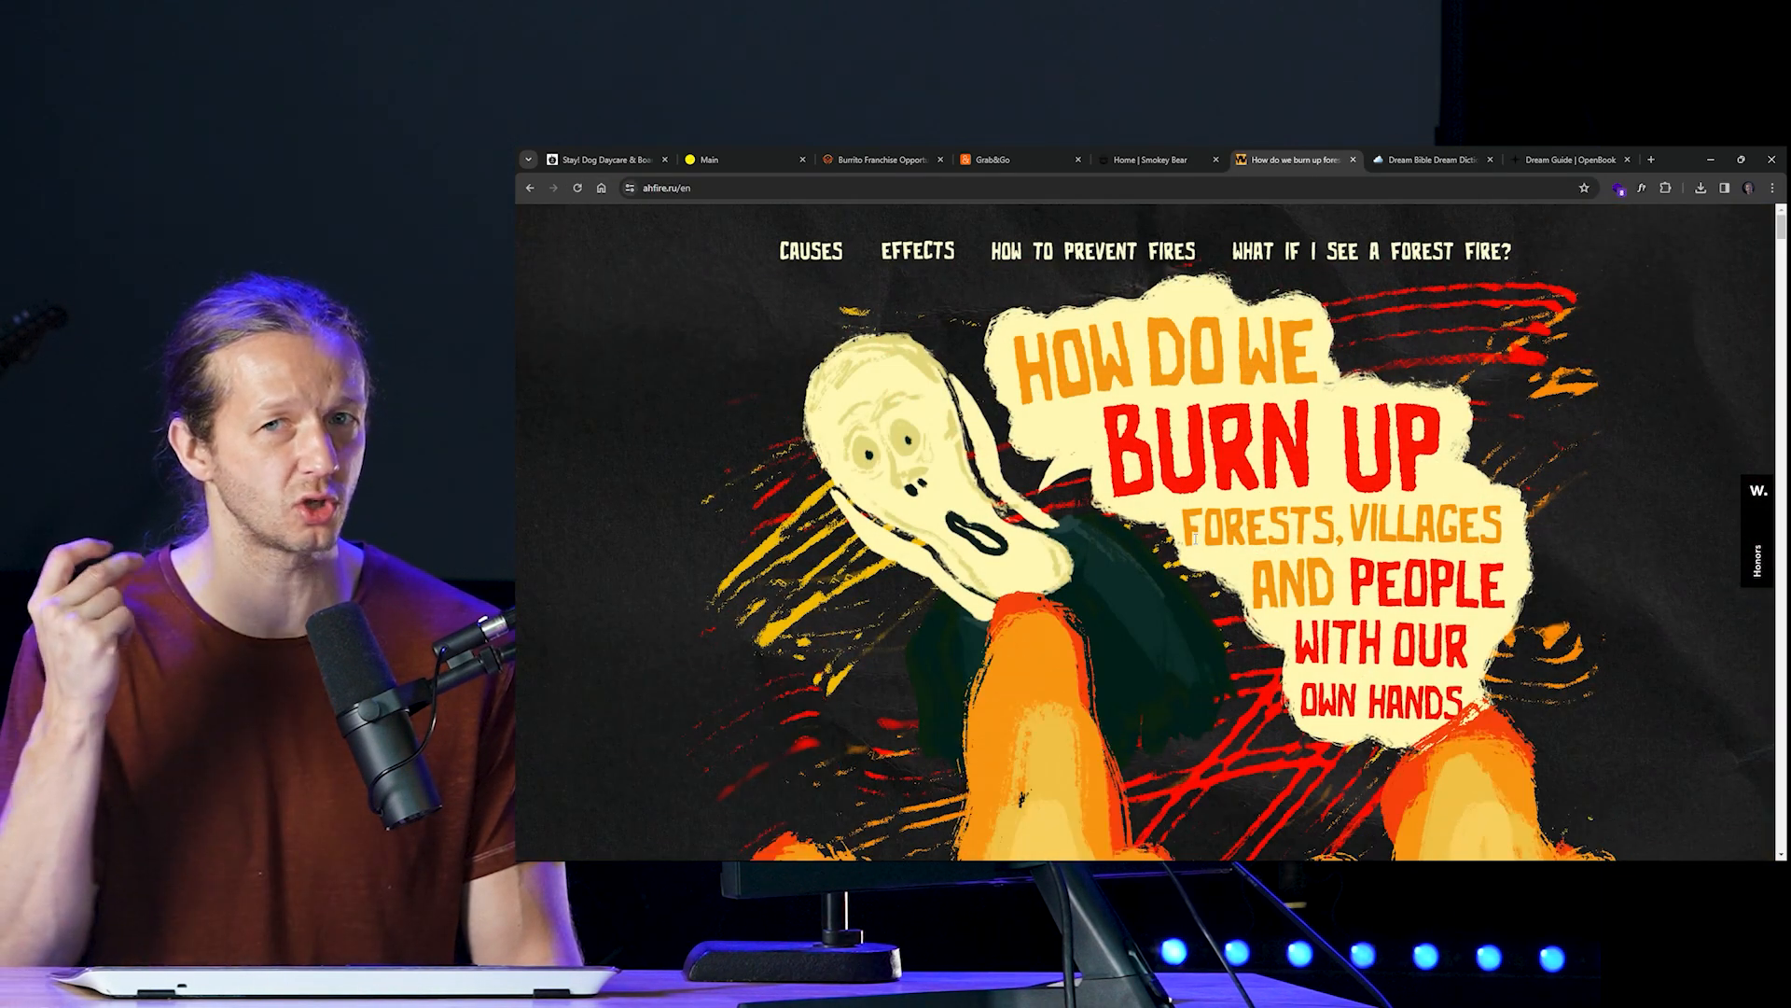
pyautogui.scroll(-3)
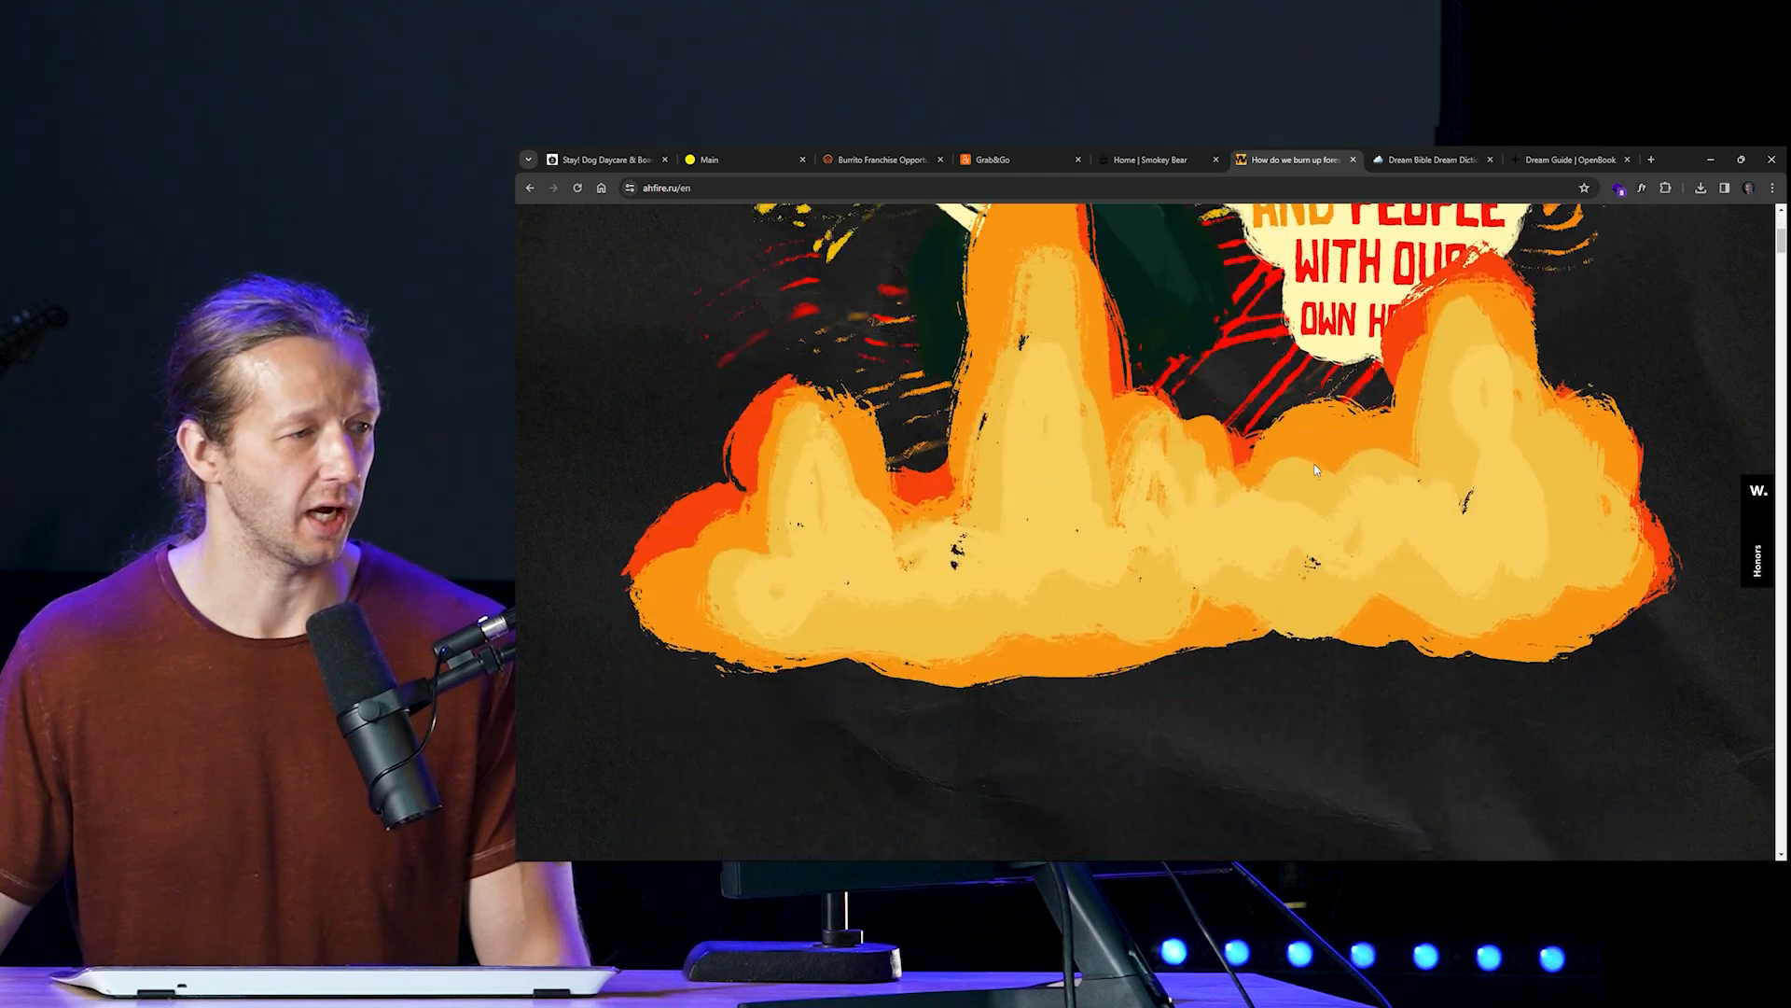
pyautogui.scroll(-3)
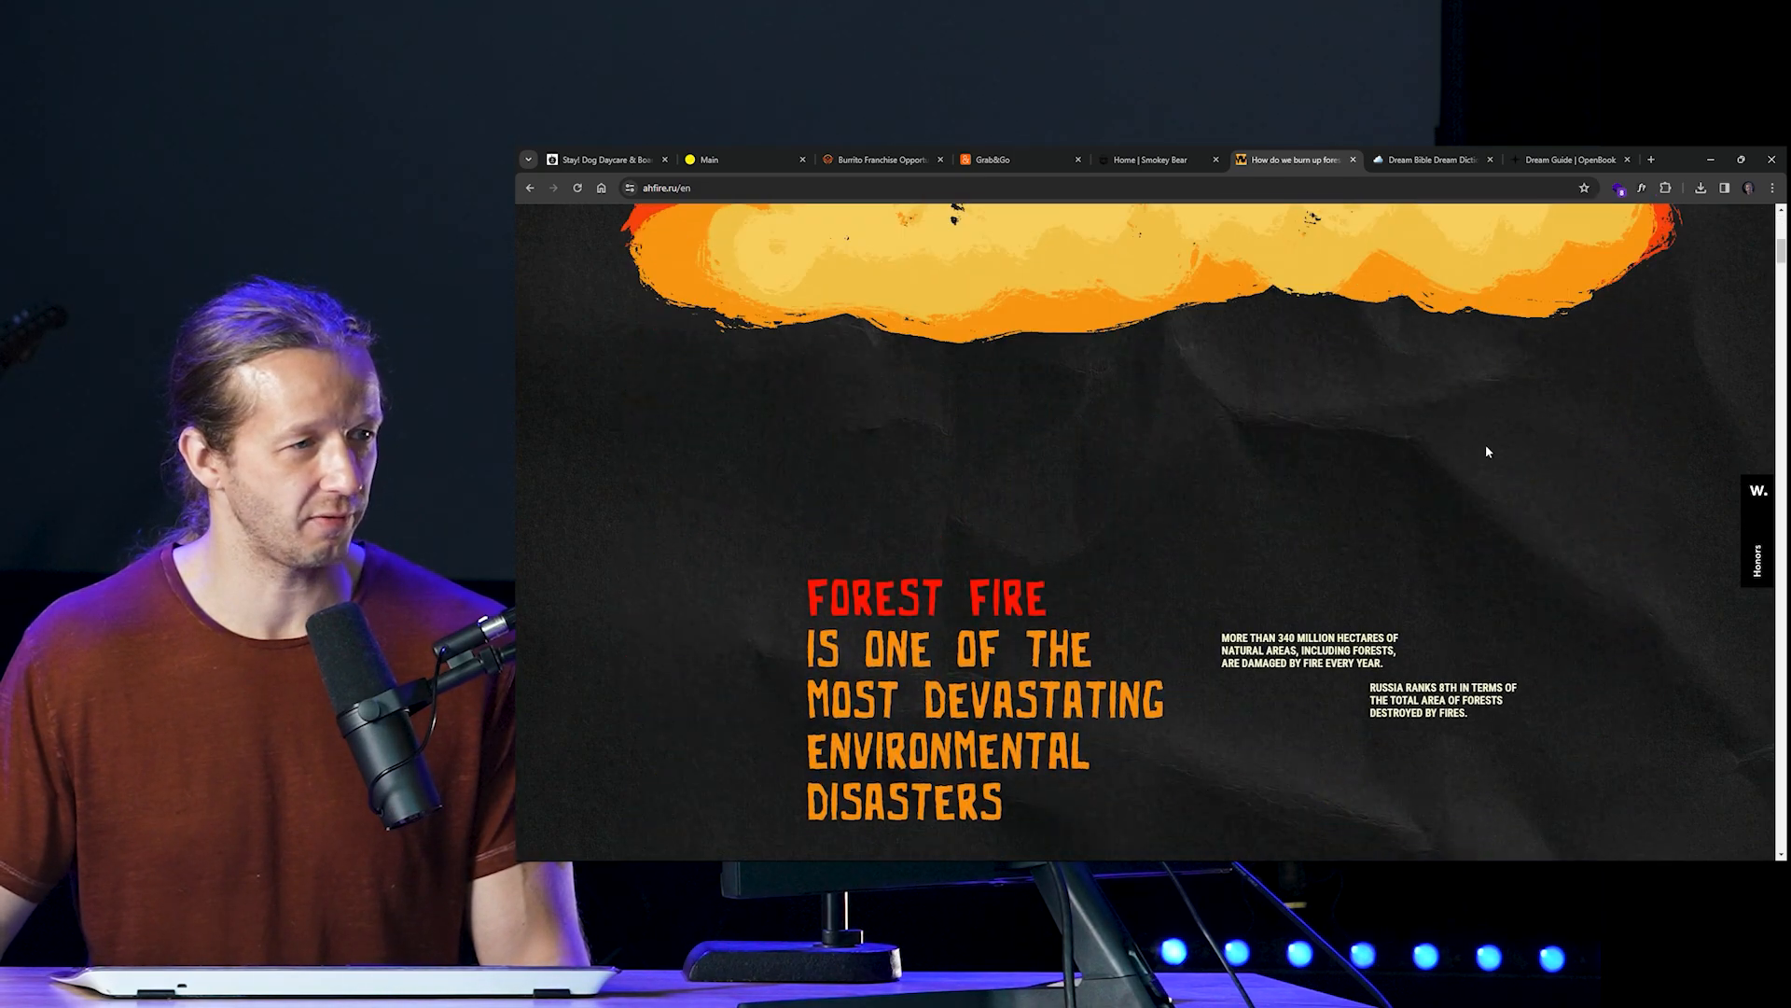
pyautogui.scroll(-3)
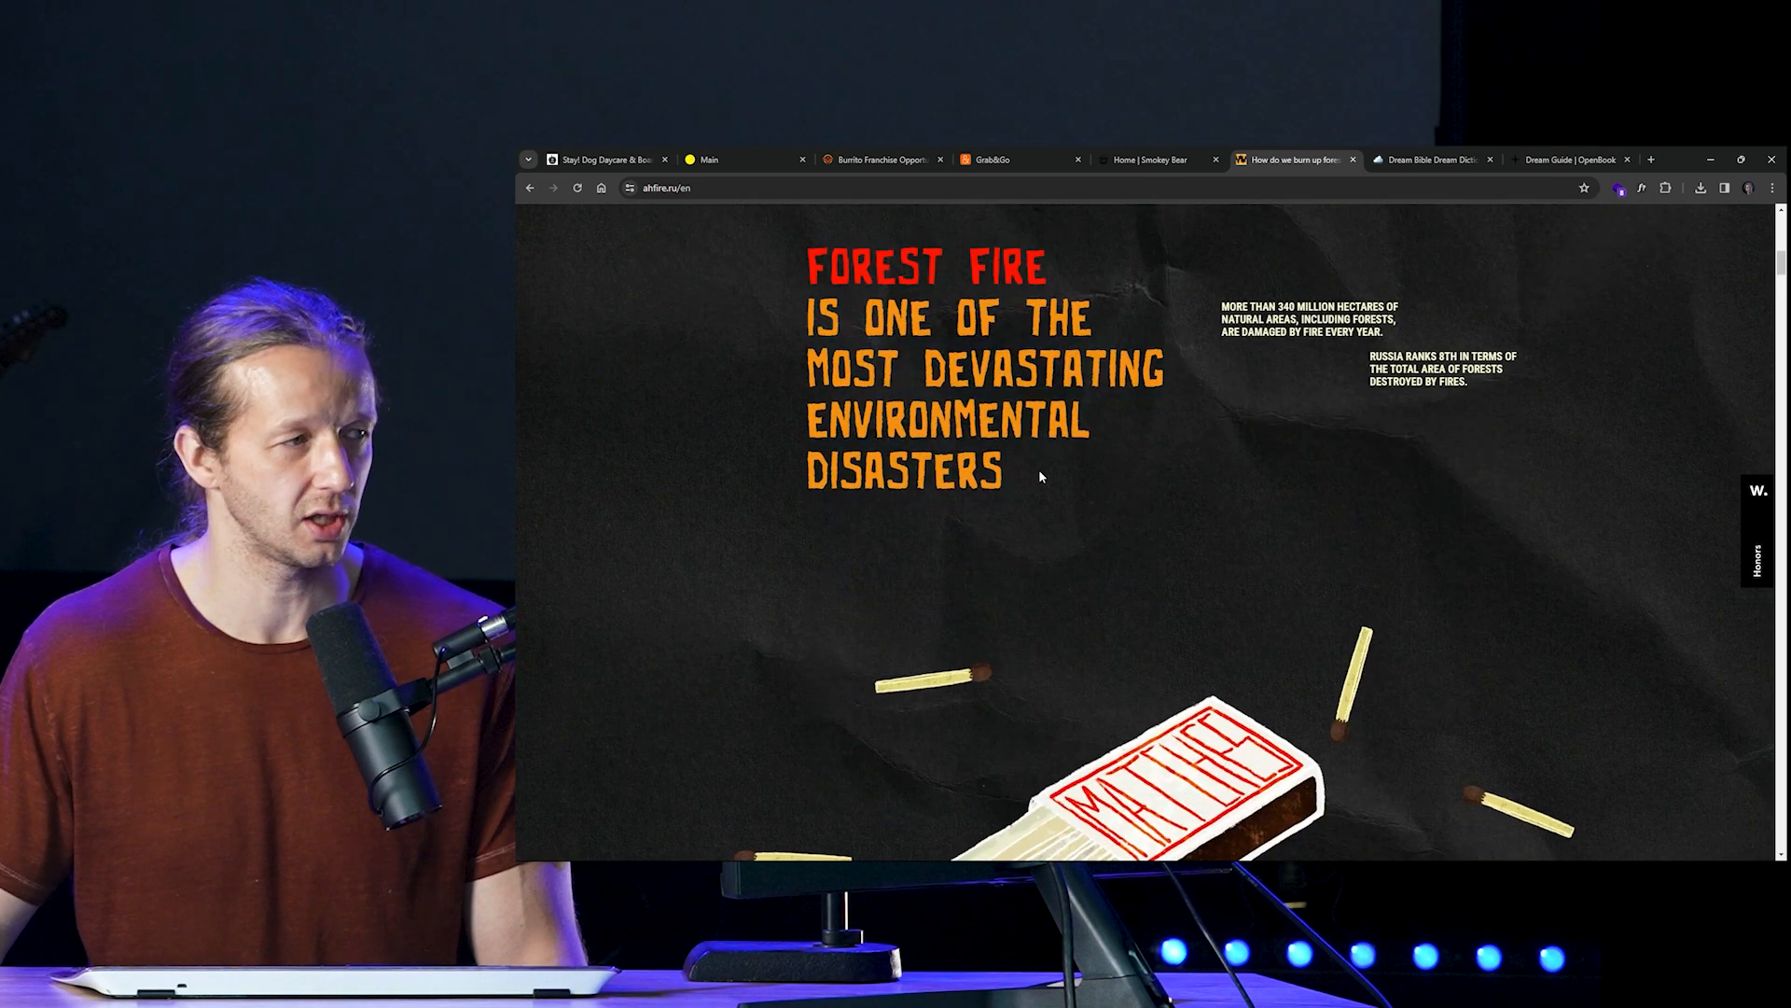
# Step: Read through prevention tips, forest-fire steps and the village section, then return to Stay Dog Daycare
pyautogui.moveTo(811, 265); pyautogui.dragTo(845, 318)
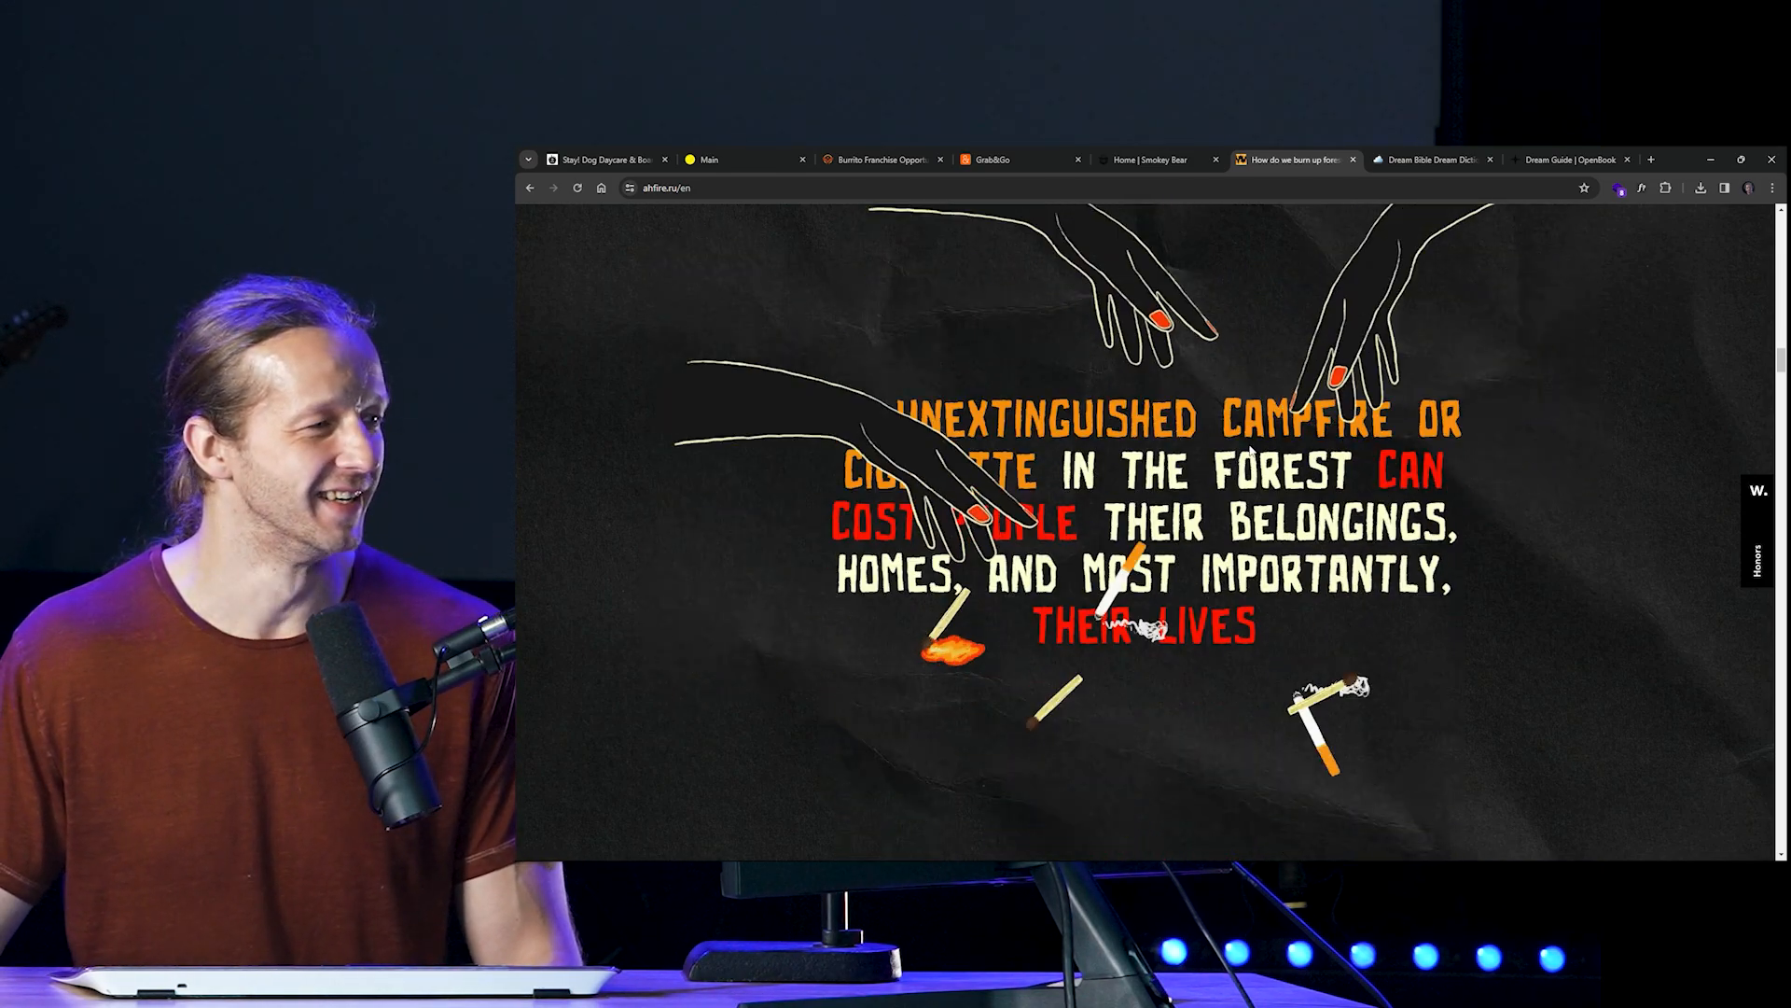
pyautogui.scroll(-3)
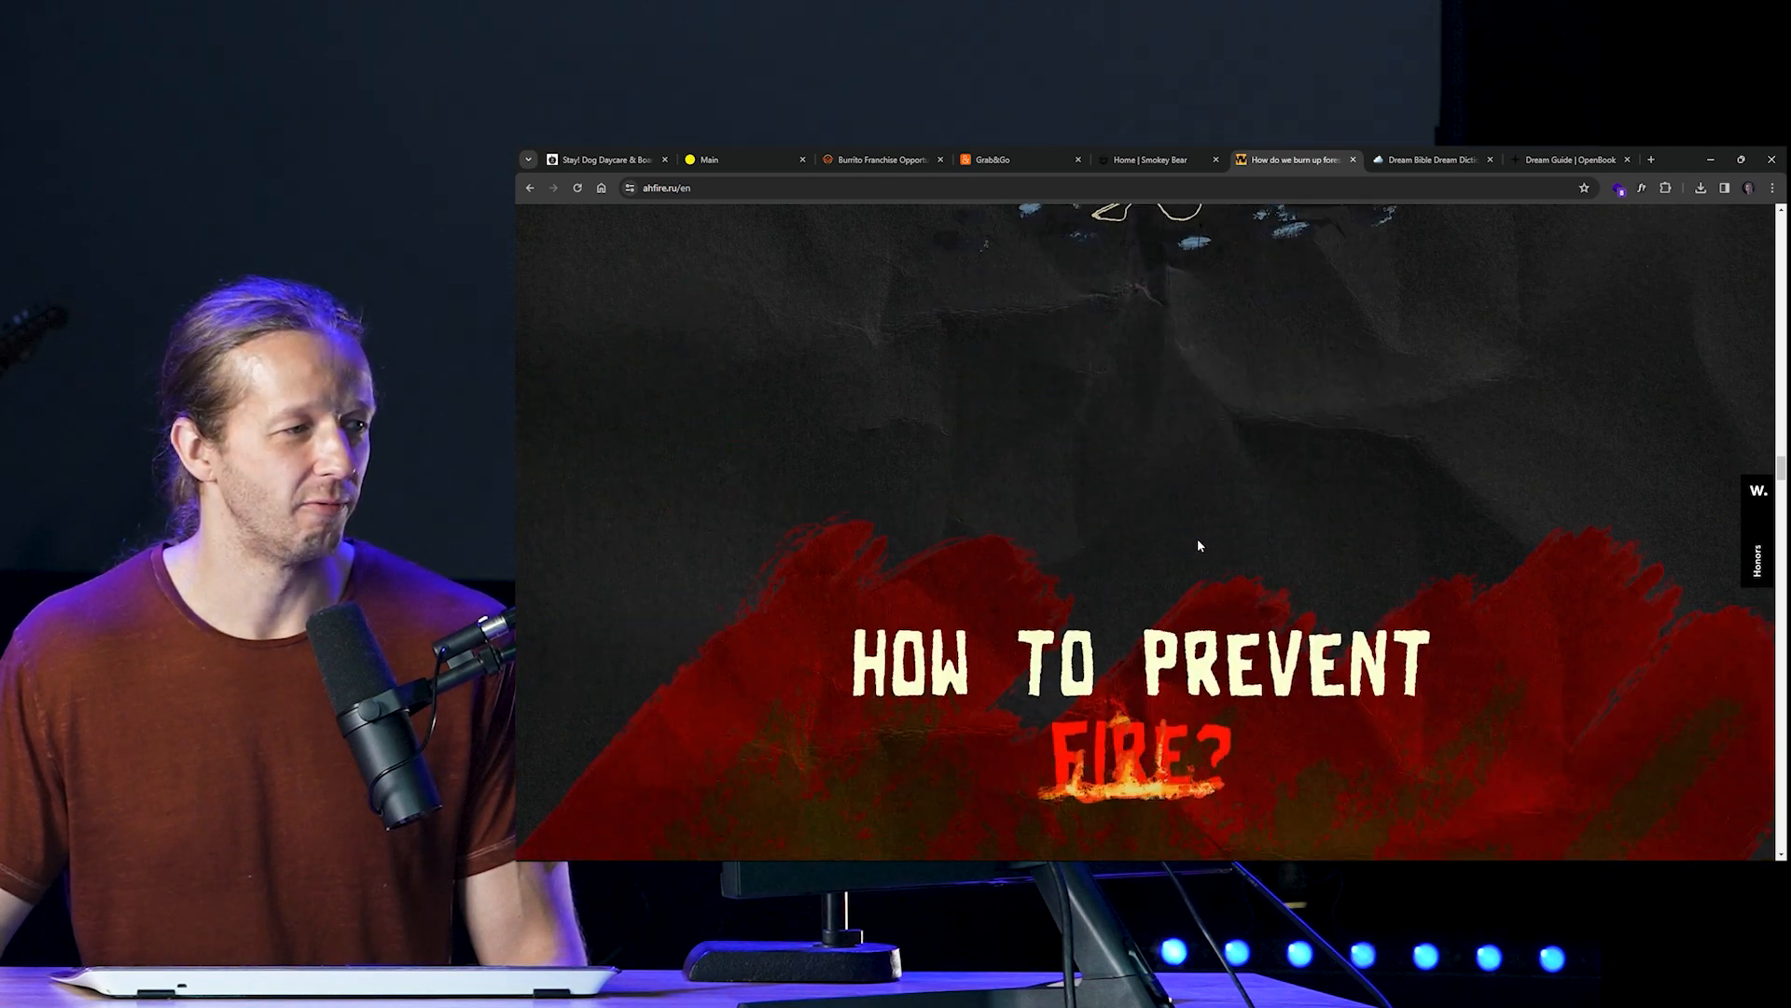
pyautogui.scroll(-3)
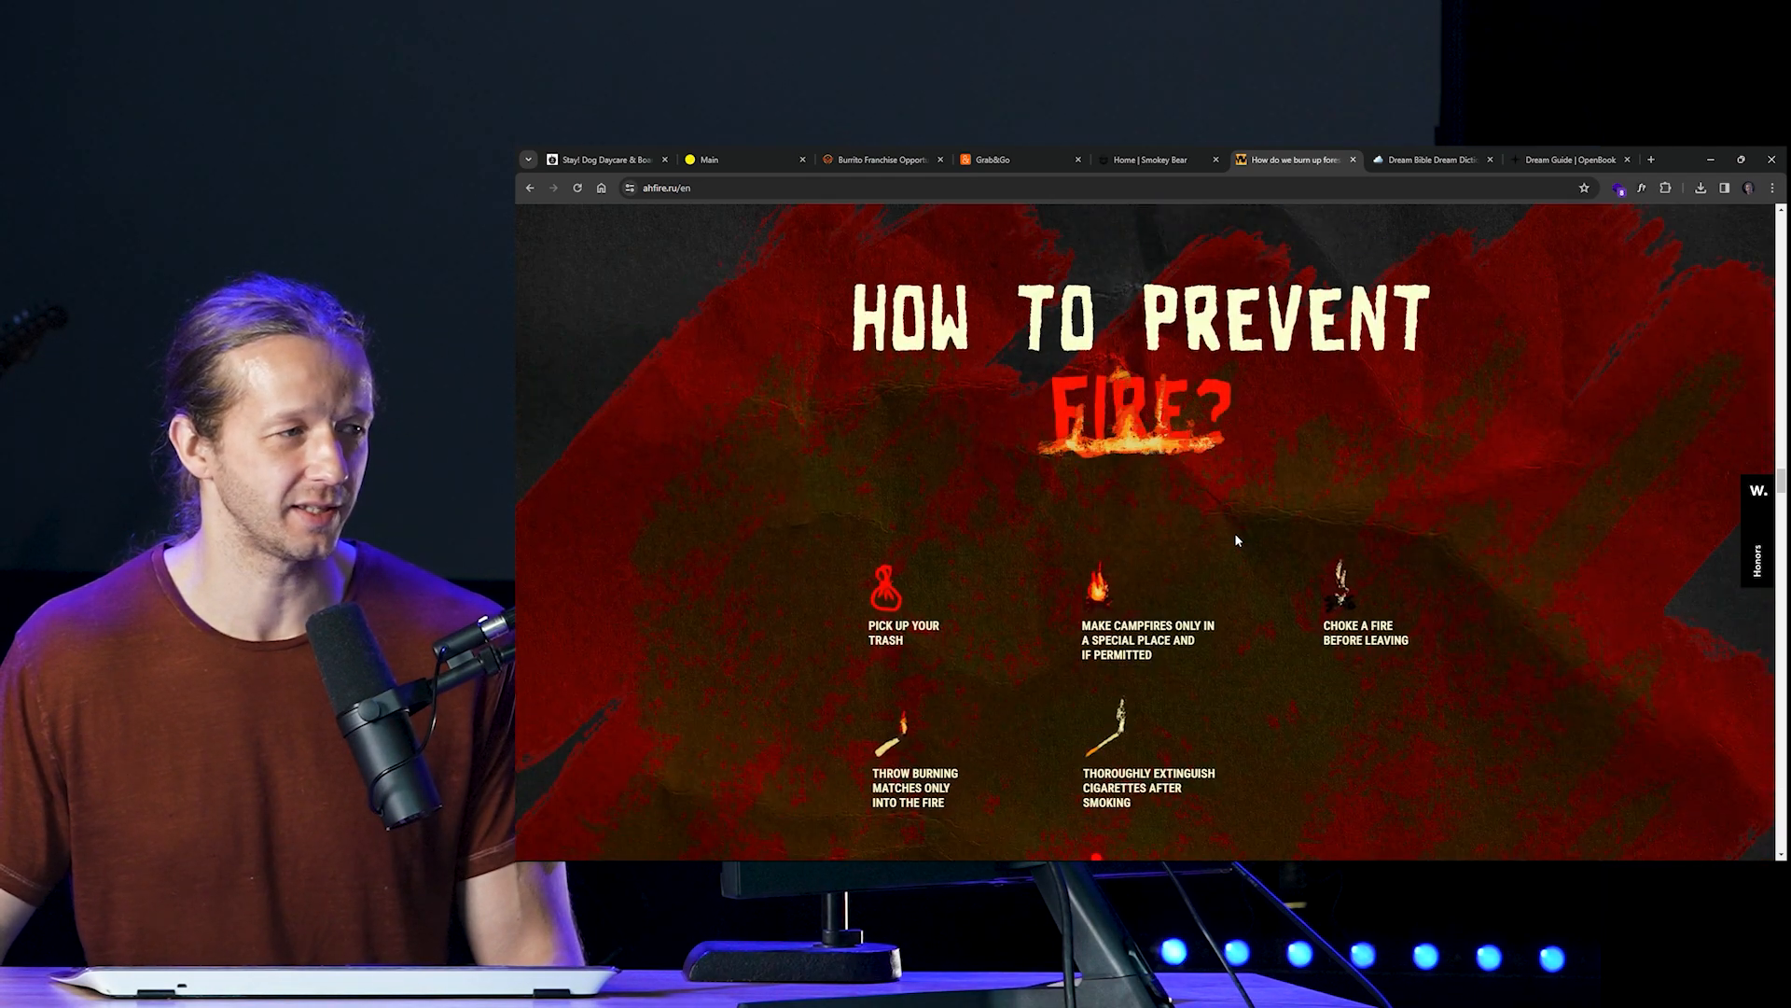
pyautogui.scroll(-3)
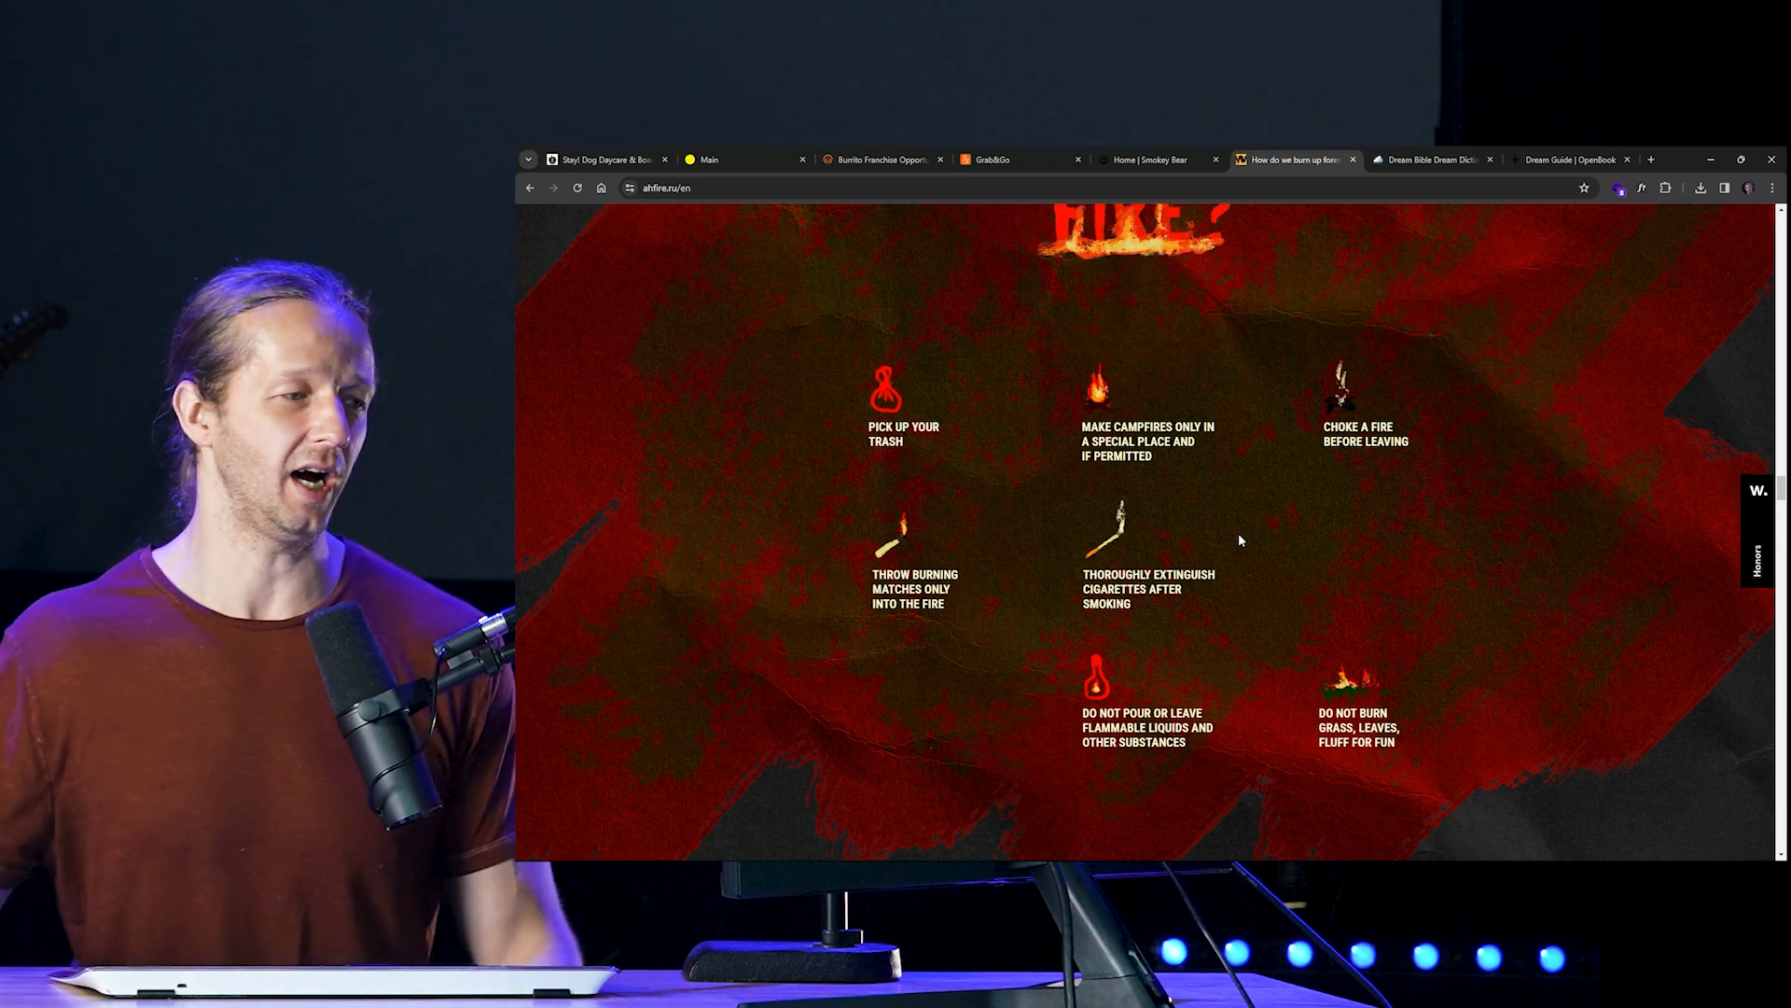
pyautogui.scroll(-3)
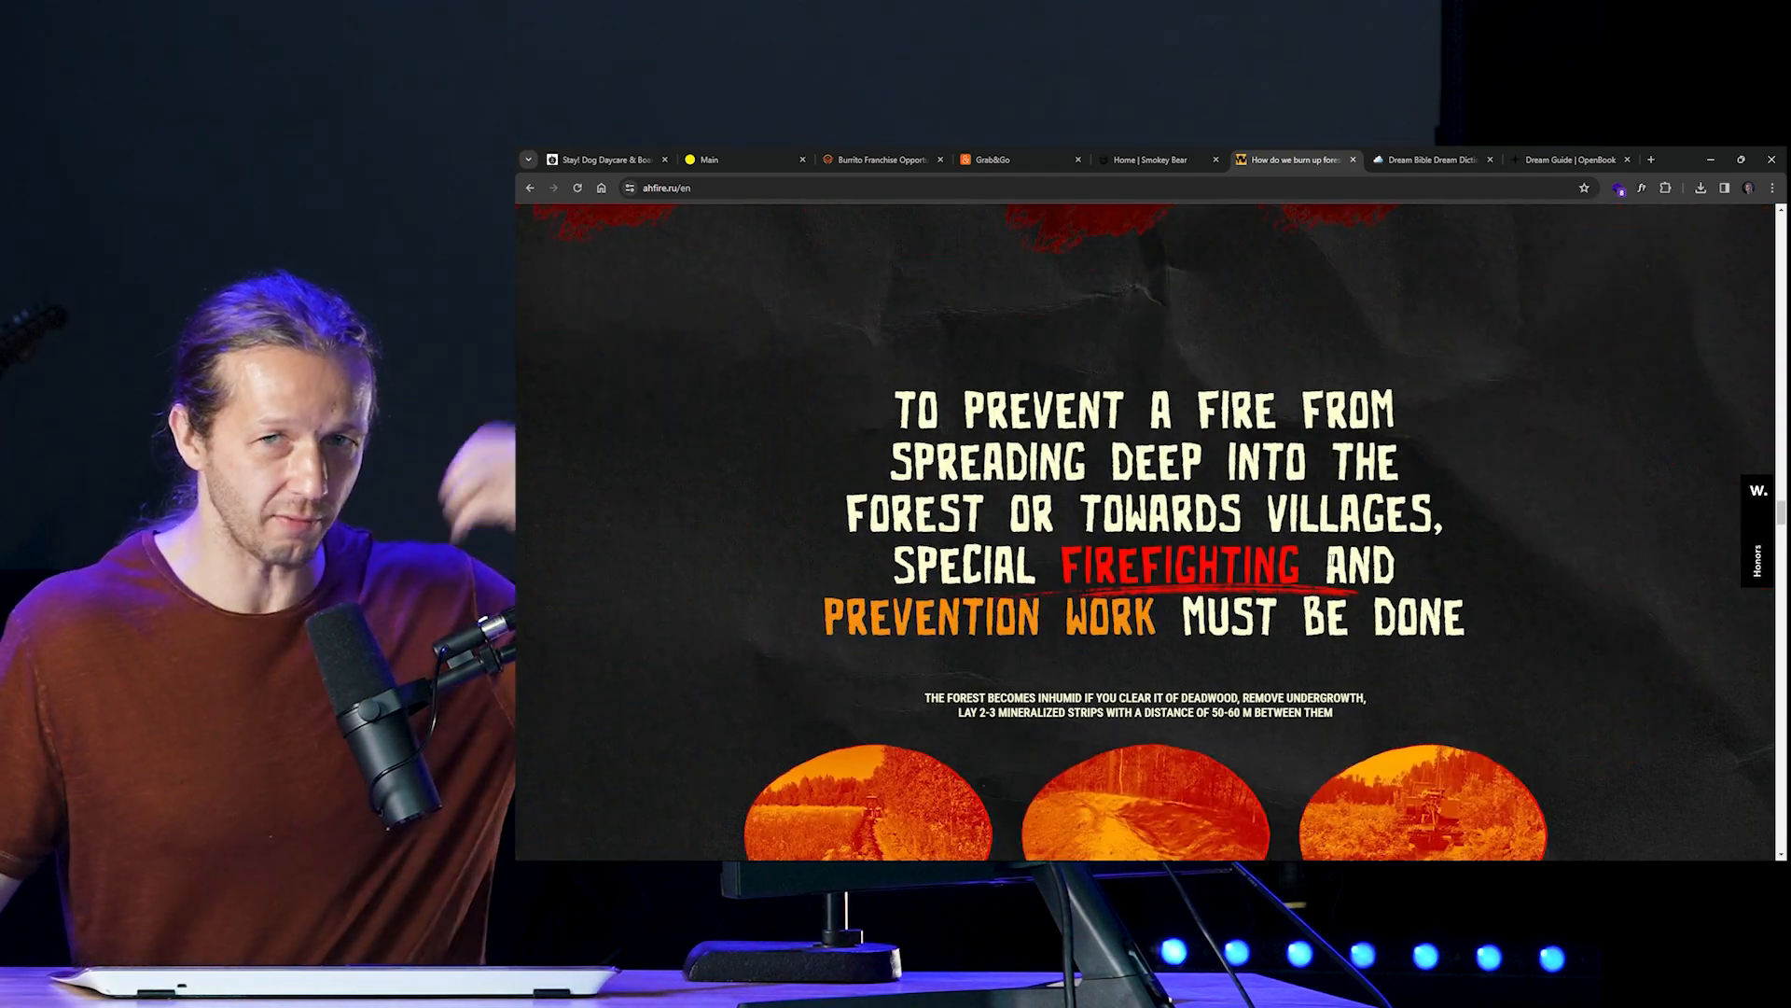
pyautogui.scroll(-3)
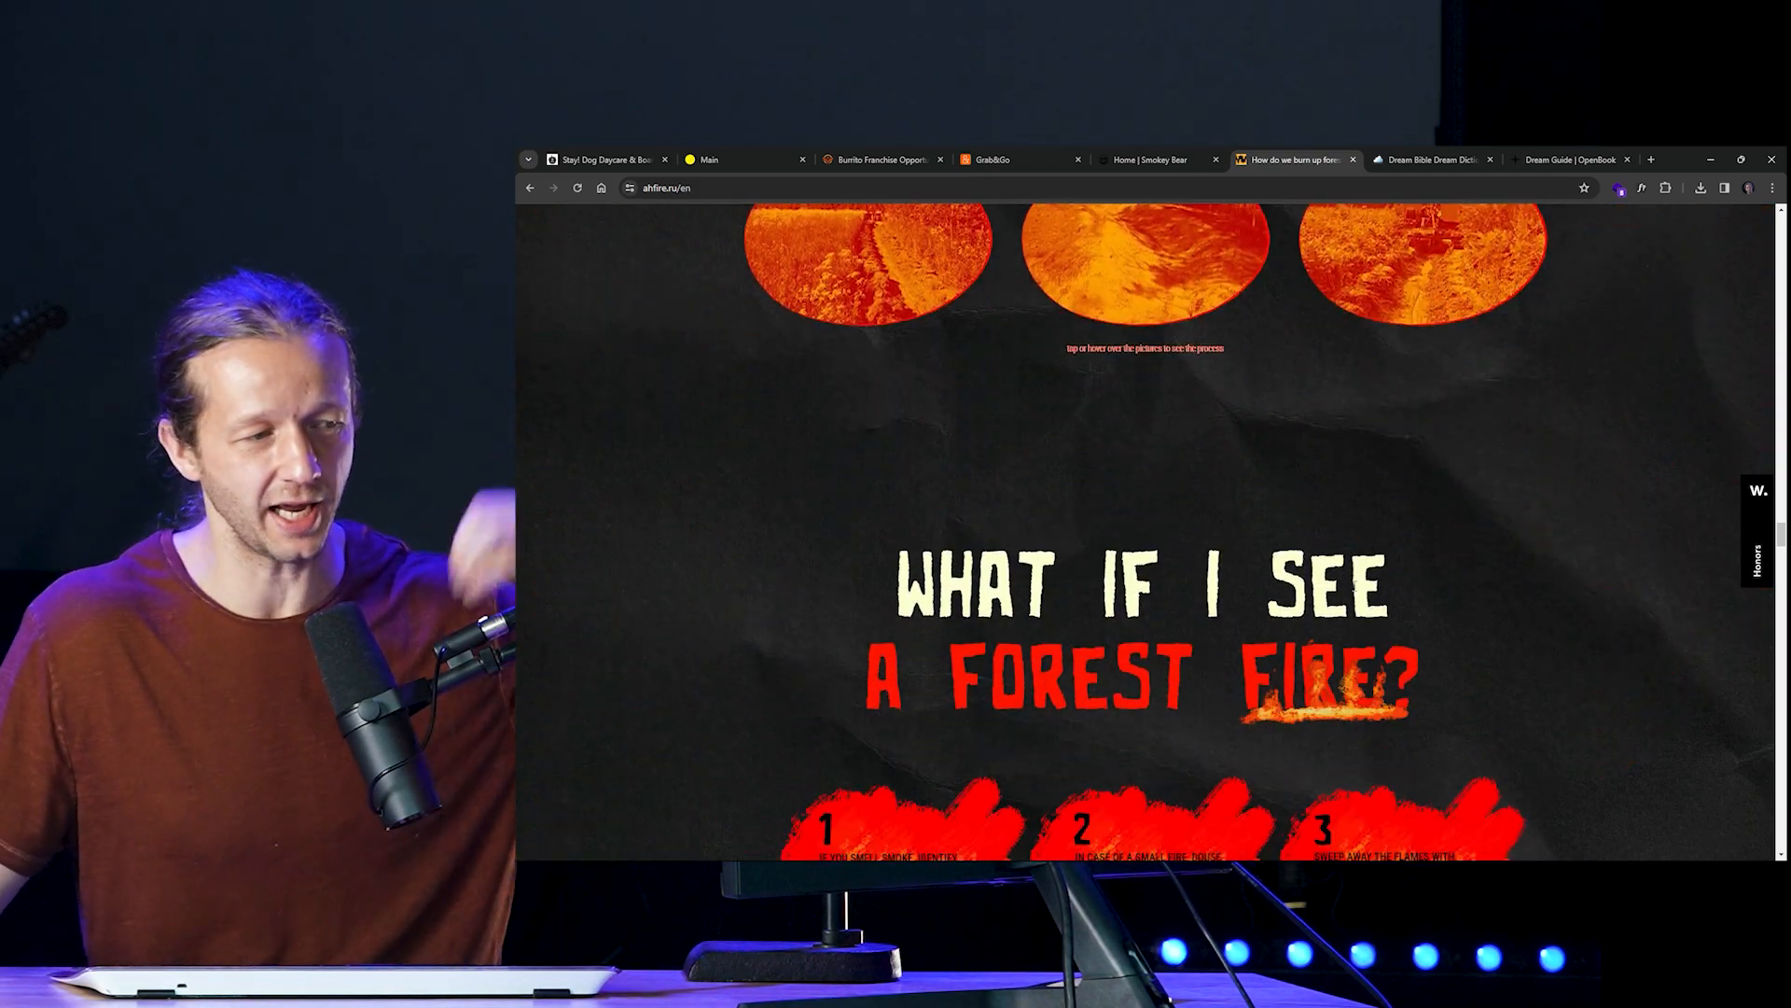
pyautogui.scroll(-3)
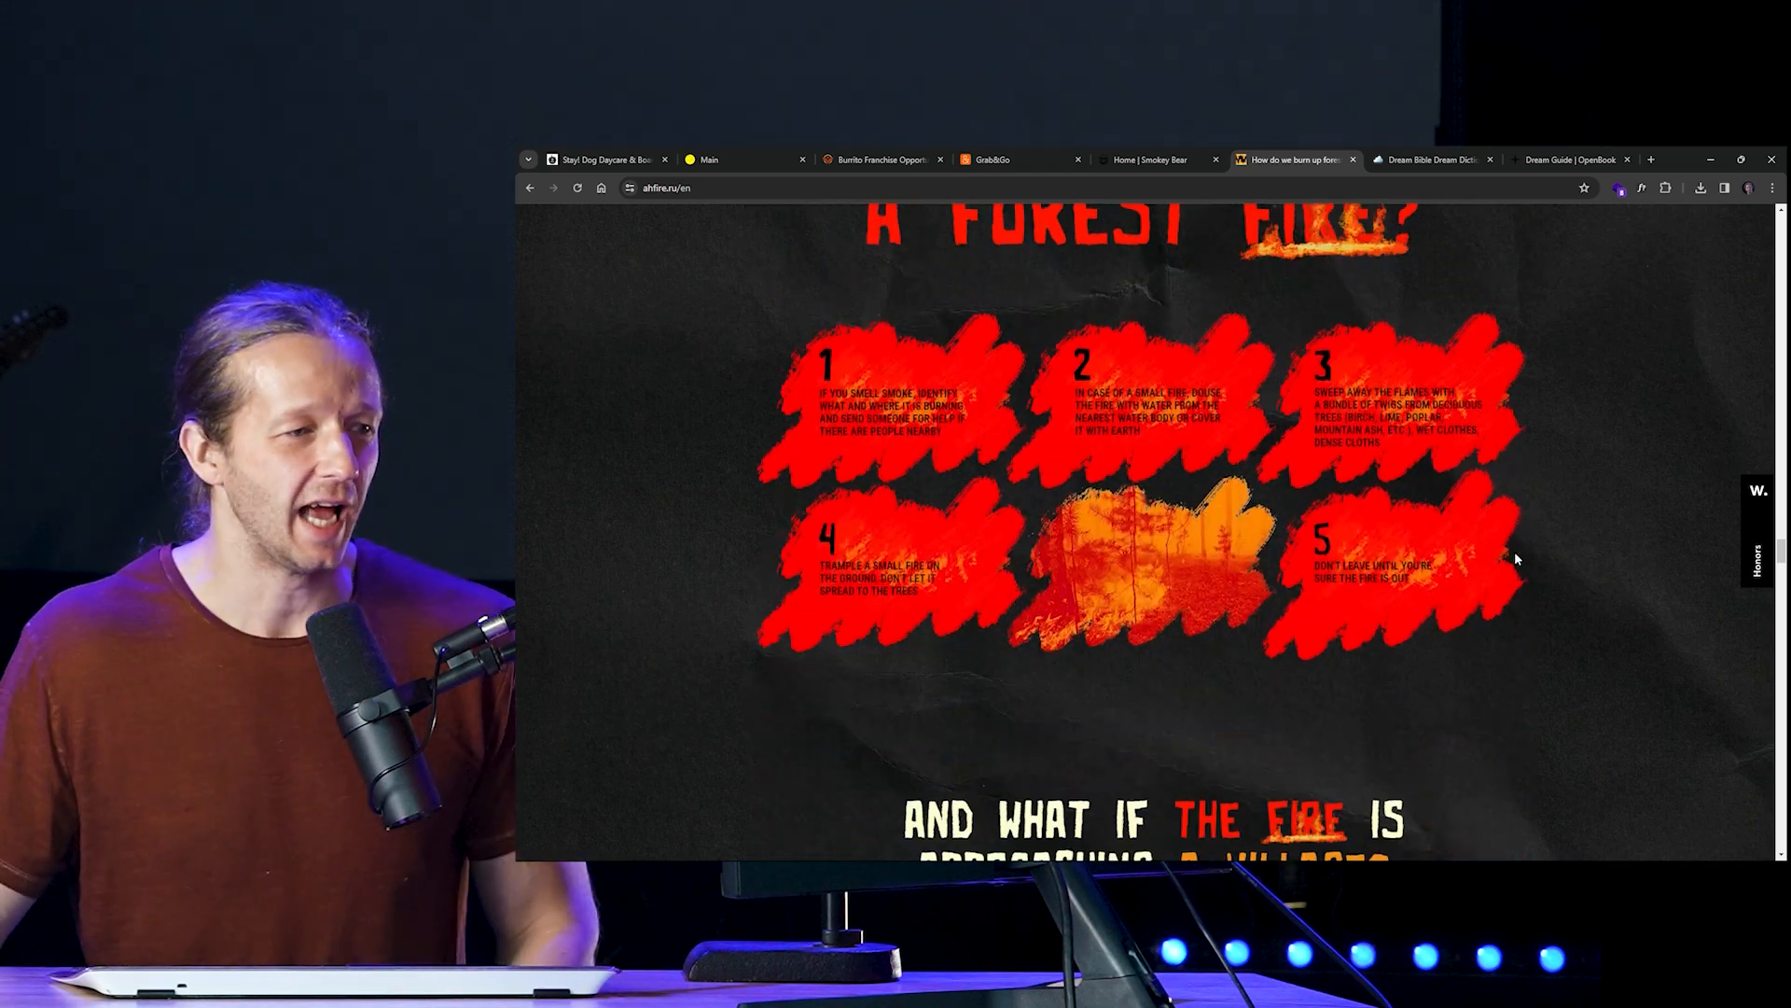
pyautogui.scroll(-3)
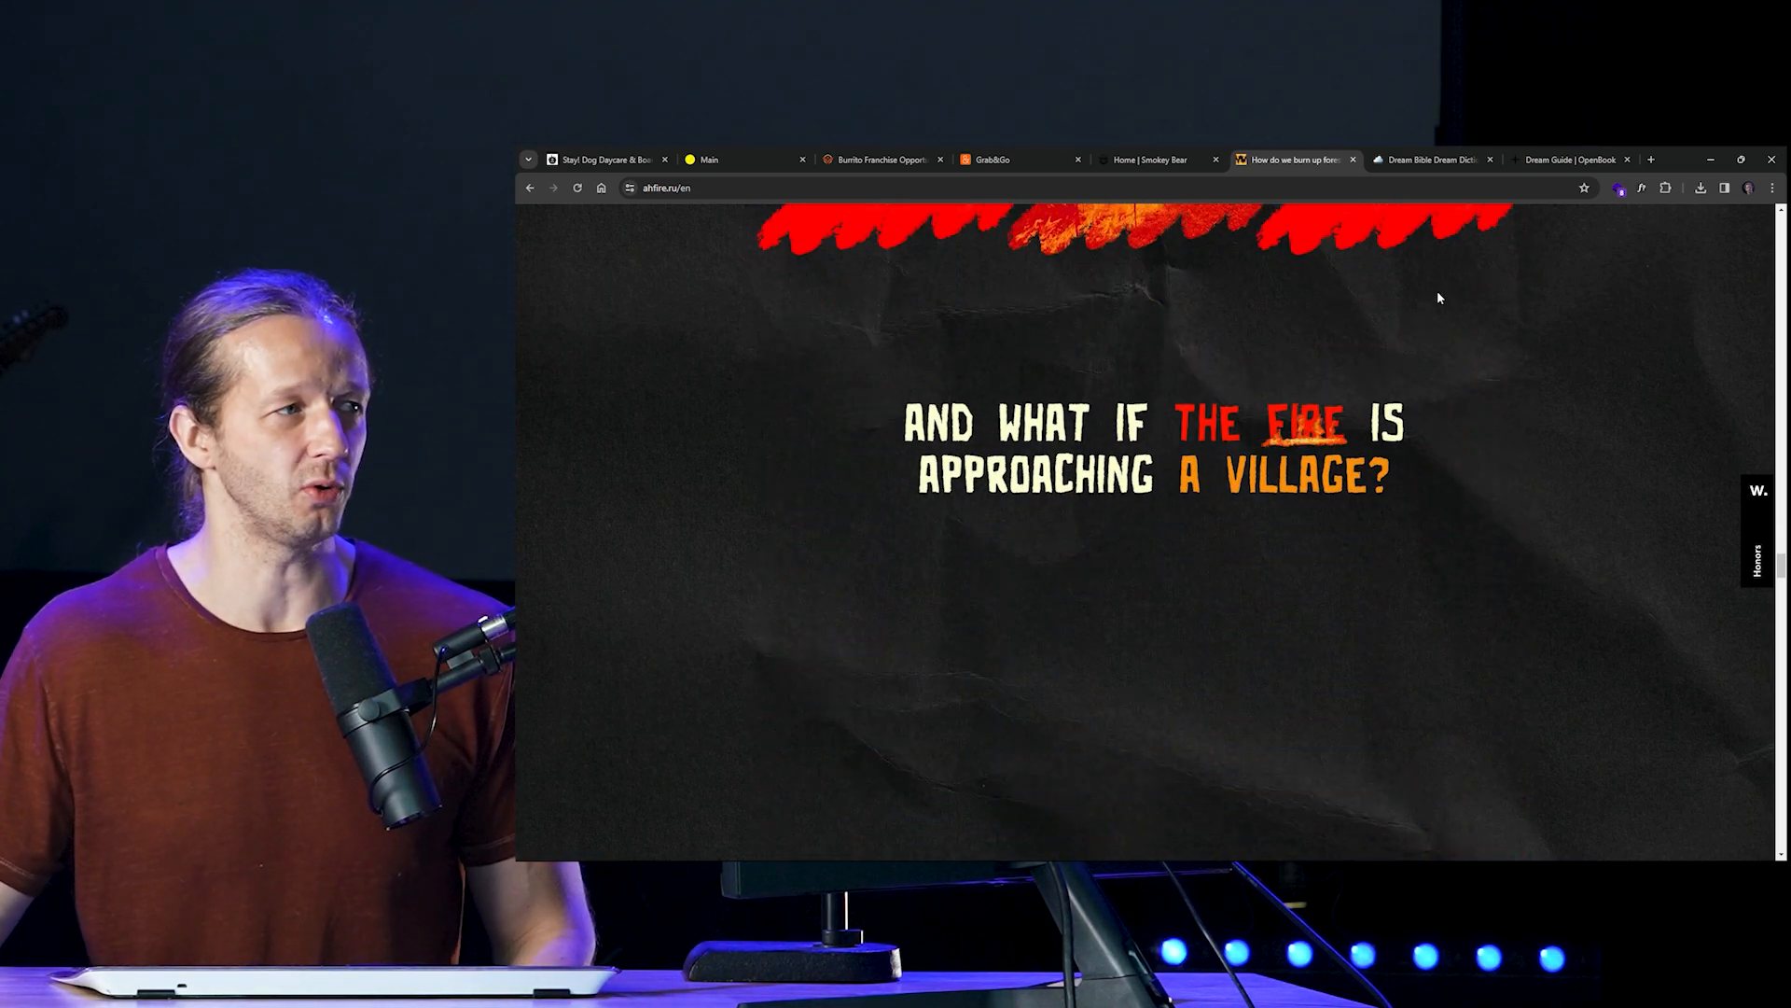
pyautogui.click(602, 159)
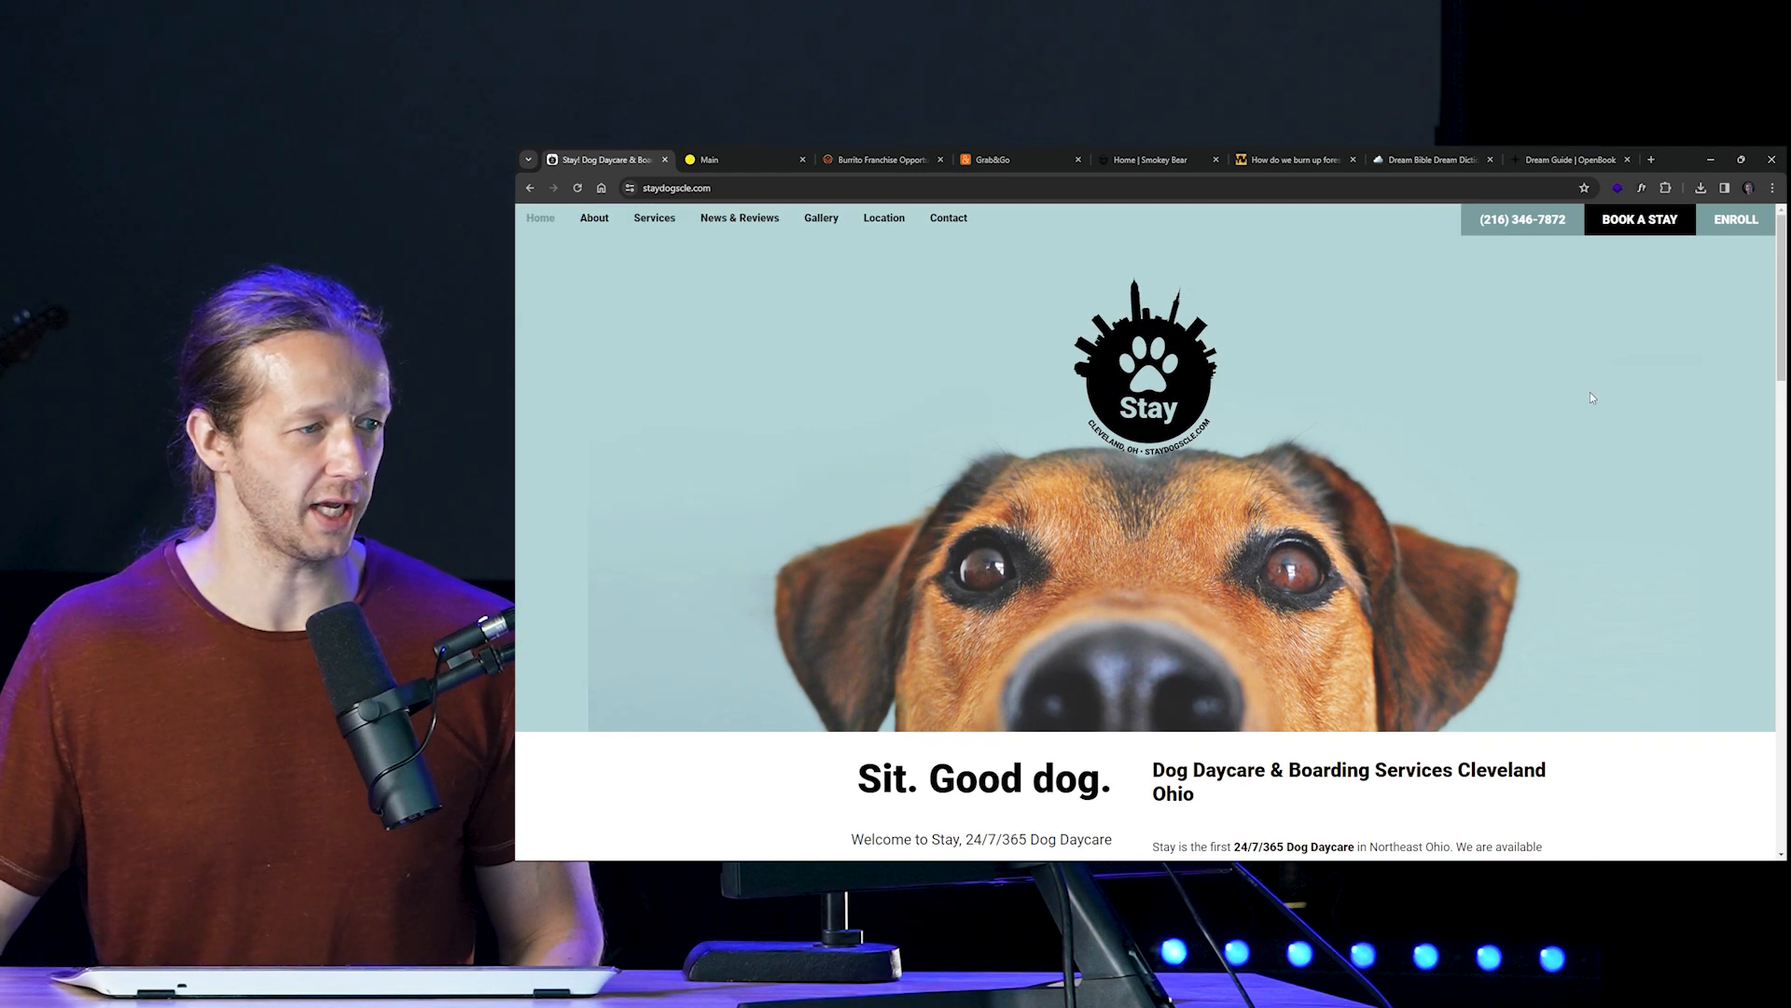
# Step: Scroll Stay Dog Daycare down to Particular Pups and back, then switch to Don't Board Me
pyautogui.scroll(-3)
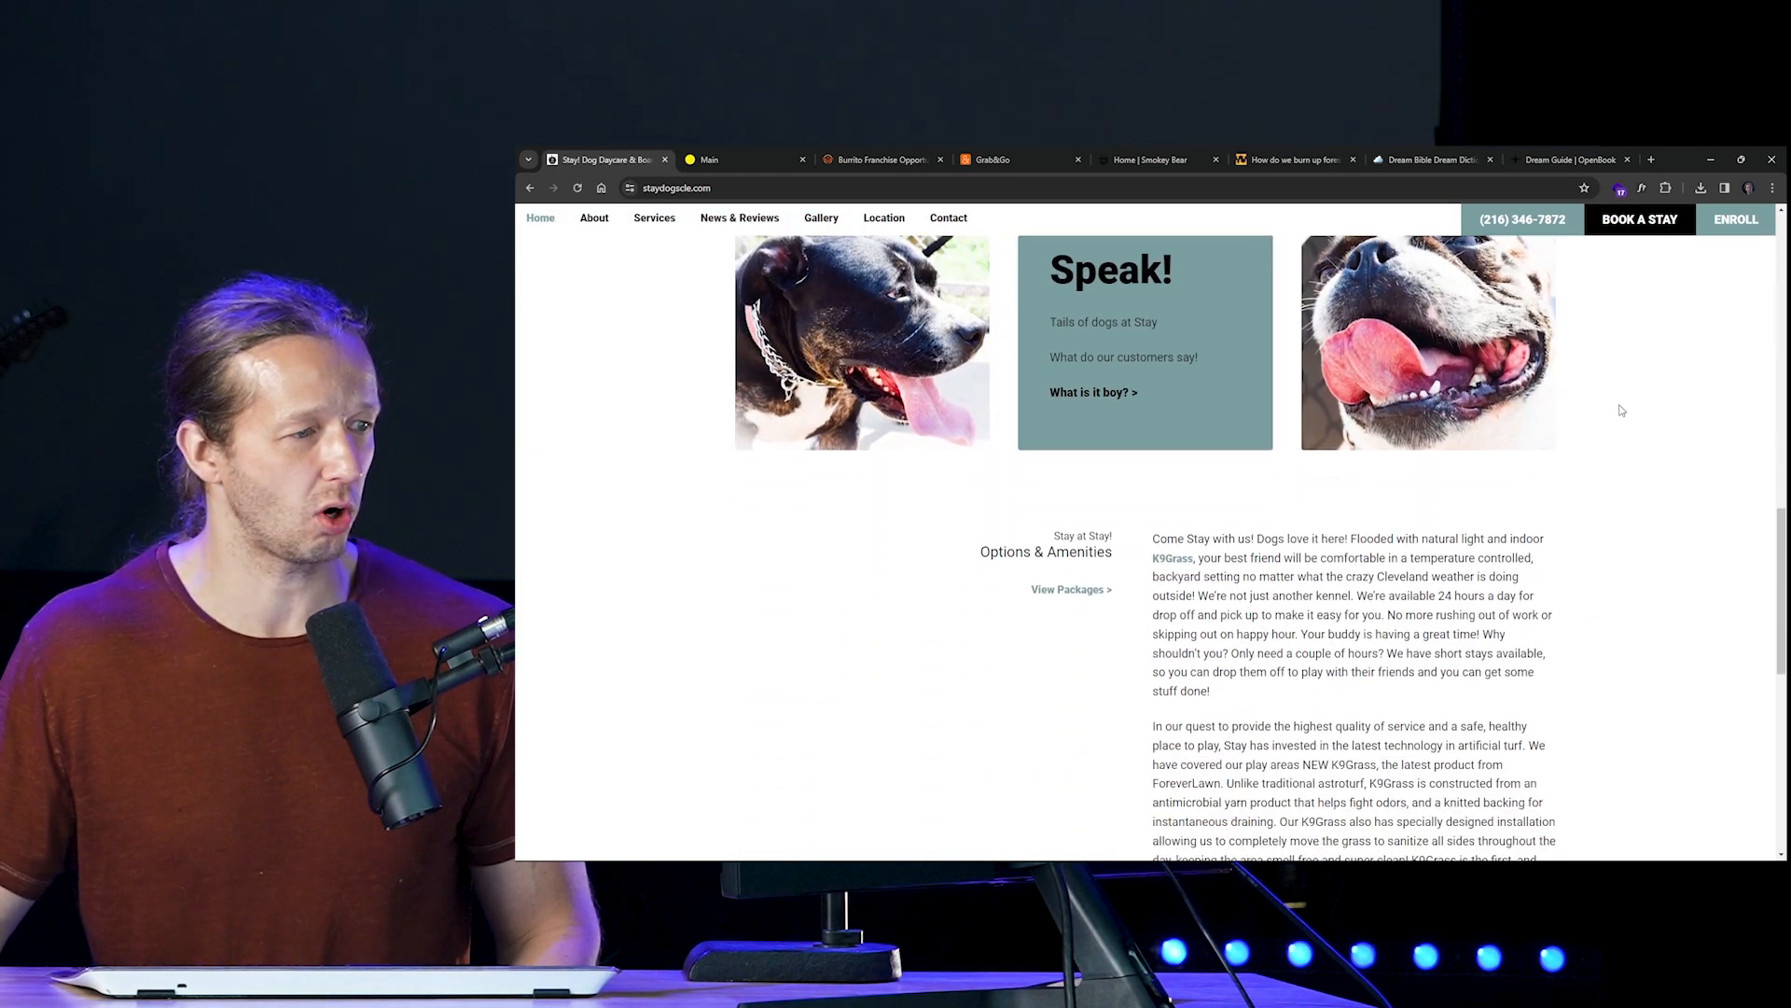
pyautogui.scroll(-3)
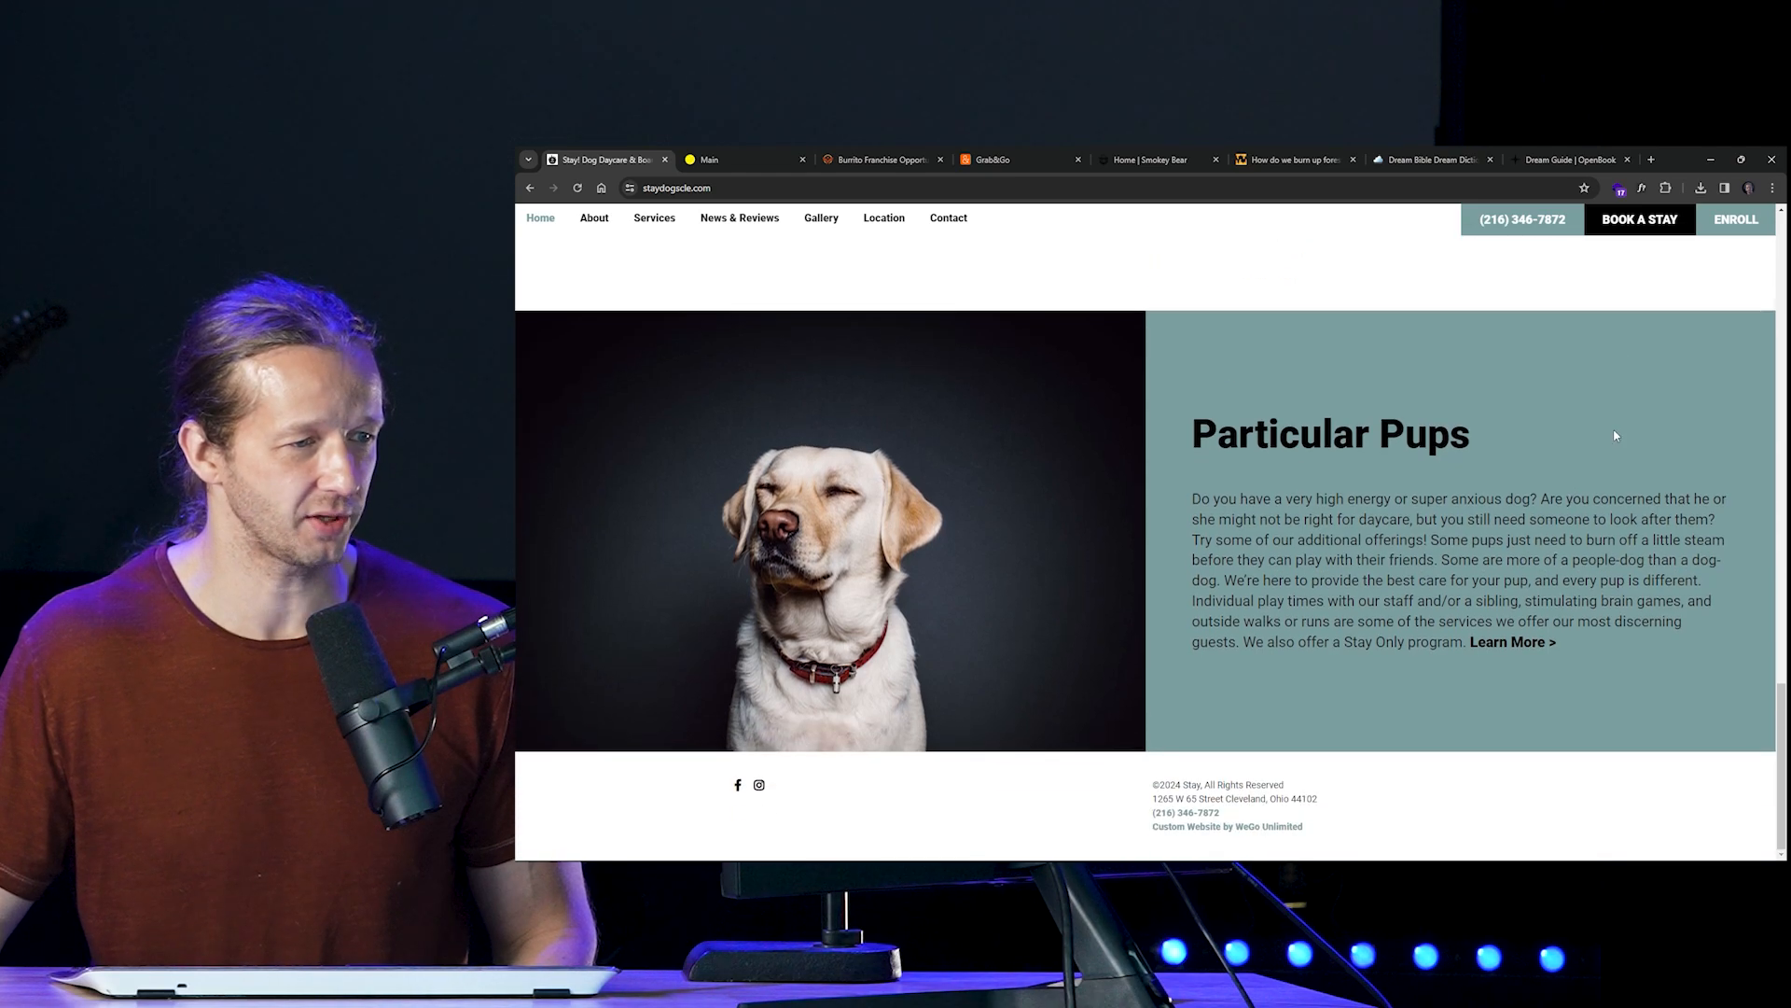
pyautogui.scroll(3)
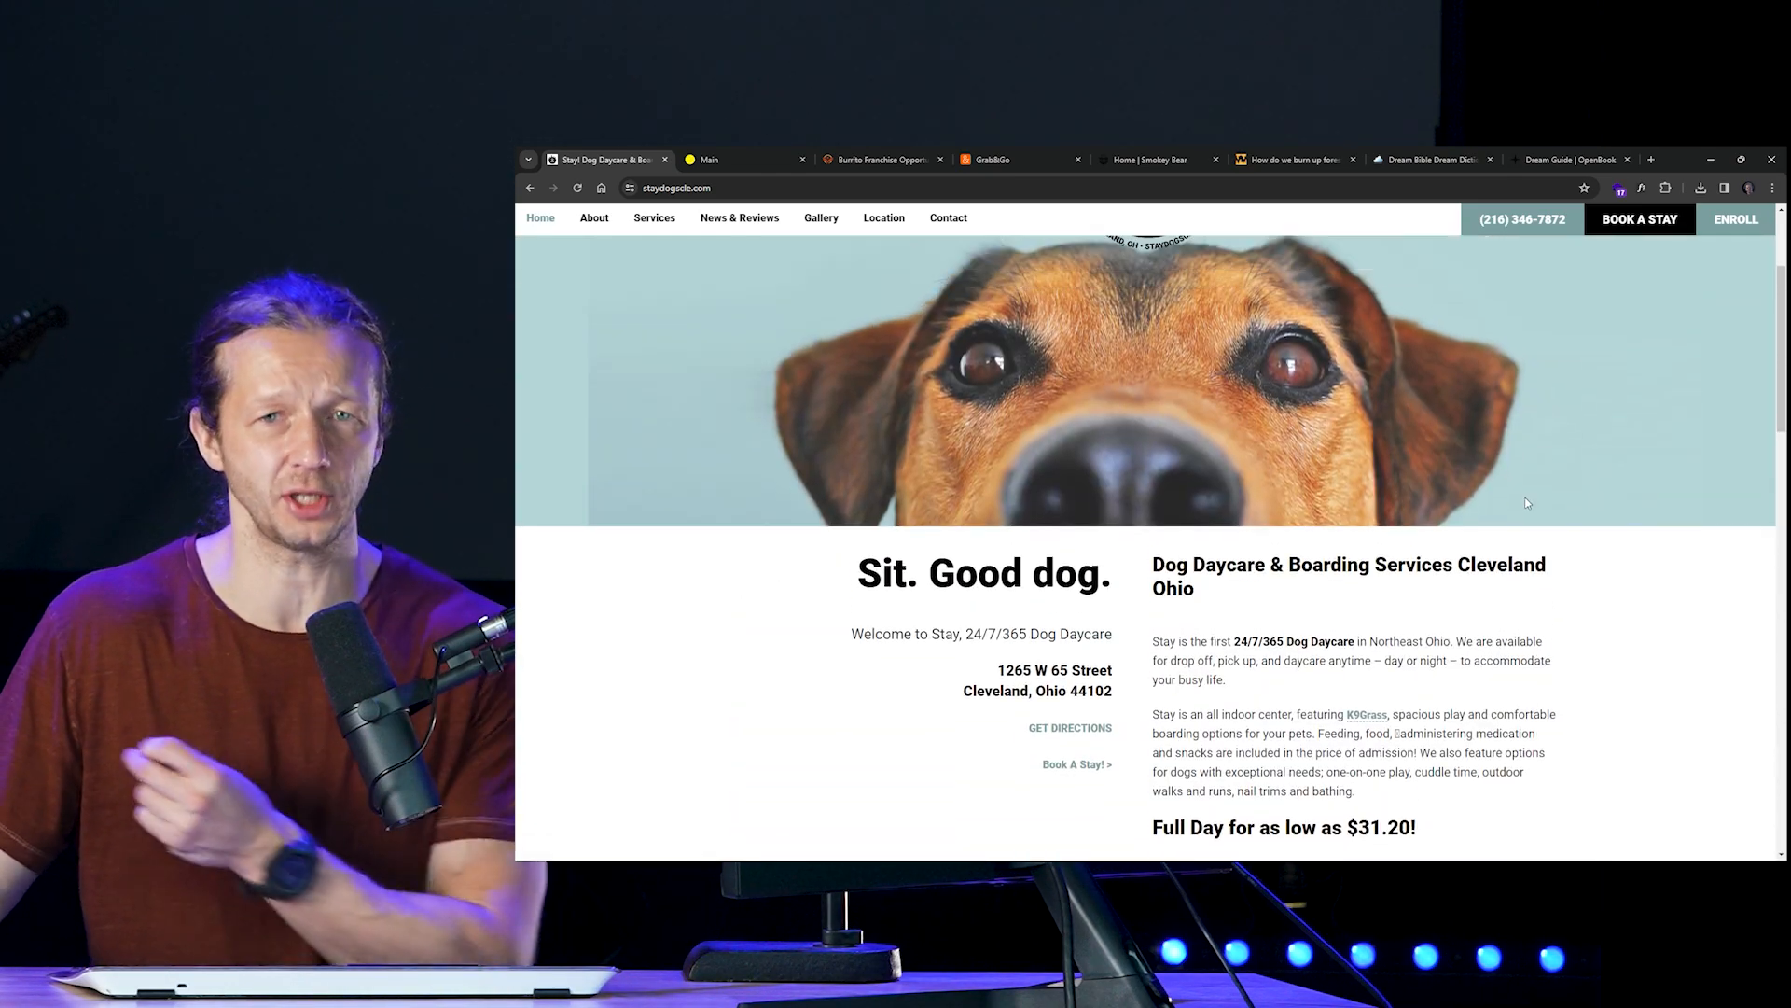
pyautogui.click(743, 159)
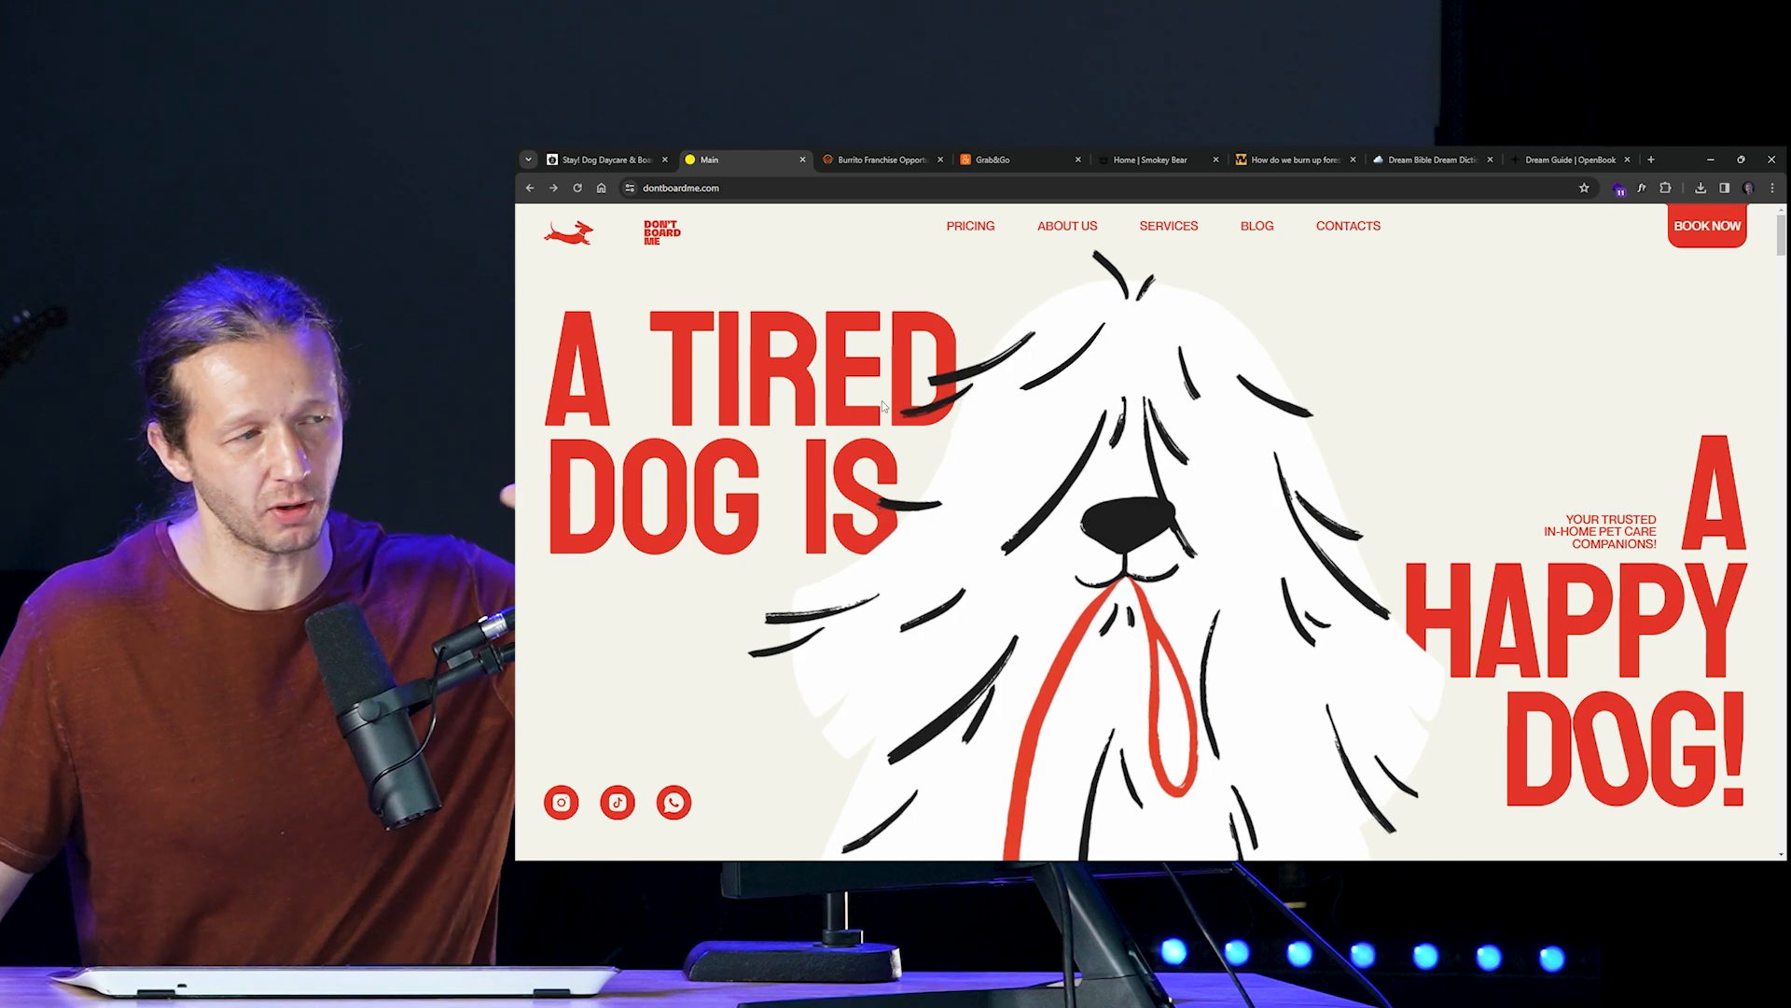
# Step: Scroll Don't Board Me past process cards, testimonials and Have Questions to the Instagram gallery
pyautogui.scroll(-3)
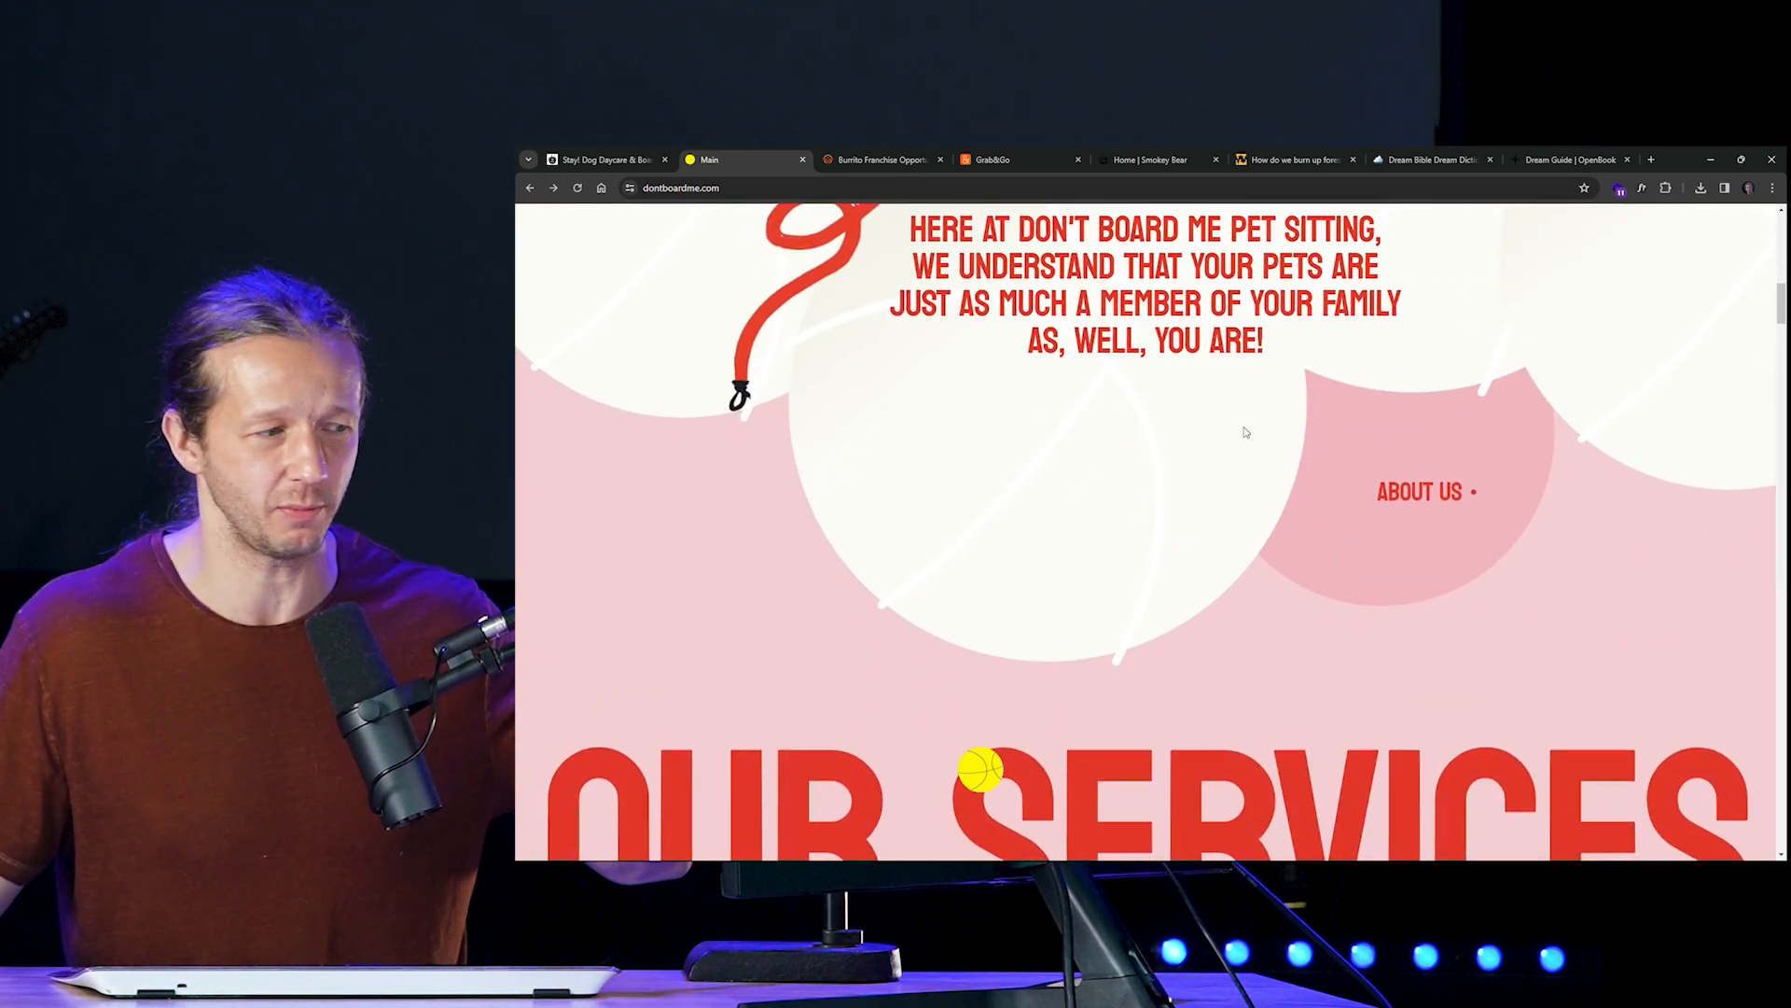
pyautogui.scroll(-3)
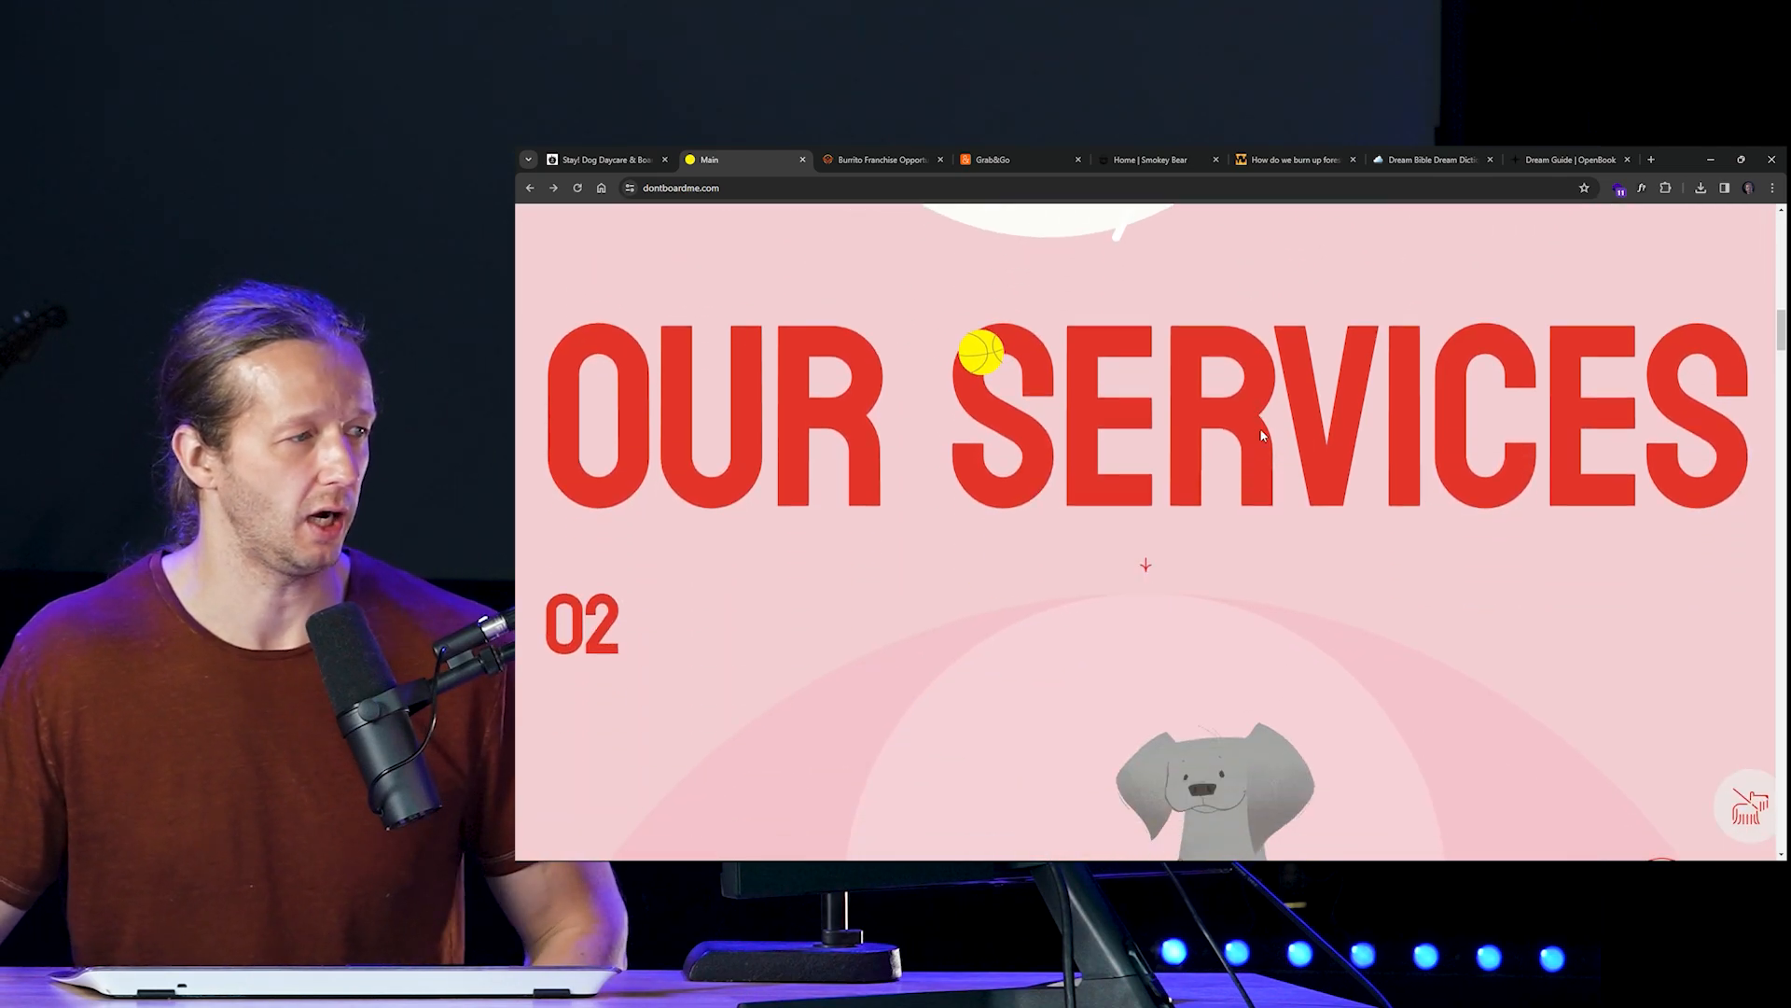
pyautogui.scroll(-3)
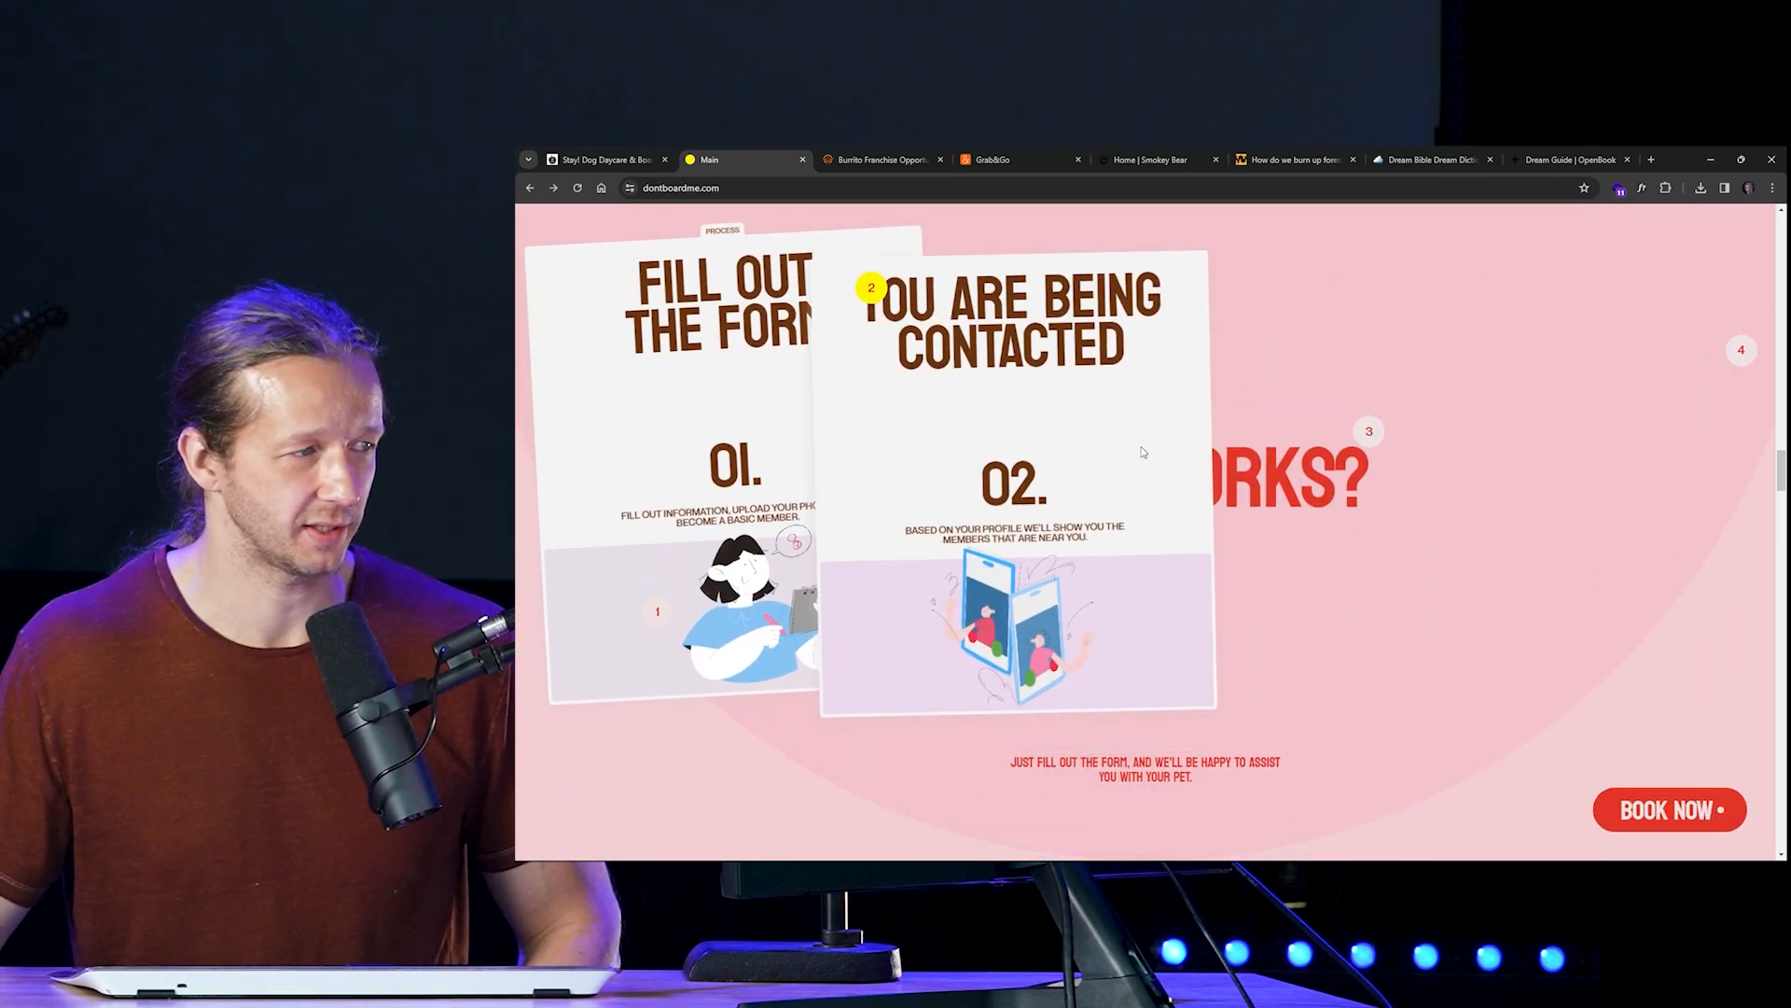
pyautogui.scroll(-3)
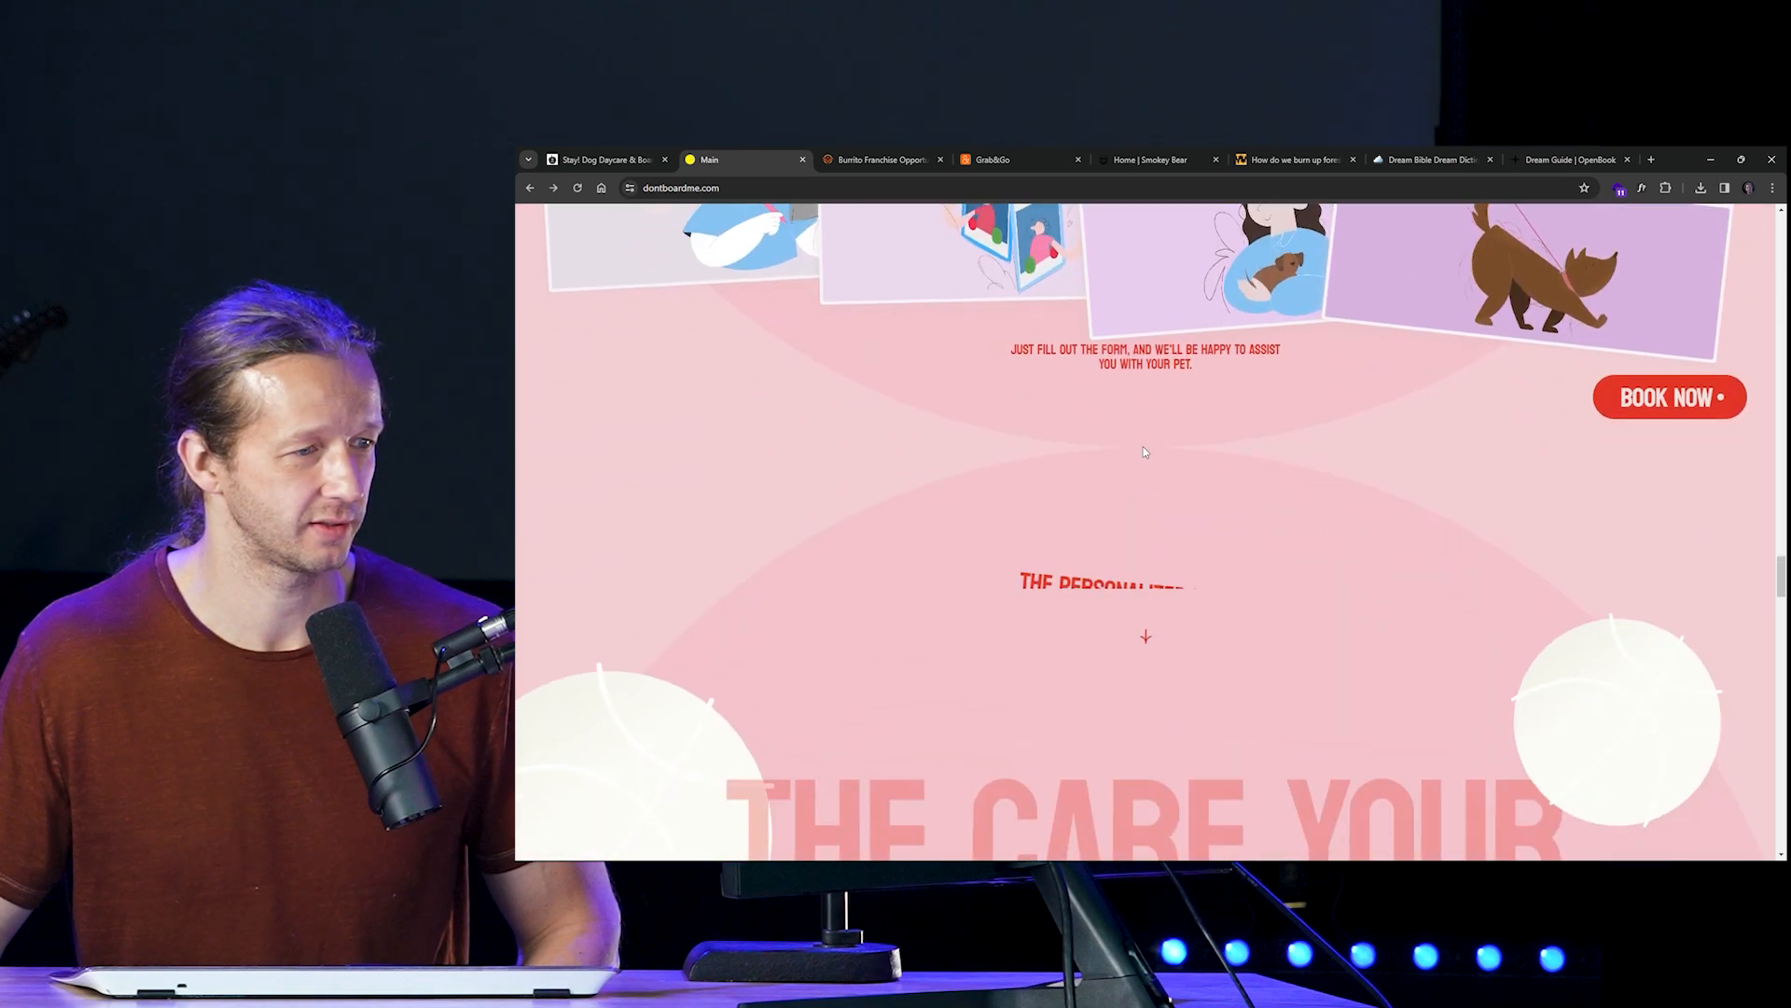
pyautogui.scroll(-3)
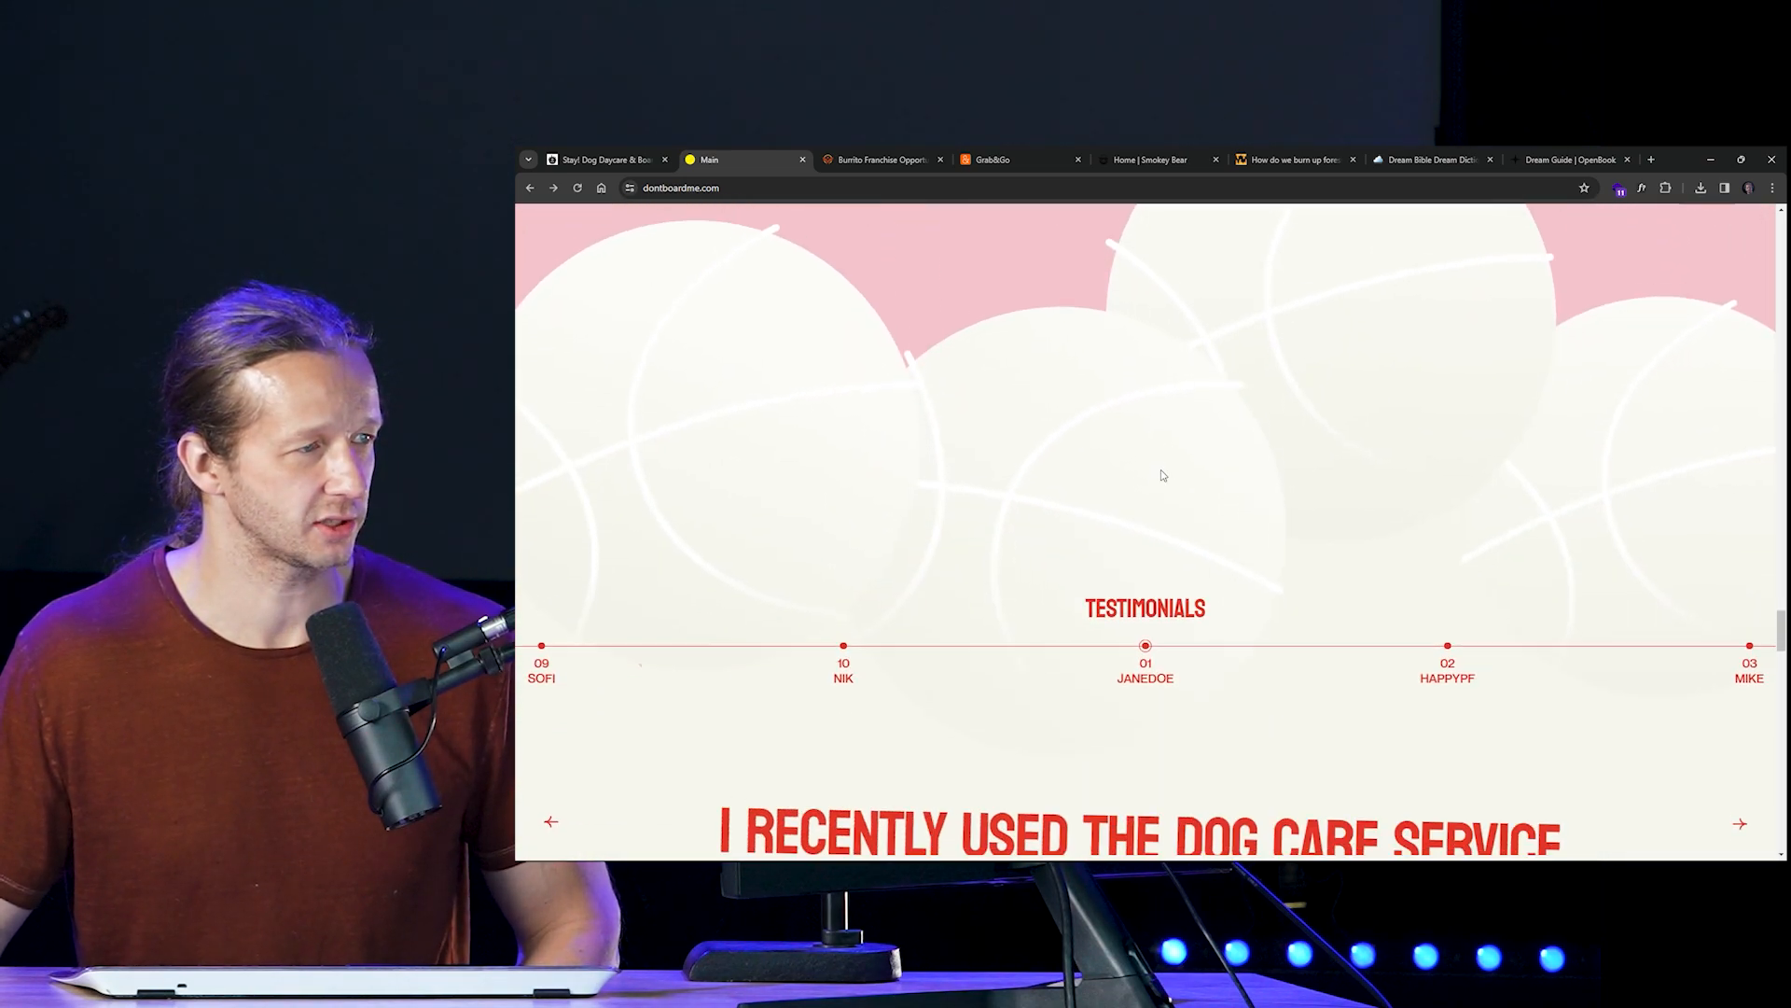
pyautogui.scroll(3)
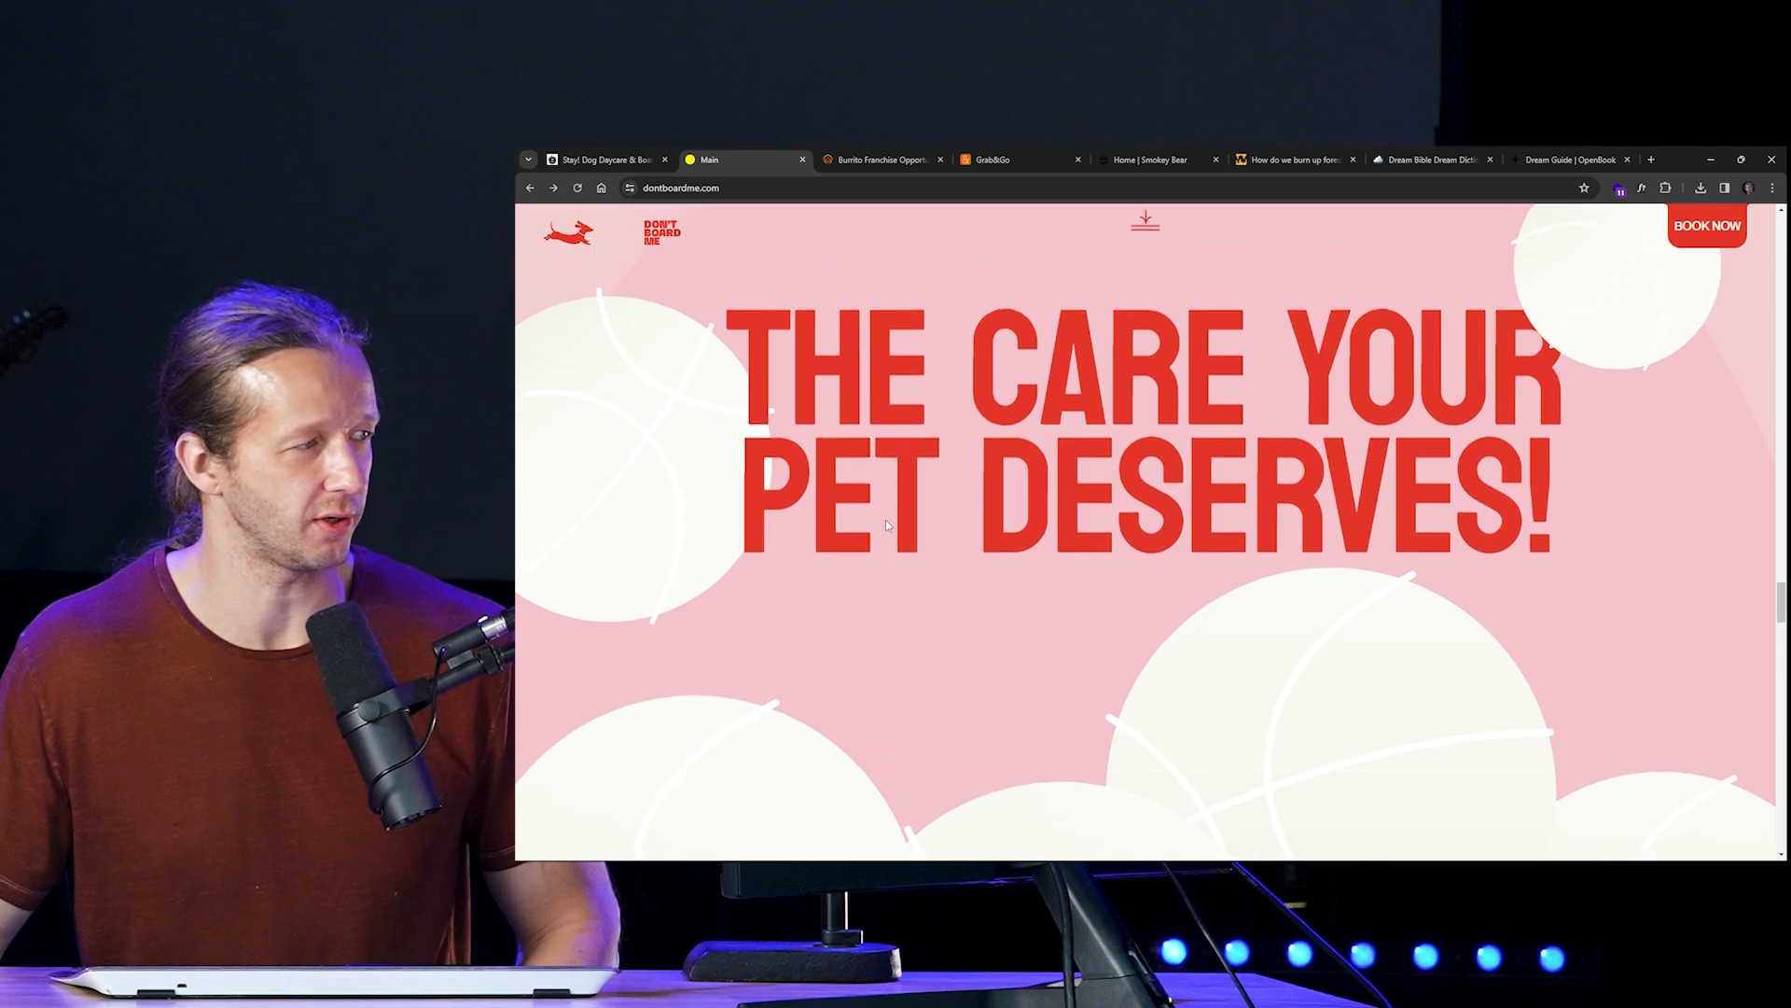
pyautogui.scroll(-3)
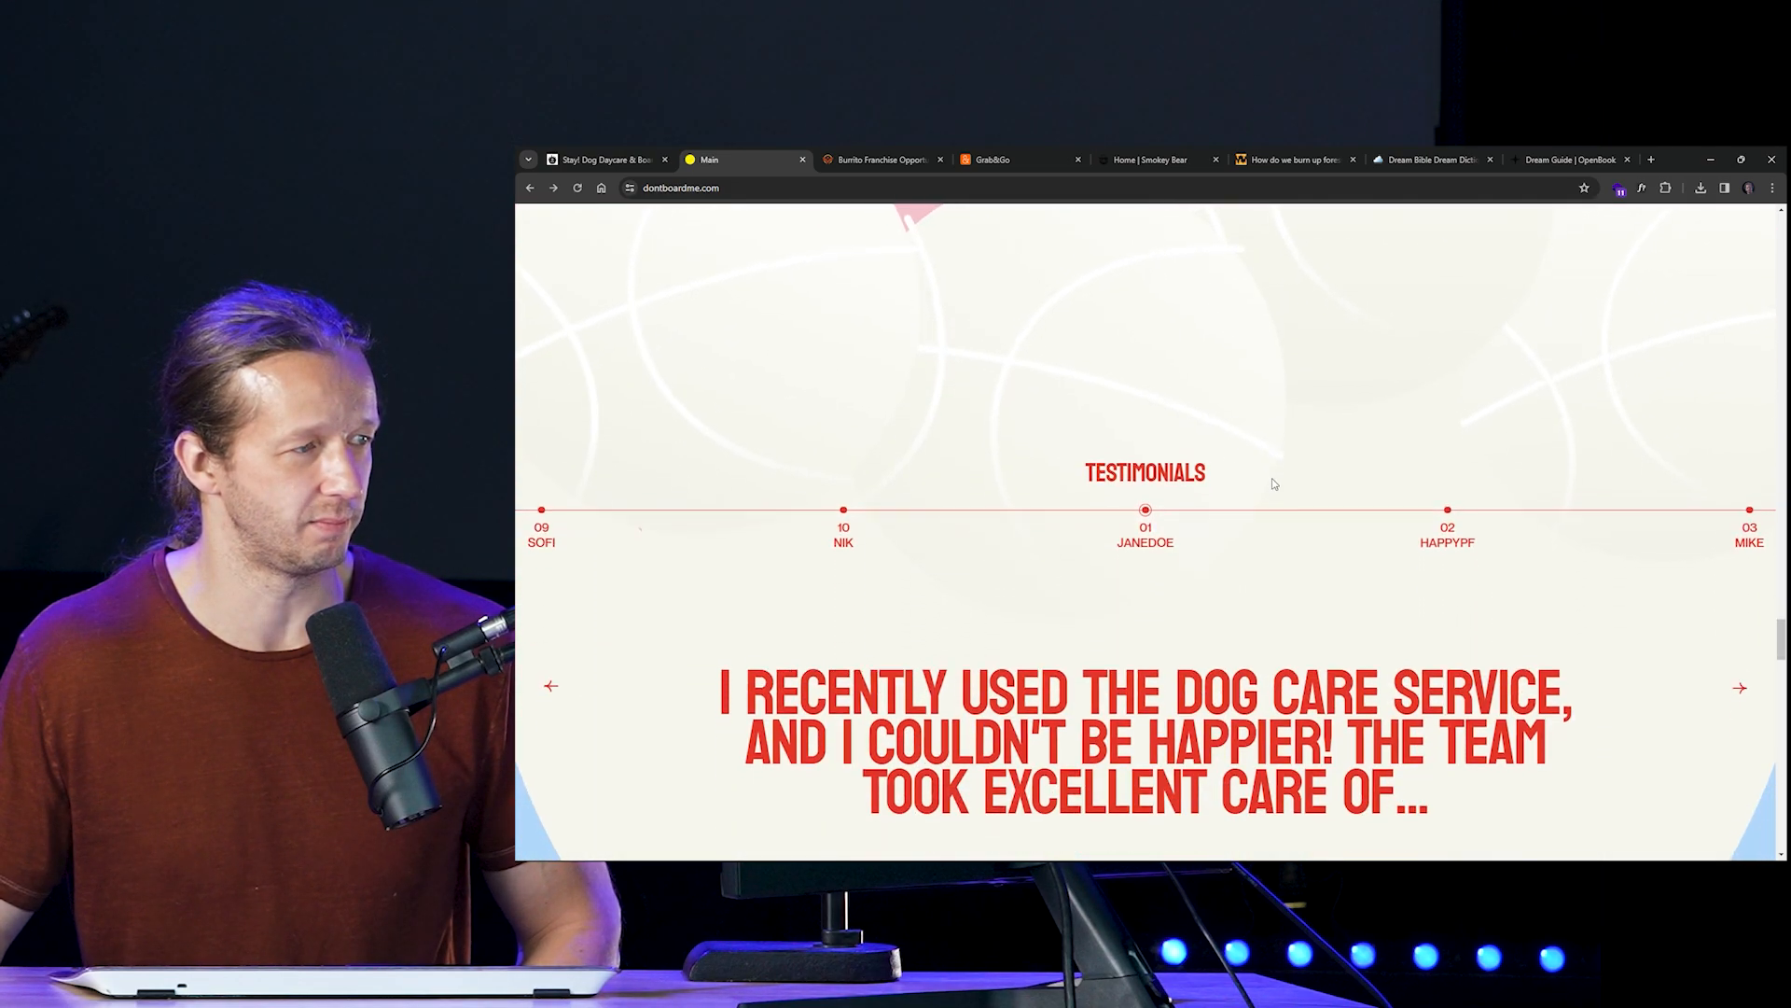
pyautogui.scroll(-3)
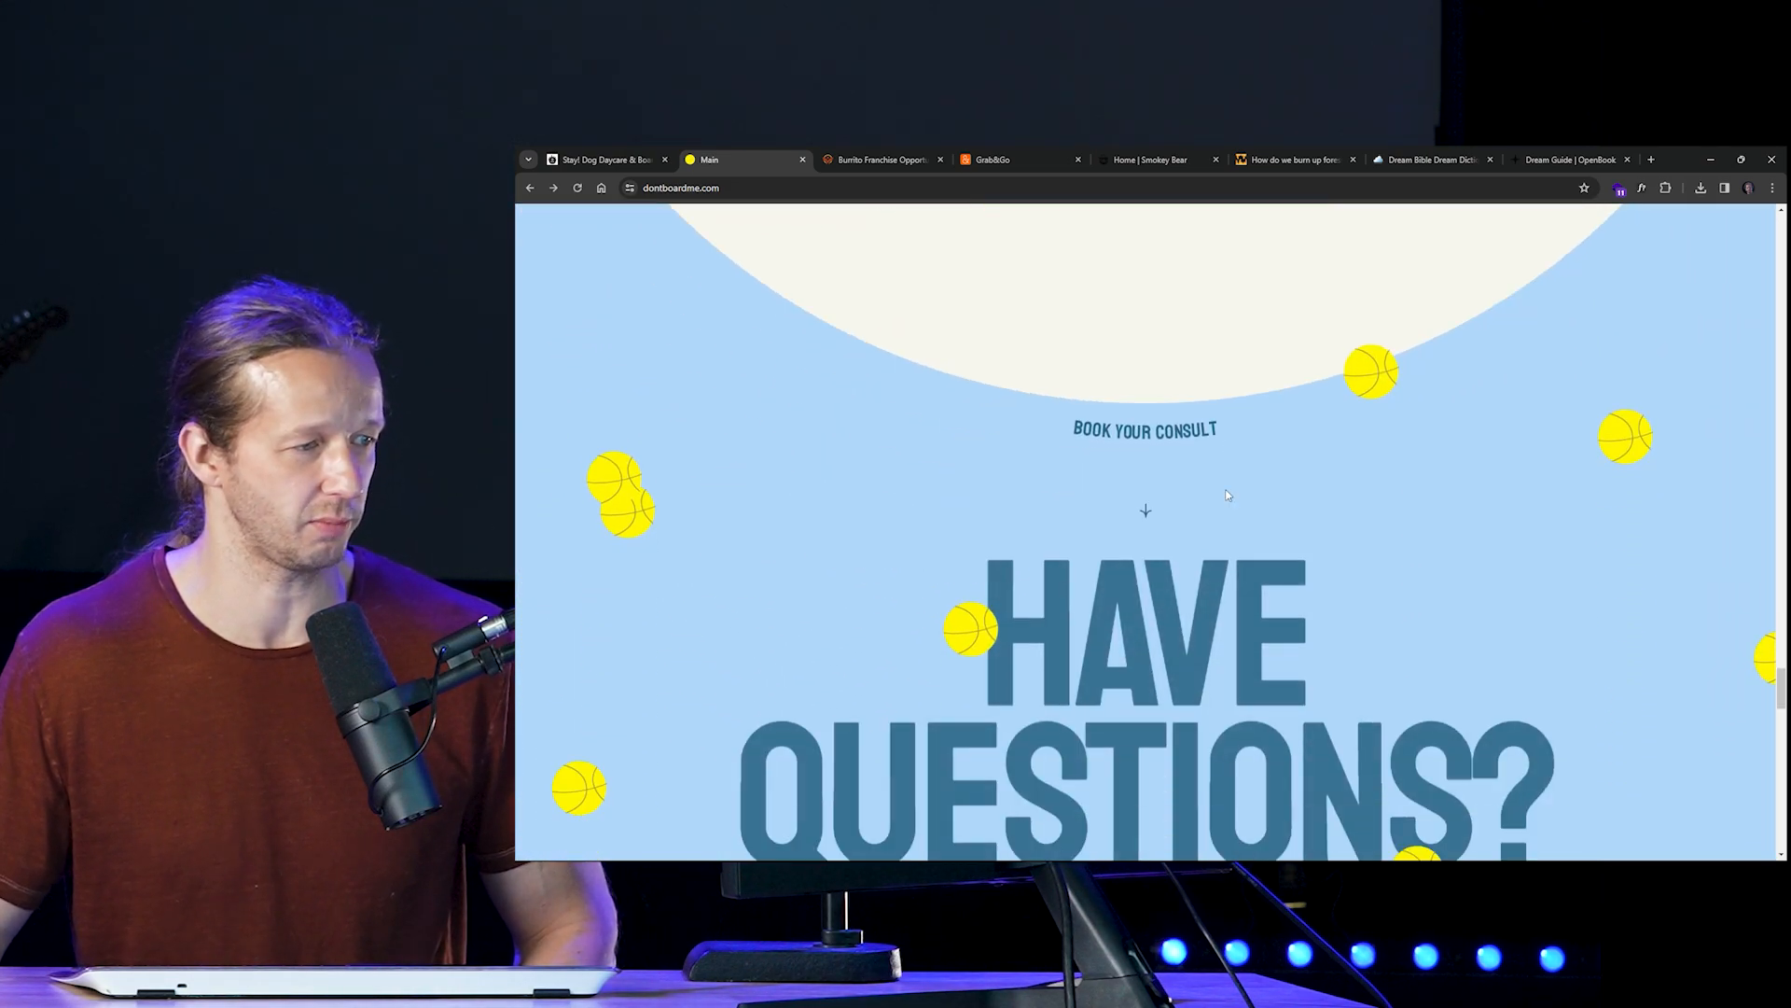
pyautogui.scroll(3)
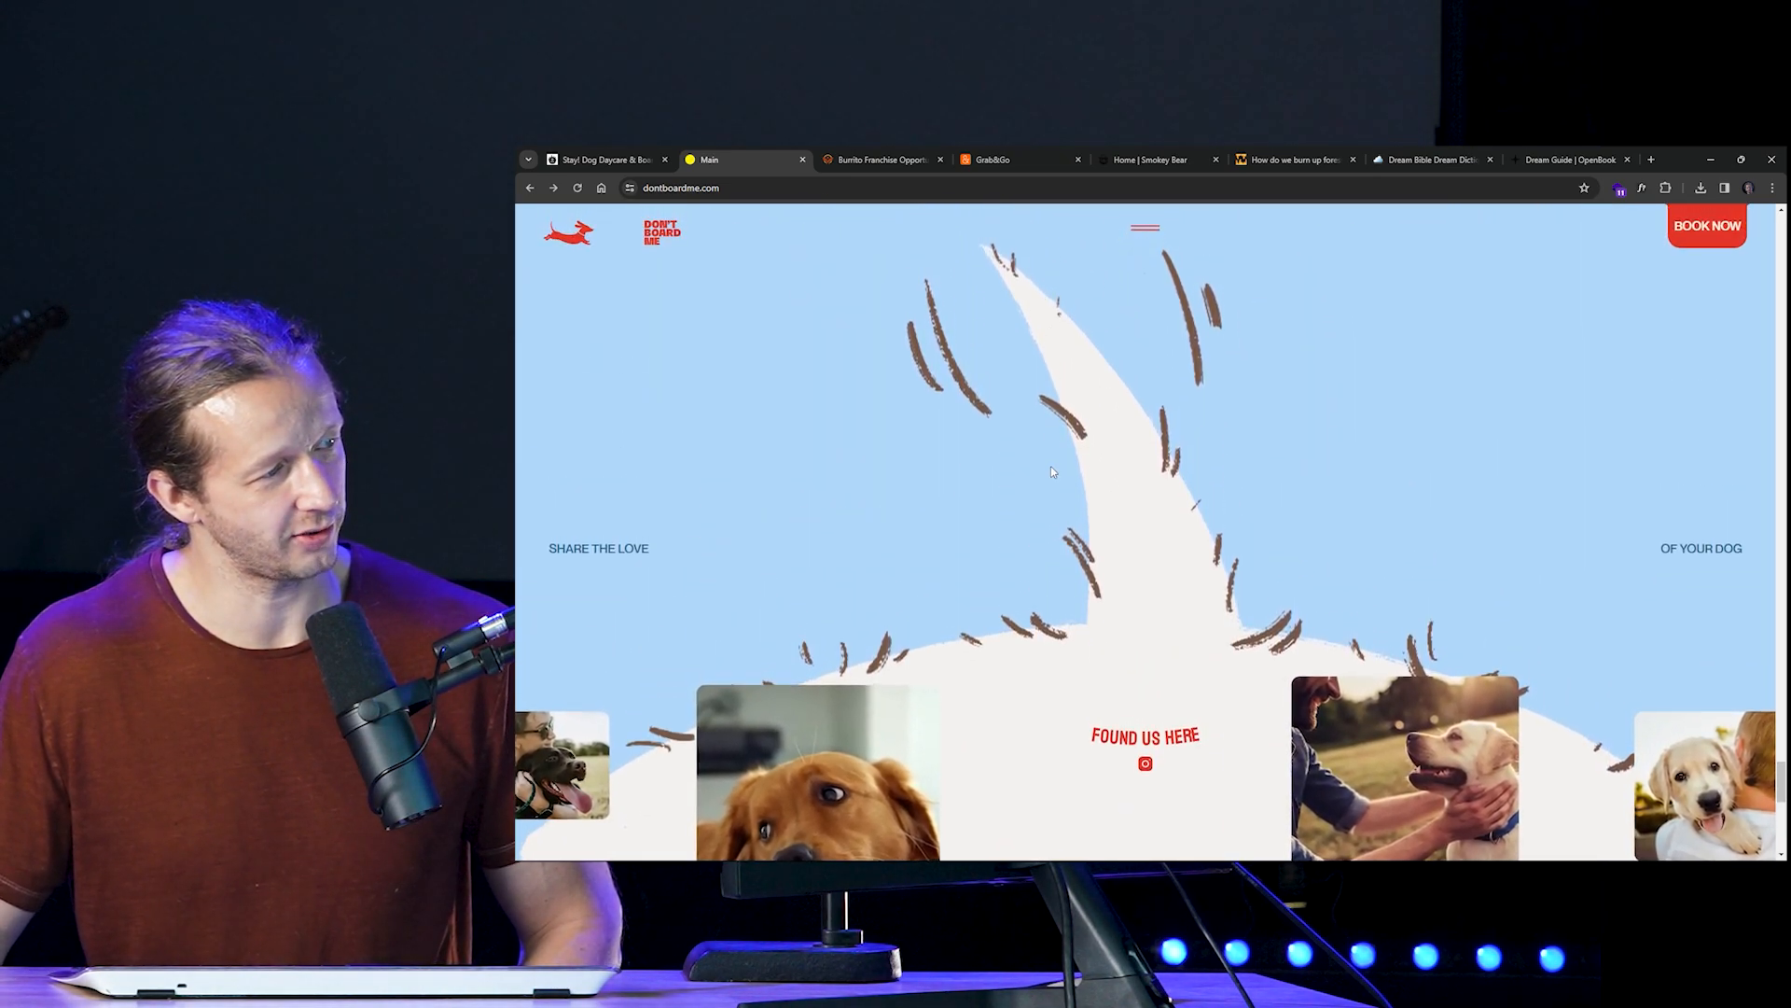
pyautogui.scroll(-3)
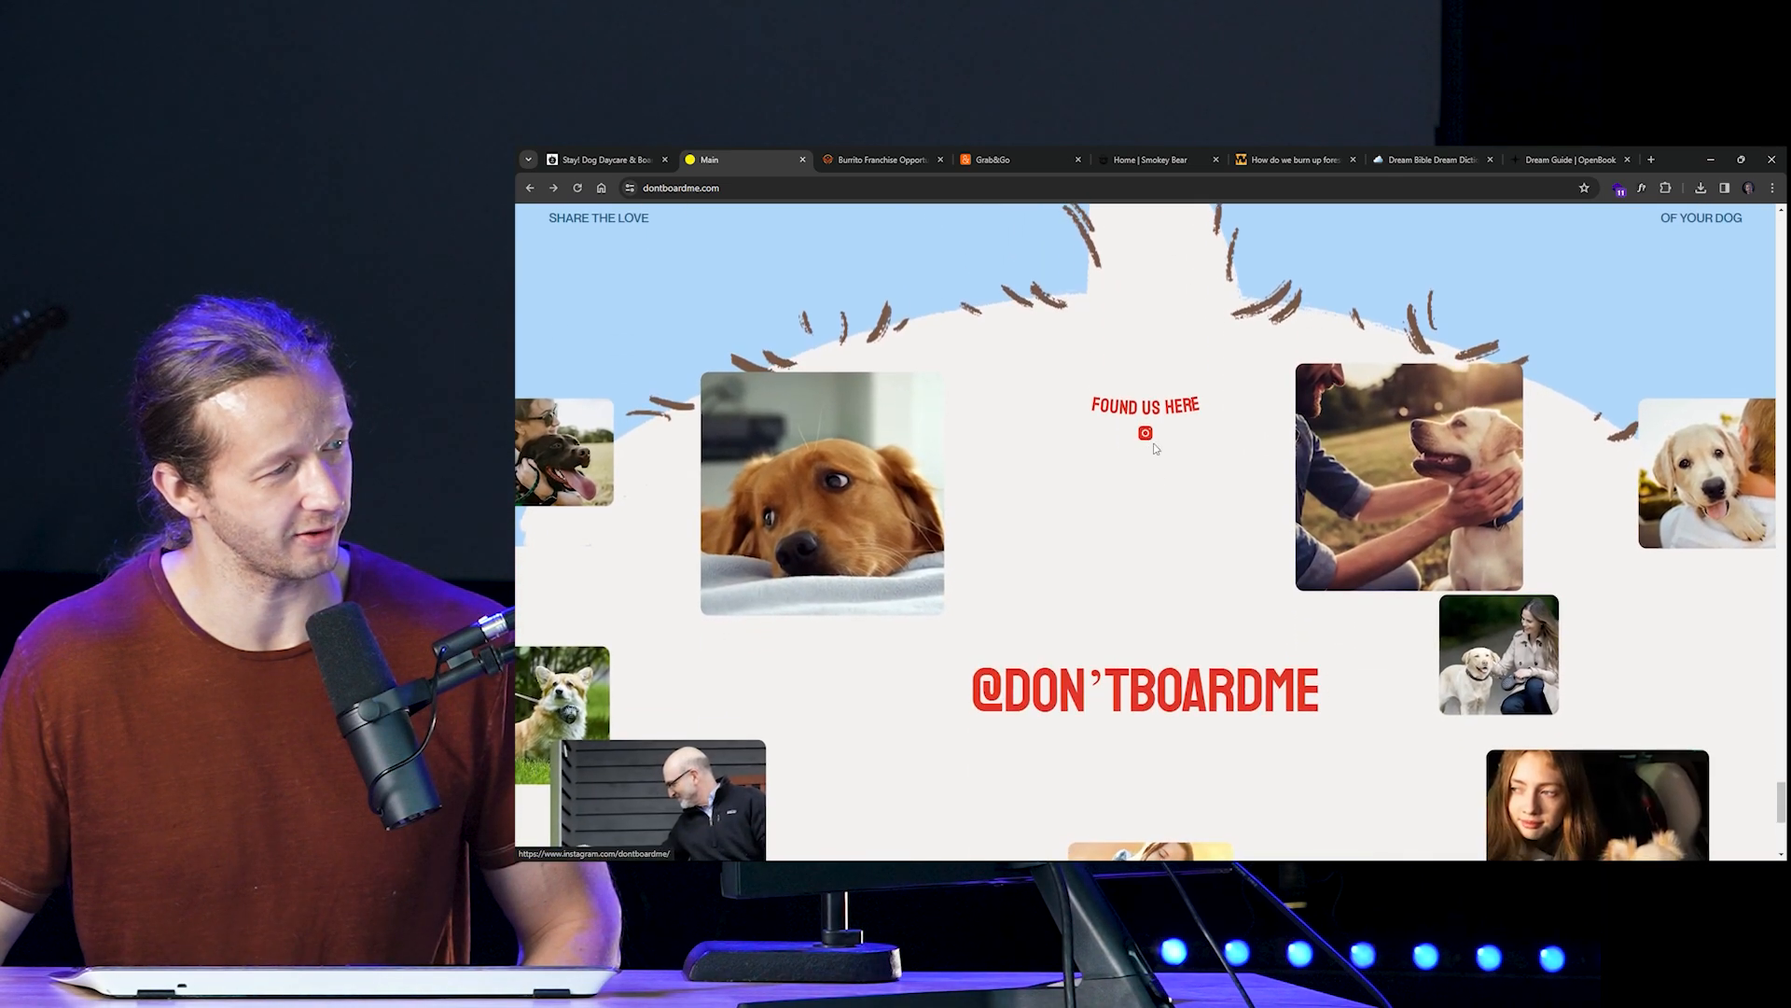
pyautogui.scroll(-3)
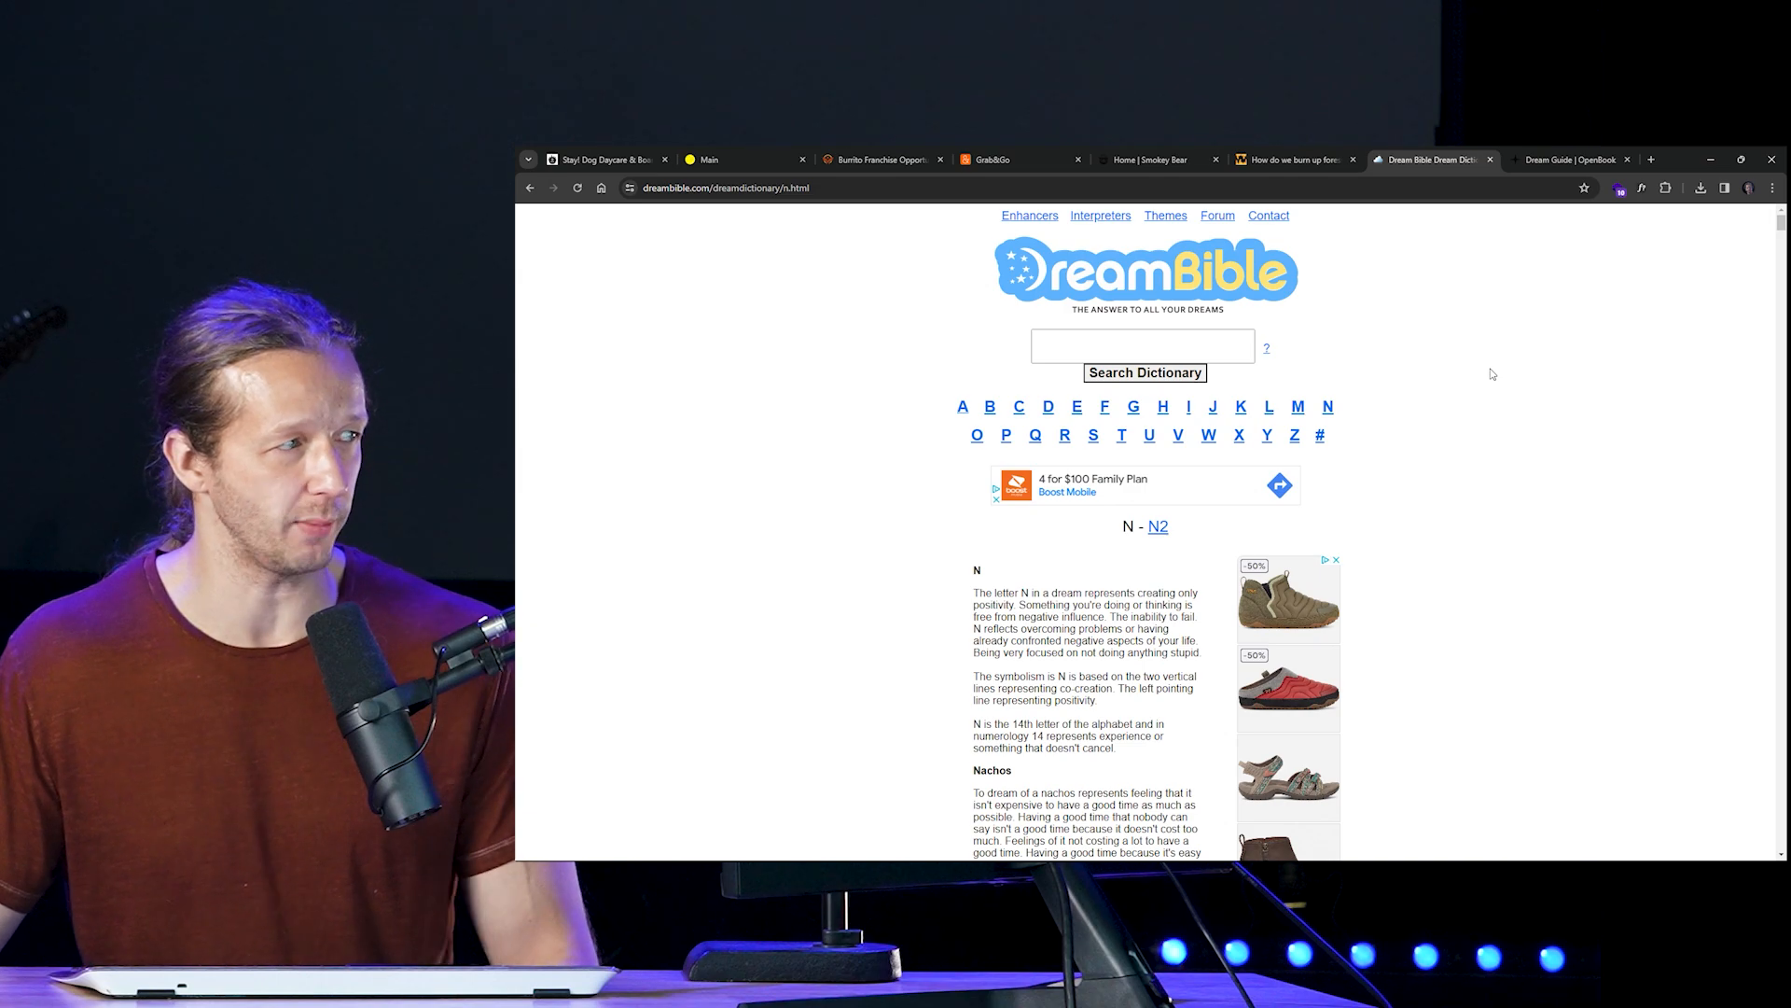
# Step: Browse Dream Bible's F and then W dictionary entries, then switch to the OpenBook tab
pyautogui.scroll(-3)
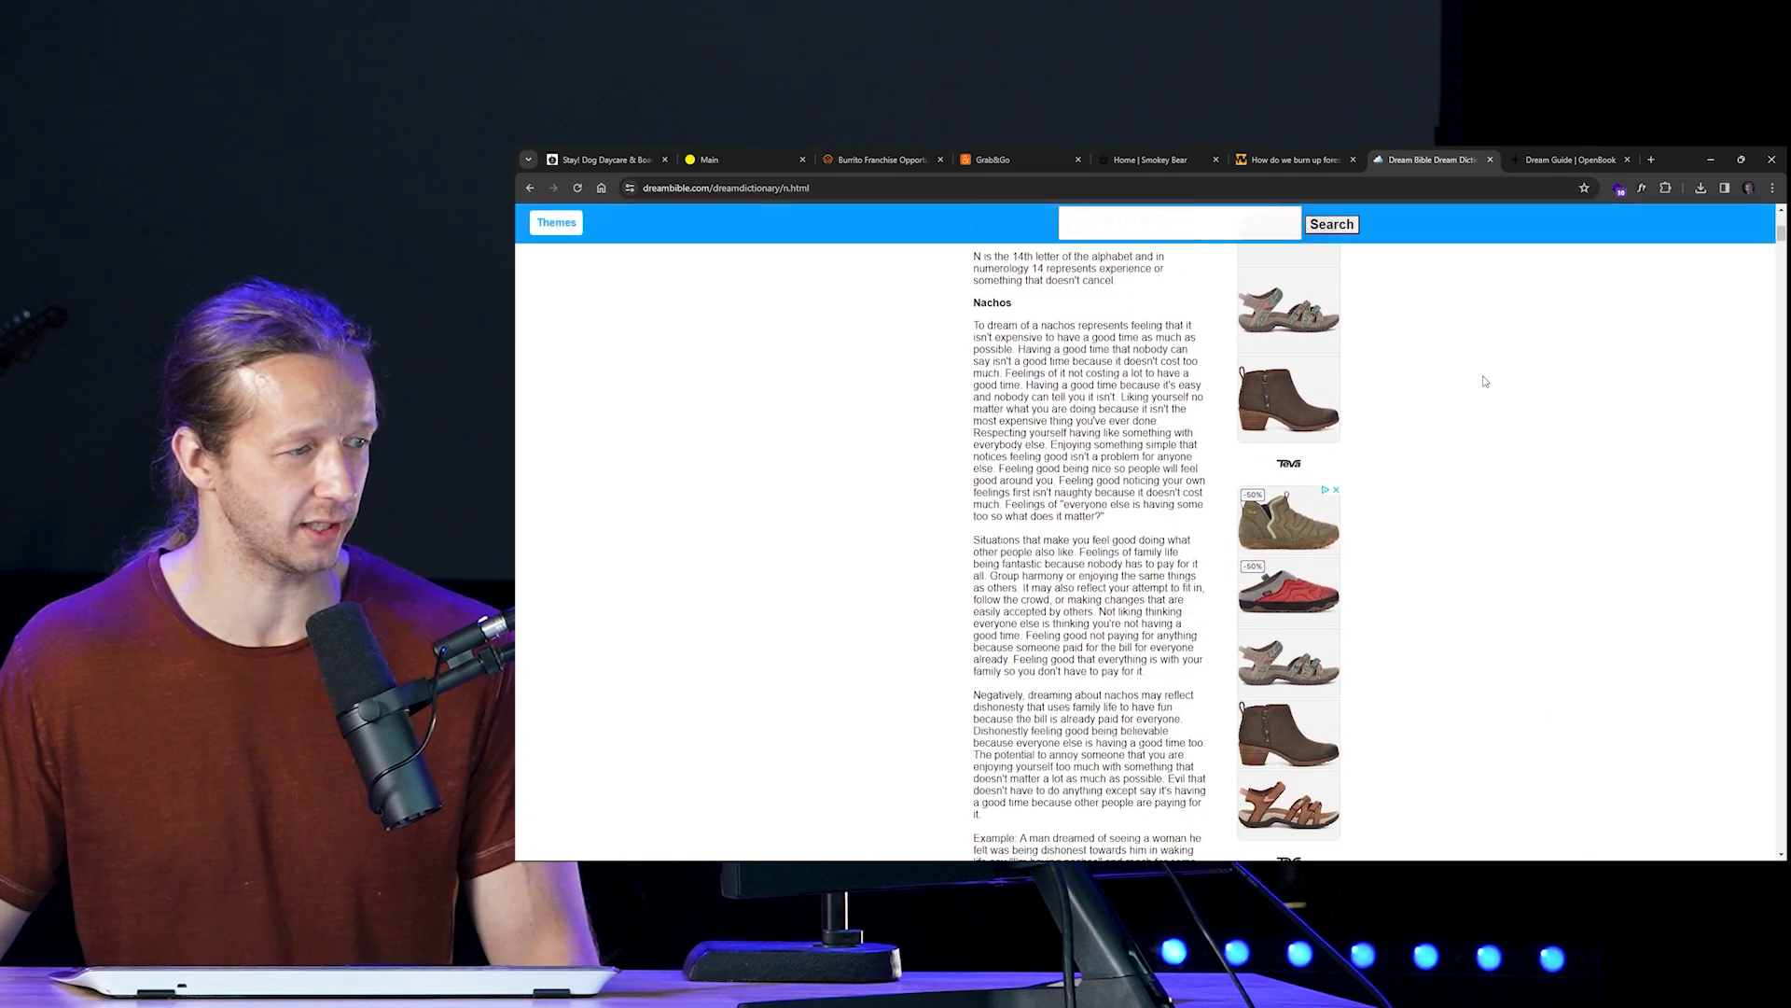
pyautogui.scroll(3)
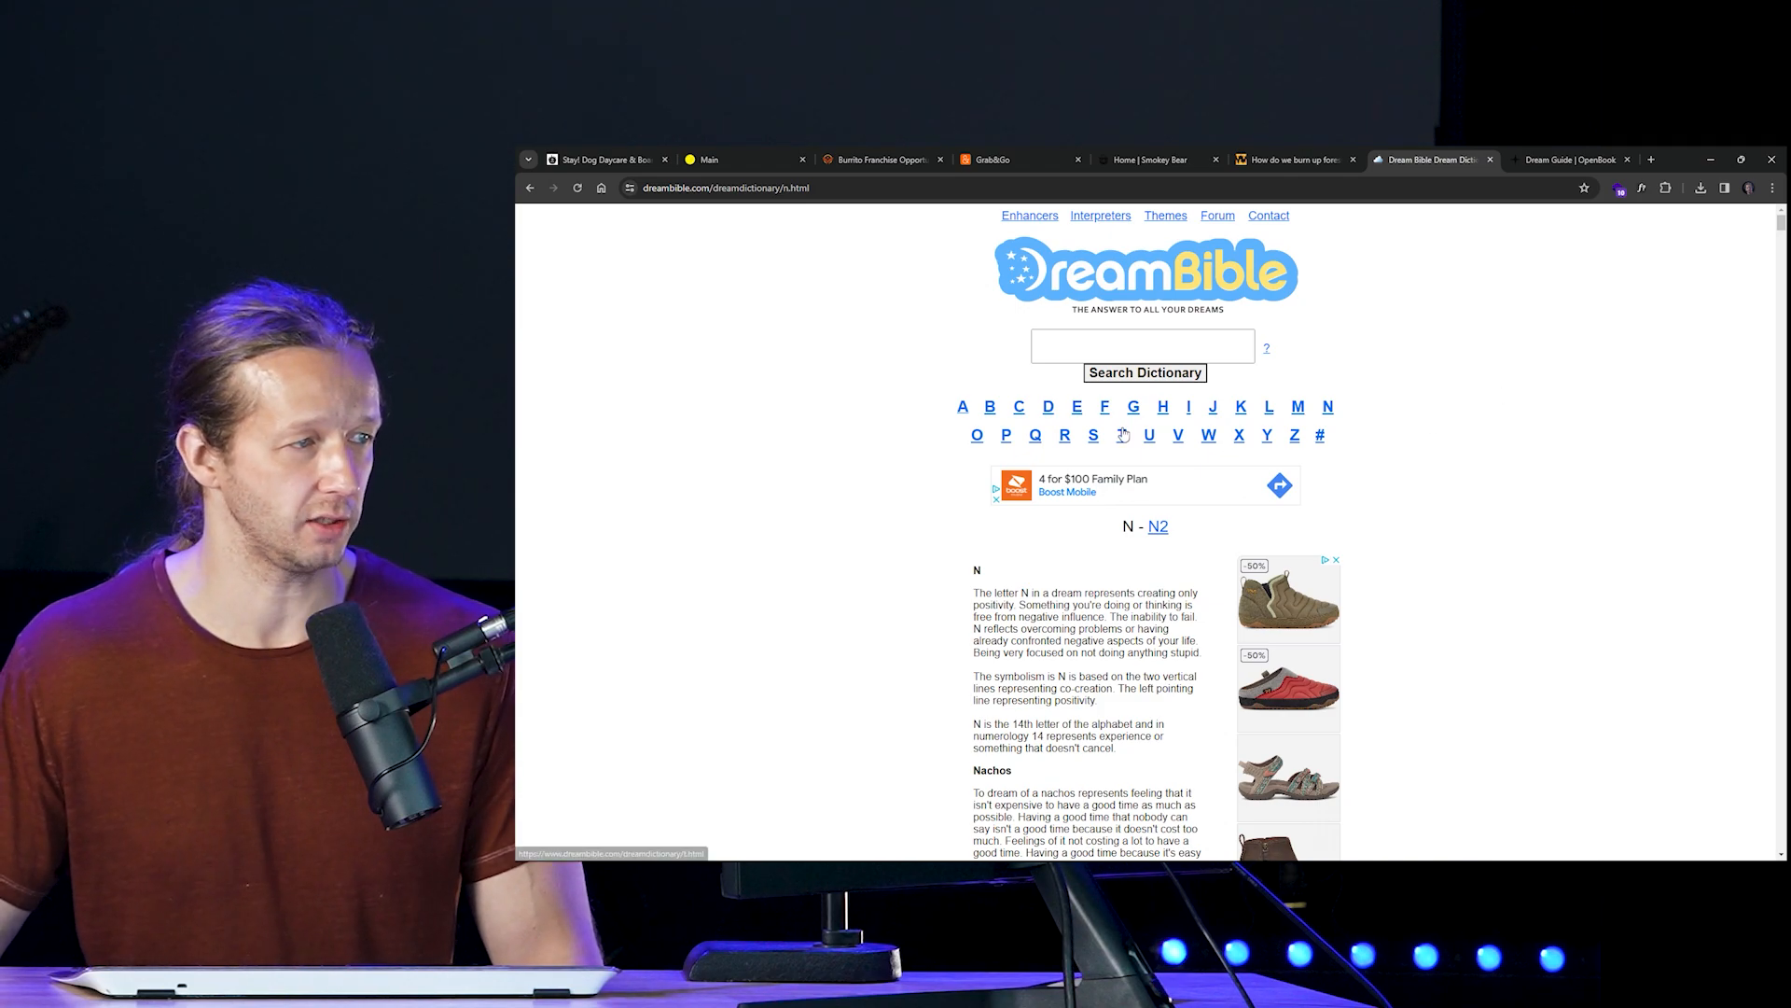
pyautogui.click(1104, 407)
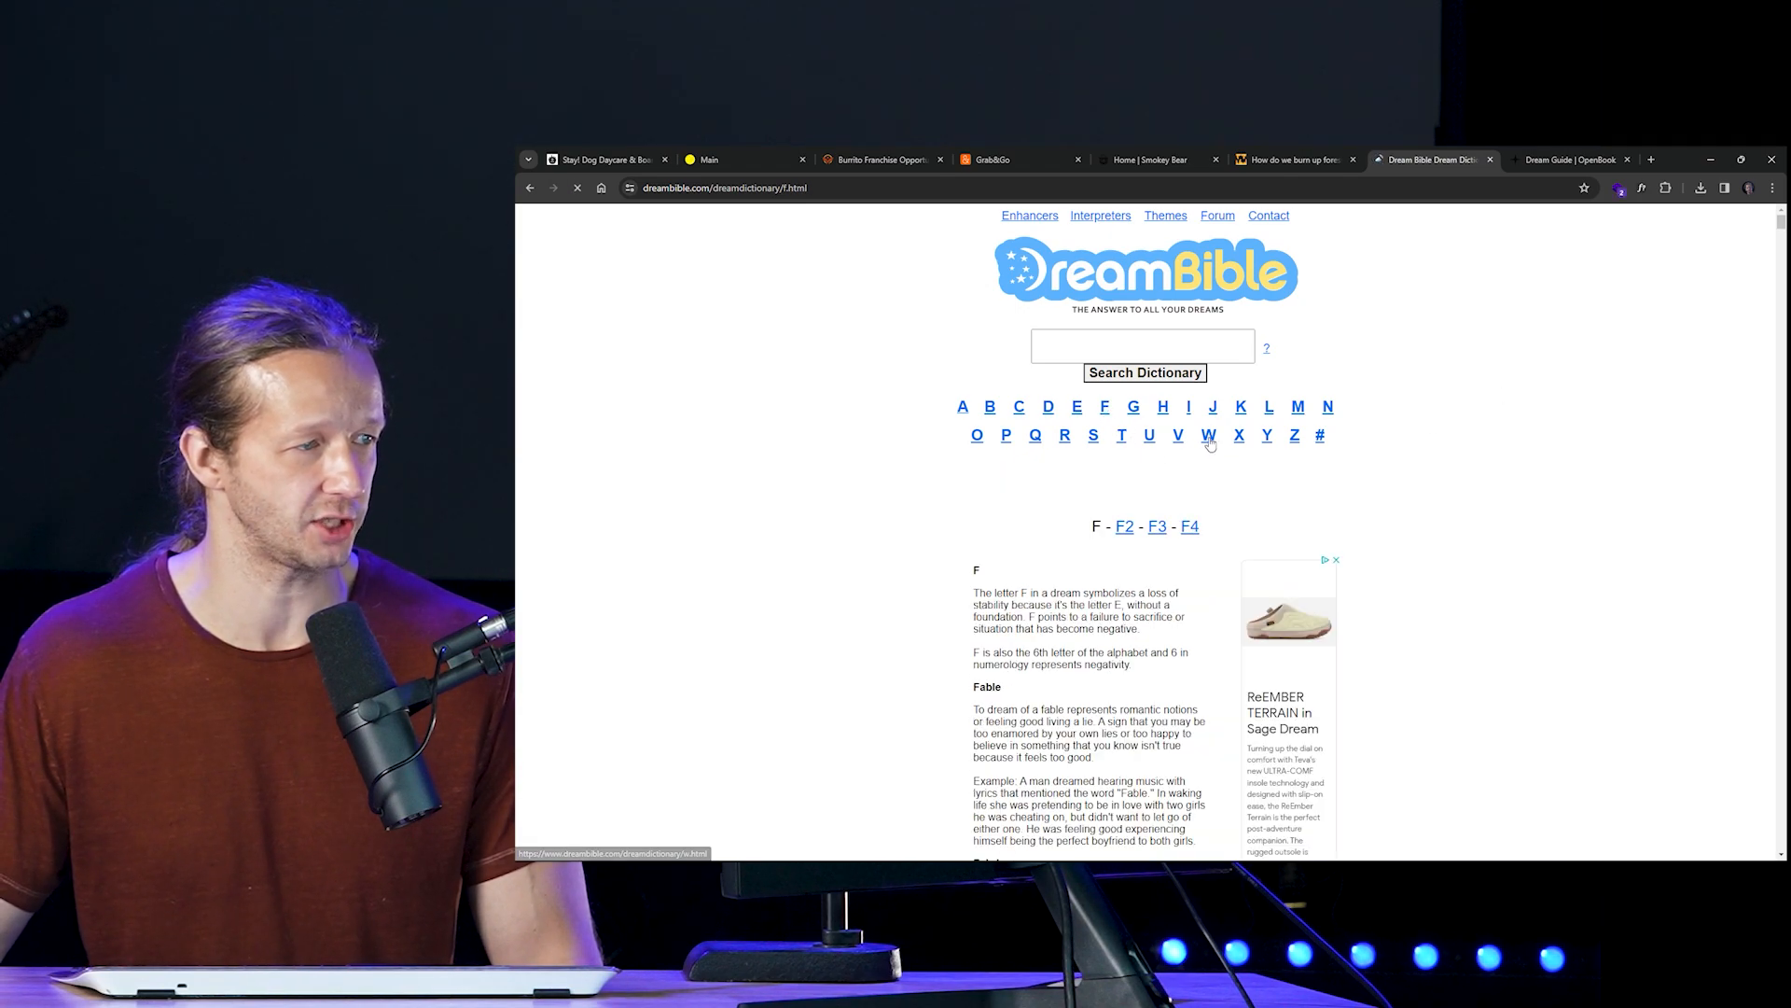
pyautogui.click(1208, 436)
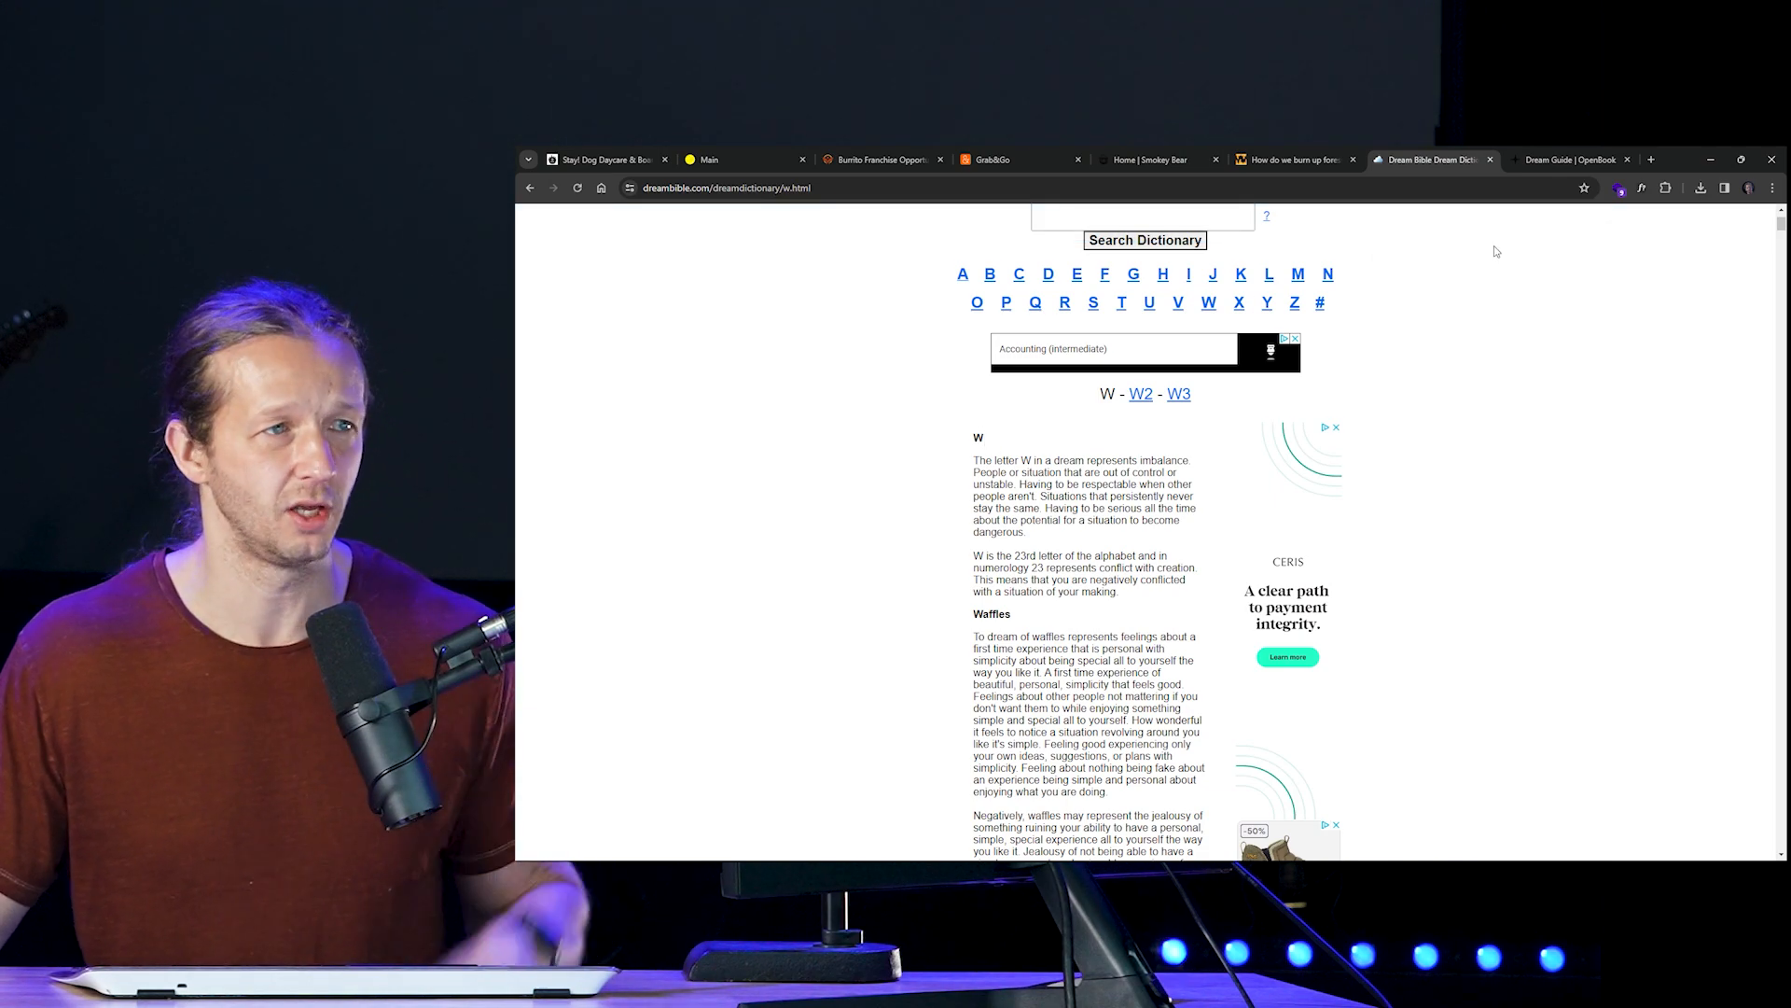
pyautogui.moveTo(1571, 159)
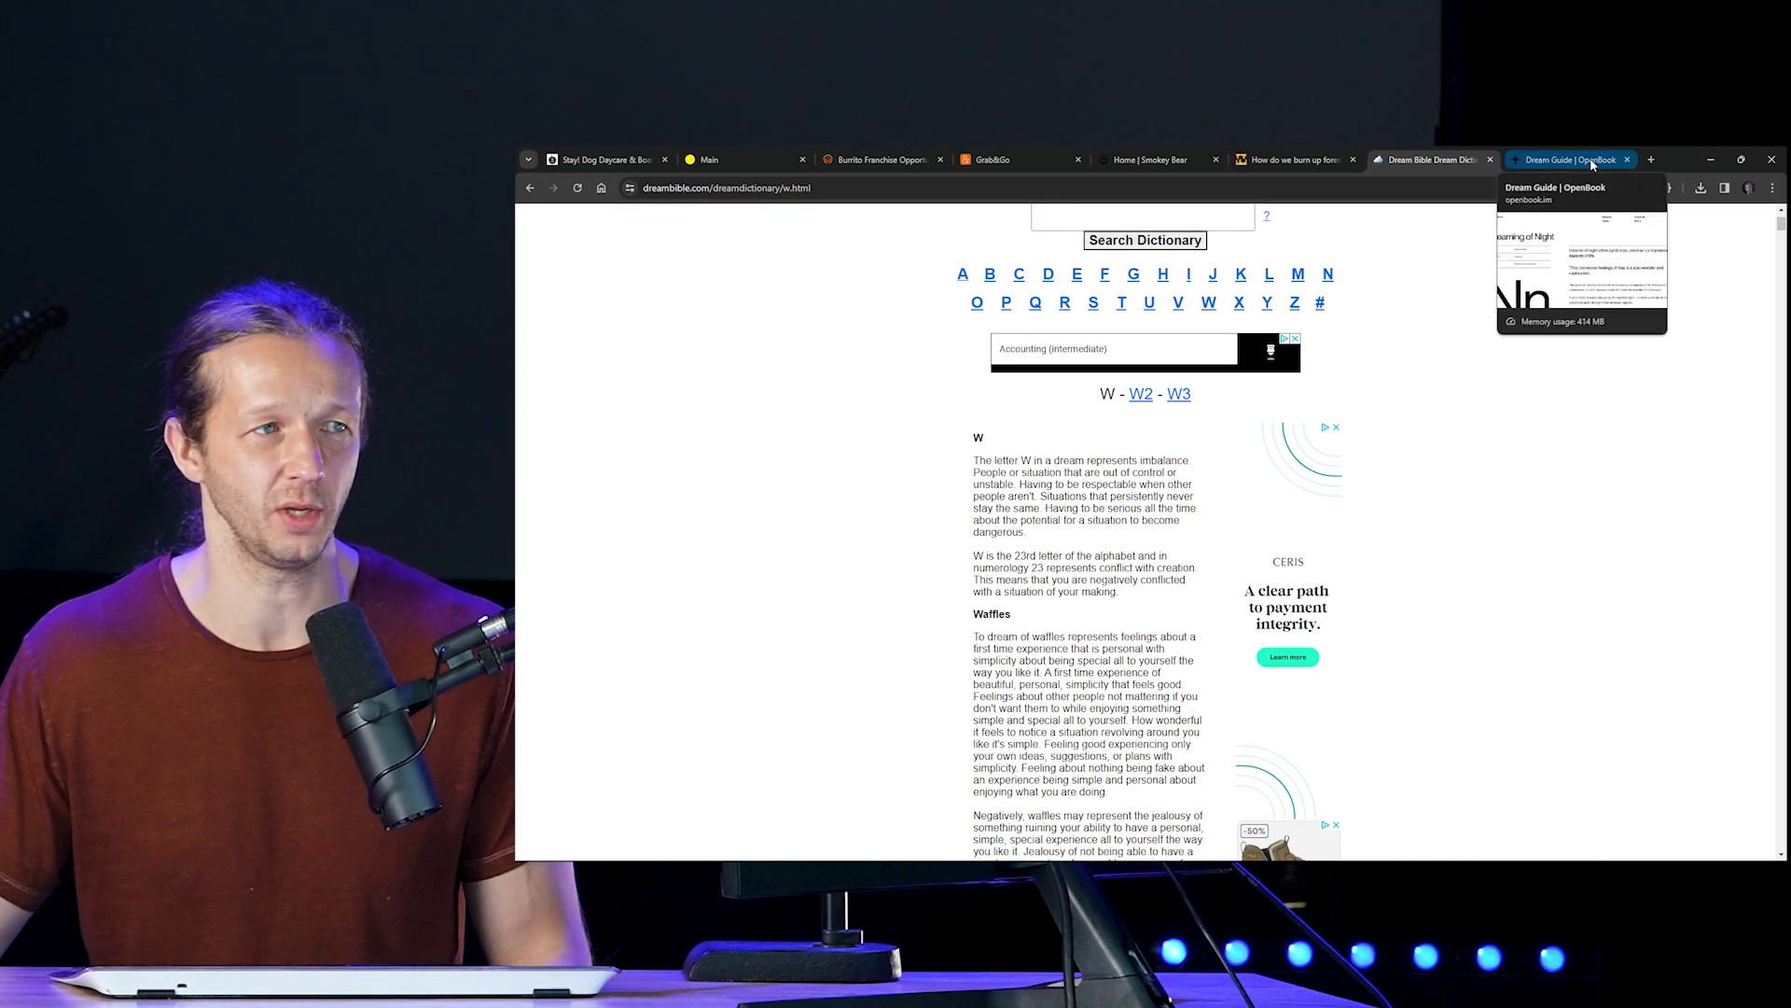
pyautogui.click(1571, 159)
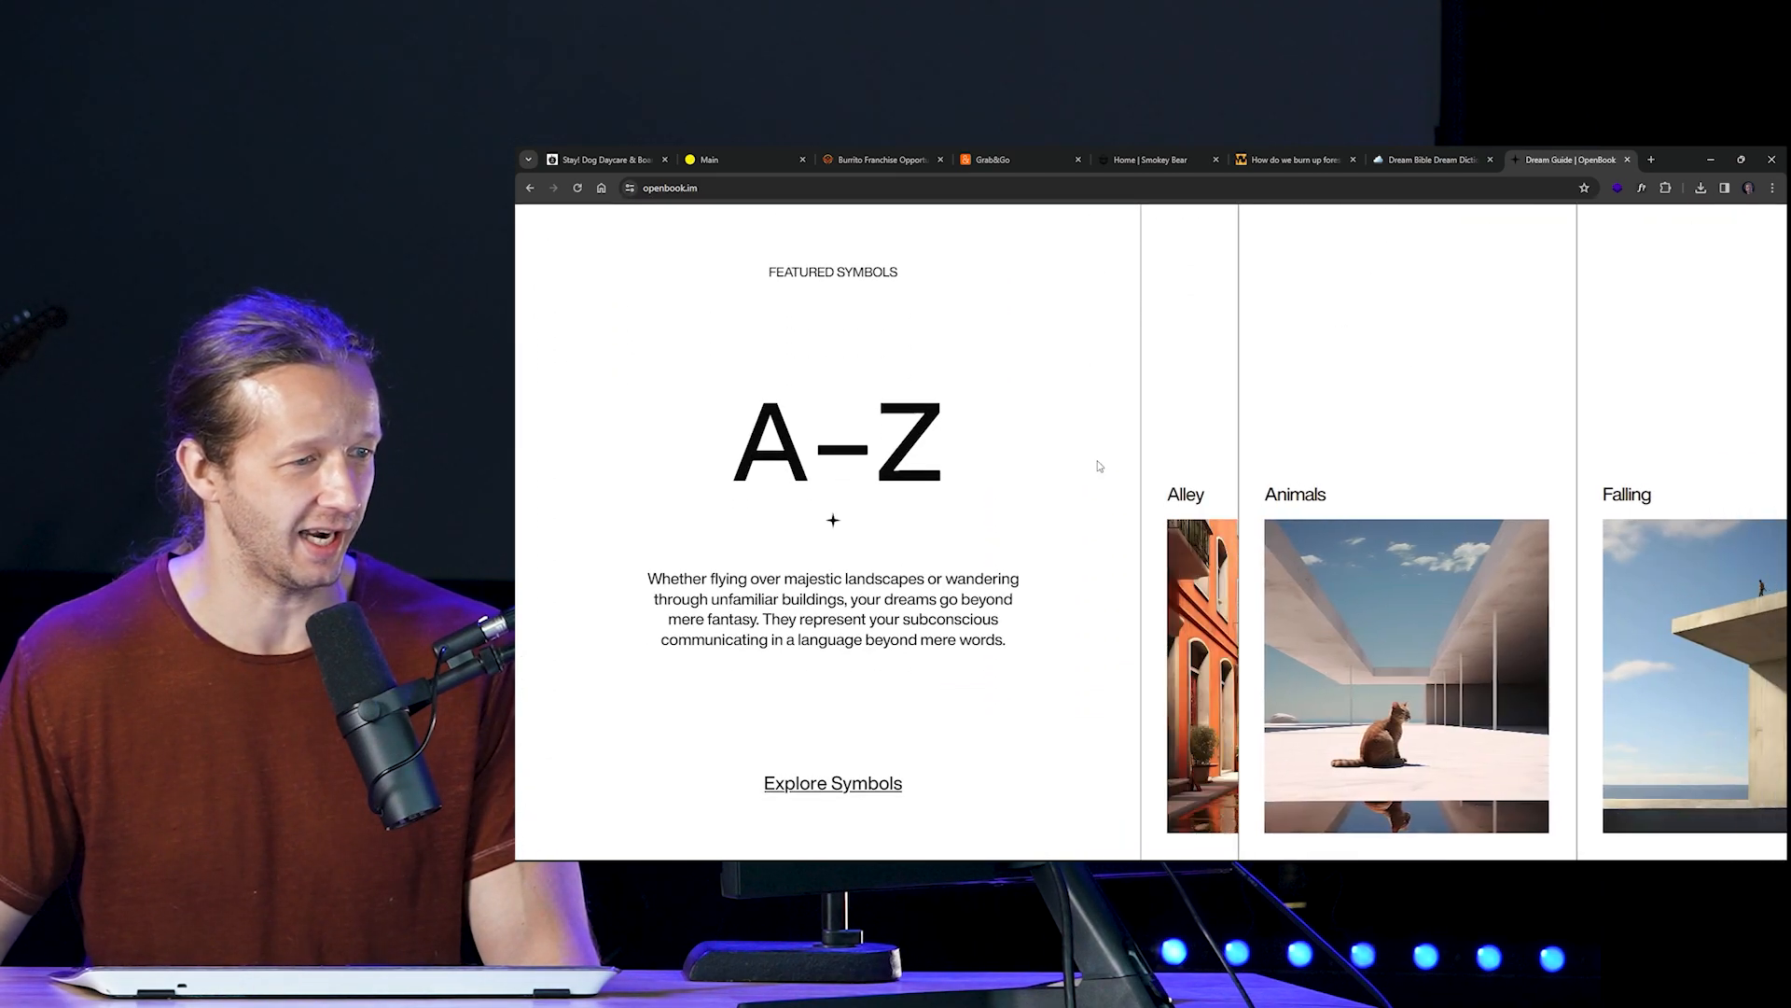
# Step: Scroll past the Featured Symbols and Contribute sections, then open the Symbols page
pyautogui.scroll(-3)
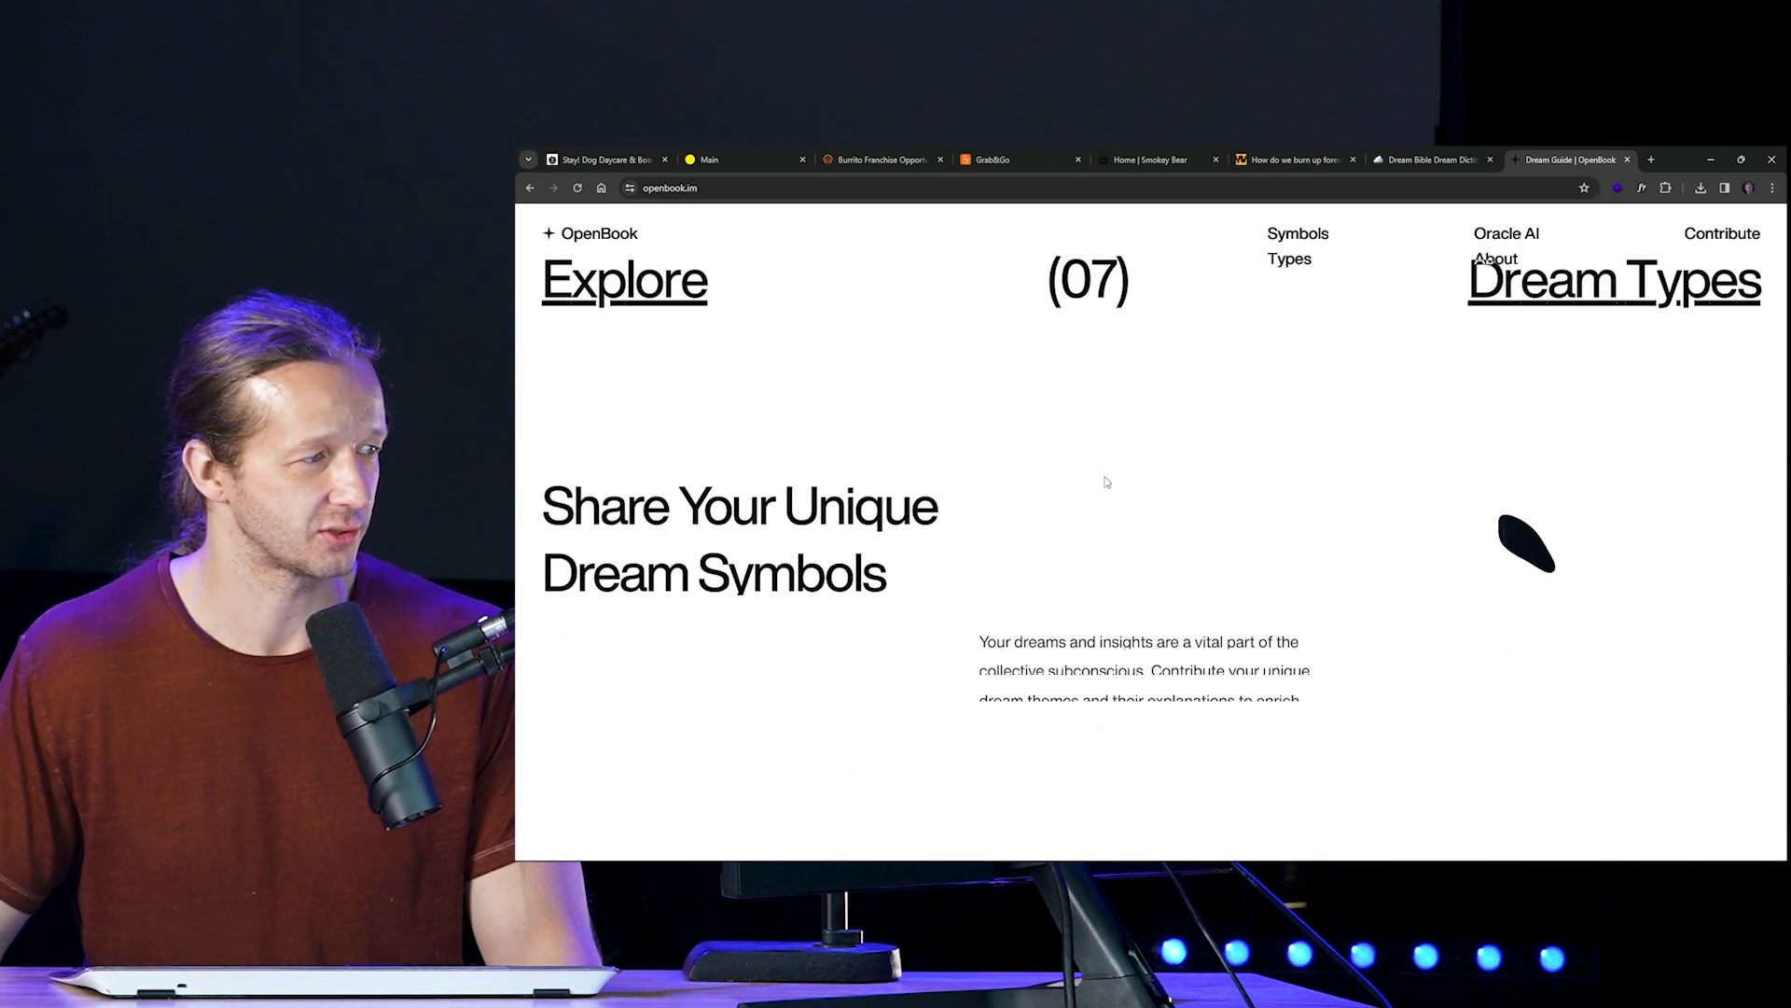
pyautogui.scroll(-3)
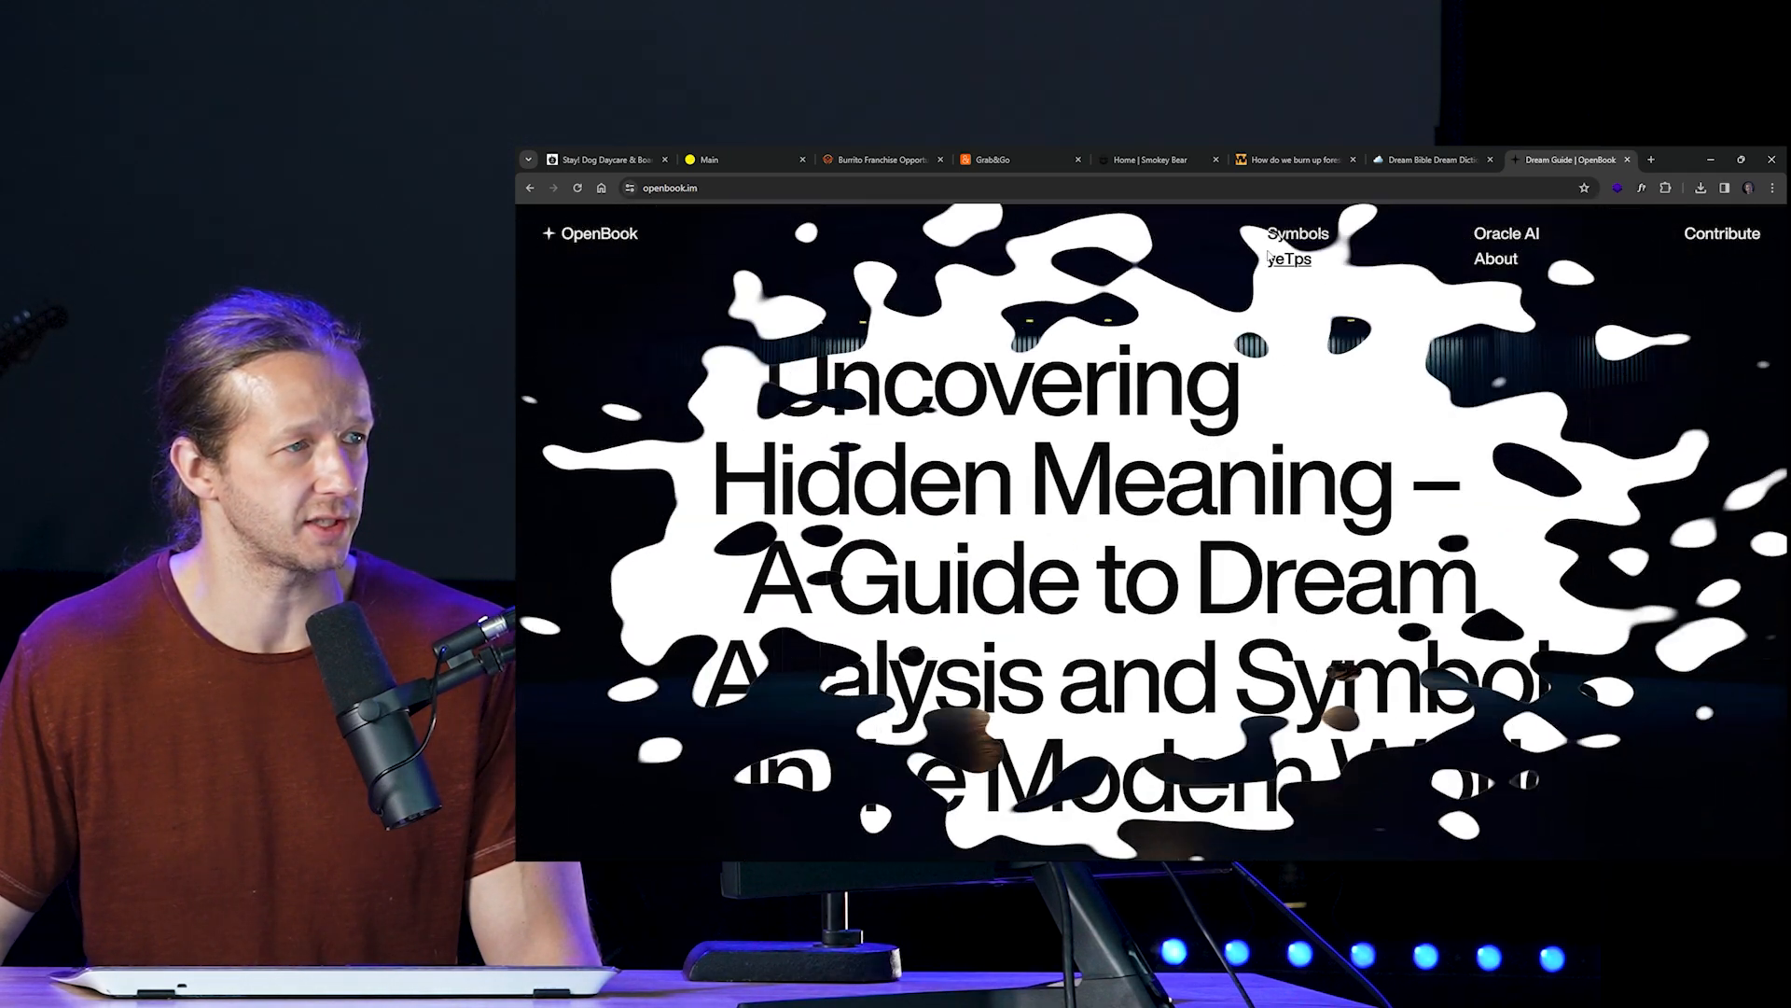
pyautogui.click(1297, 233)
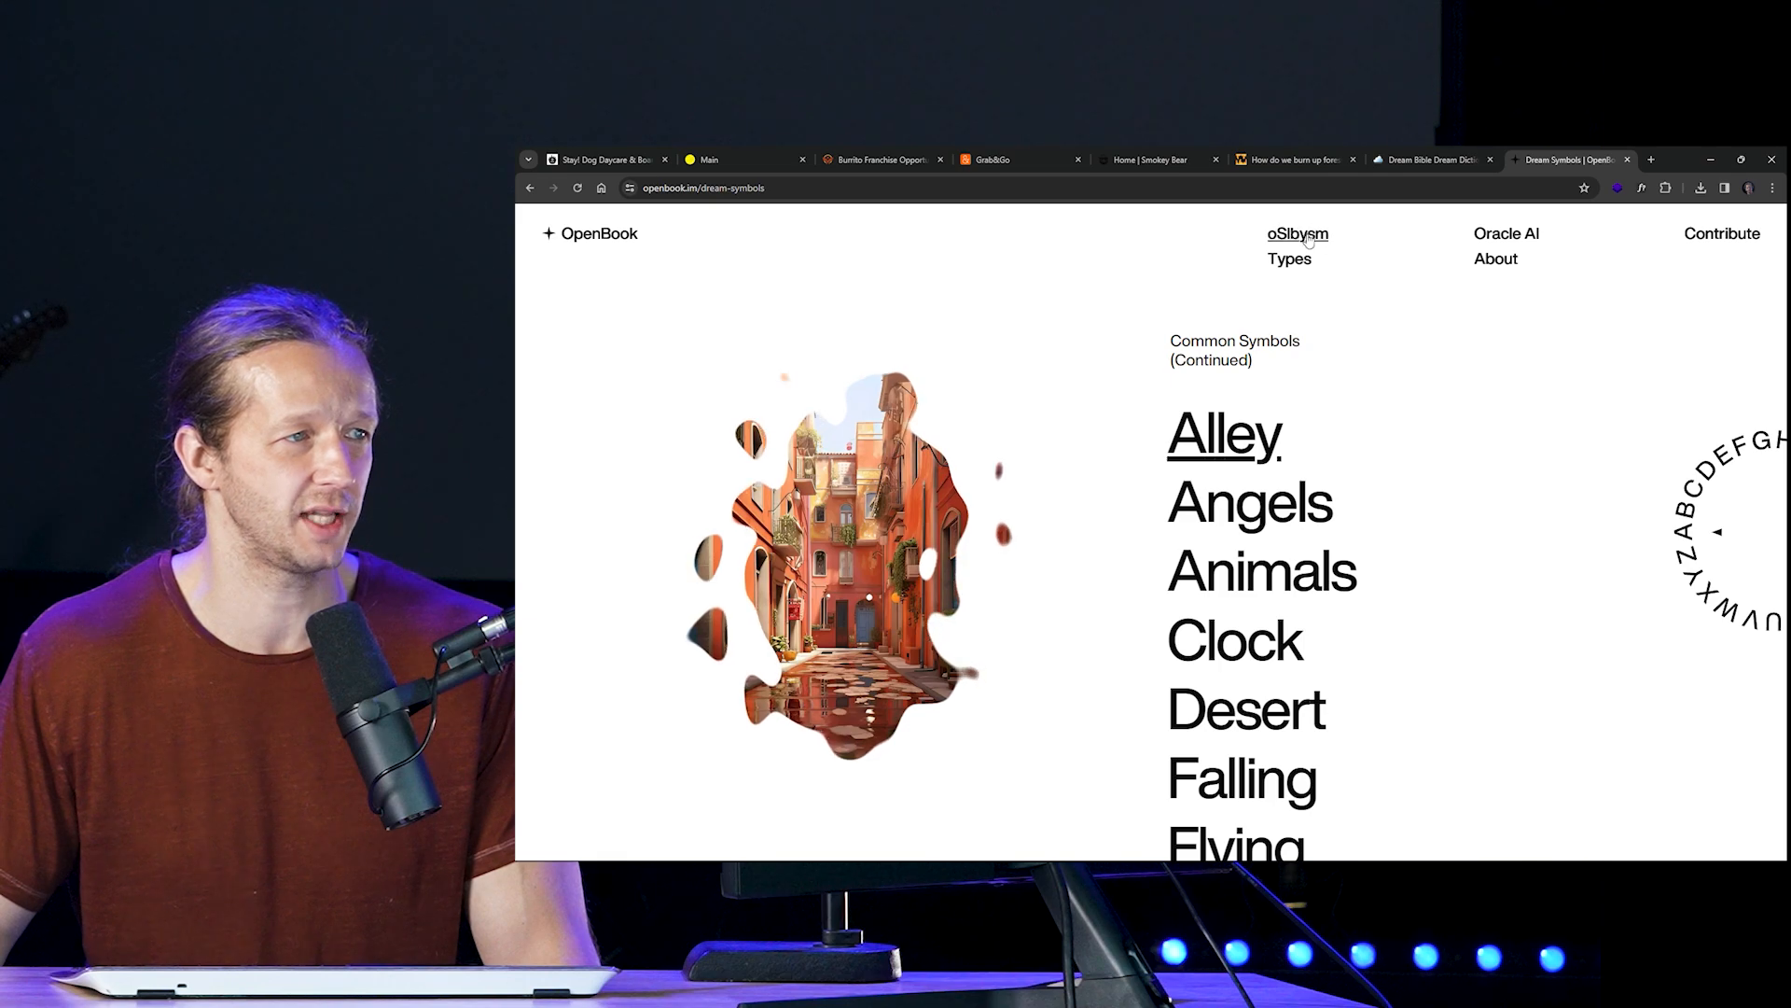
pyautogui.moveTo(1297, 233)
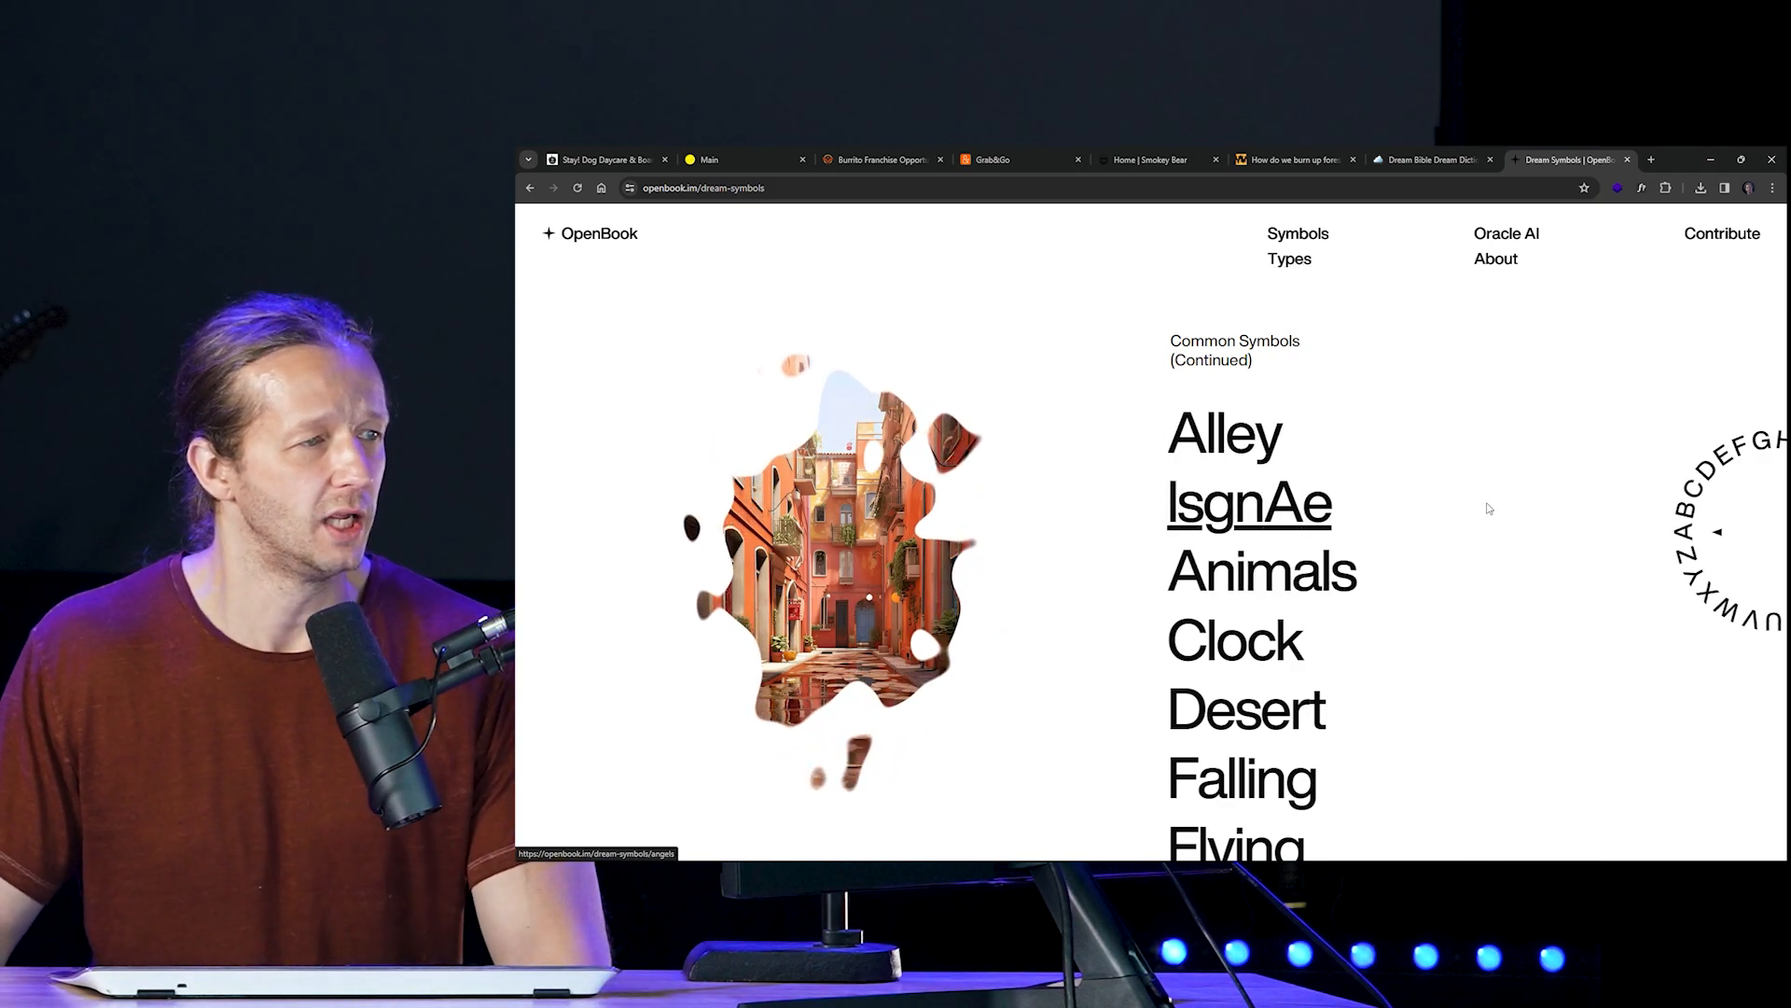
# Step: Open the seven dream types page, scroll it, then go back to the DreamBible tab
pyautogui.click(1289, 259)
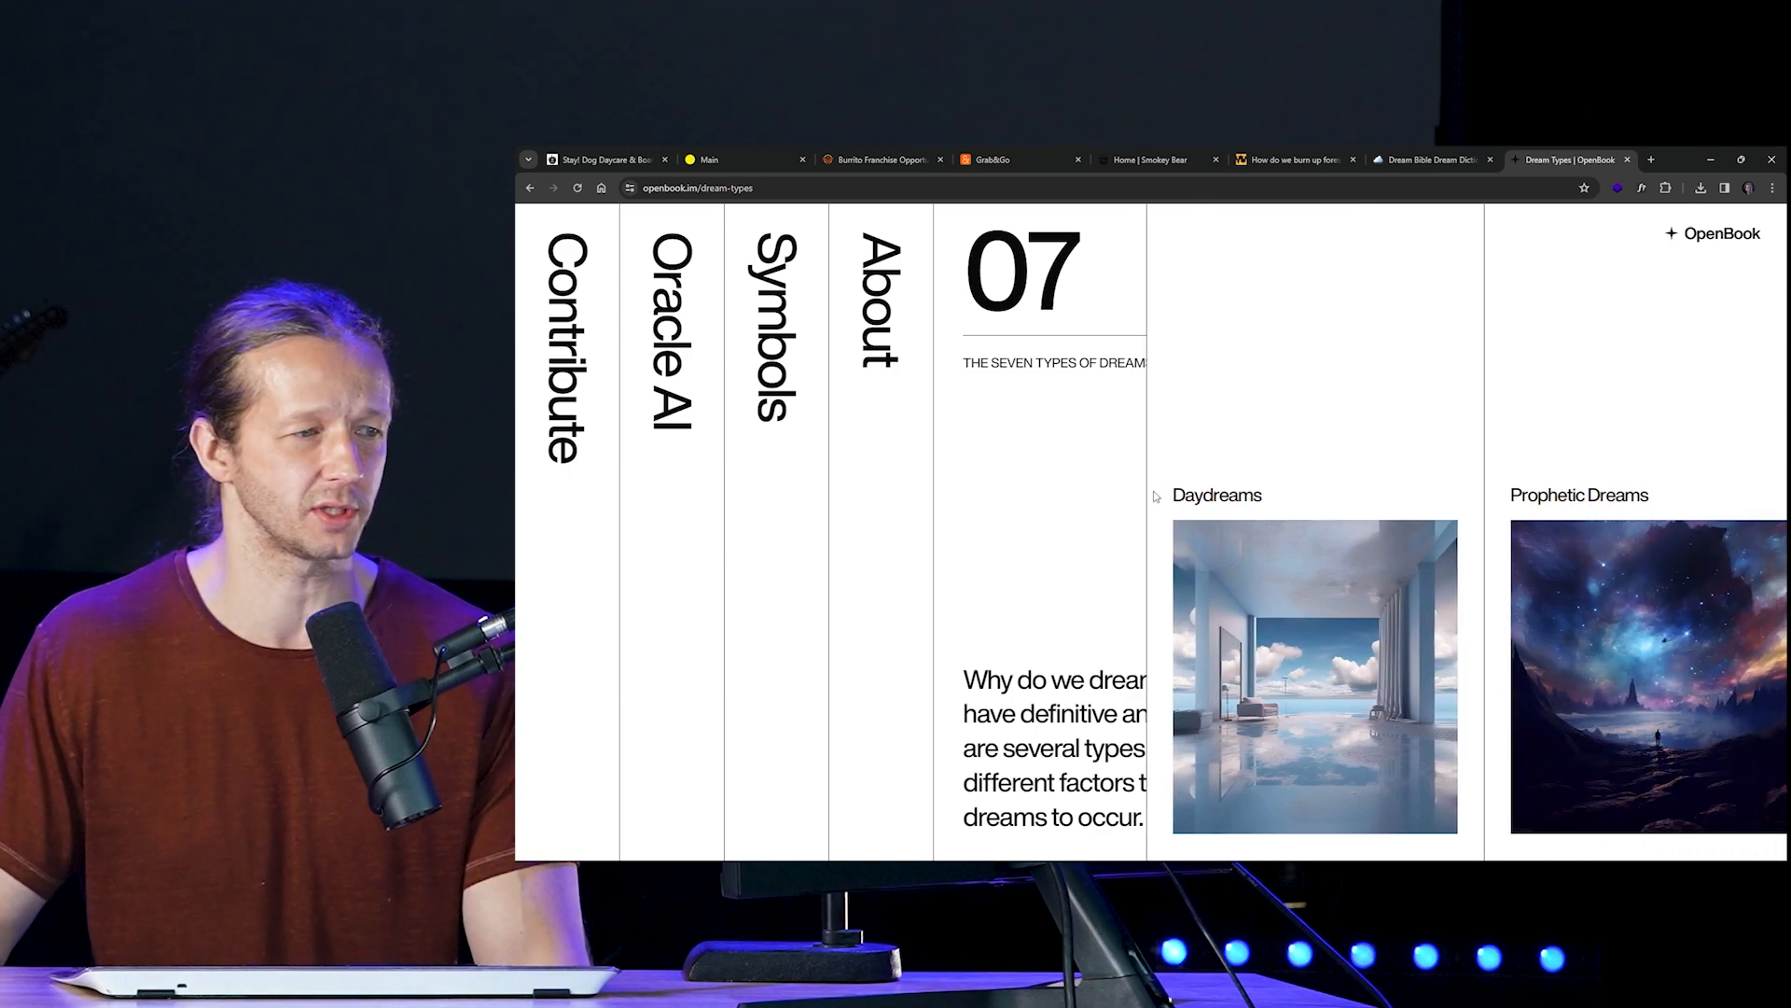
pyautogui.hscroll(3)
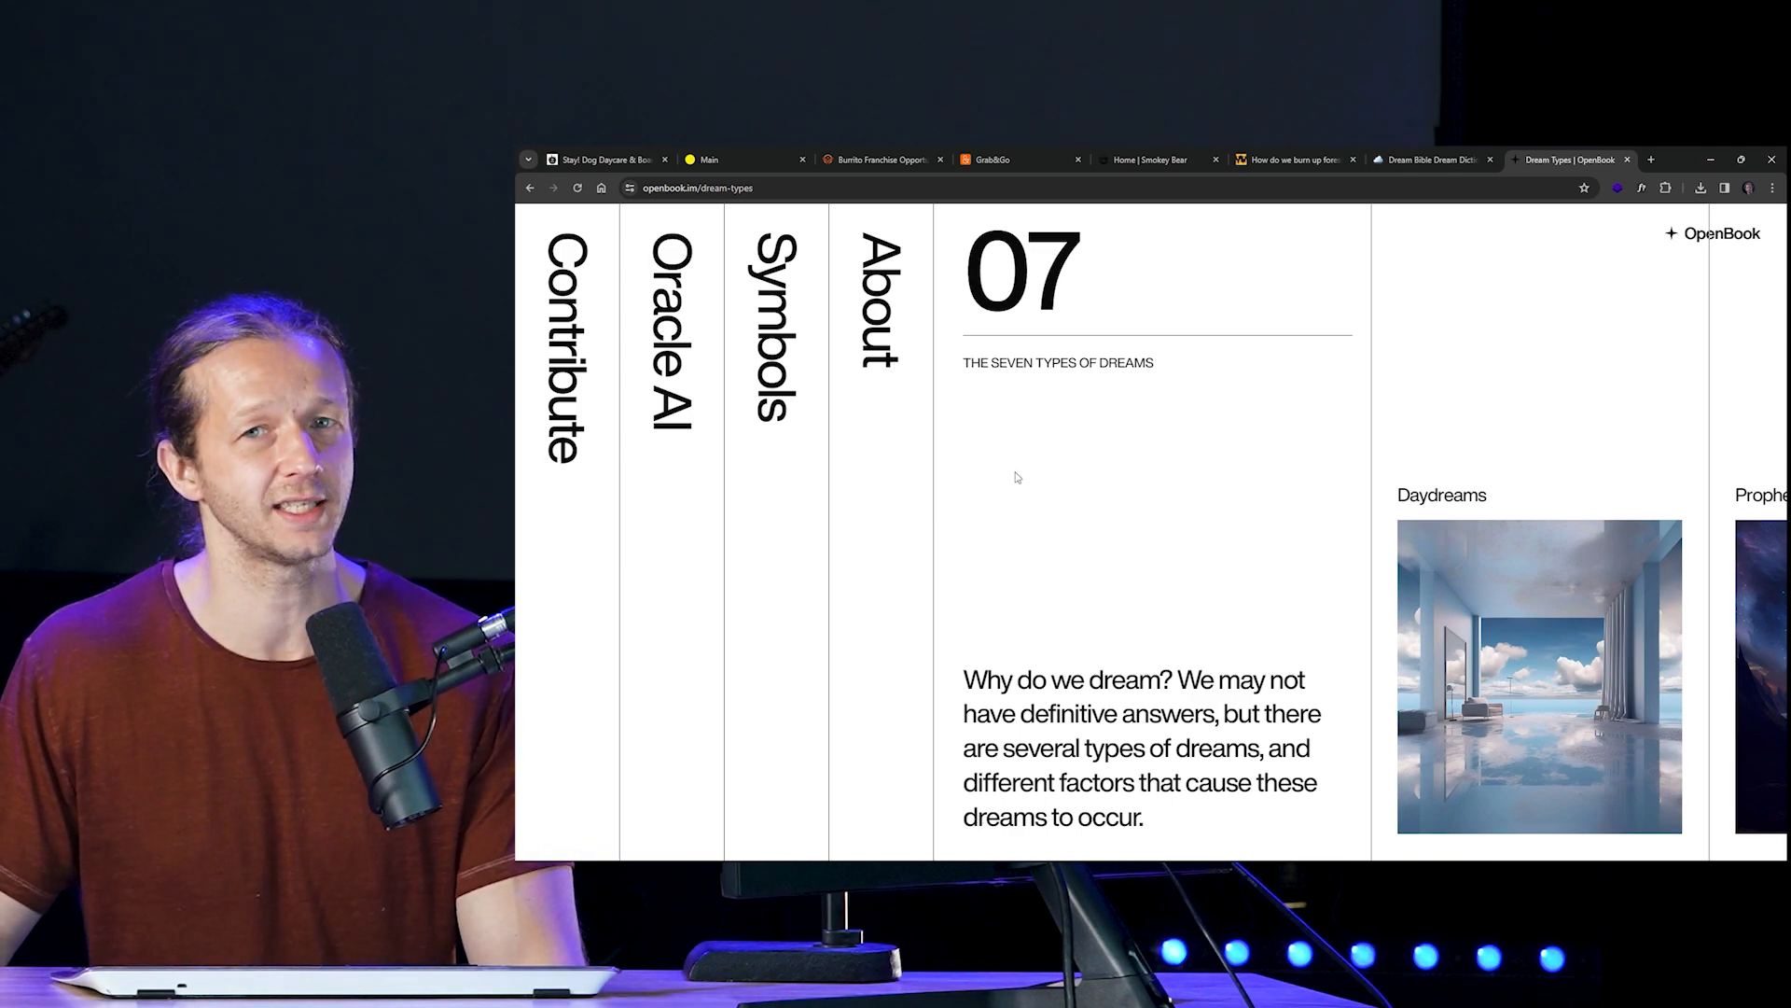
pyautogui.click(1428, 159)
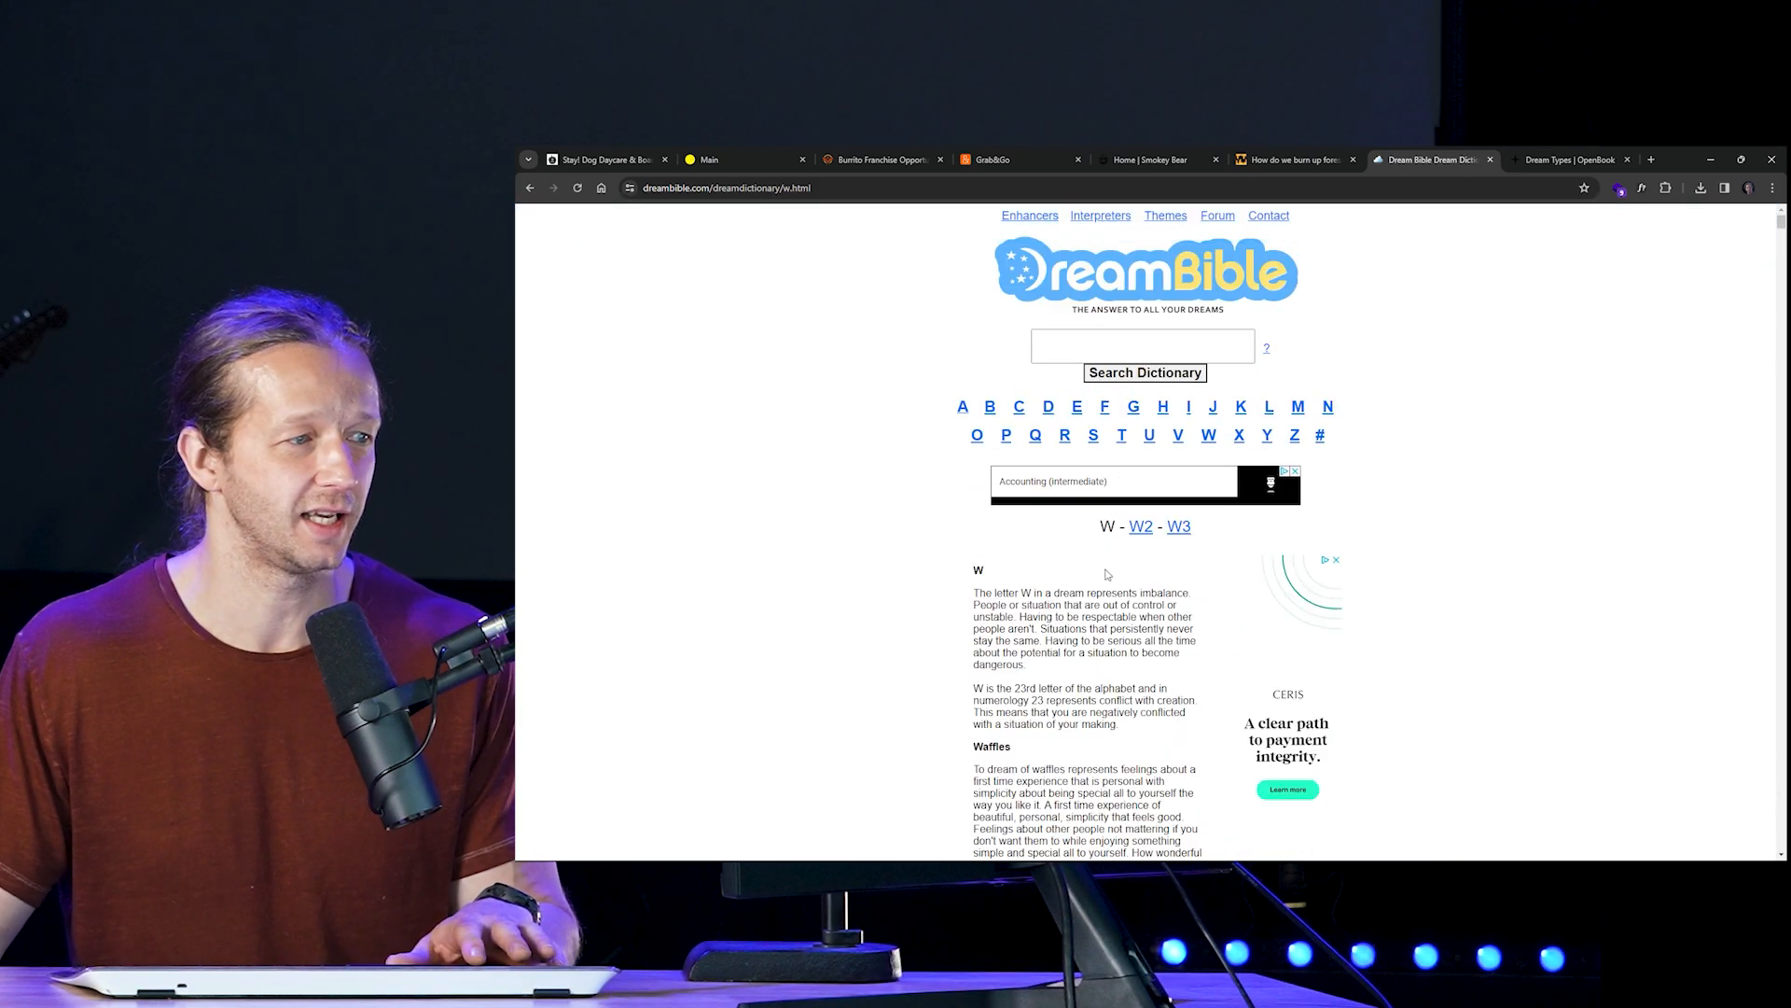
# Step: Scroll the DreamBible W entries page, then return to the ahfire.ru forest fire tab
pyautogui.scroll(-3)
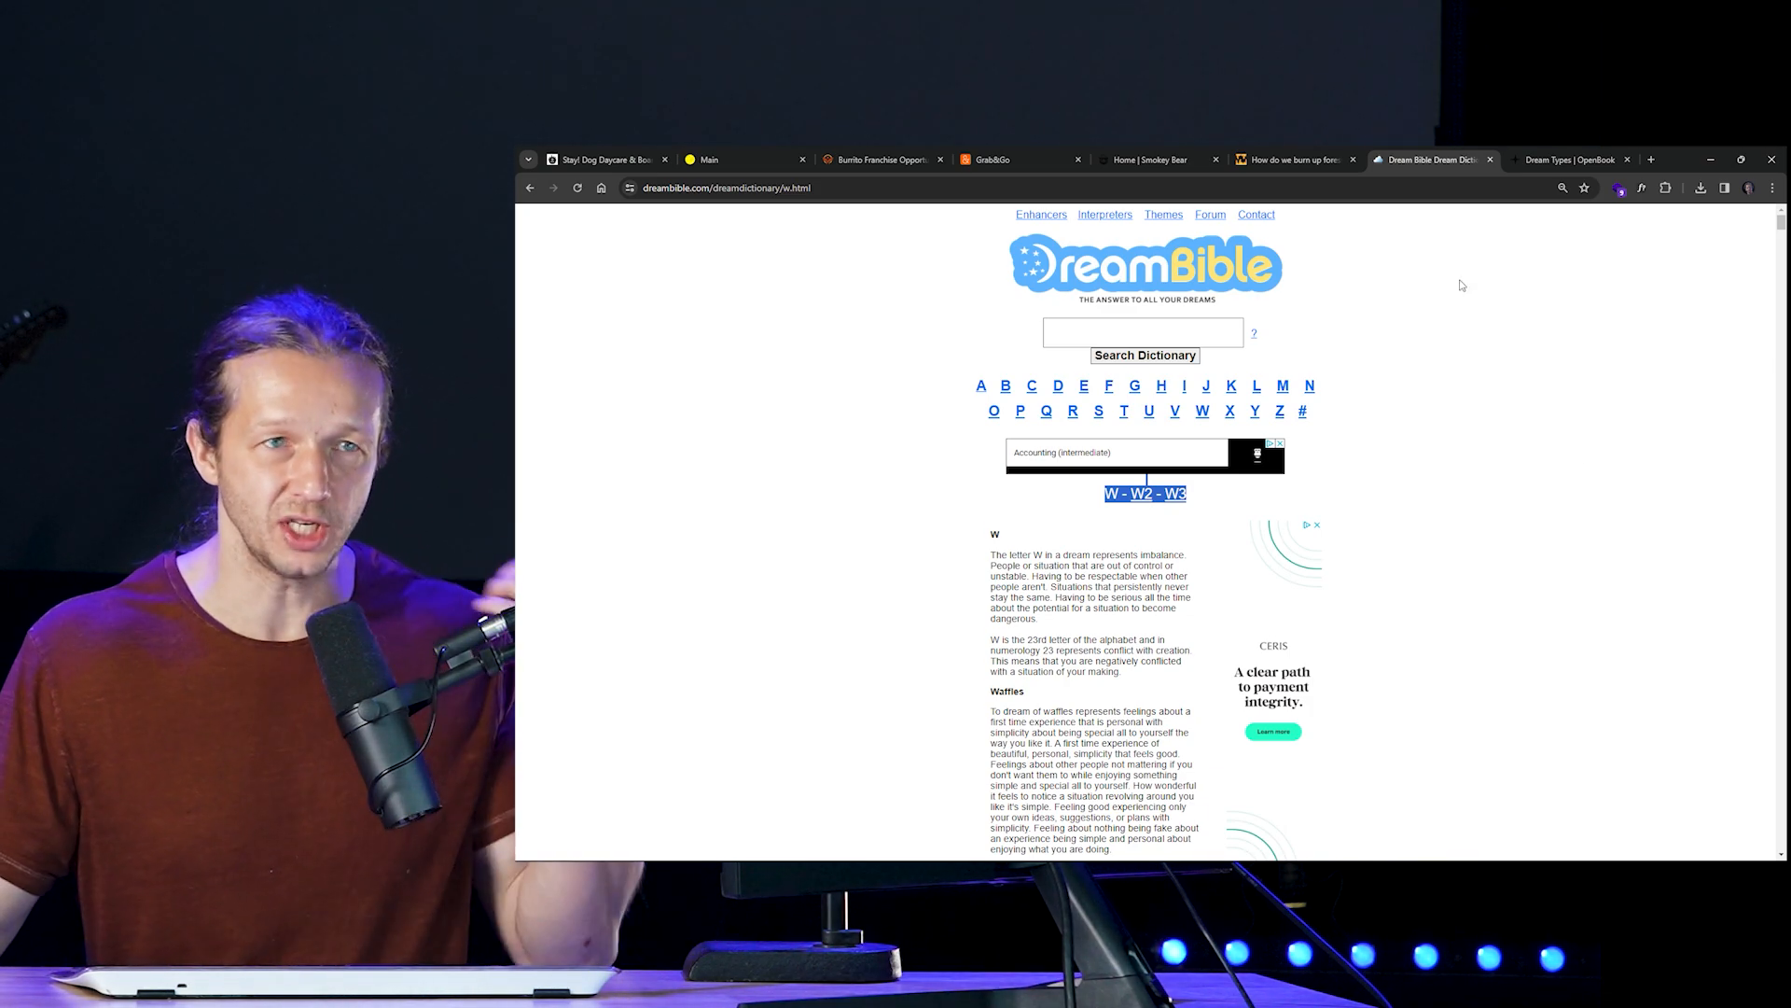
pyautogui.click(1291, 159)
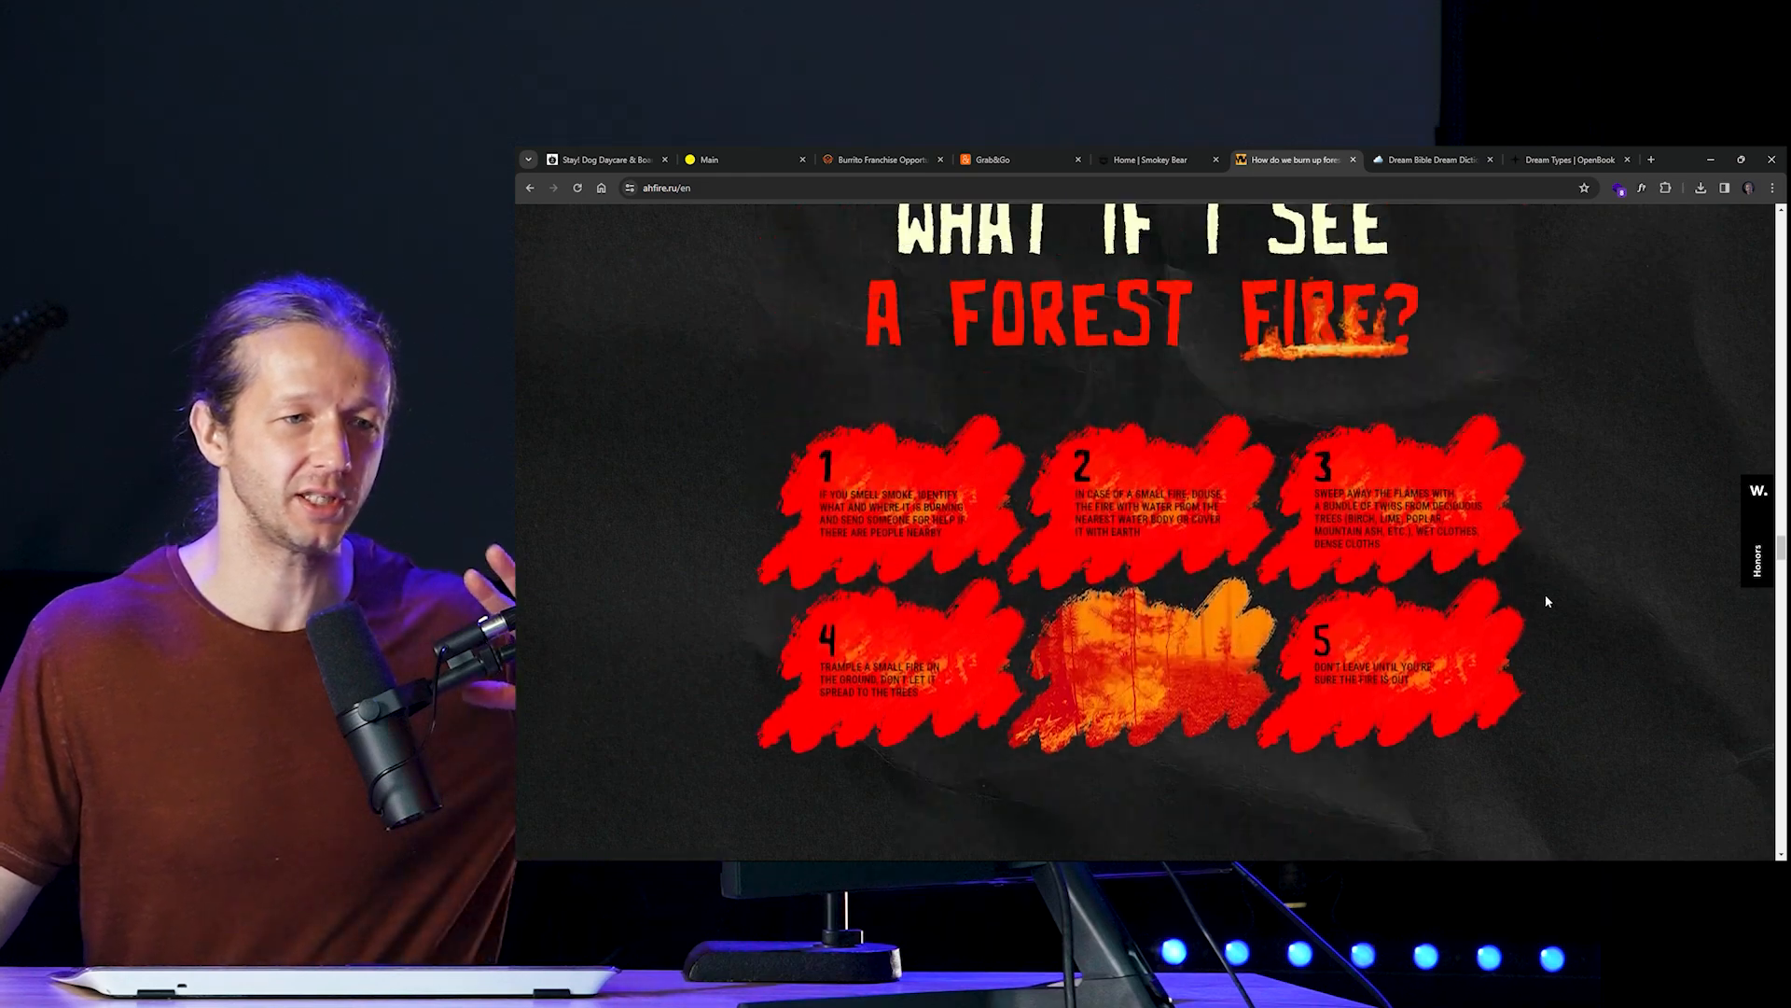
# Step: Scroll ahfire.ru through 'What If I See a Forest Fire' and 'How to Prevent Fire', then return to DreamBible
pyautogui.scroll(-3)
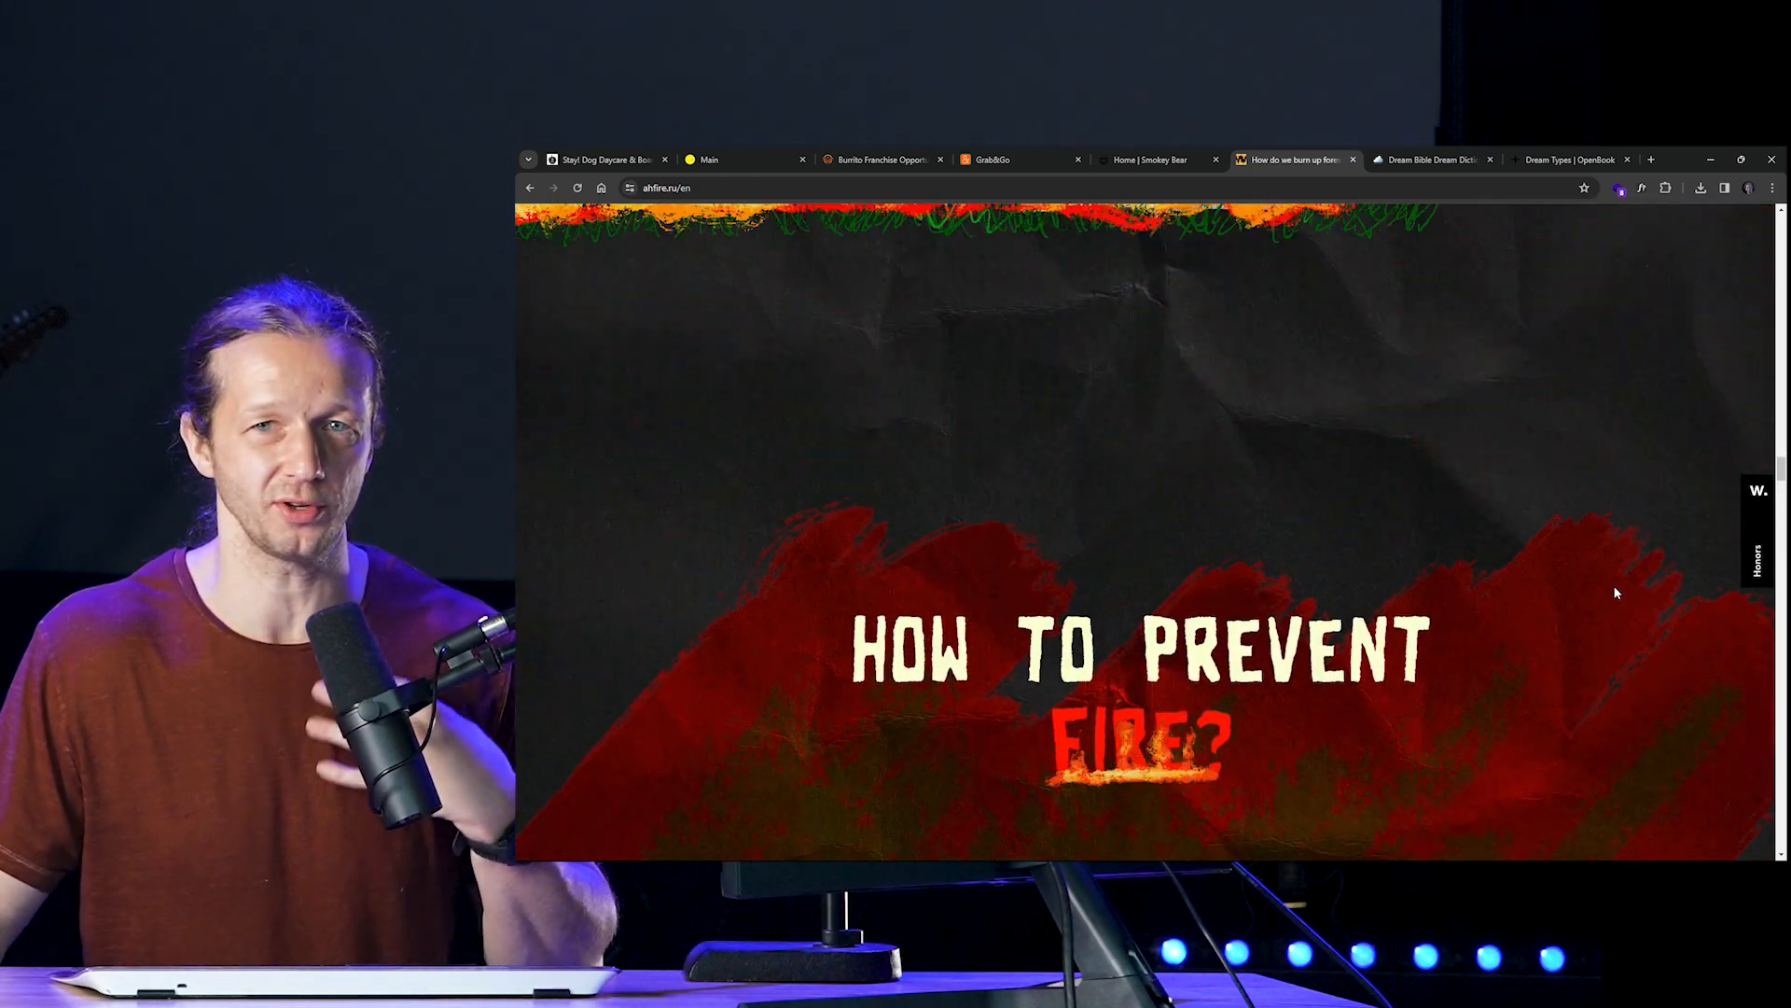
pyautogui.scroll(-3)
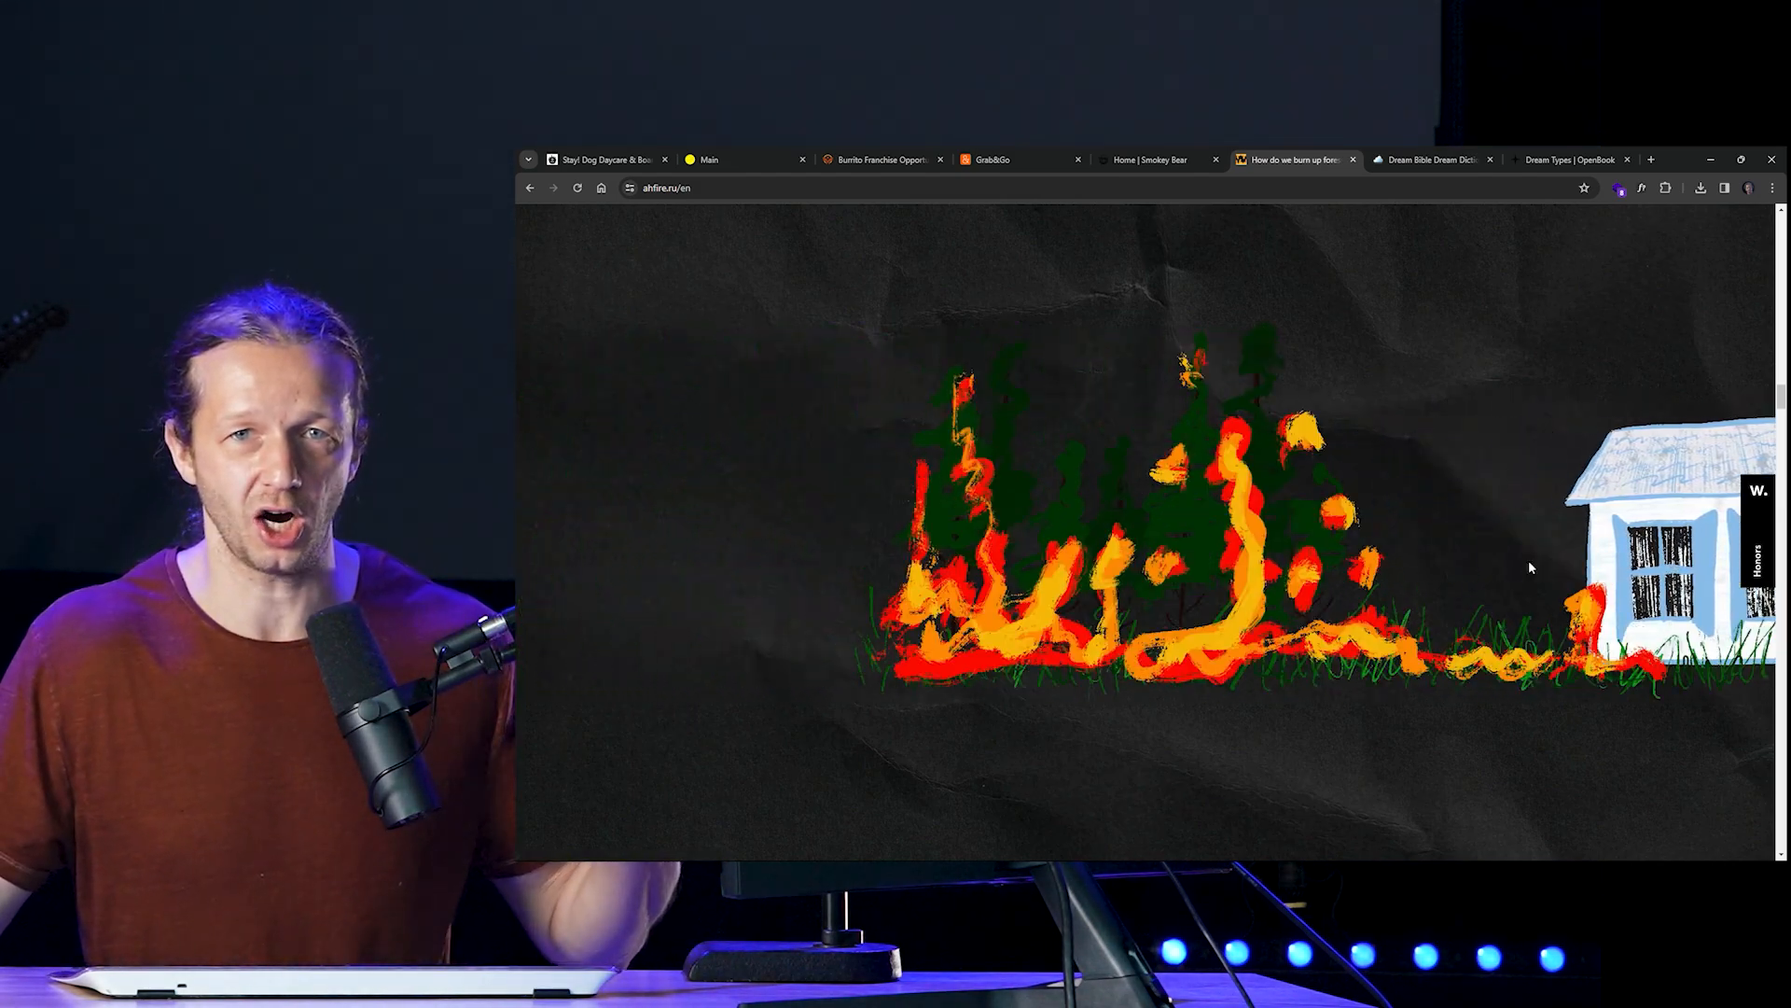
pyautogui.click(1431, 158)
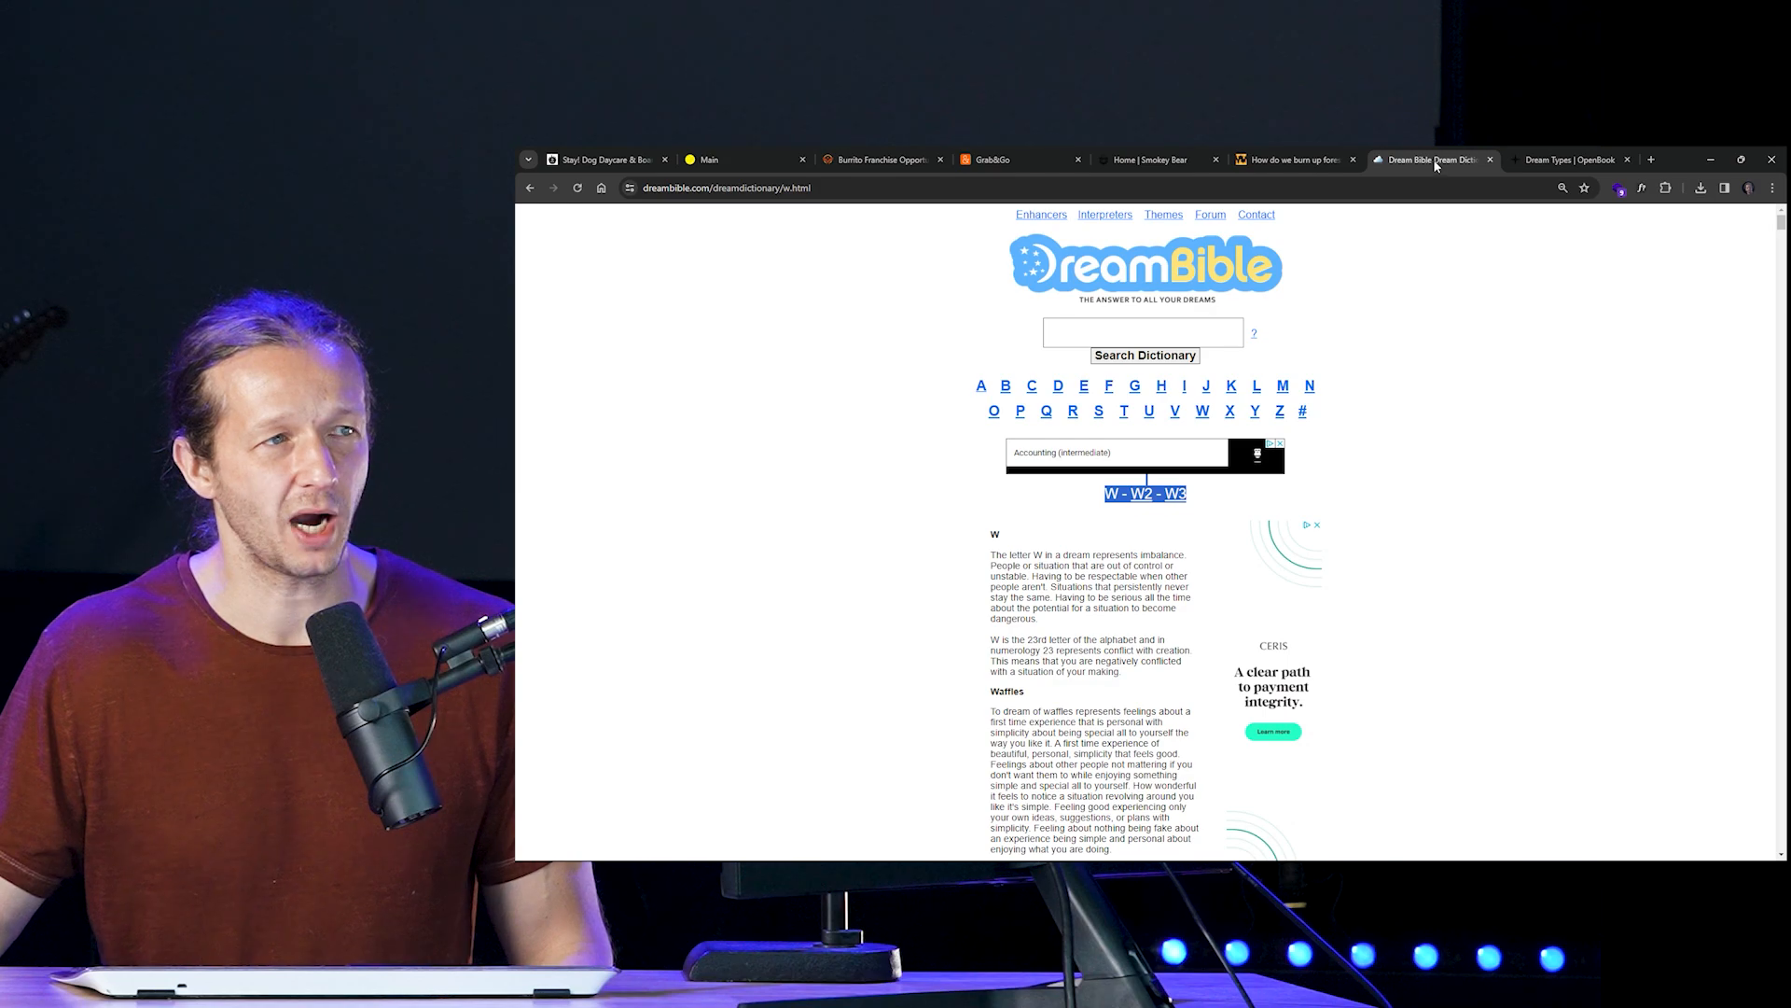
pyautogui.click(1571, 159)
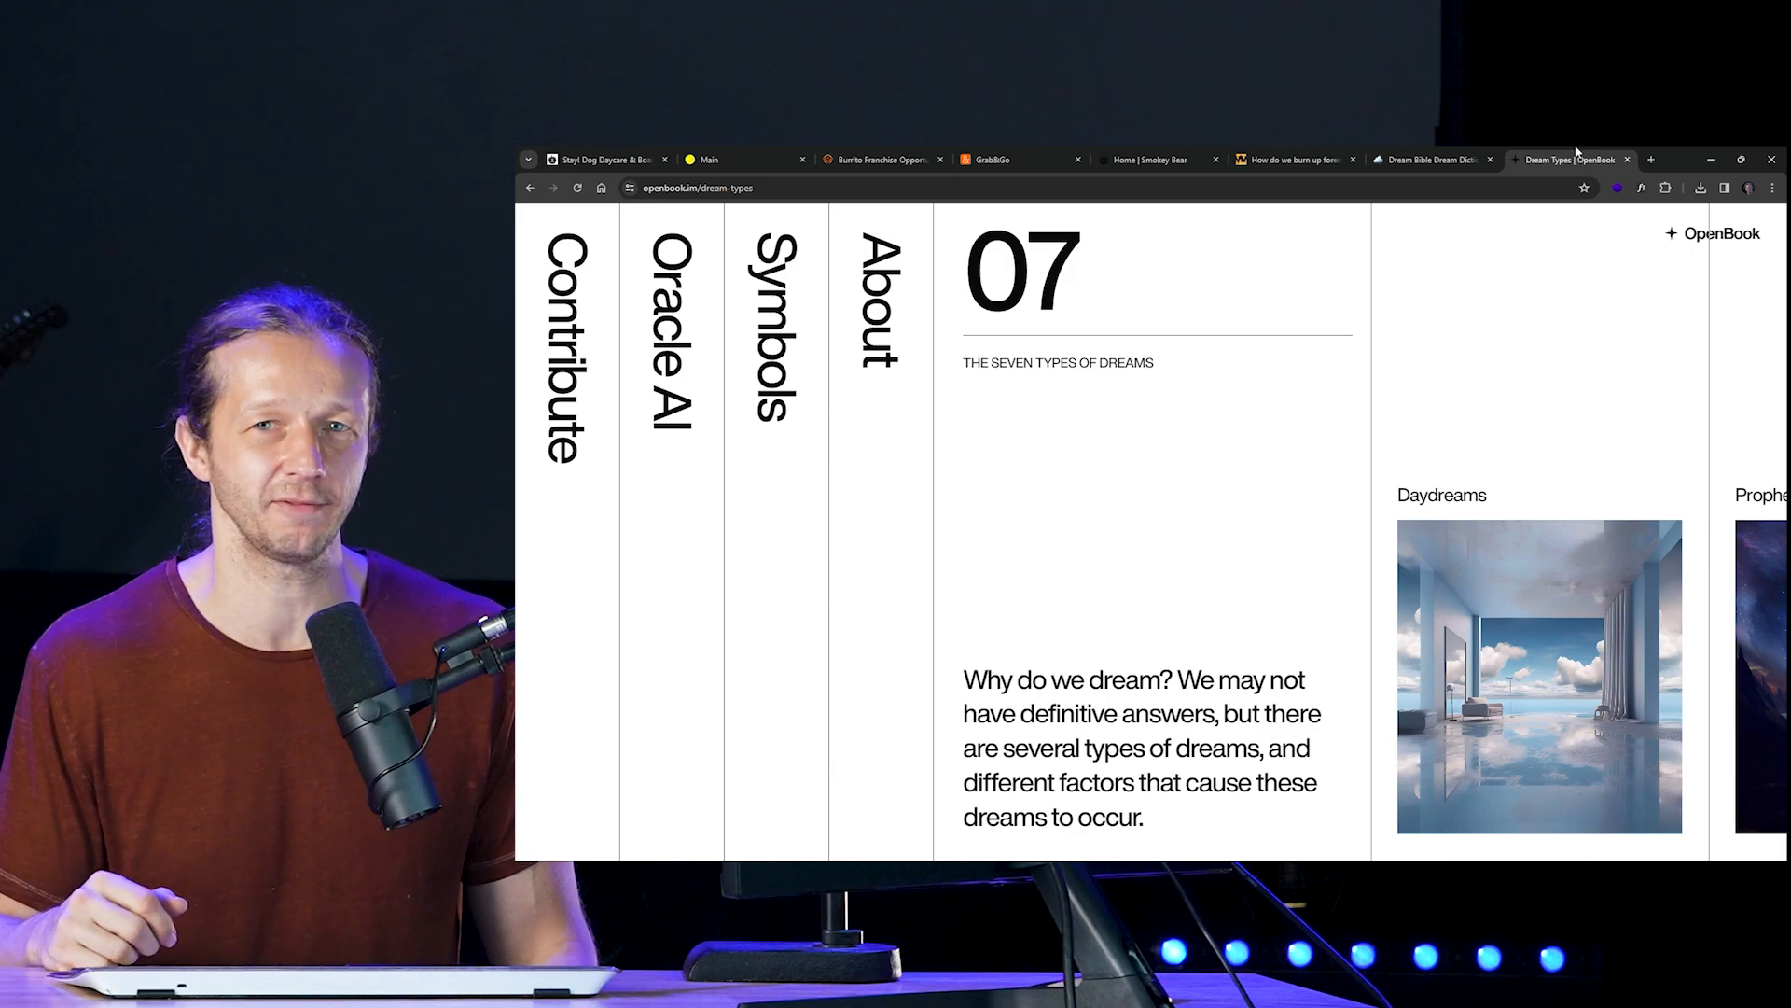
pyautogui.click(1428, 160)
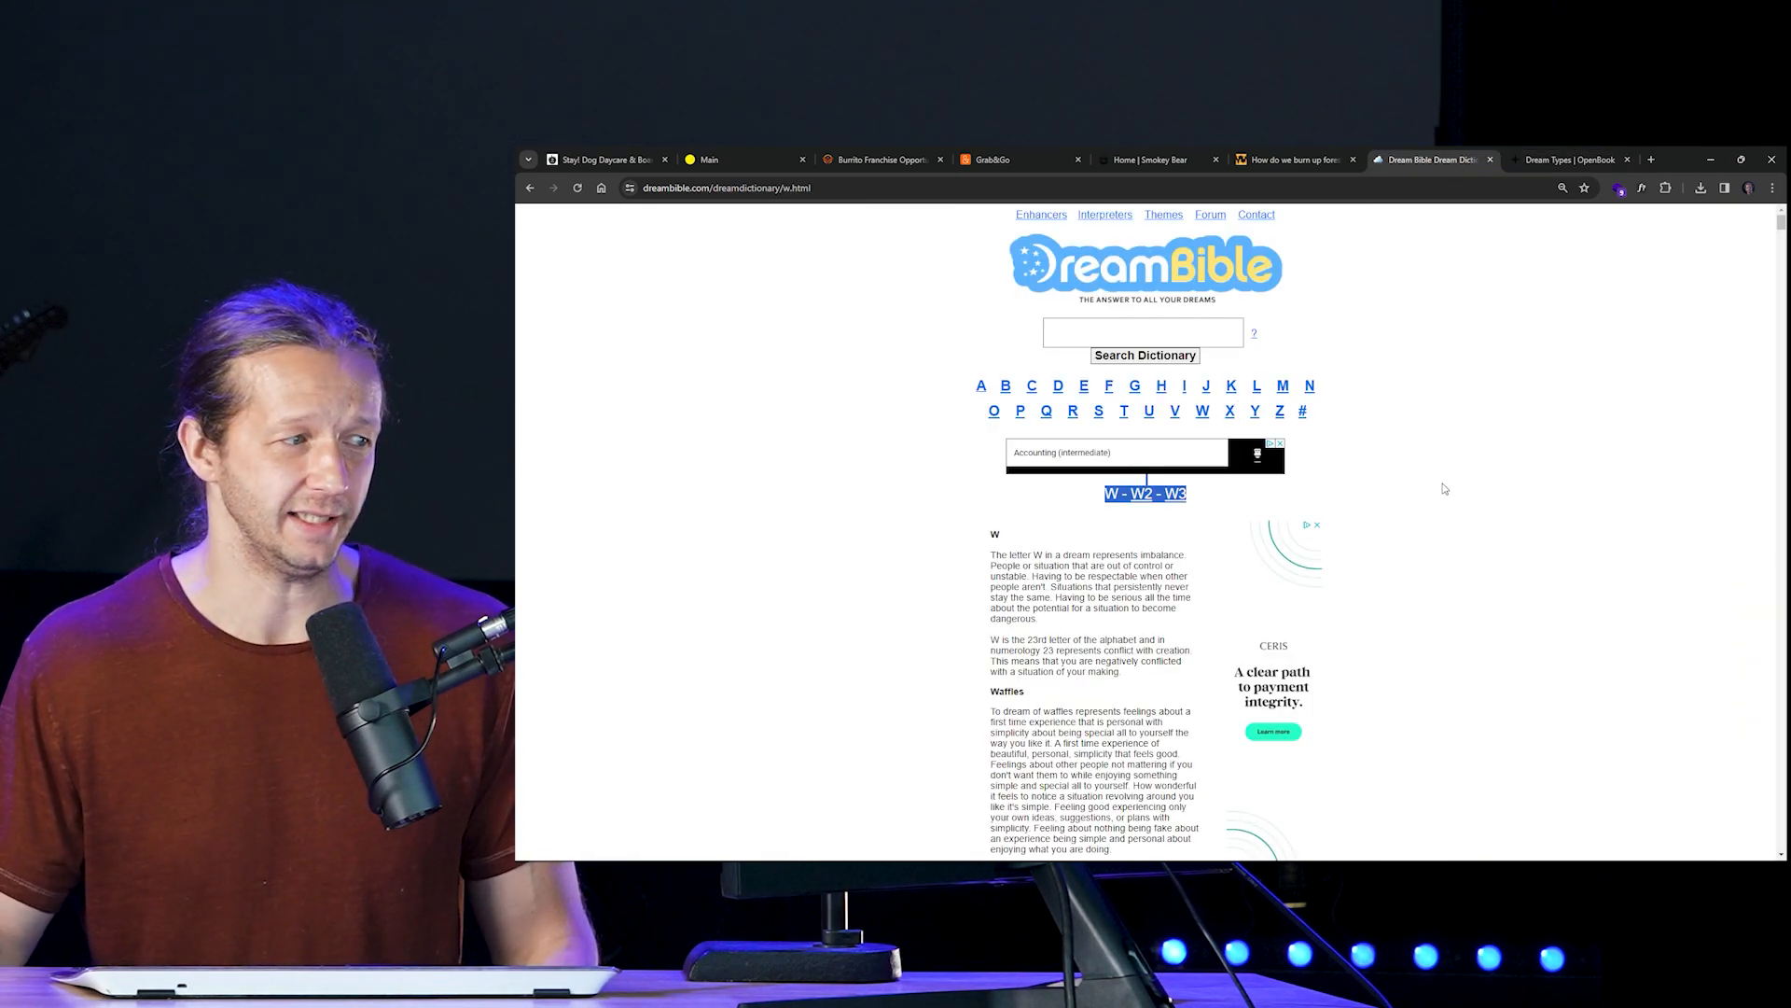
pyautogui.scroll(-3)
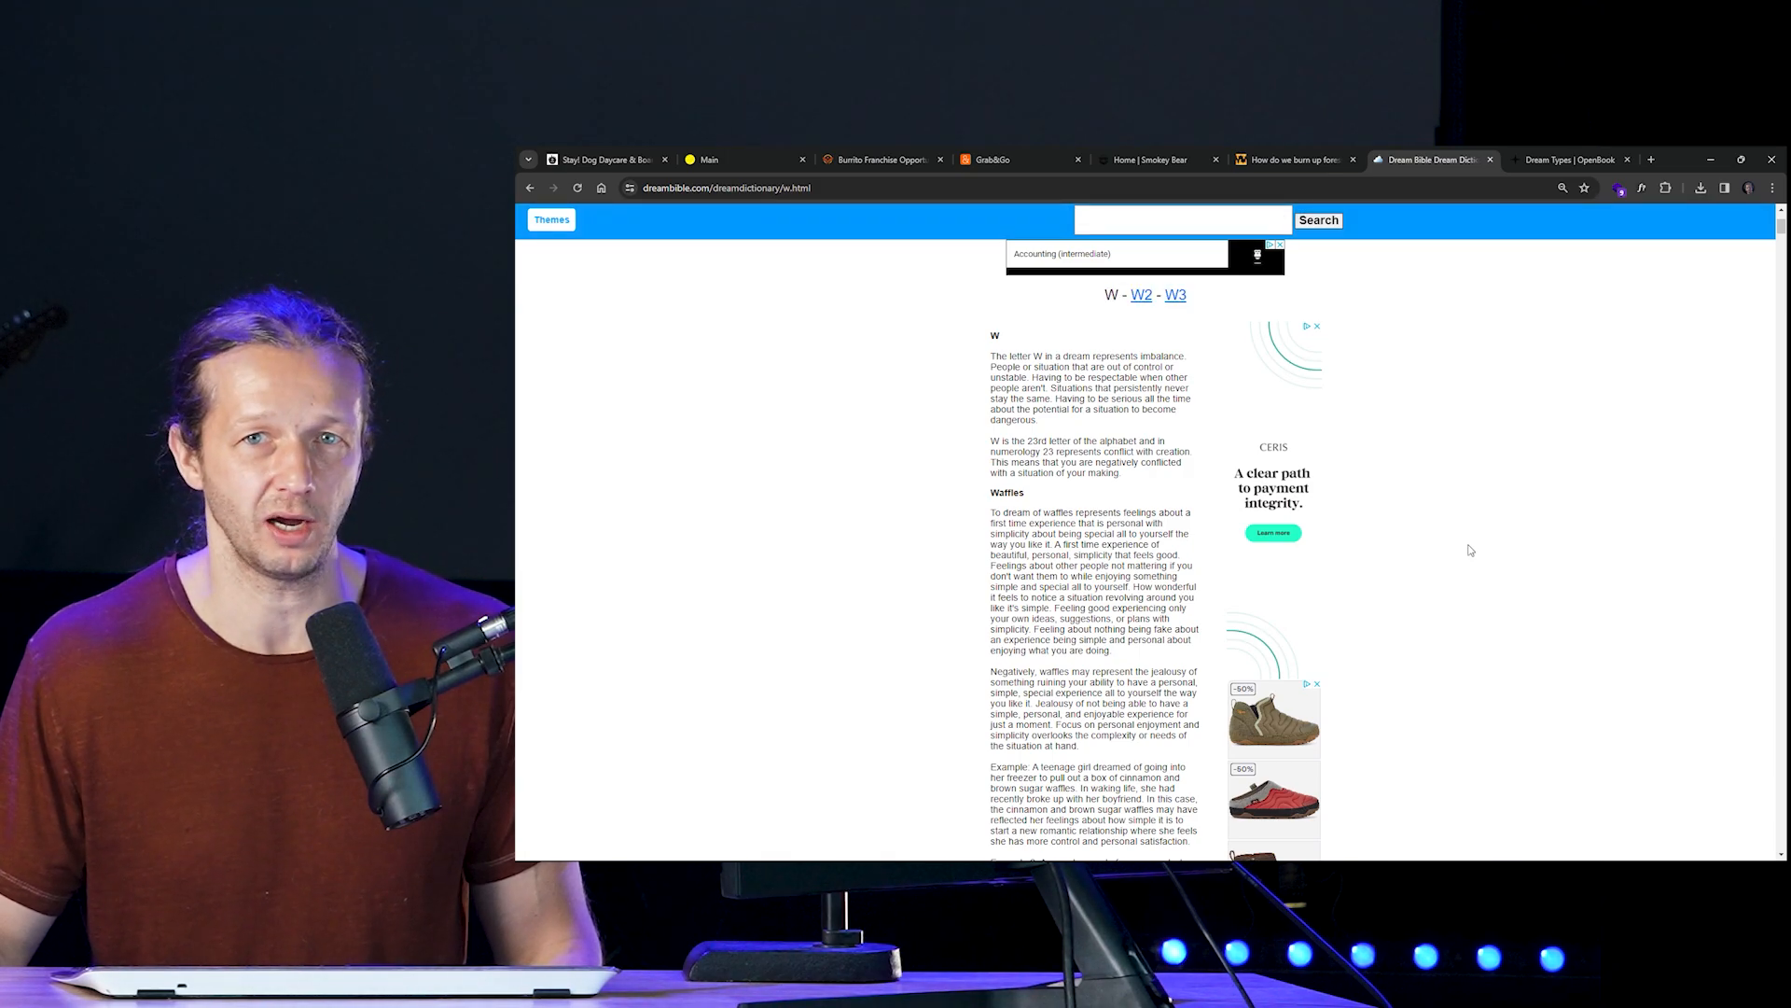